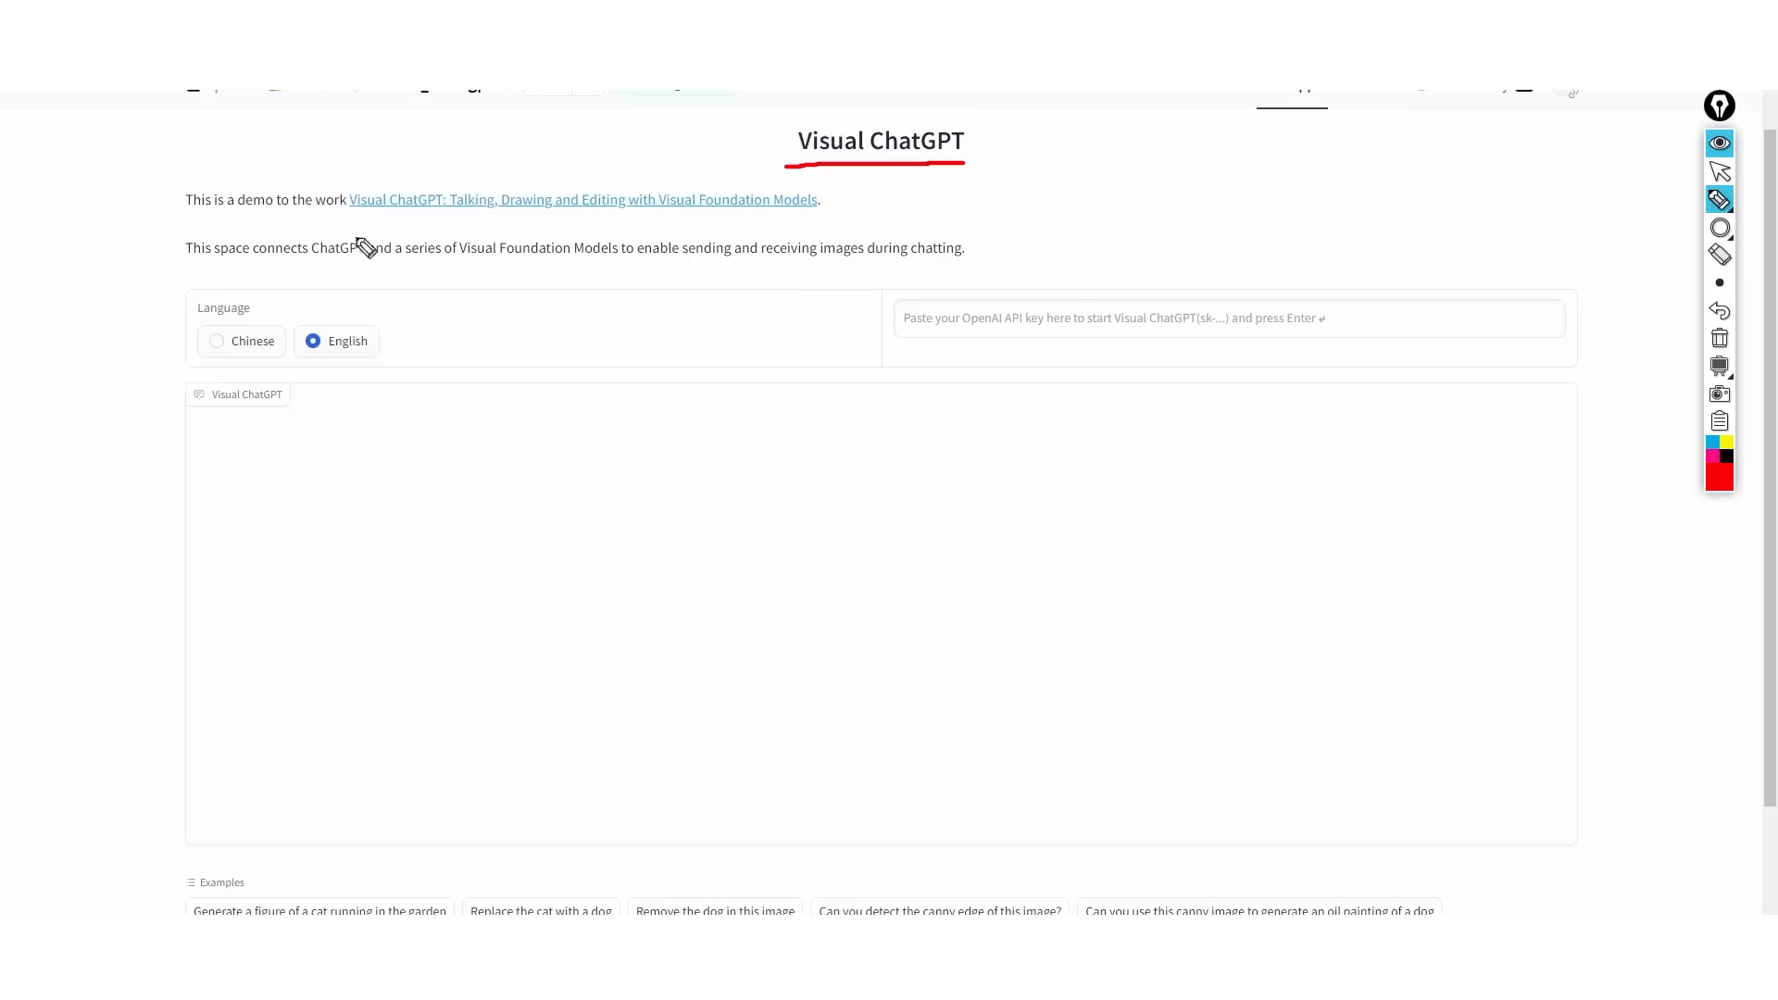
- Underline the sentence introducing the demo work in red
left_click_drag(187, 233, 365, 220)
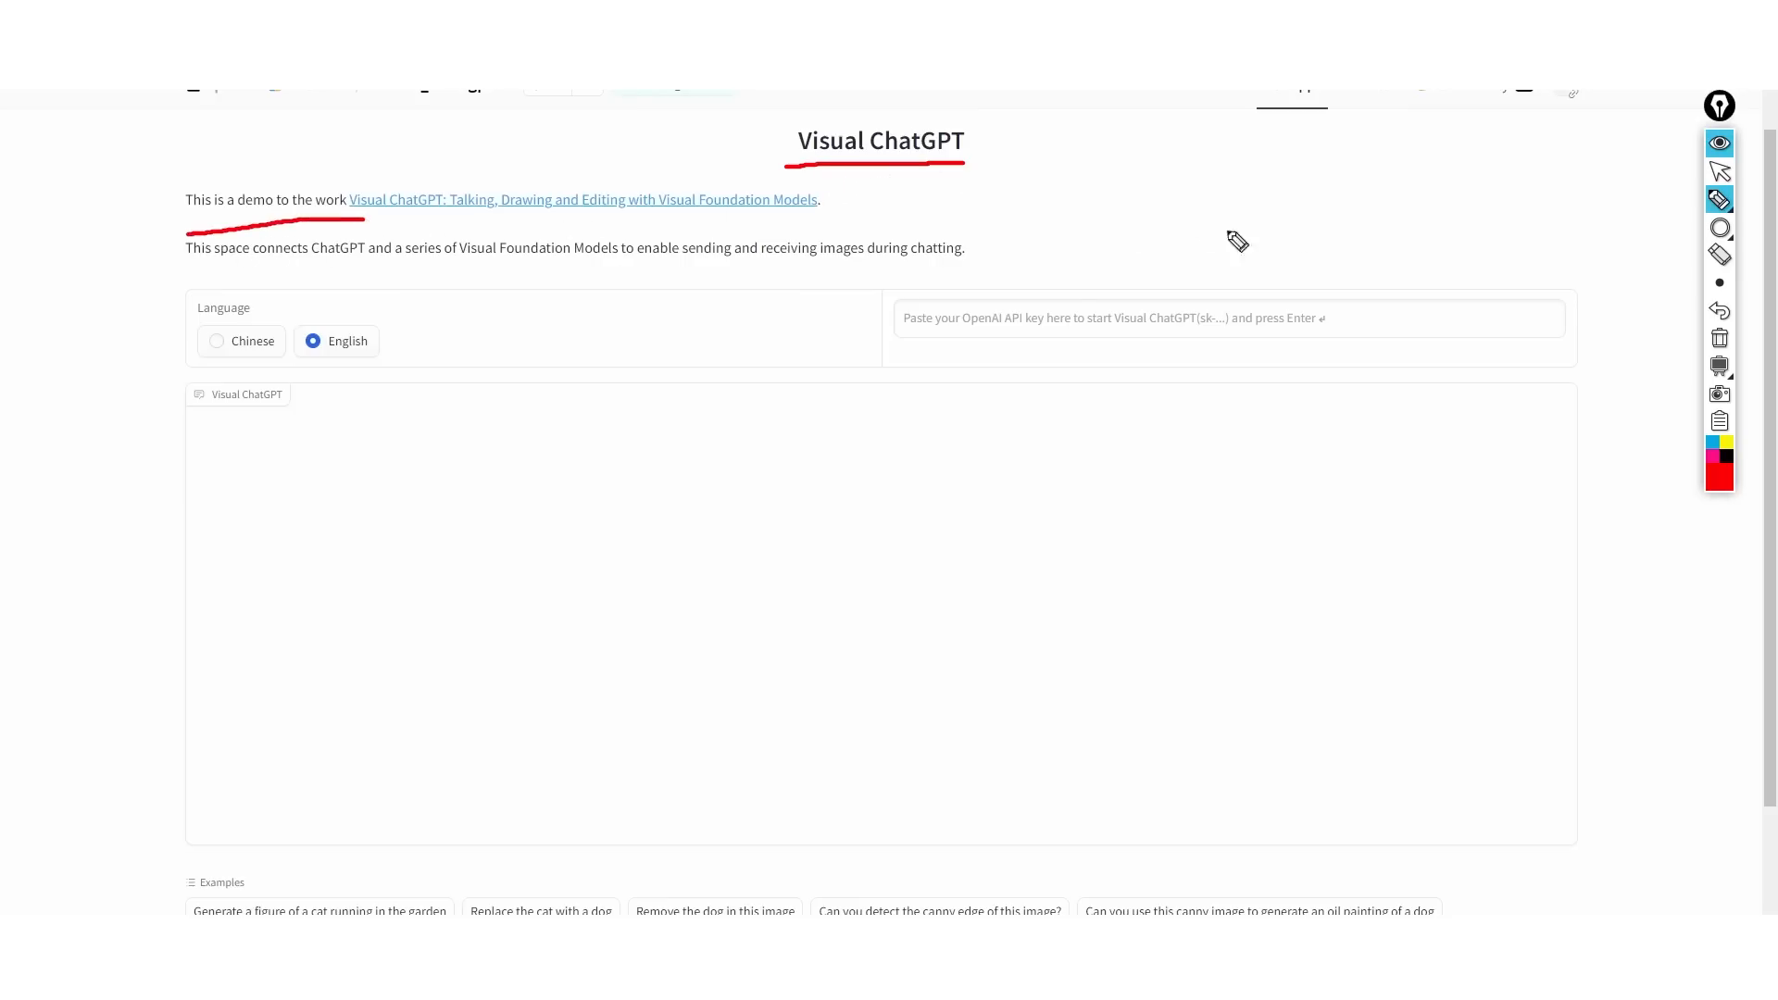
left_click(1720, 200)
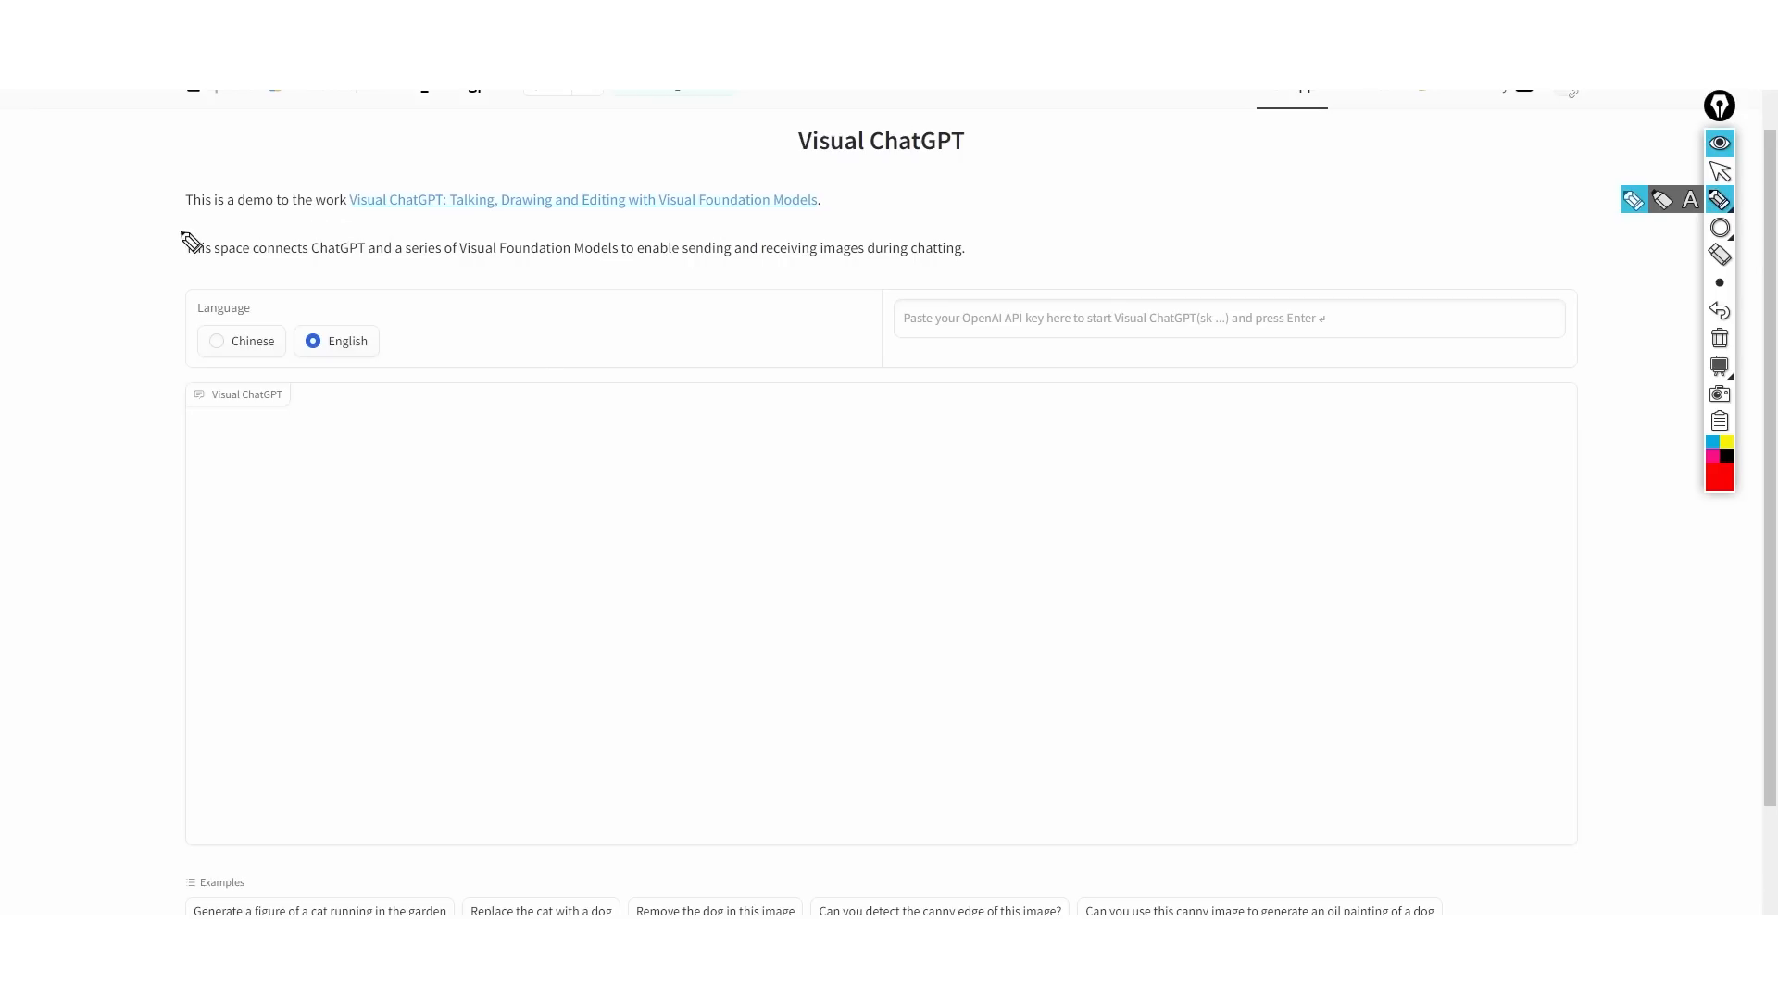
left_click_drag(187, 222, 353, 218)
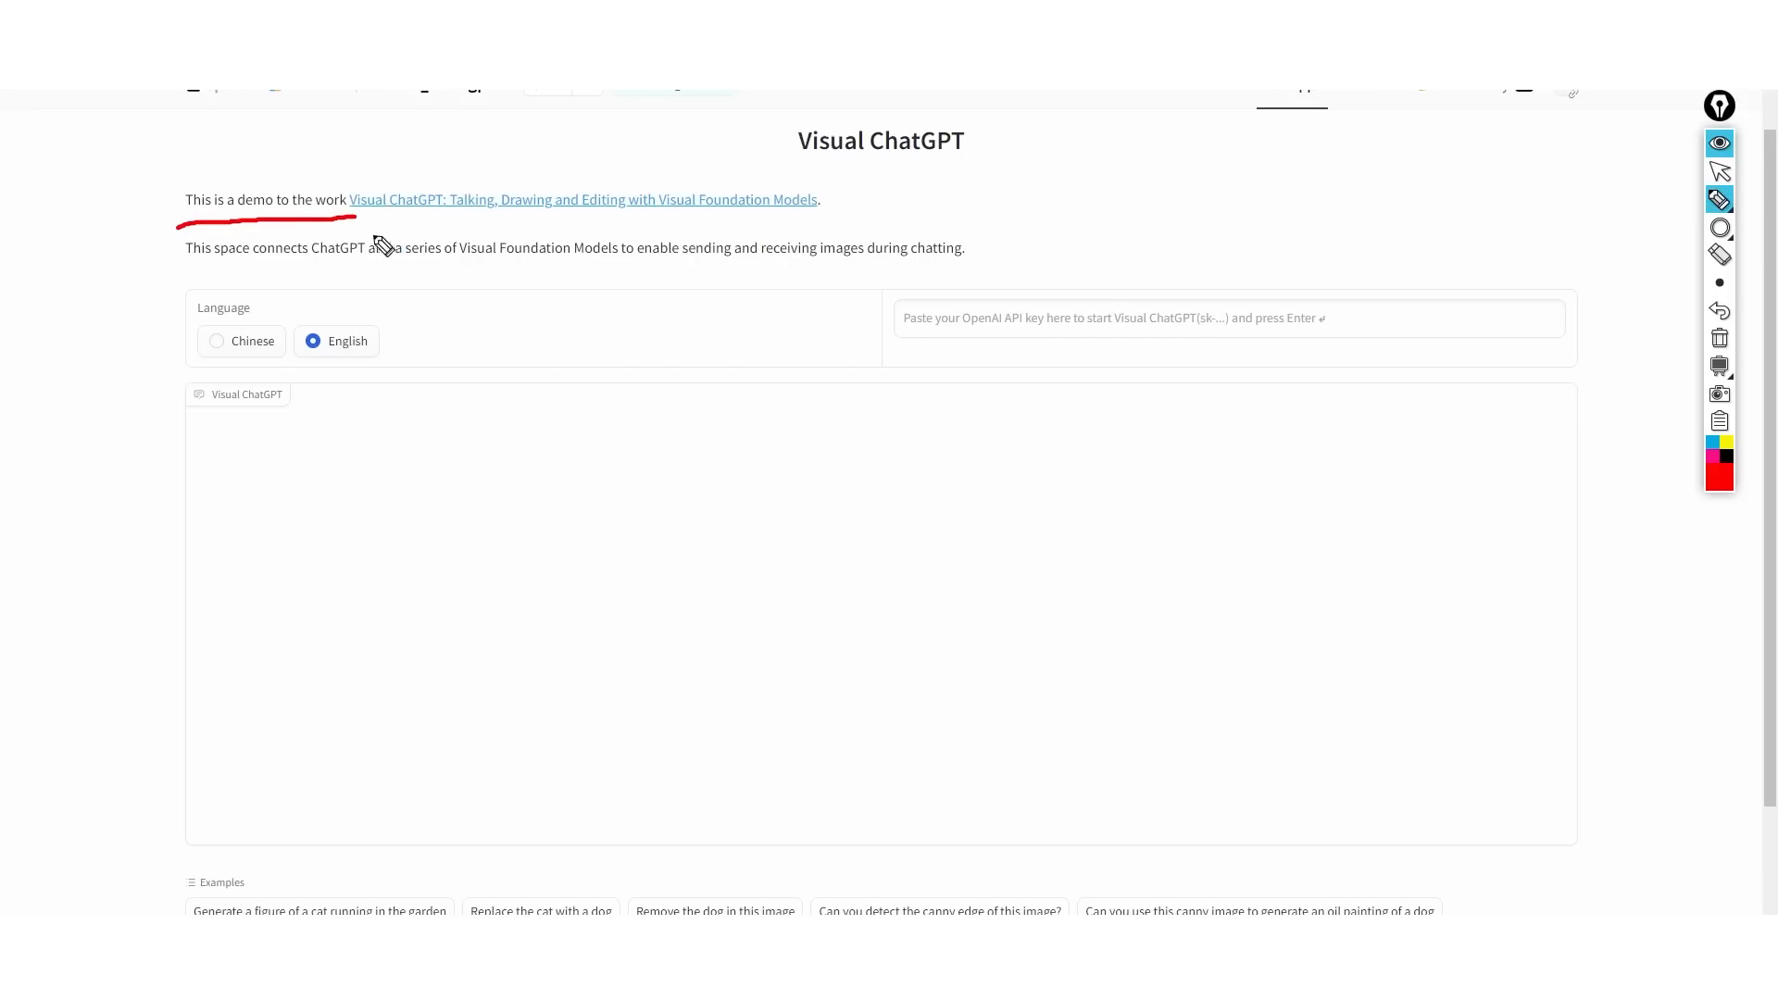
left_click_drag(378, 224, 747, 216)
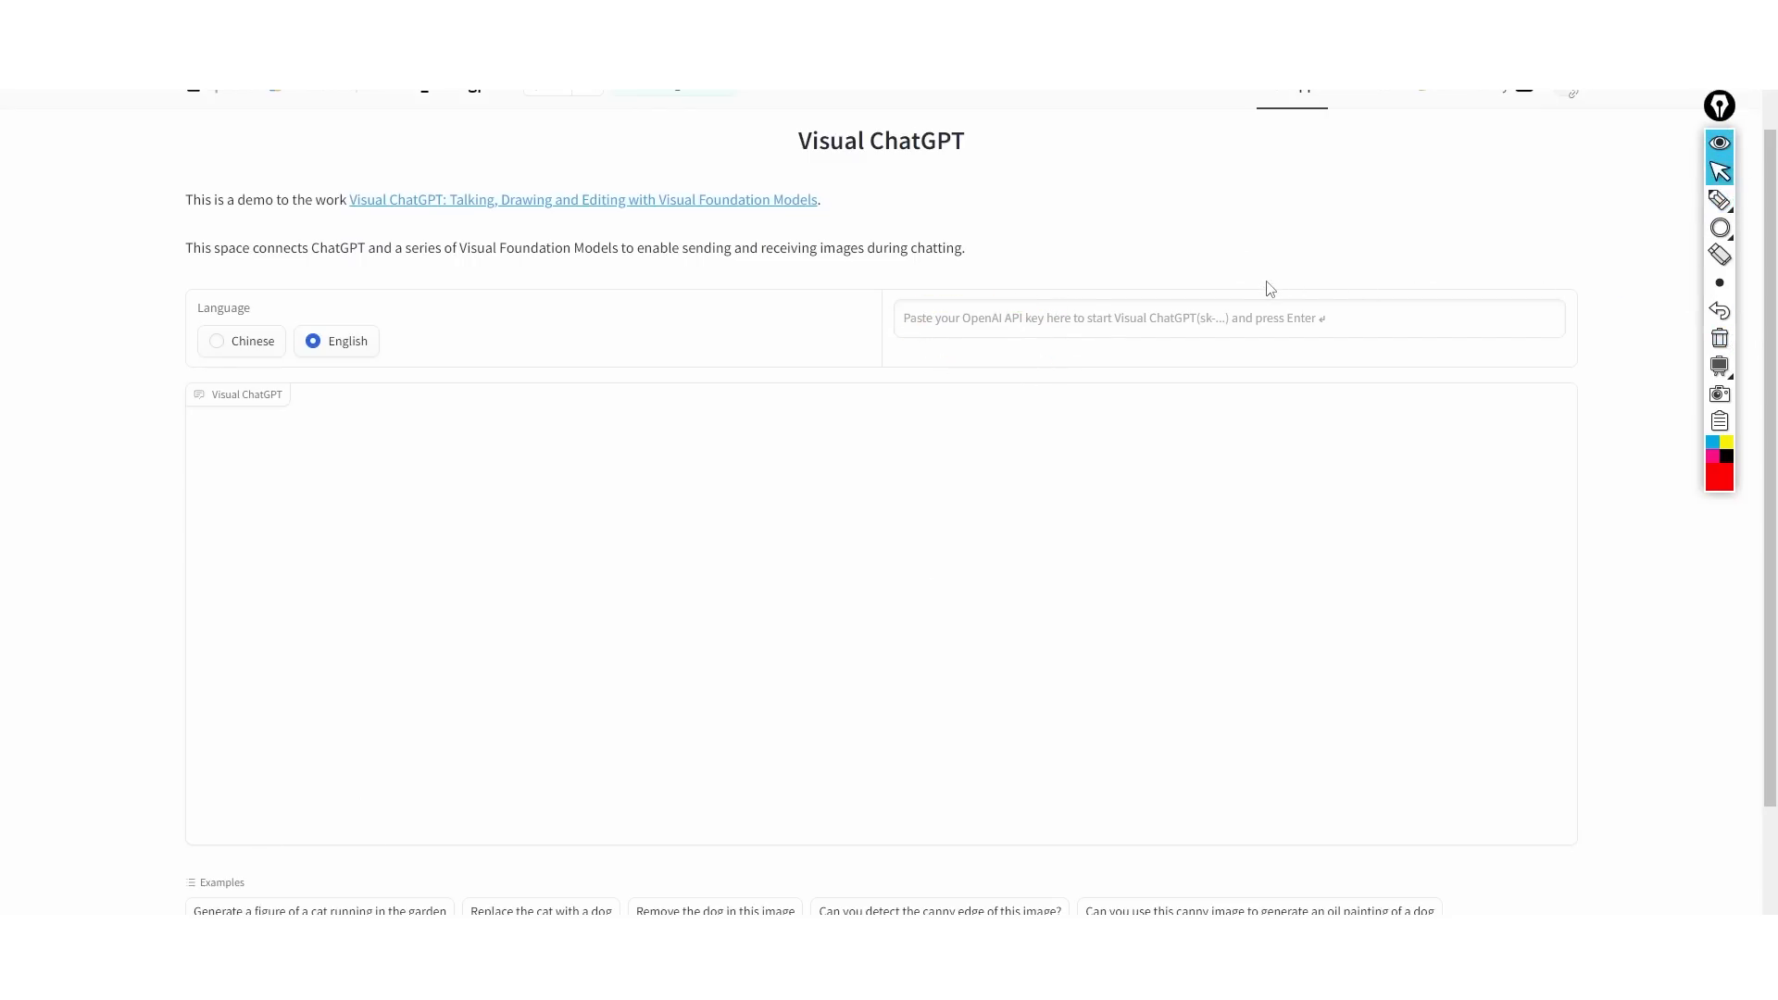
mouse_move(936, 183)
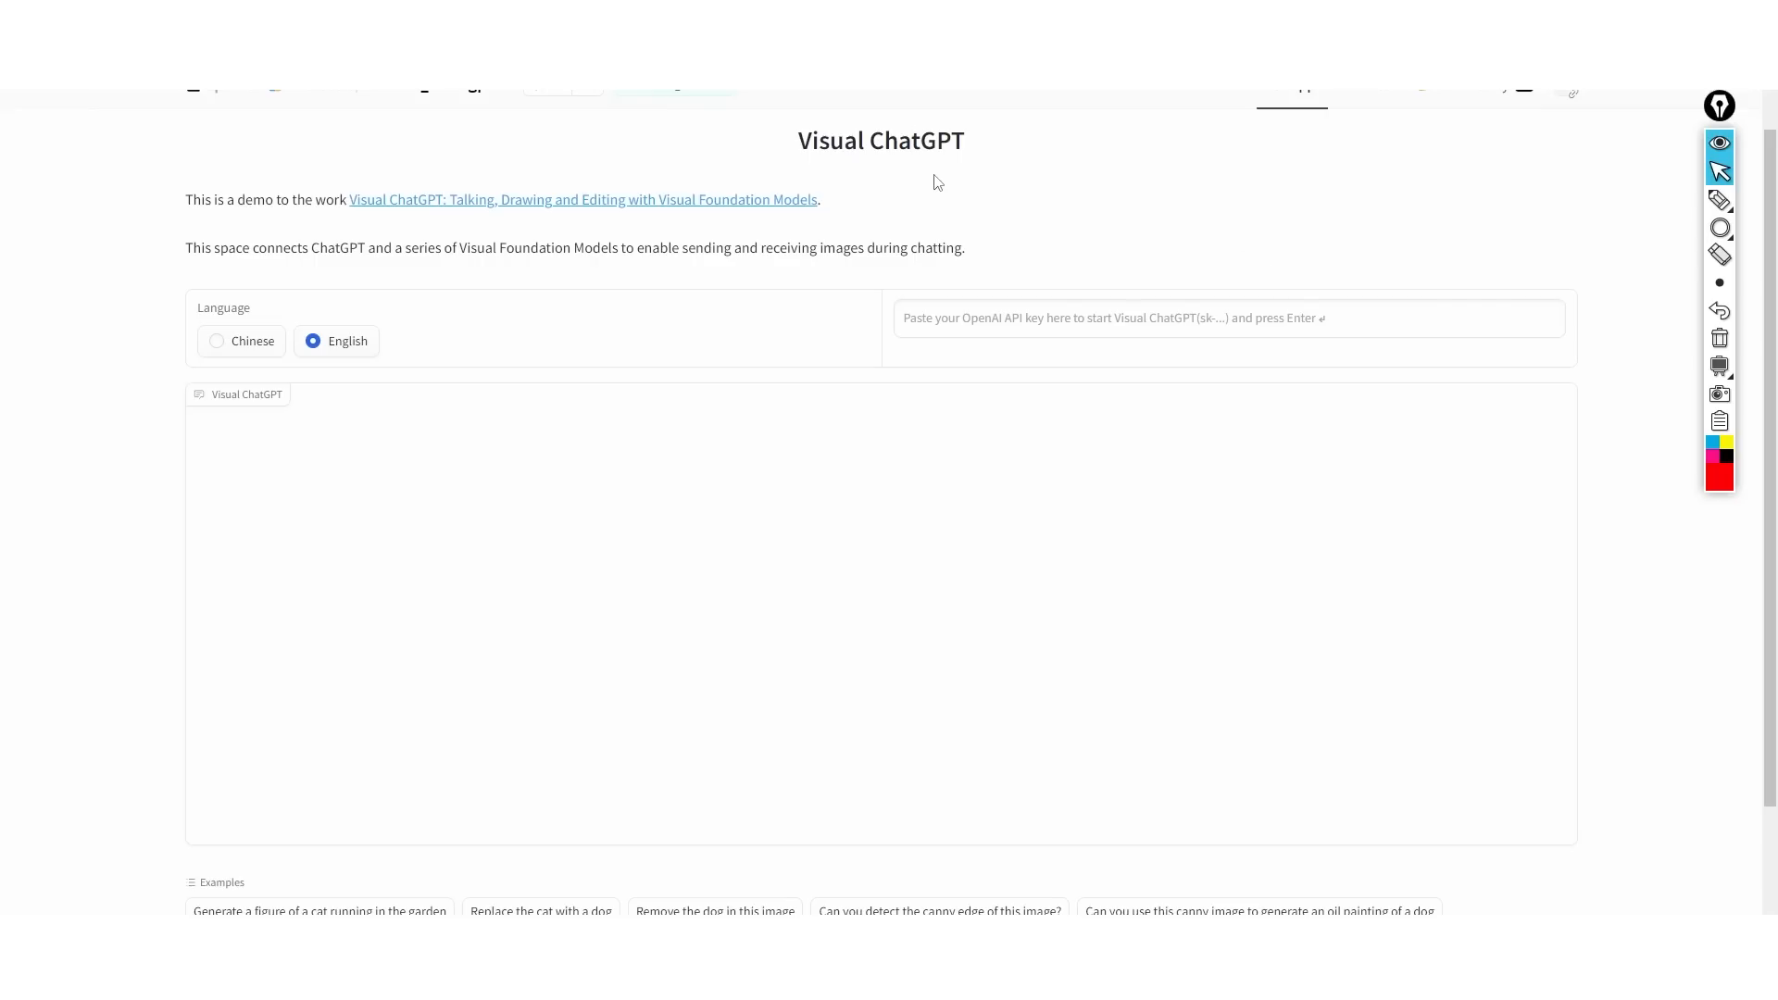
mouse_move(1272, 96)
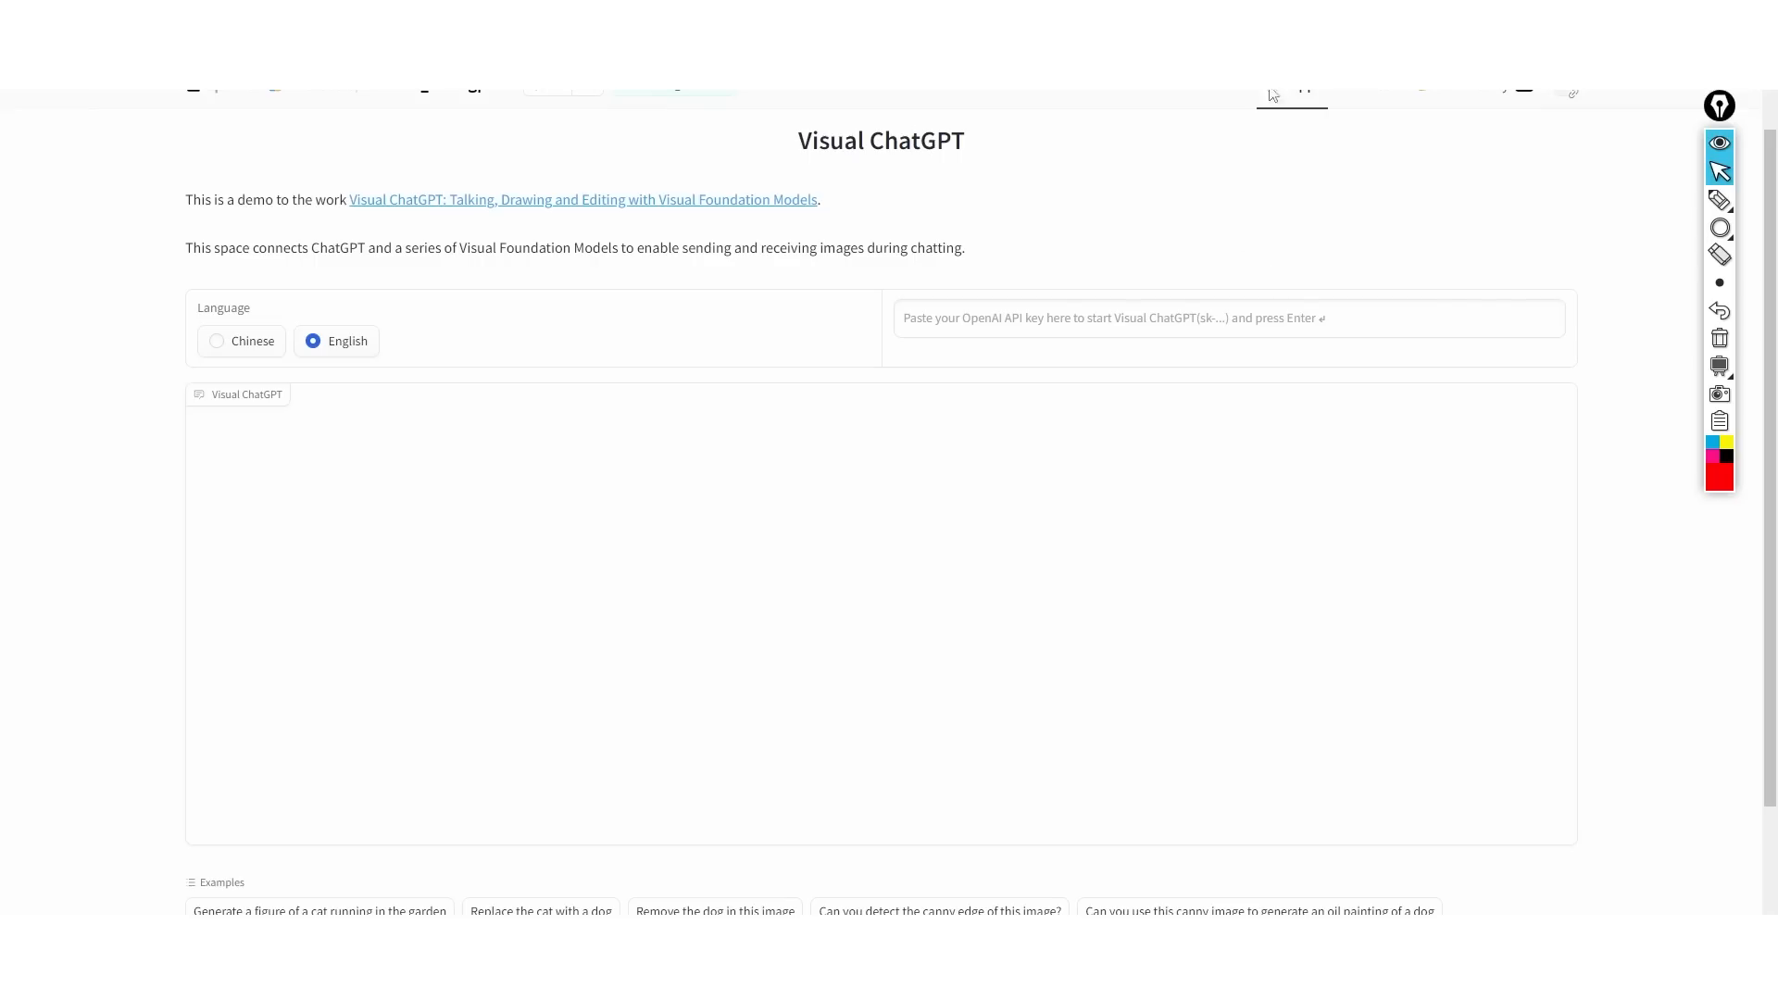
mouse_move(789, 304)
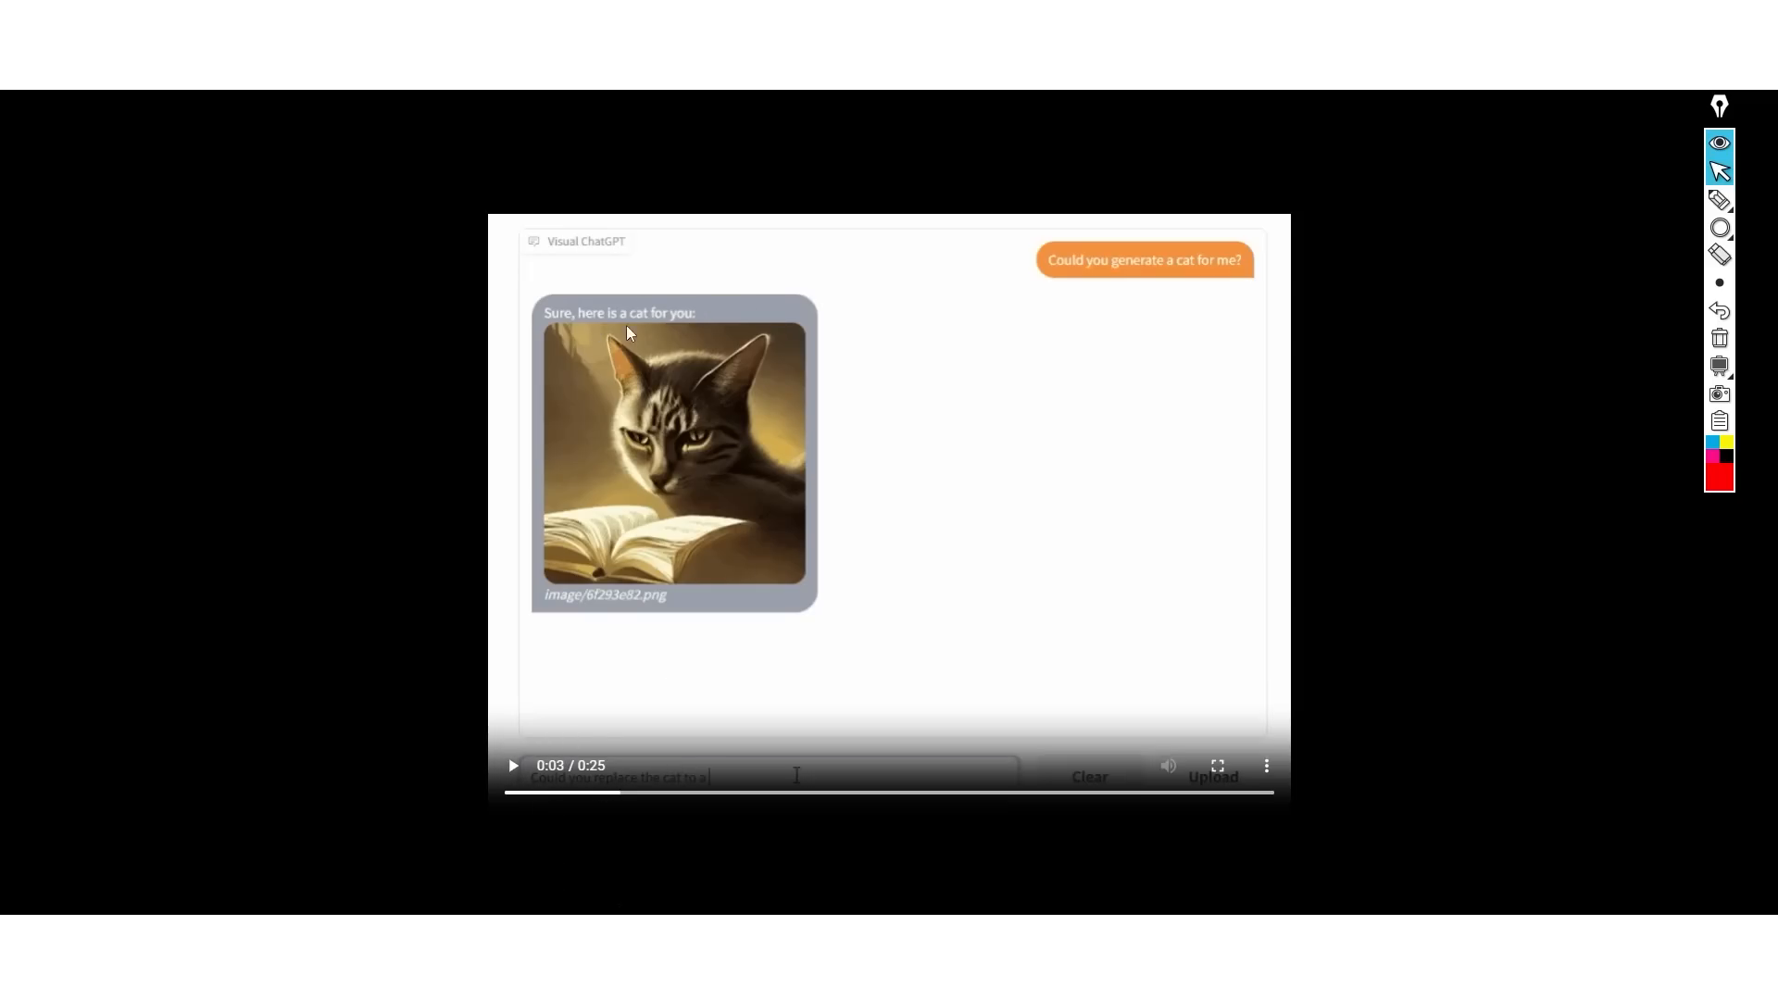
mouse_move(636, 322)
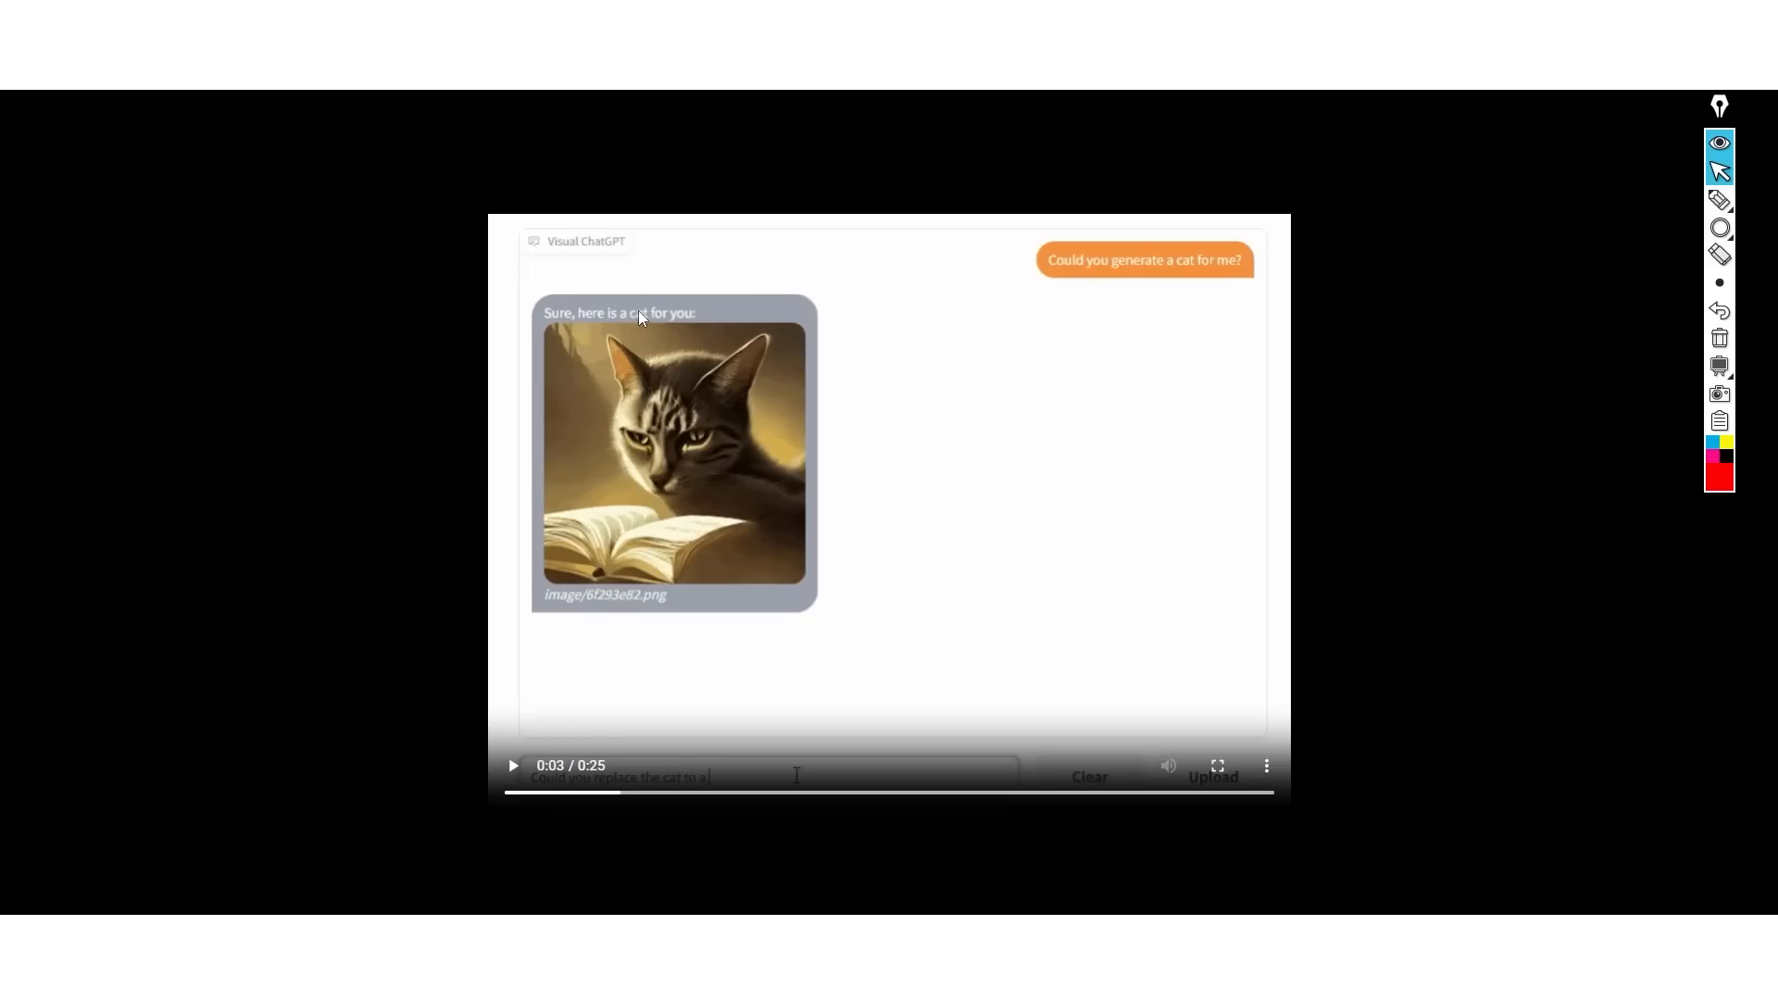
mouse_move(717, 318)
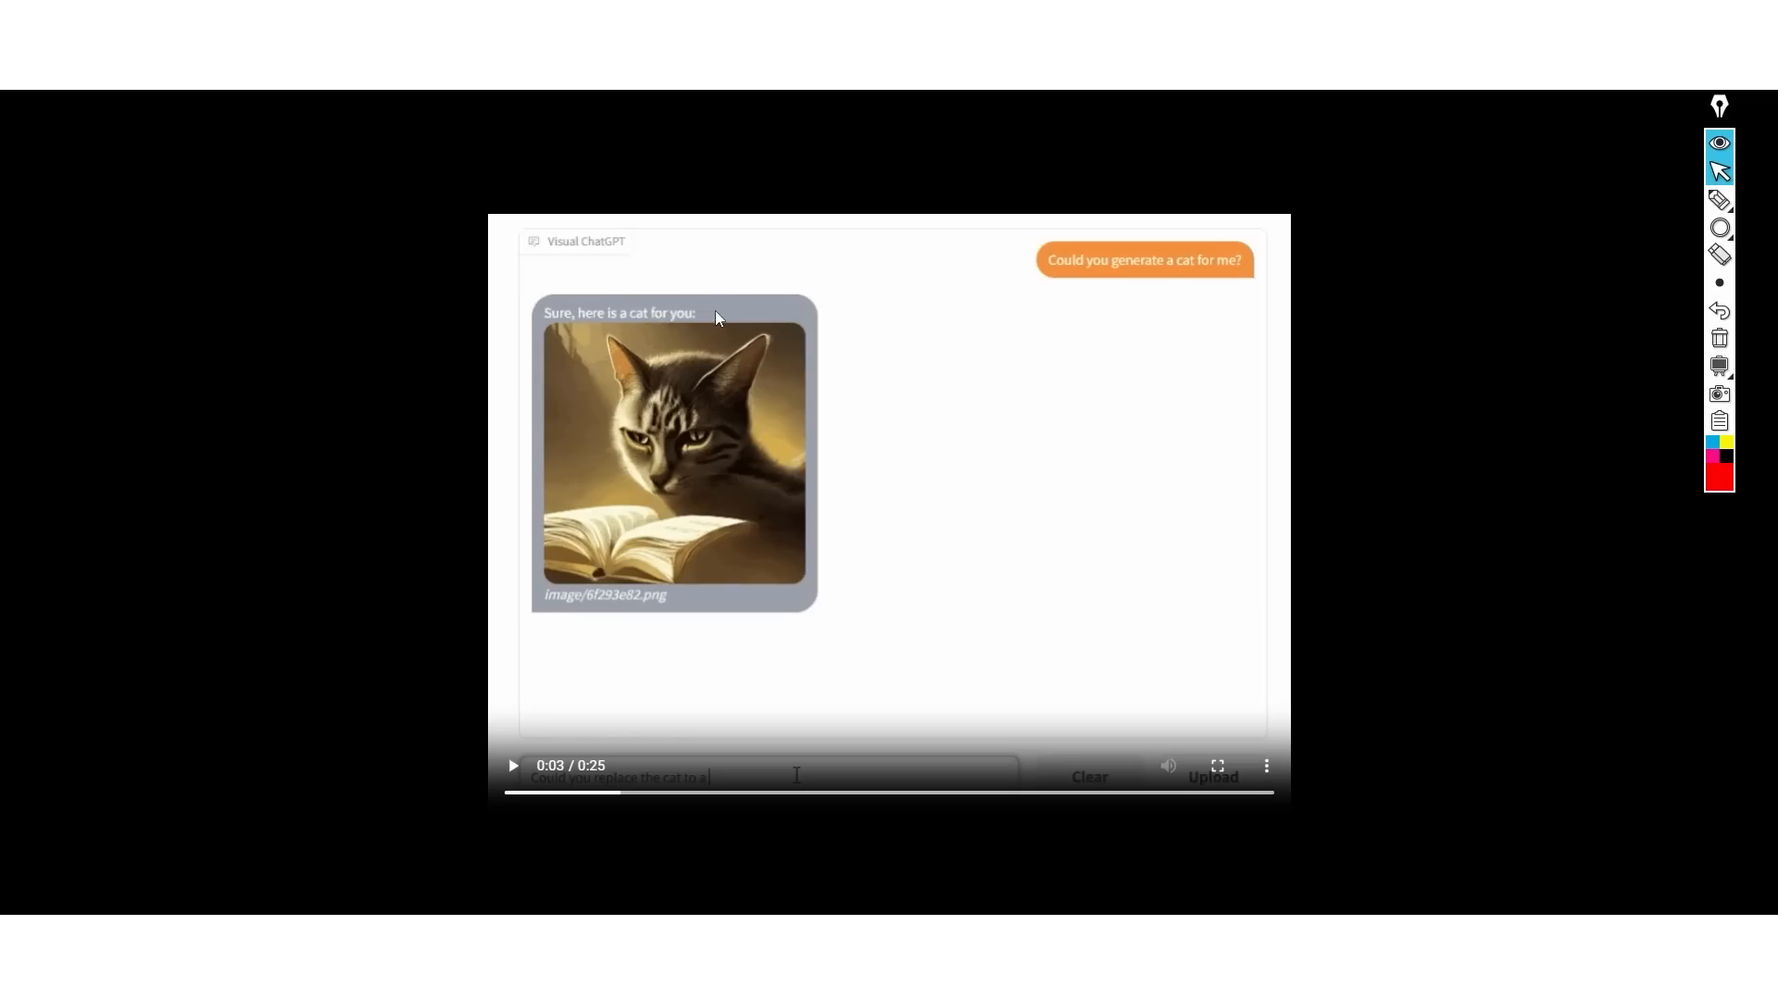
mouse_move(732, 583)
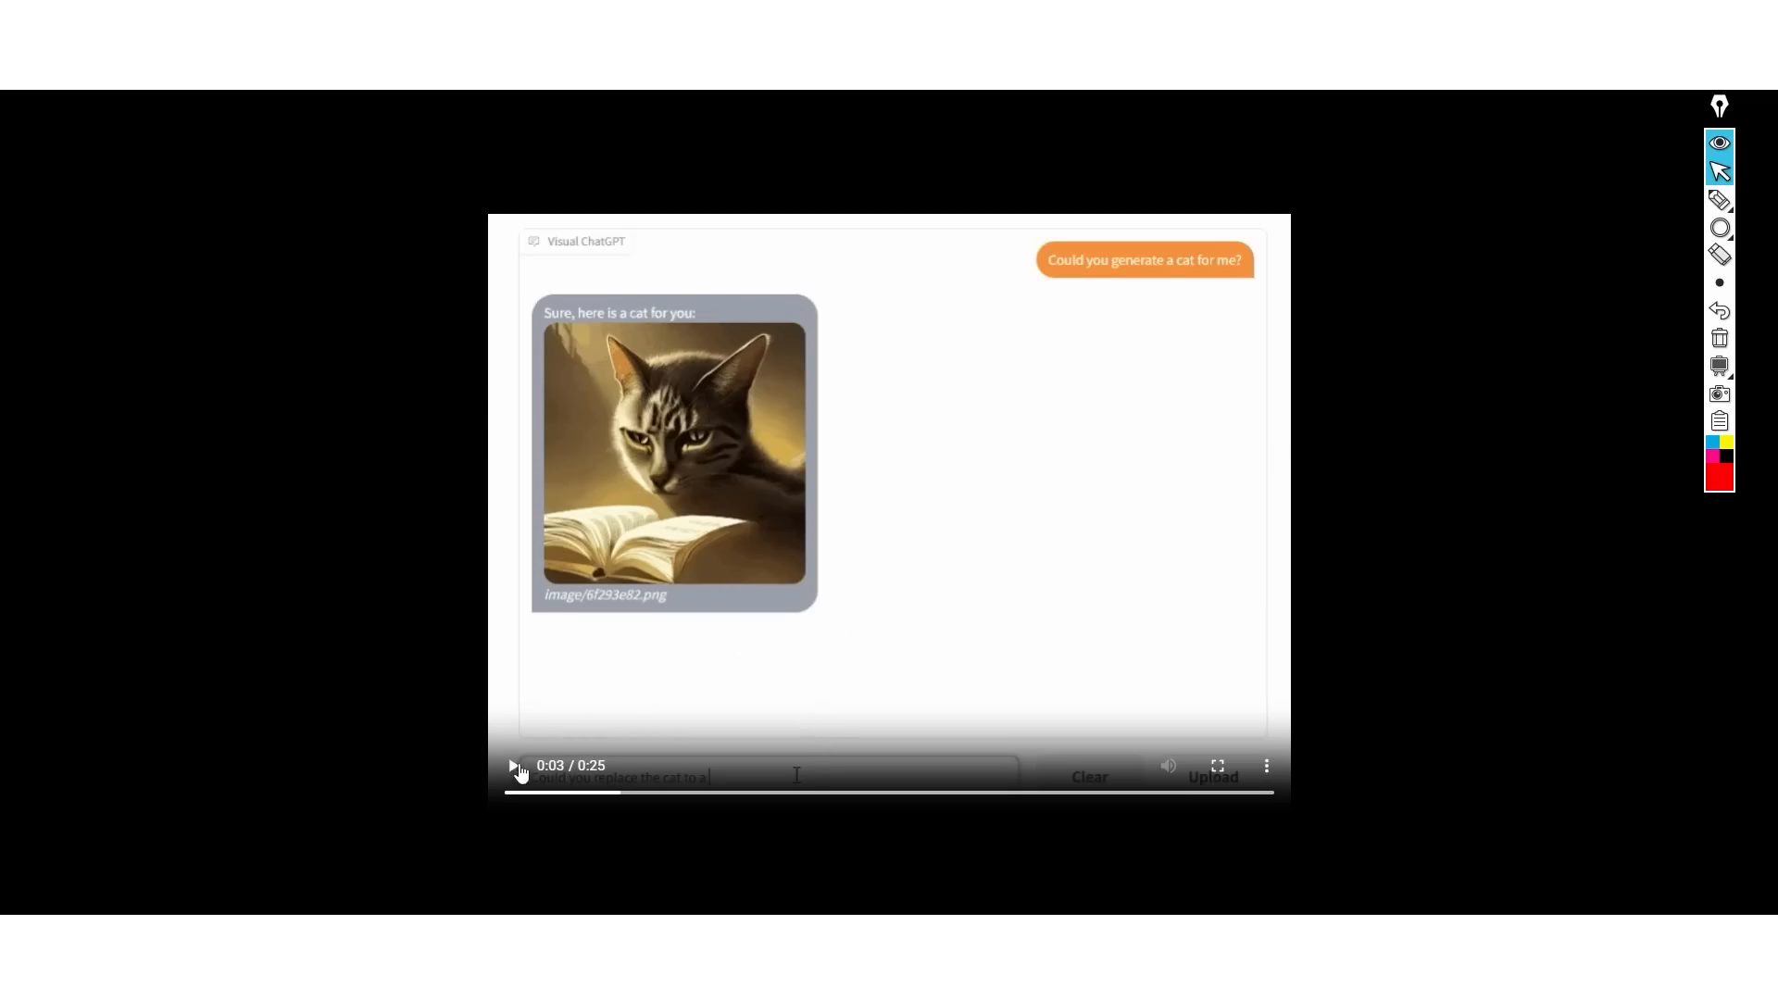
- Play the demo chat video and send a request for the image's canny edge
left_click(512, 775)
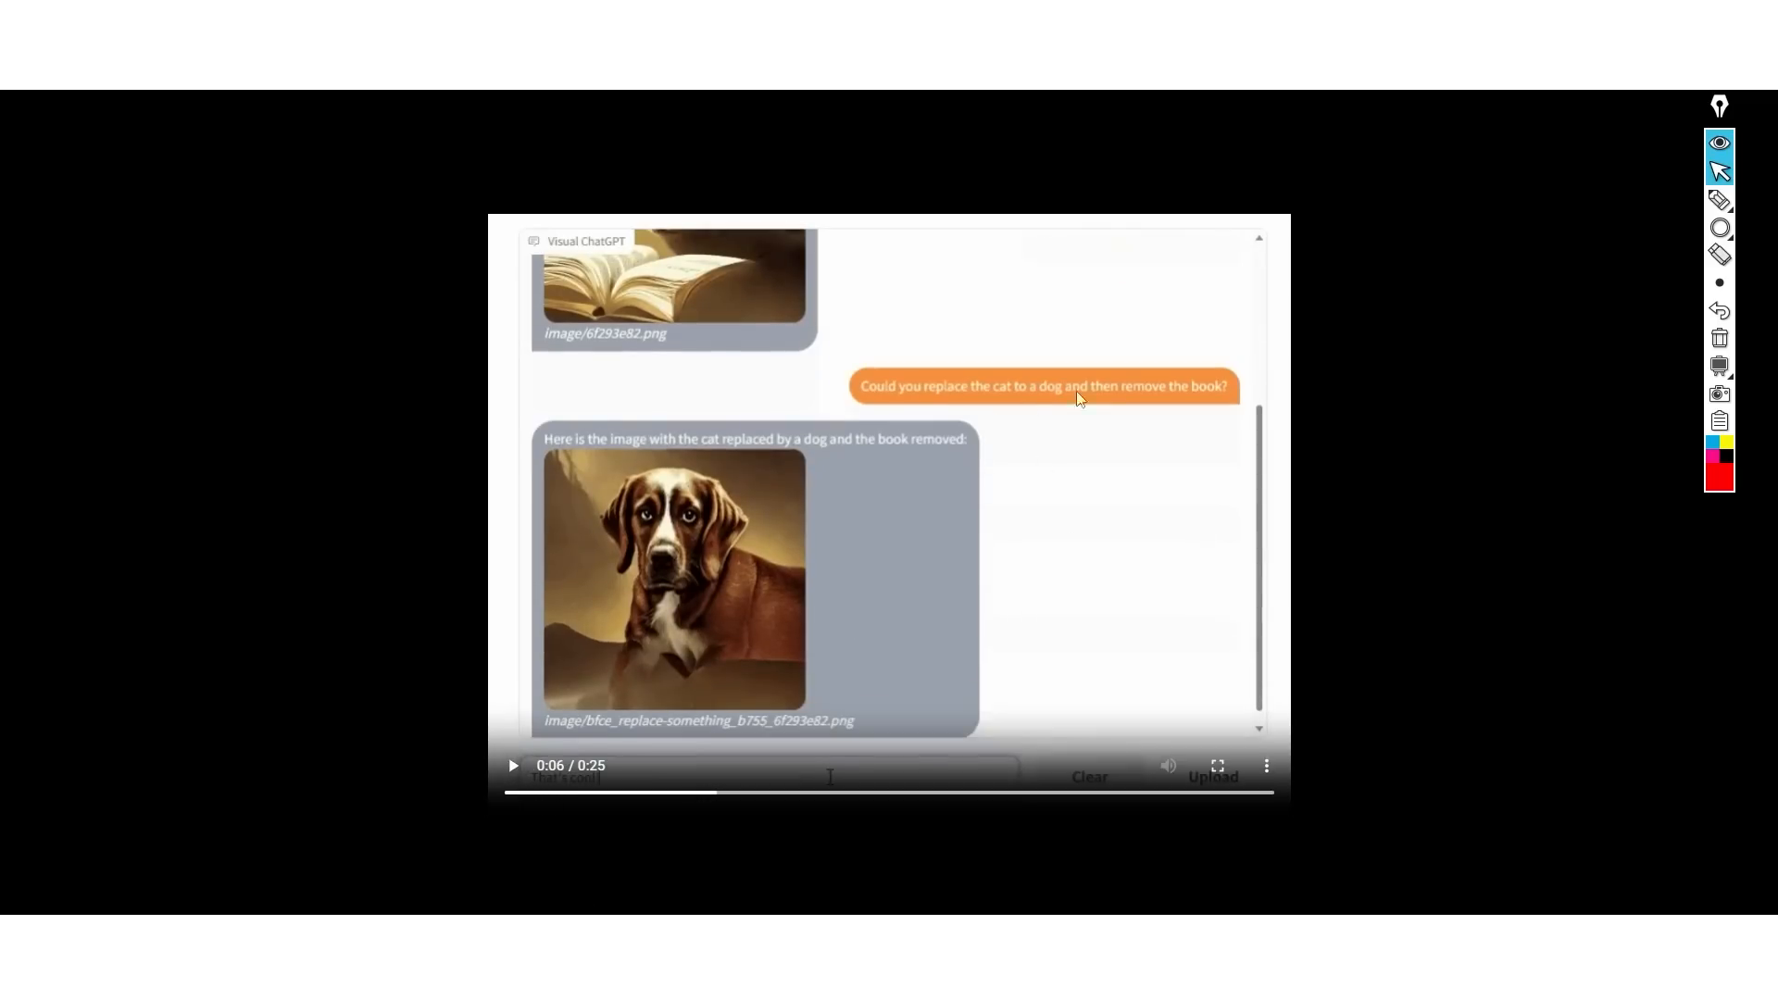
left_click(1719, 227)
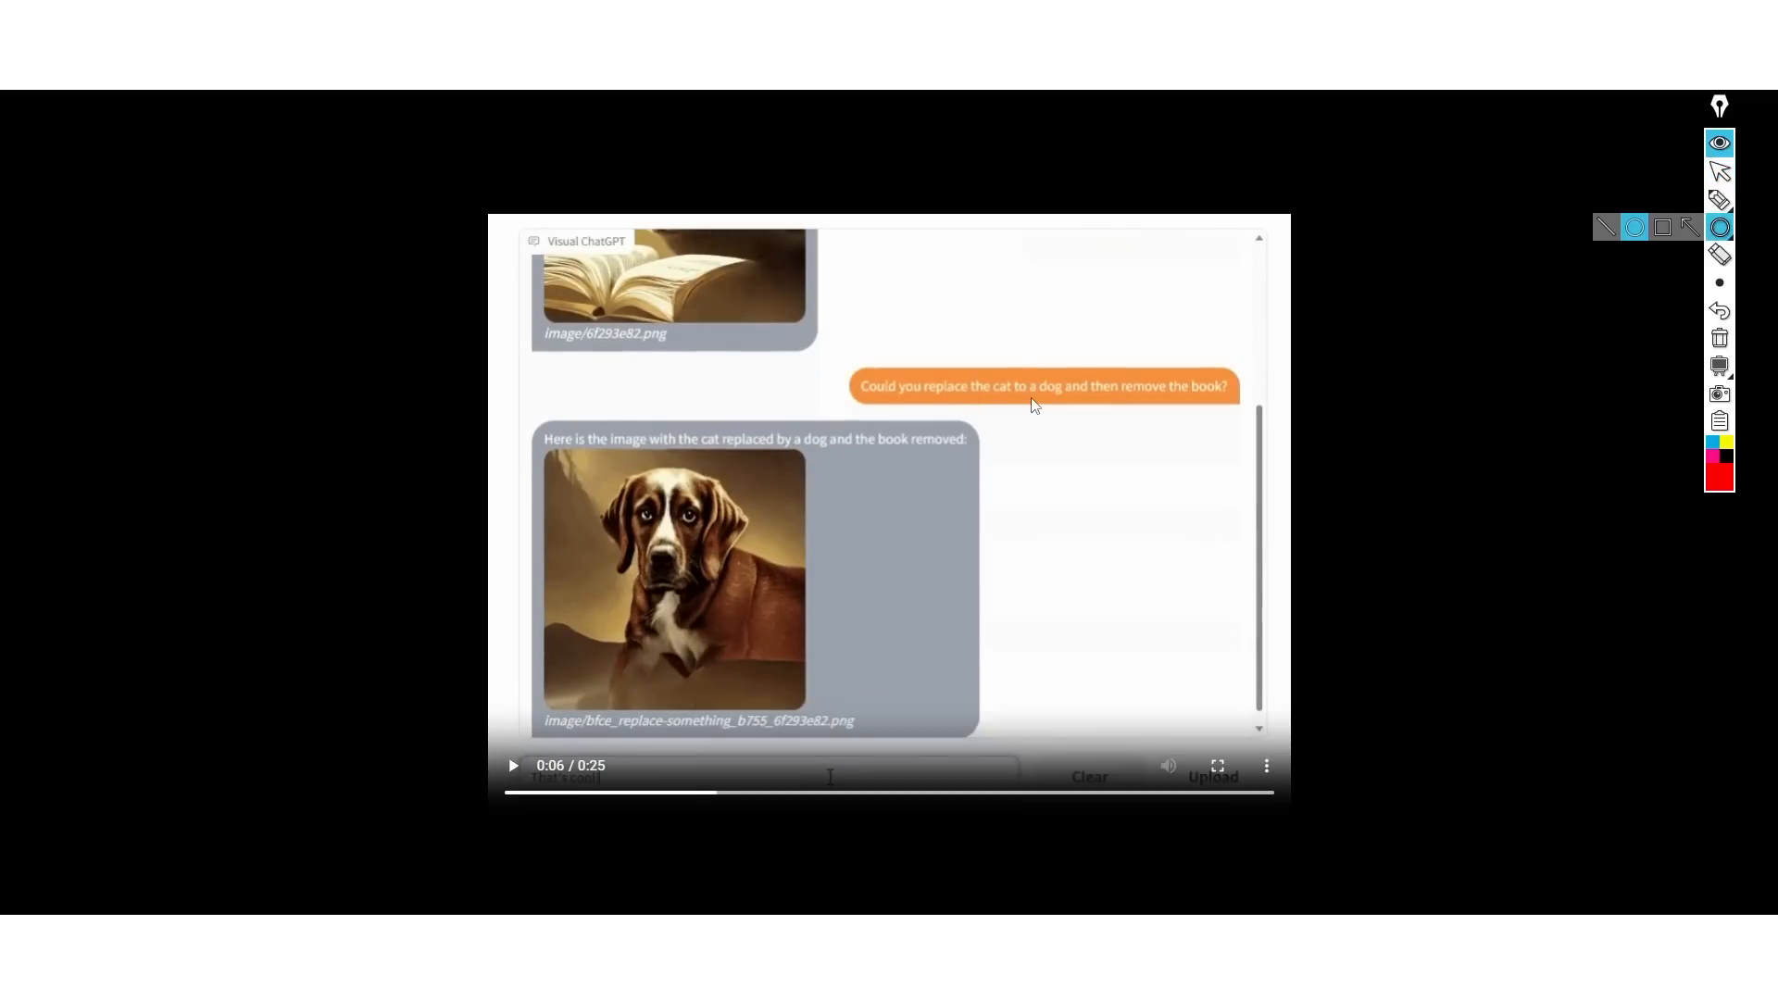
mouse_move(1717, 208)
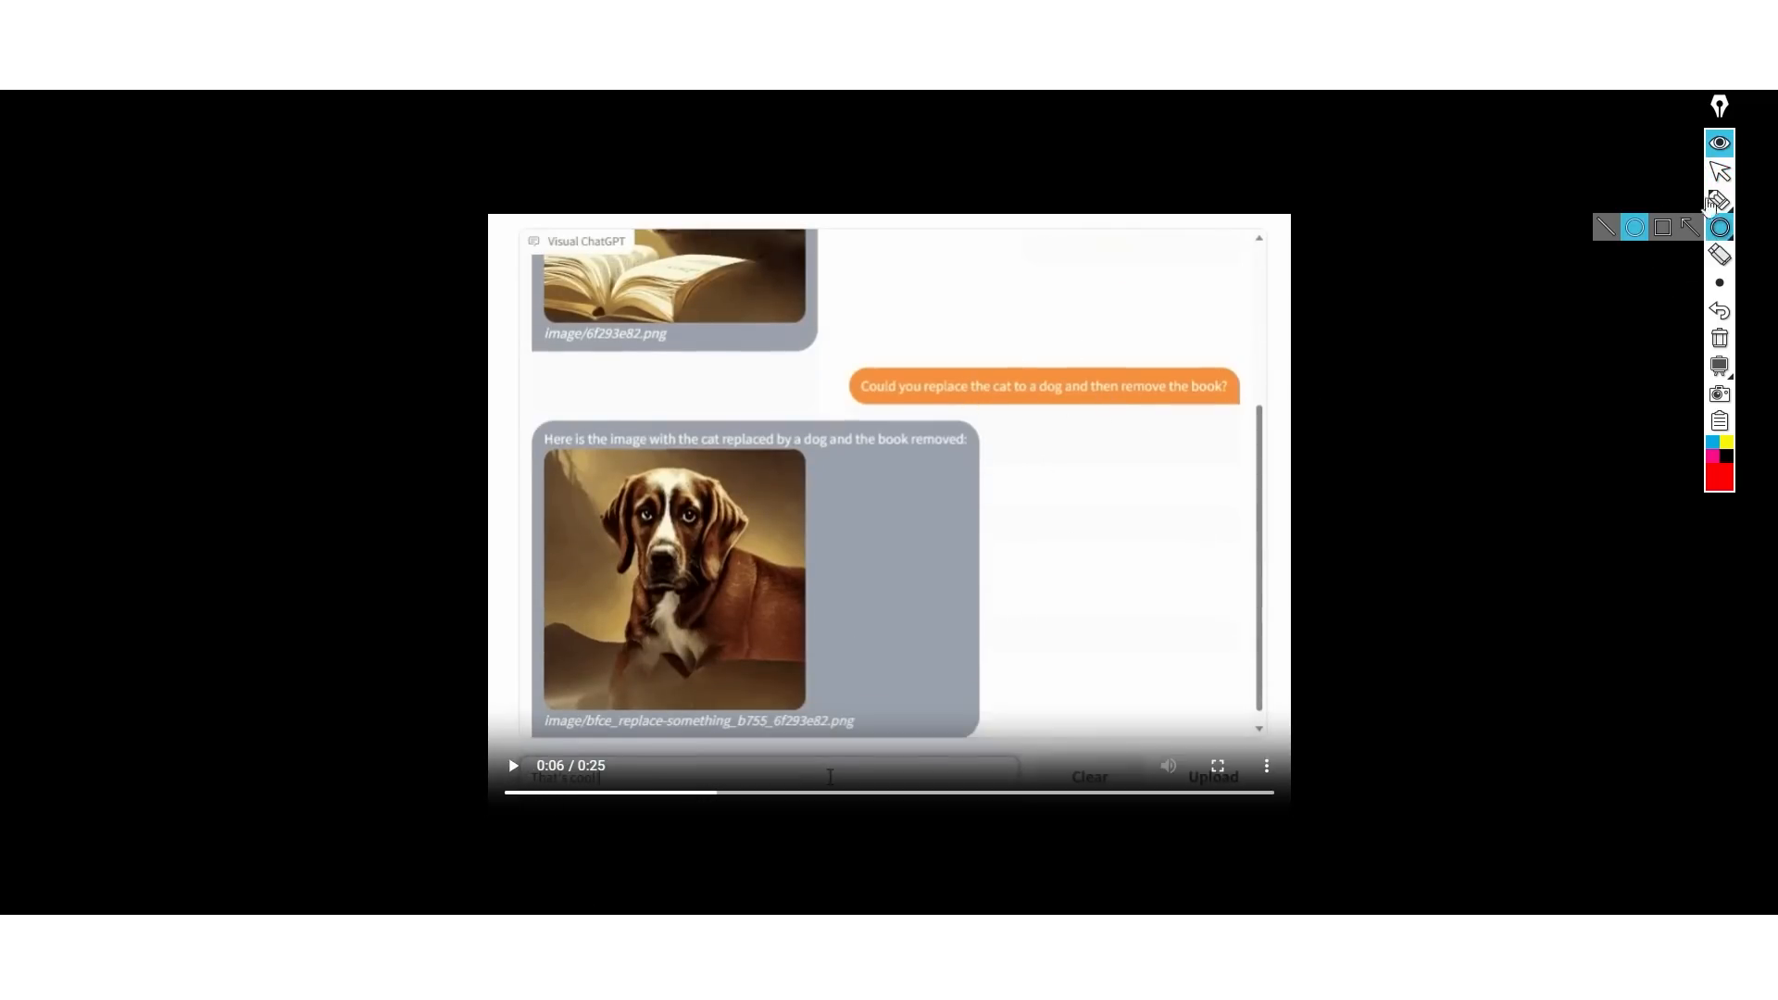
type("That's cool! Could")
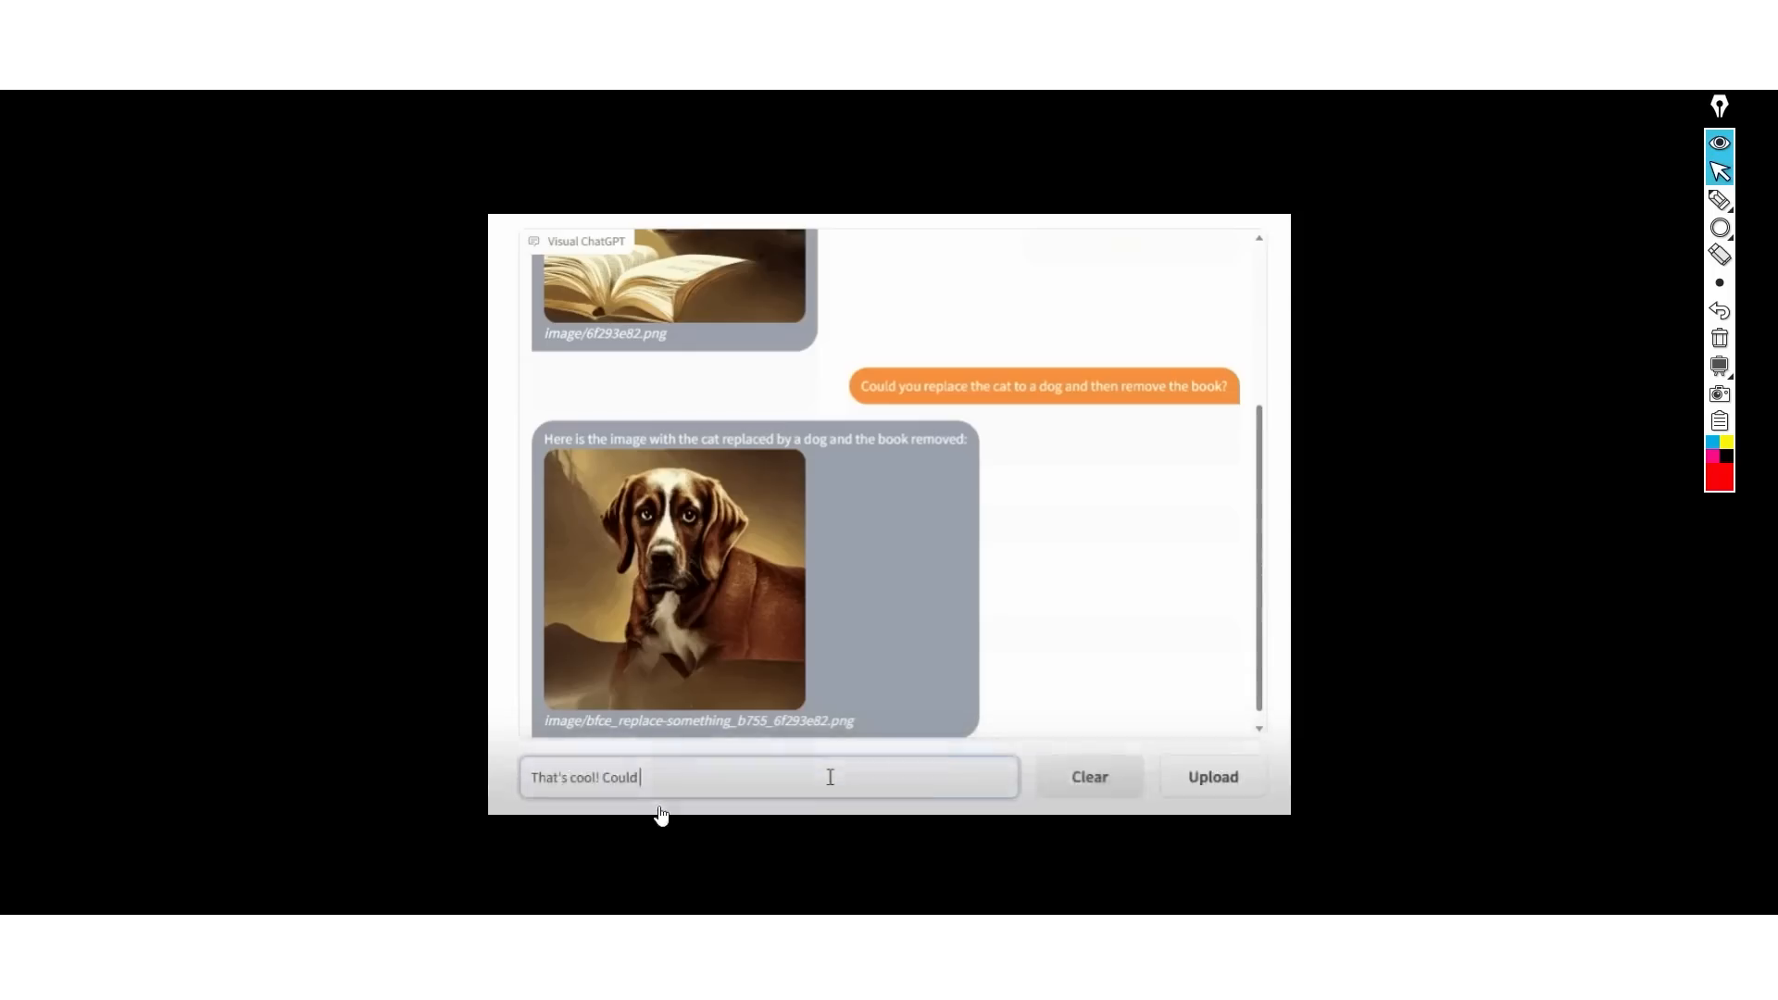
type("you generate the canny edge of")
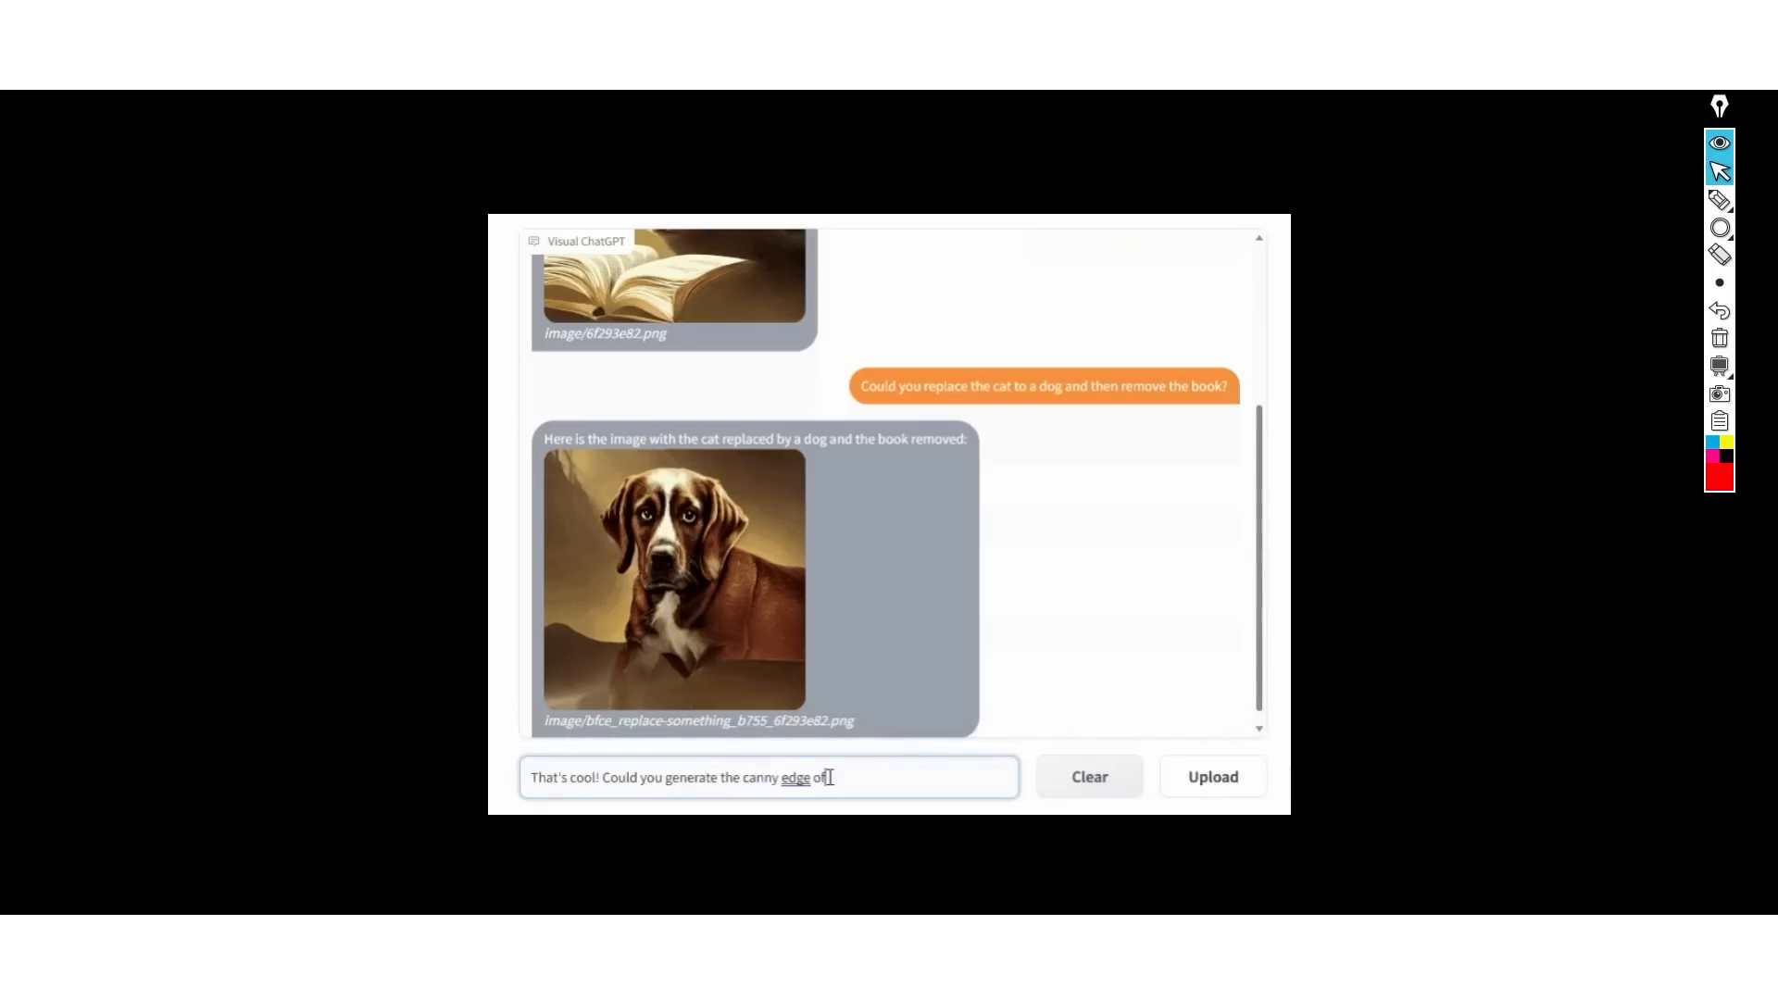
key("Return")
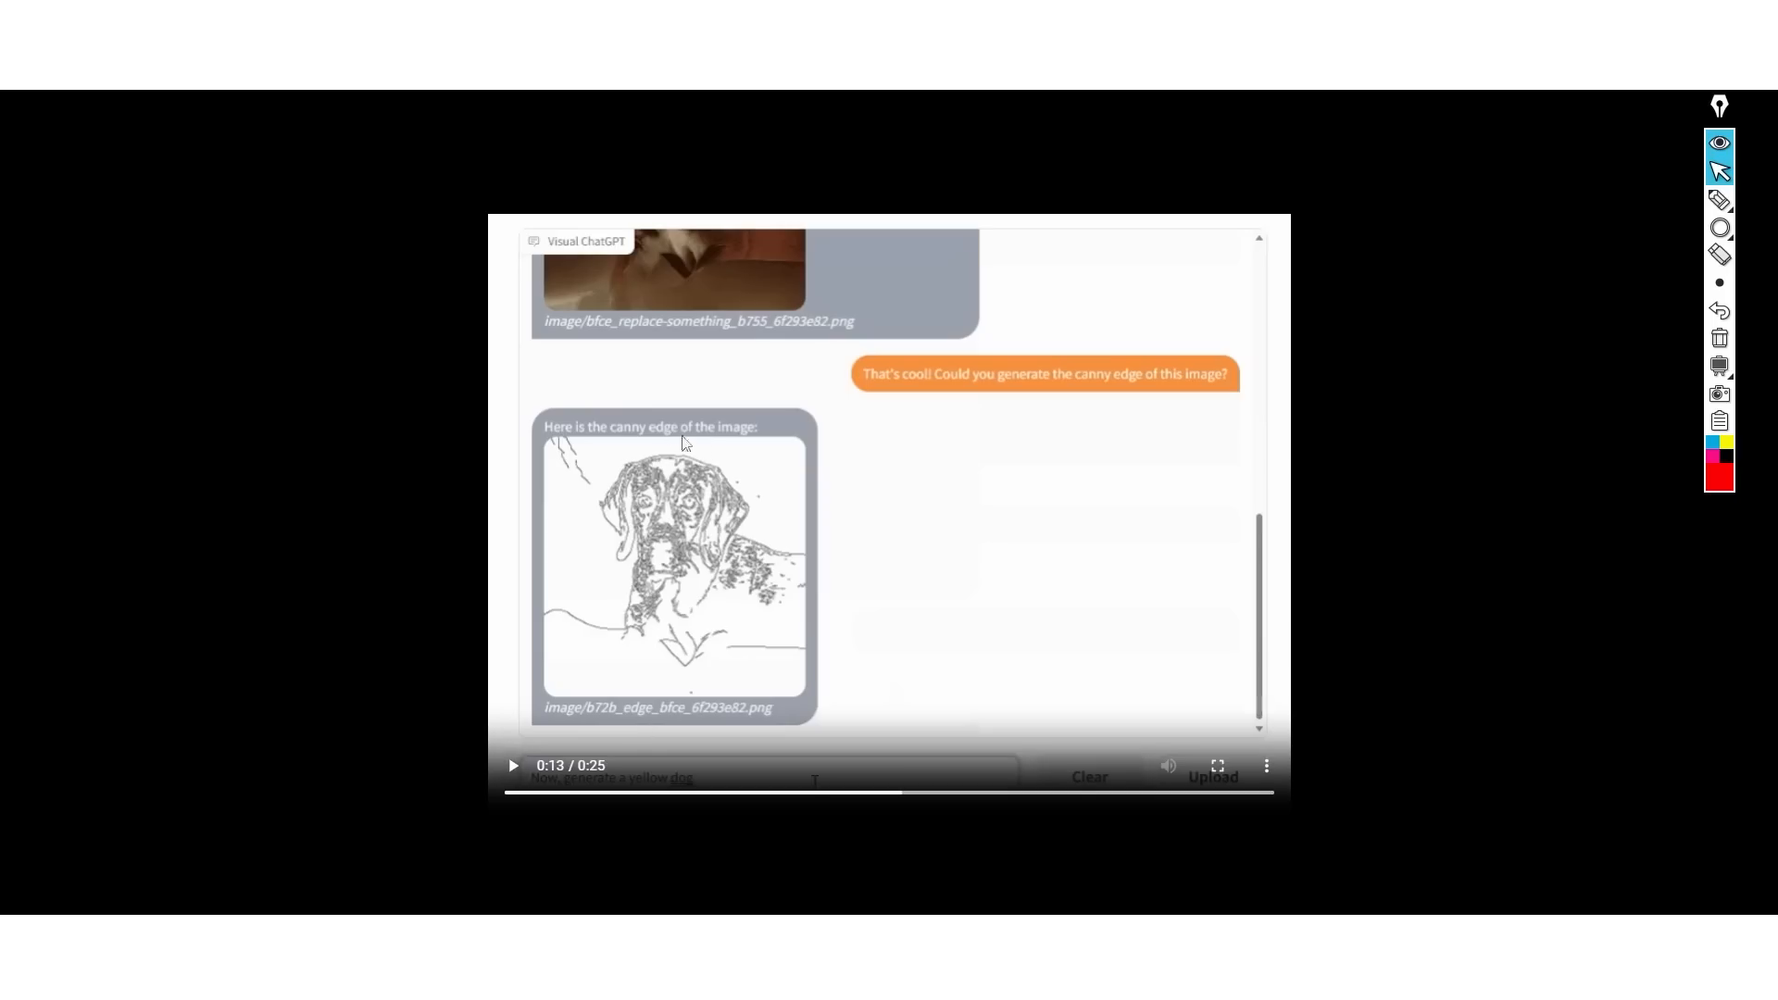
mouse_move(567, 661)
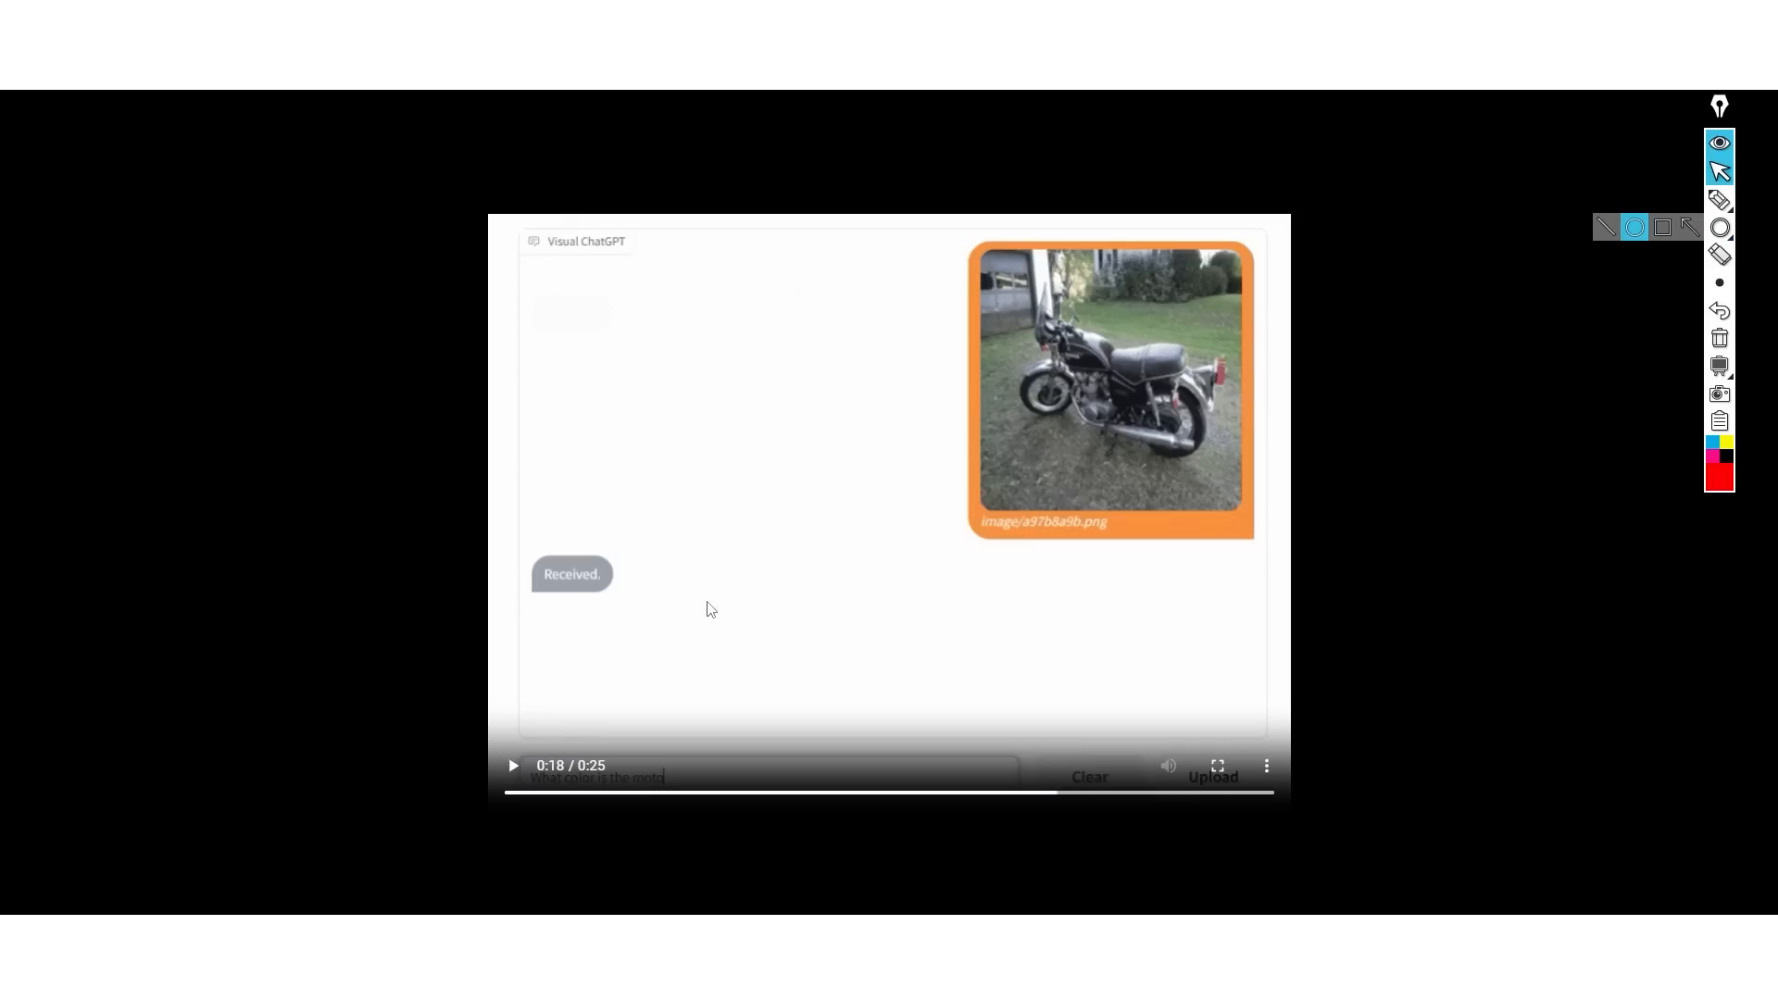
- Rewind the demo to the motorcycle upload and play through its black-color answer and removal
left_click(512, 766)
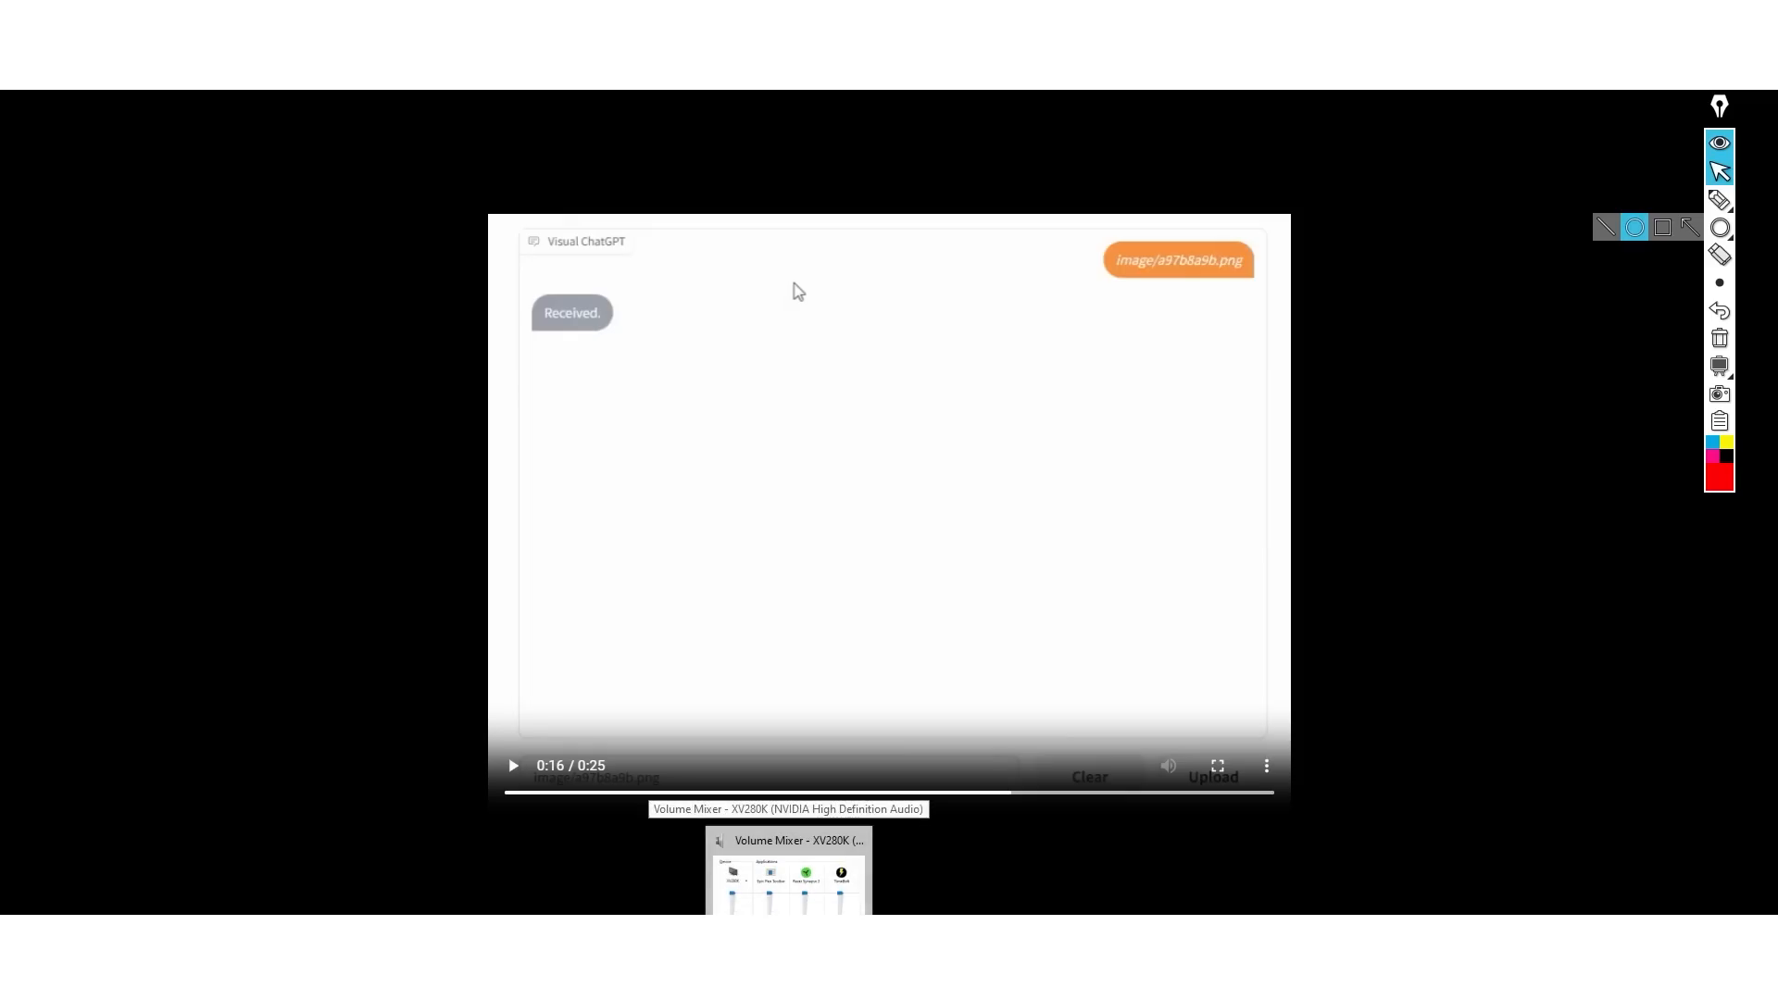
left_click(1108, 792)
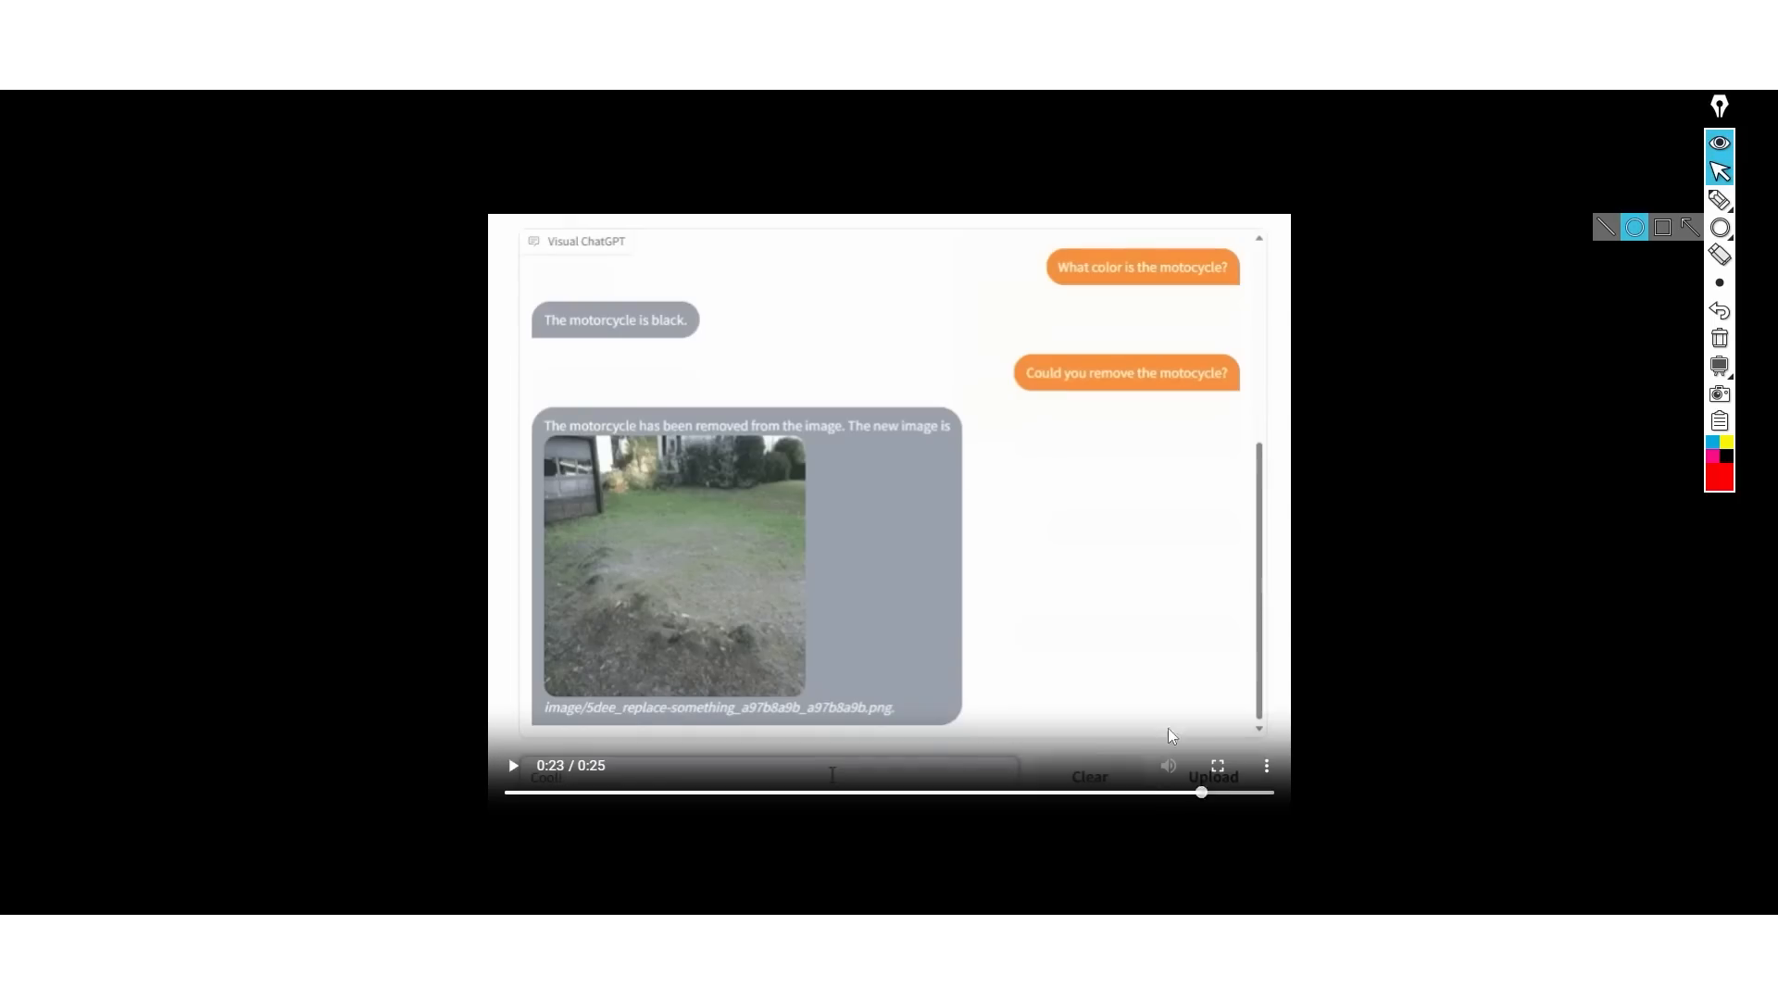
mouse_move(541, 802)
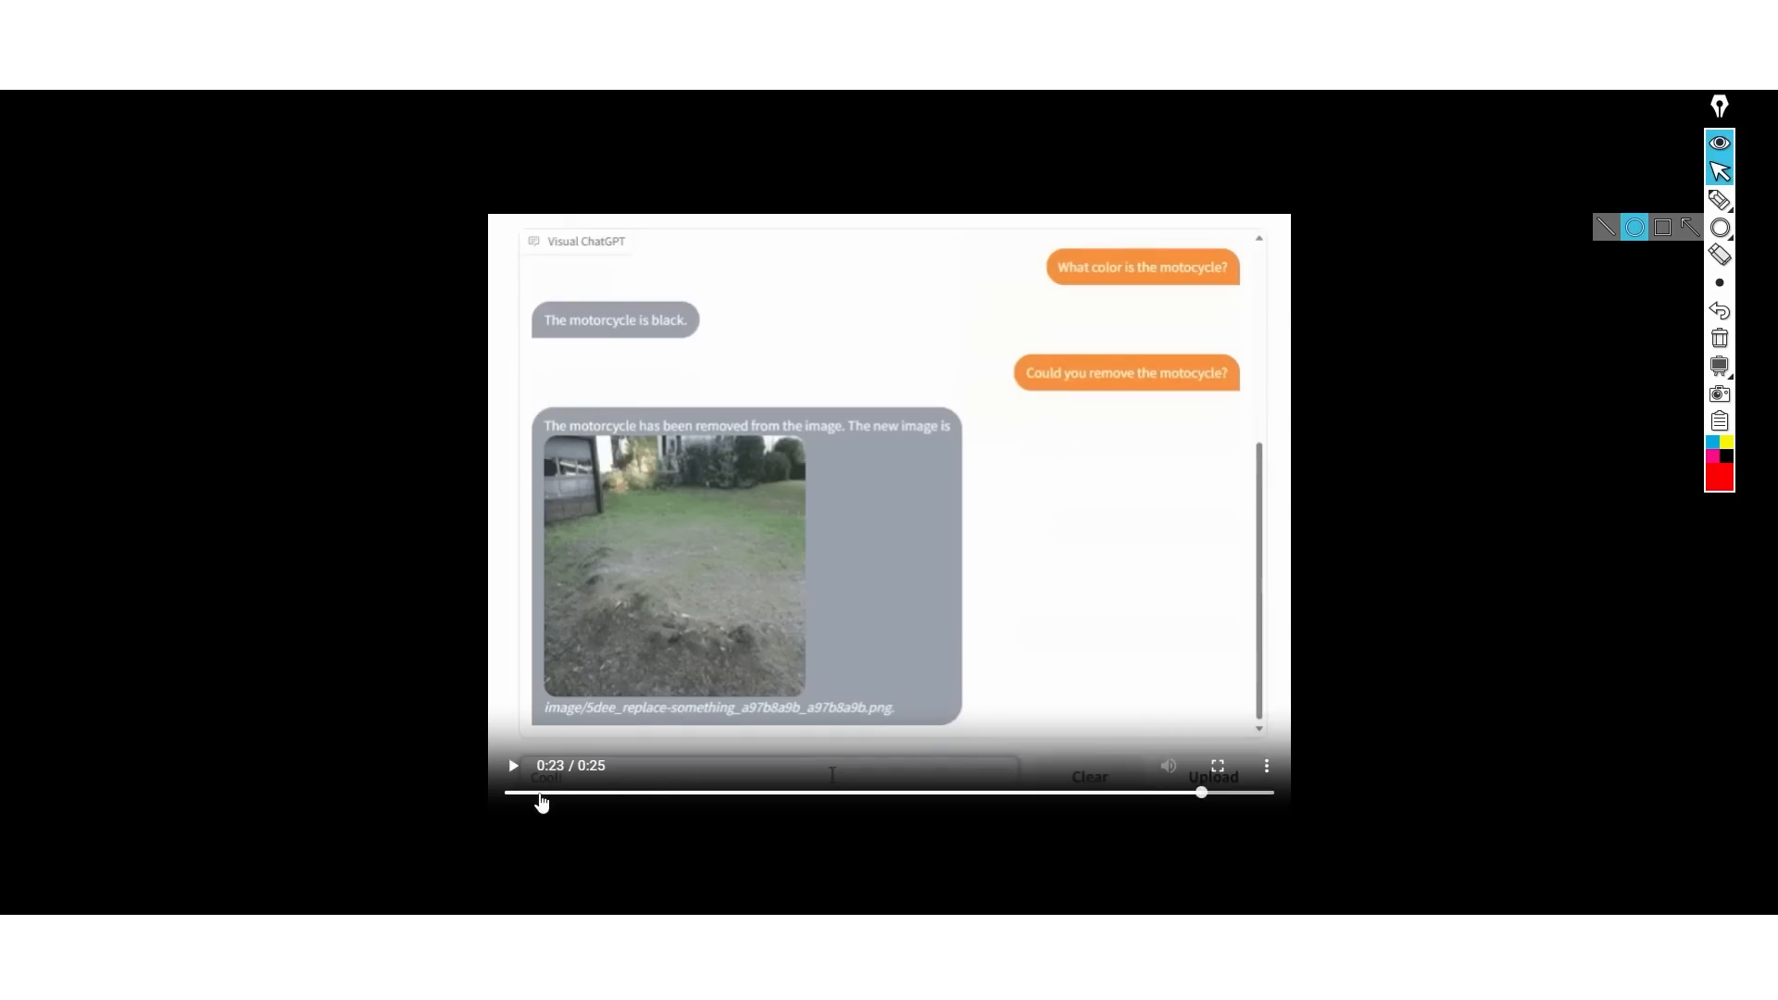
mouse_move(534, 599)
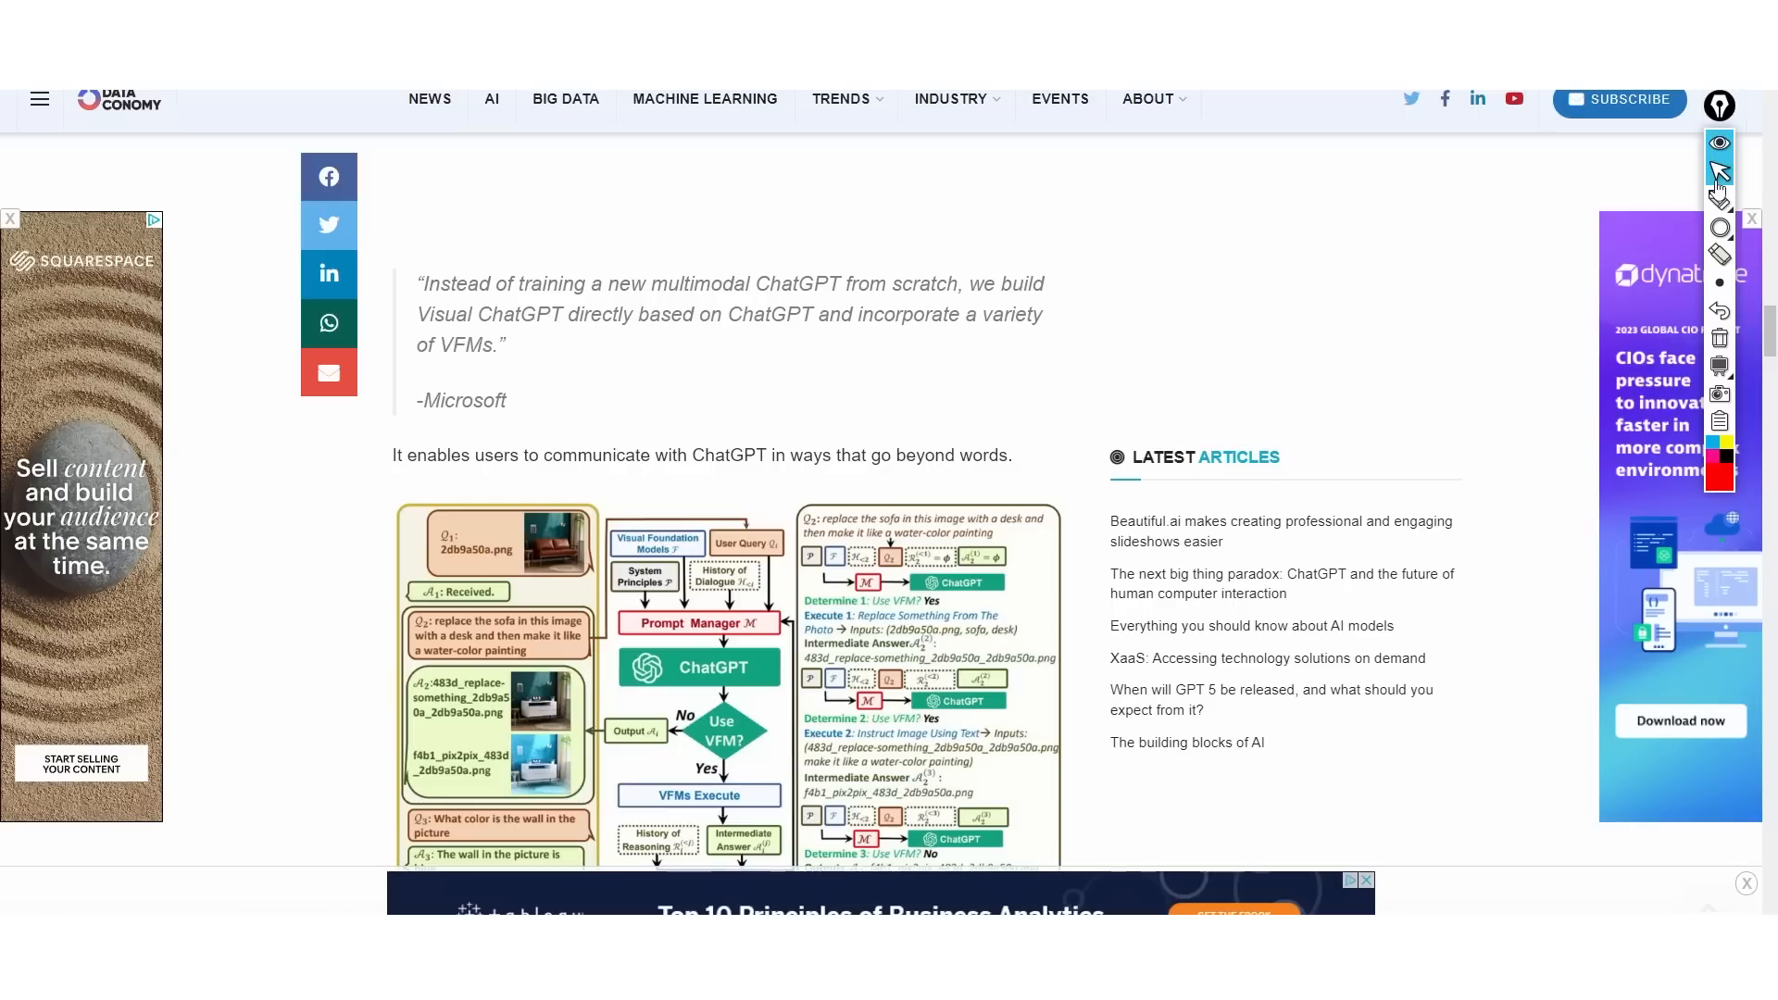
- Scroll past the 'What will change' list and enlarge the Visual ChatGPT dialogue figure
scroll("down", 3)
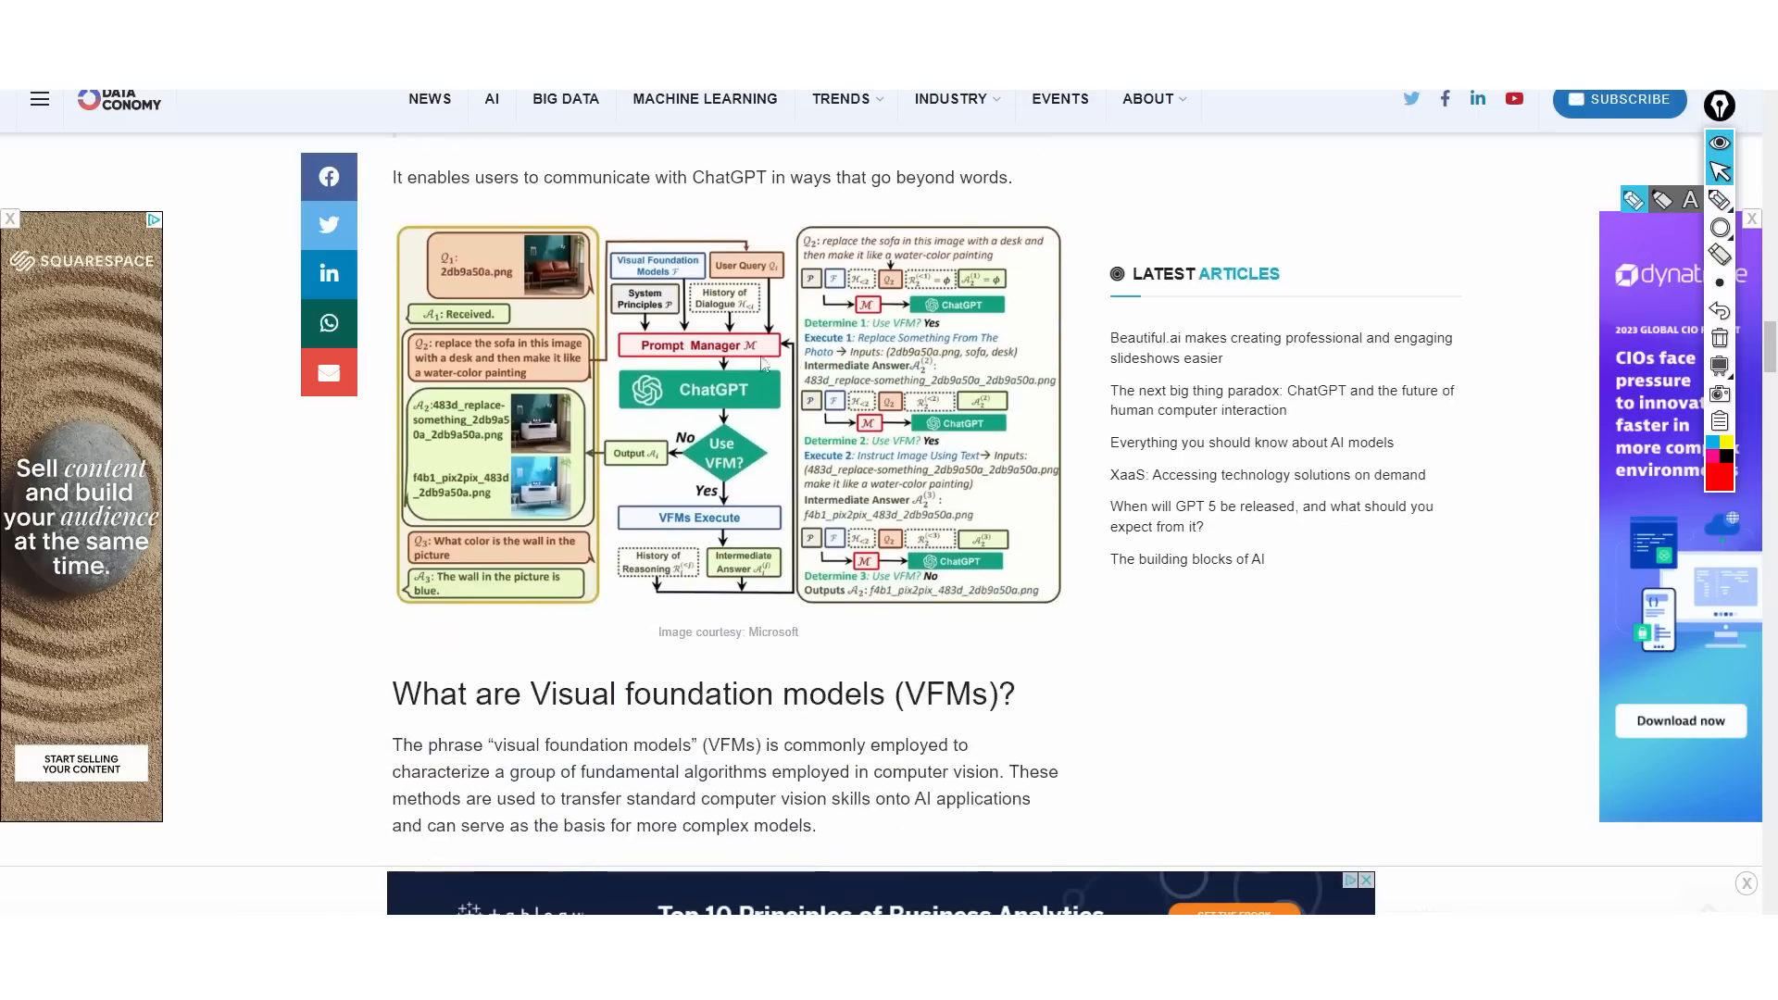
scroll("down", 3)
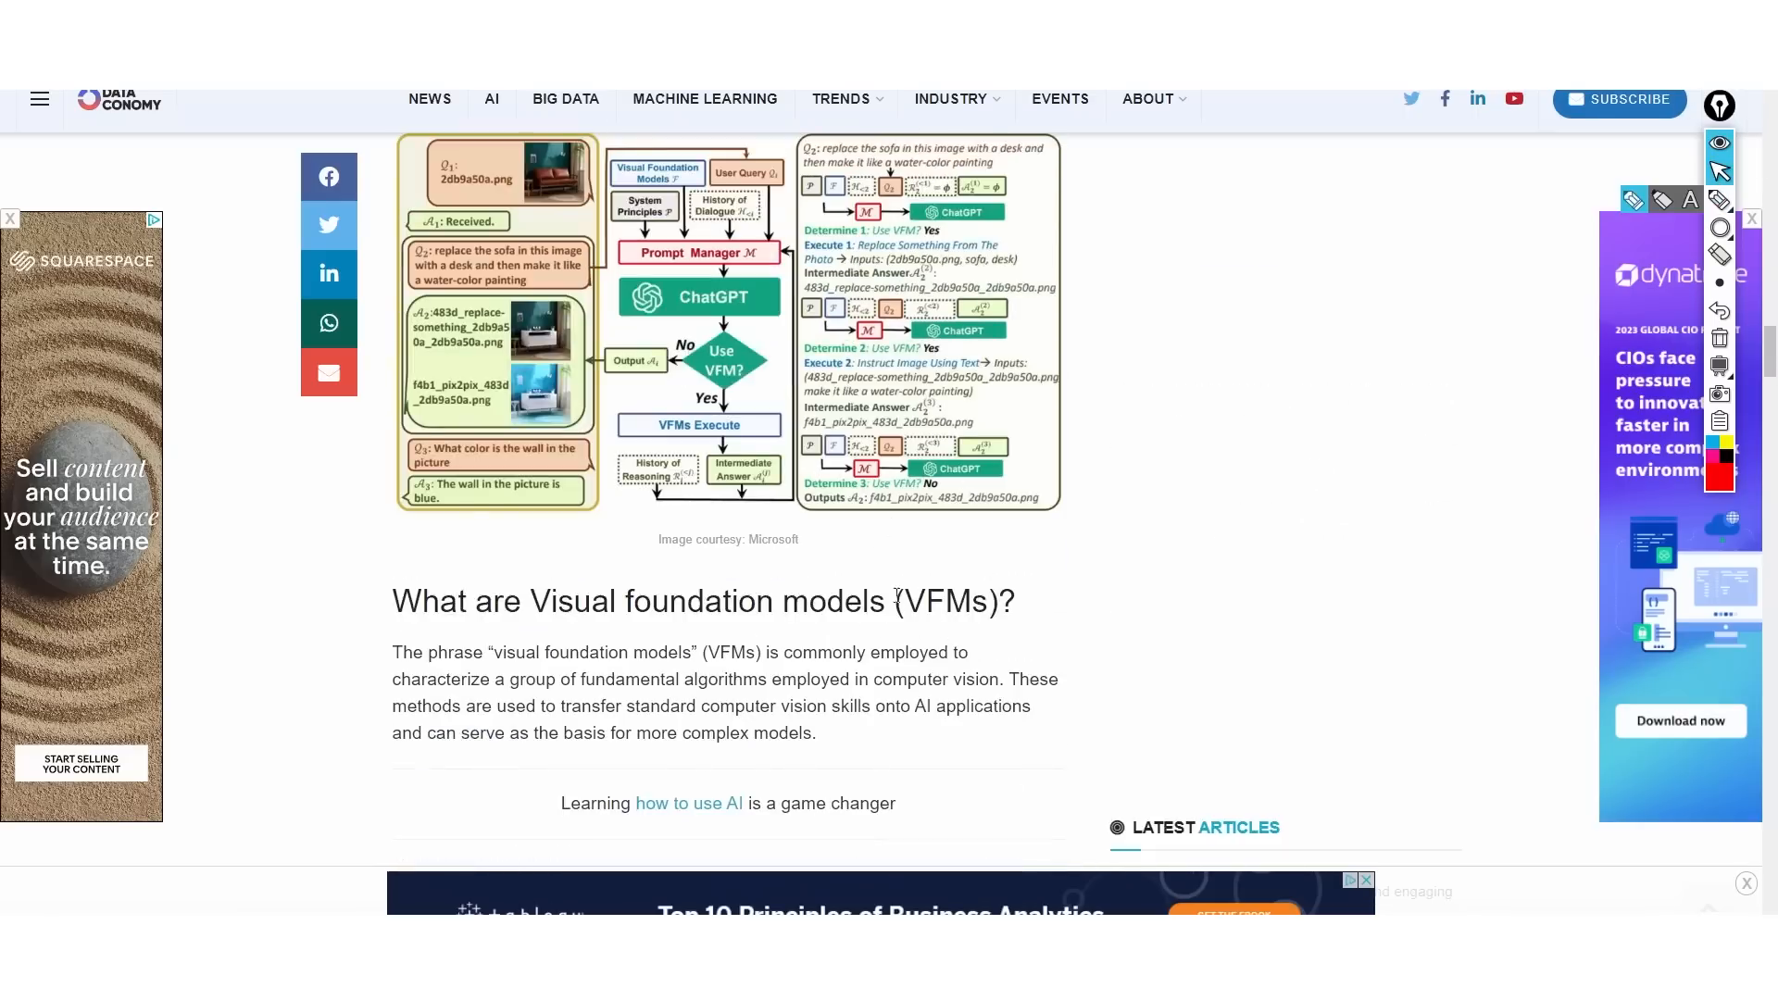
scroll("down", 3)
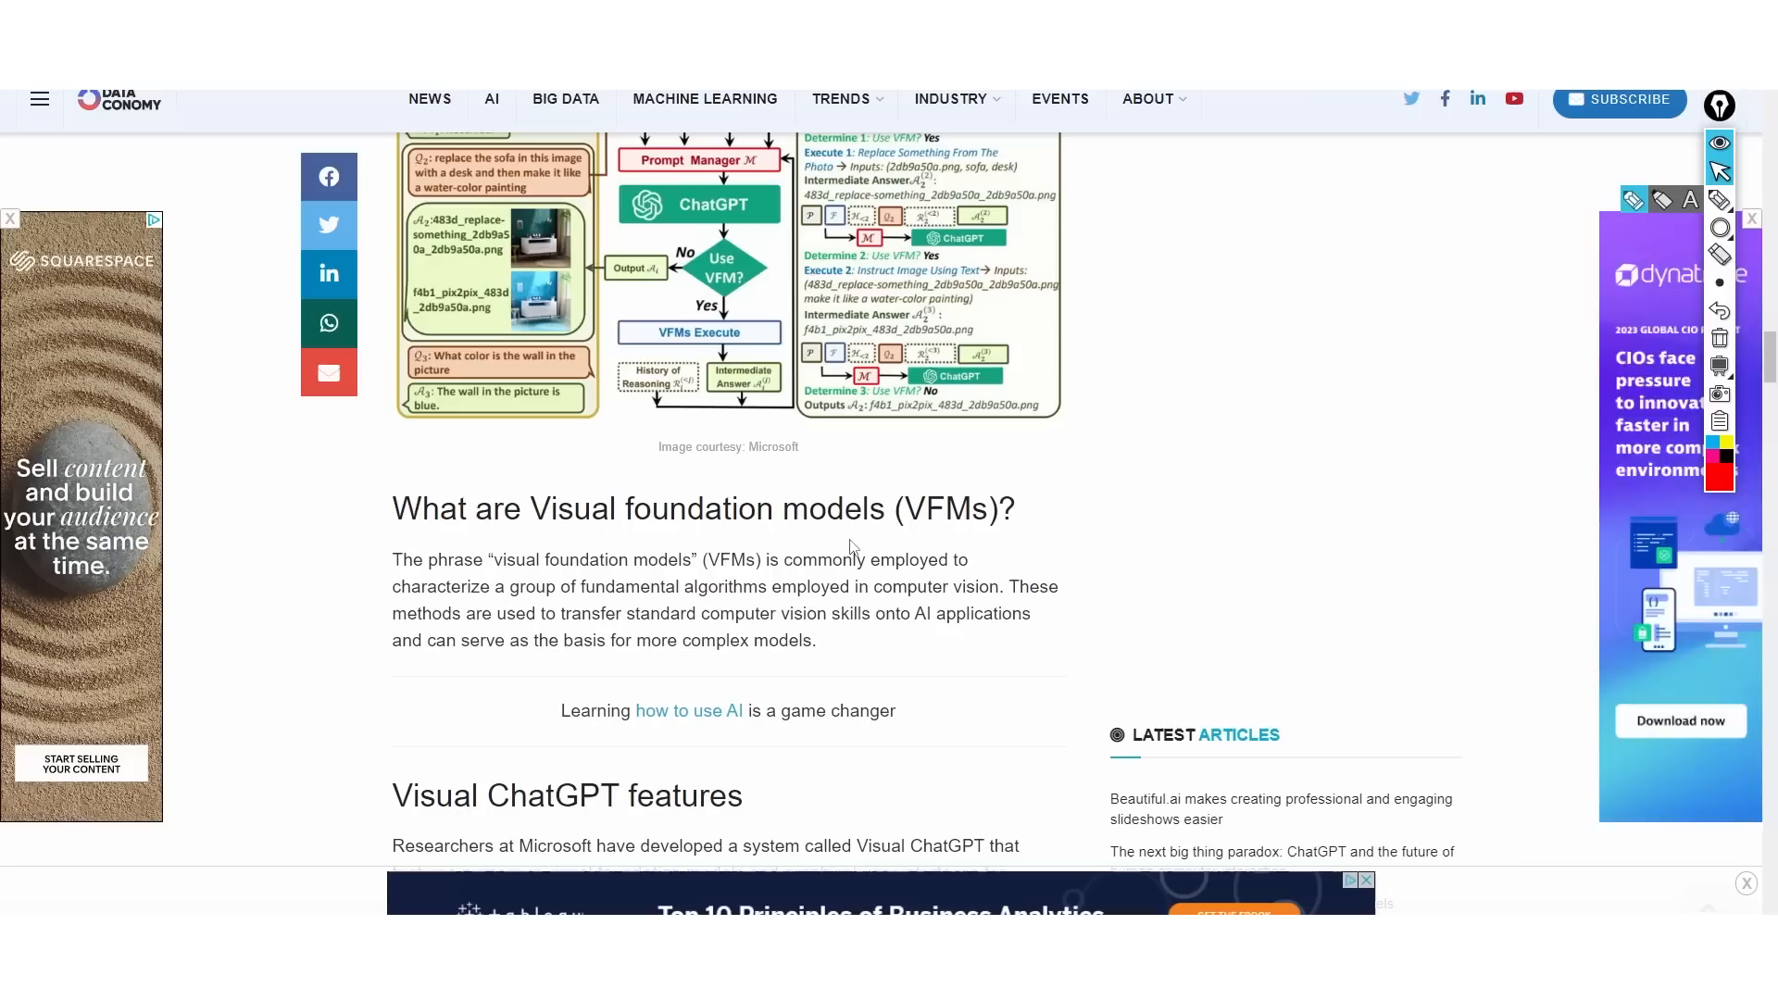
scroll("down", 3)
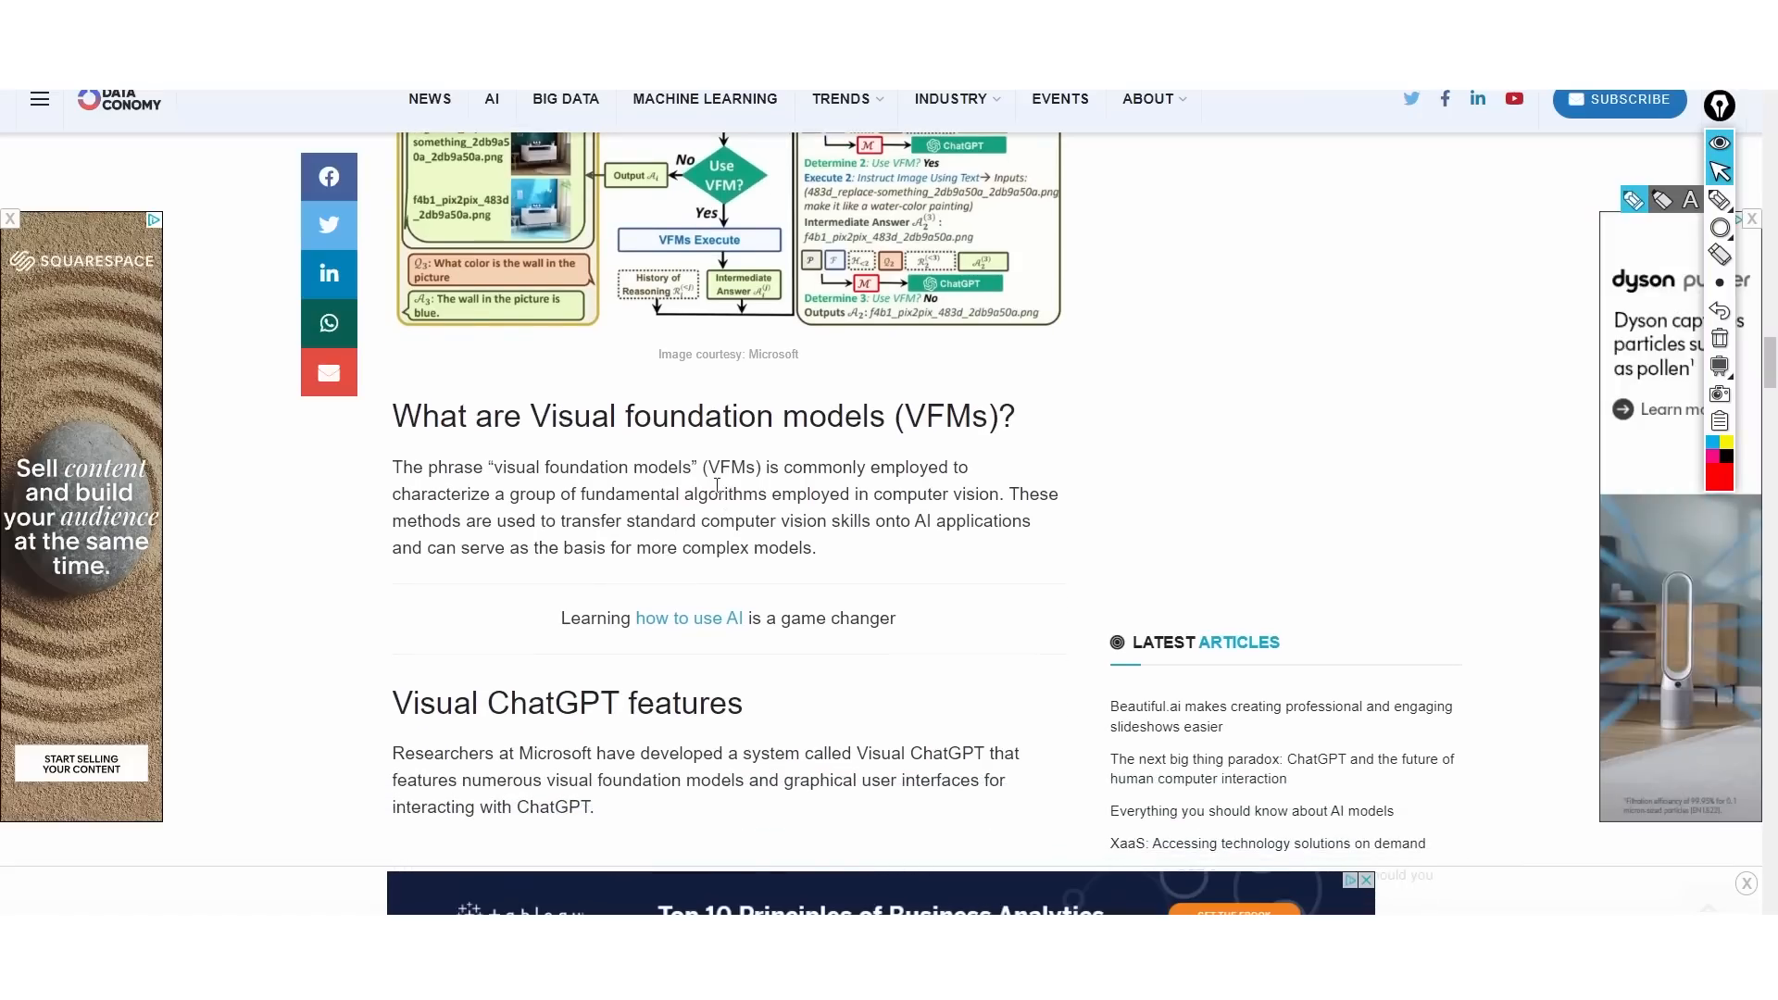
scroll("down", 3)
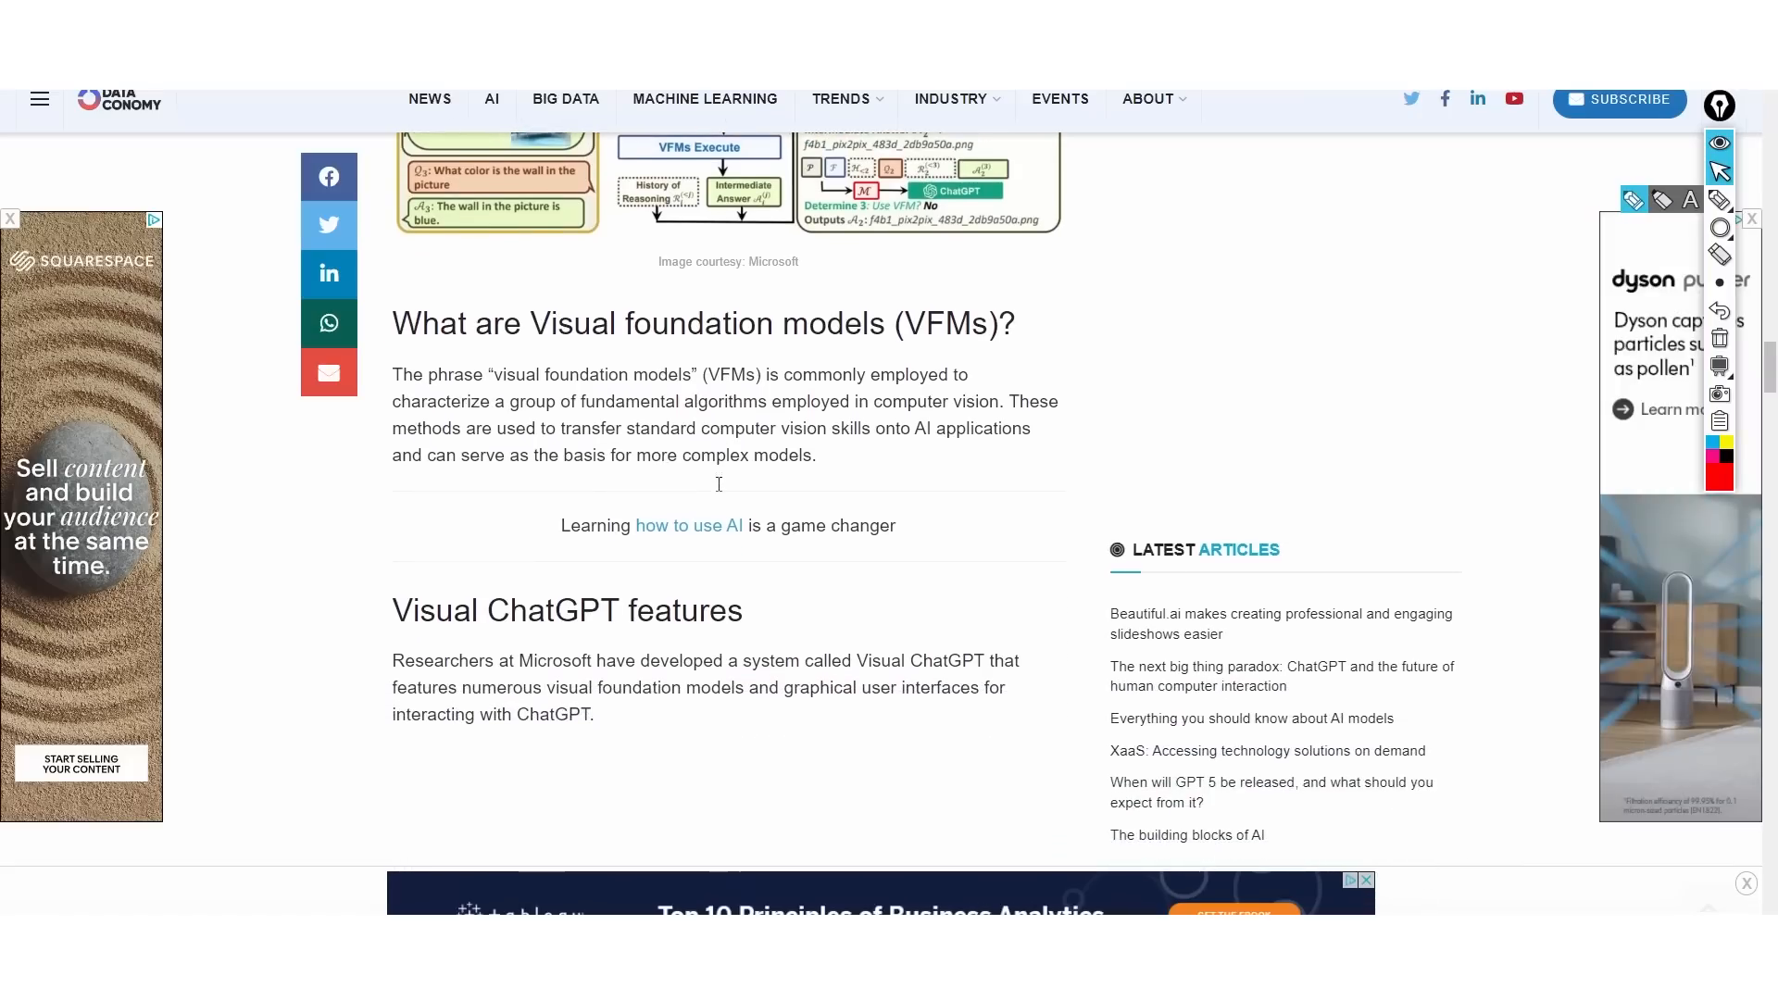
scroll("down", 3)
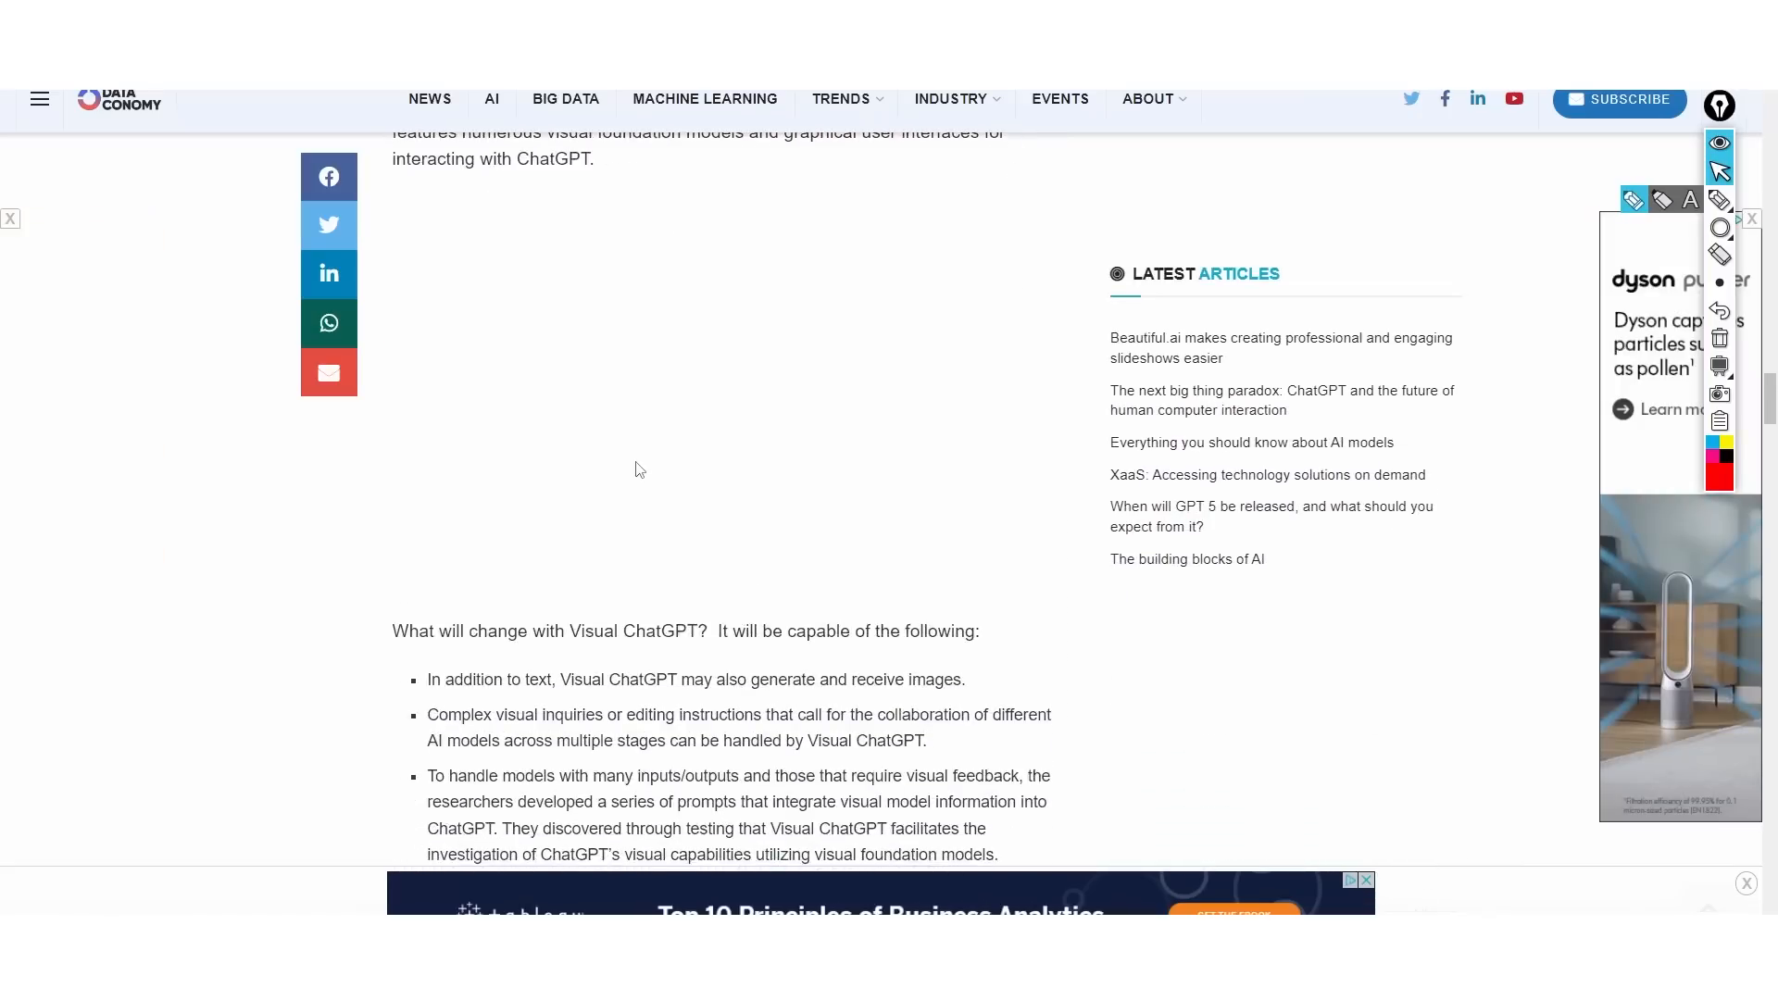
scroll("down", 3)
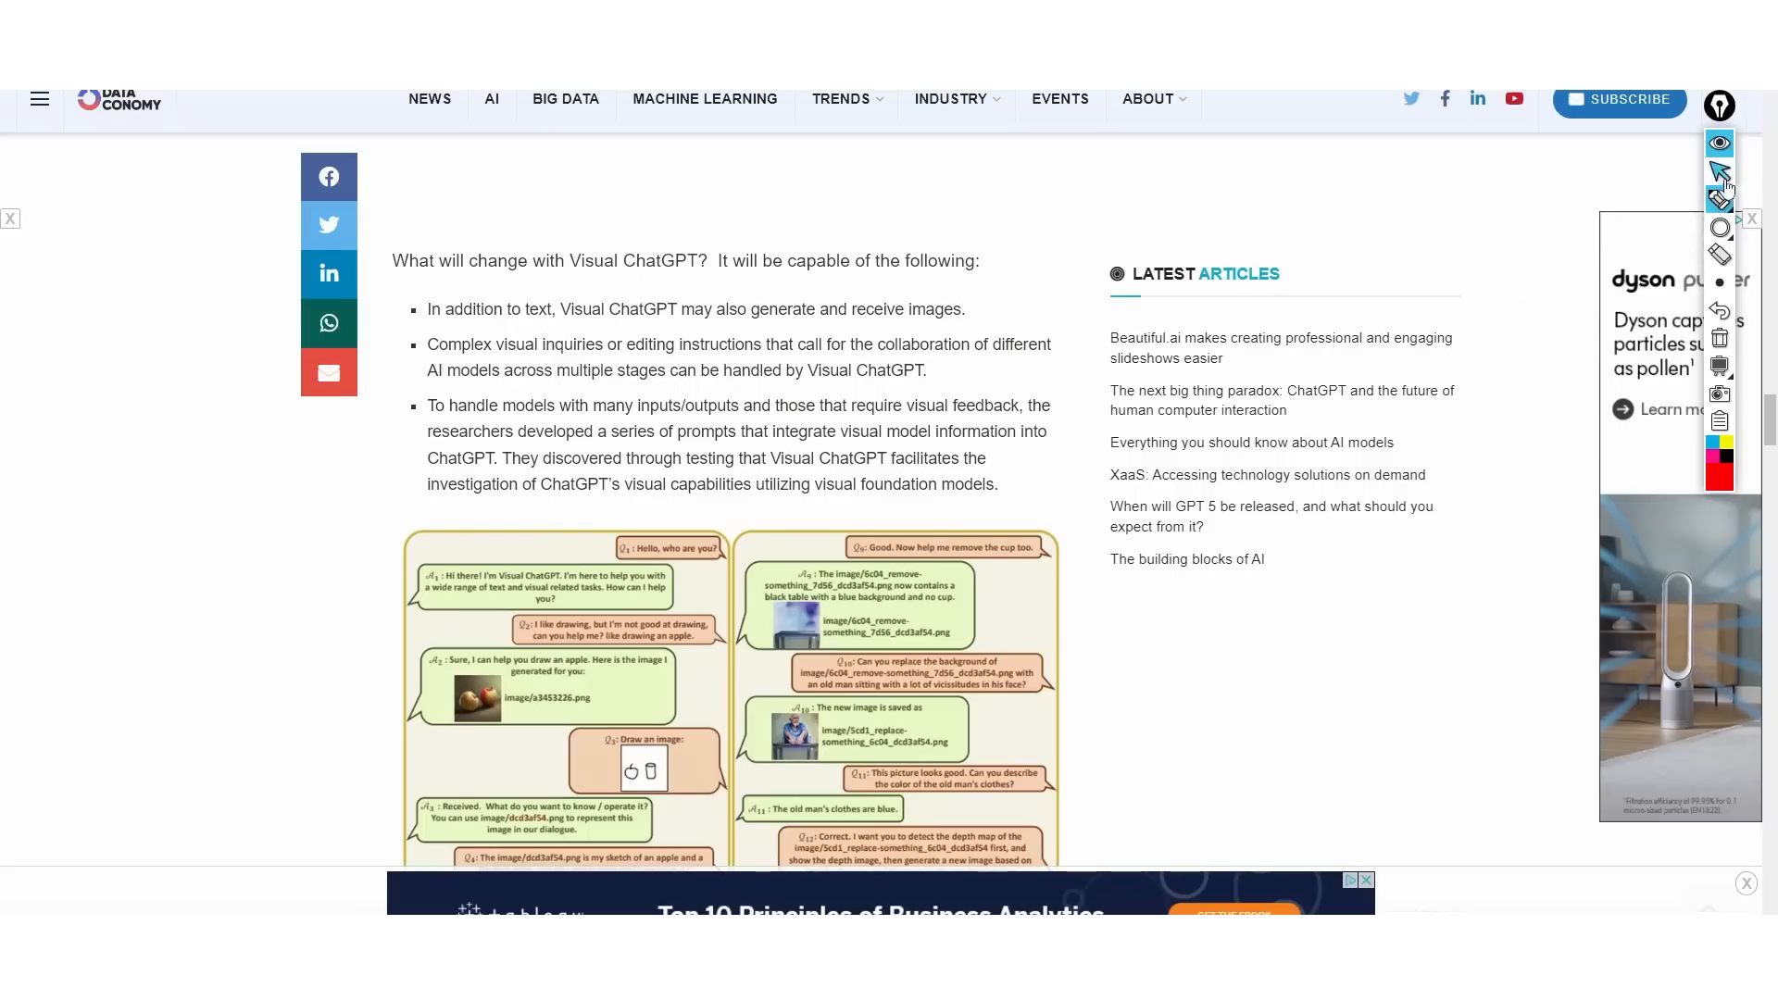
left_click(737, 692)
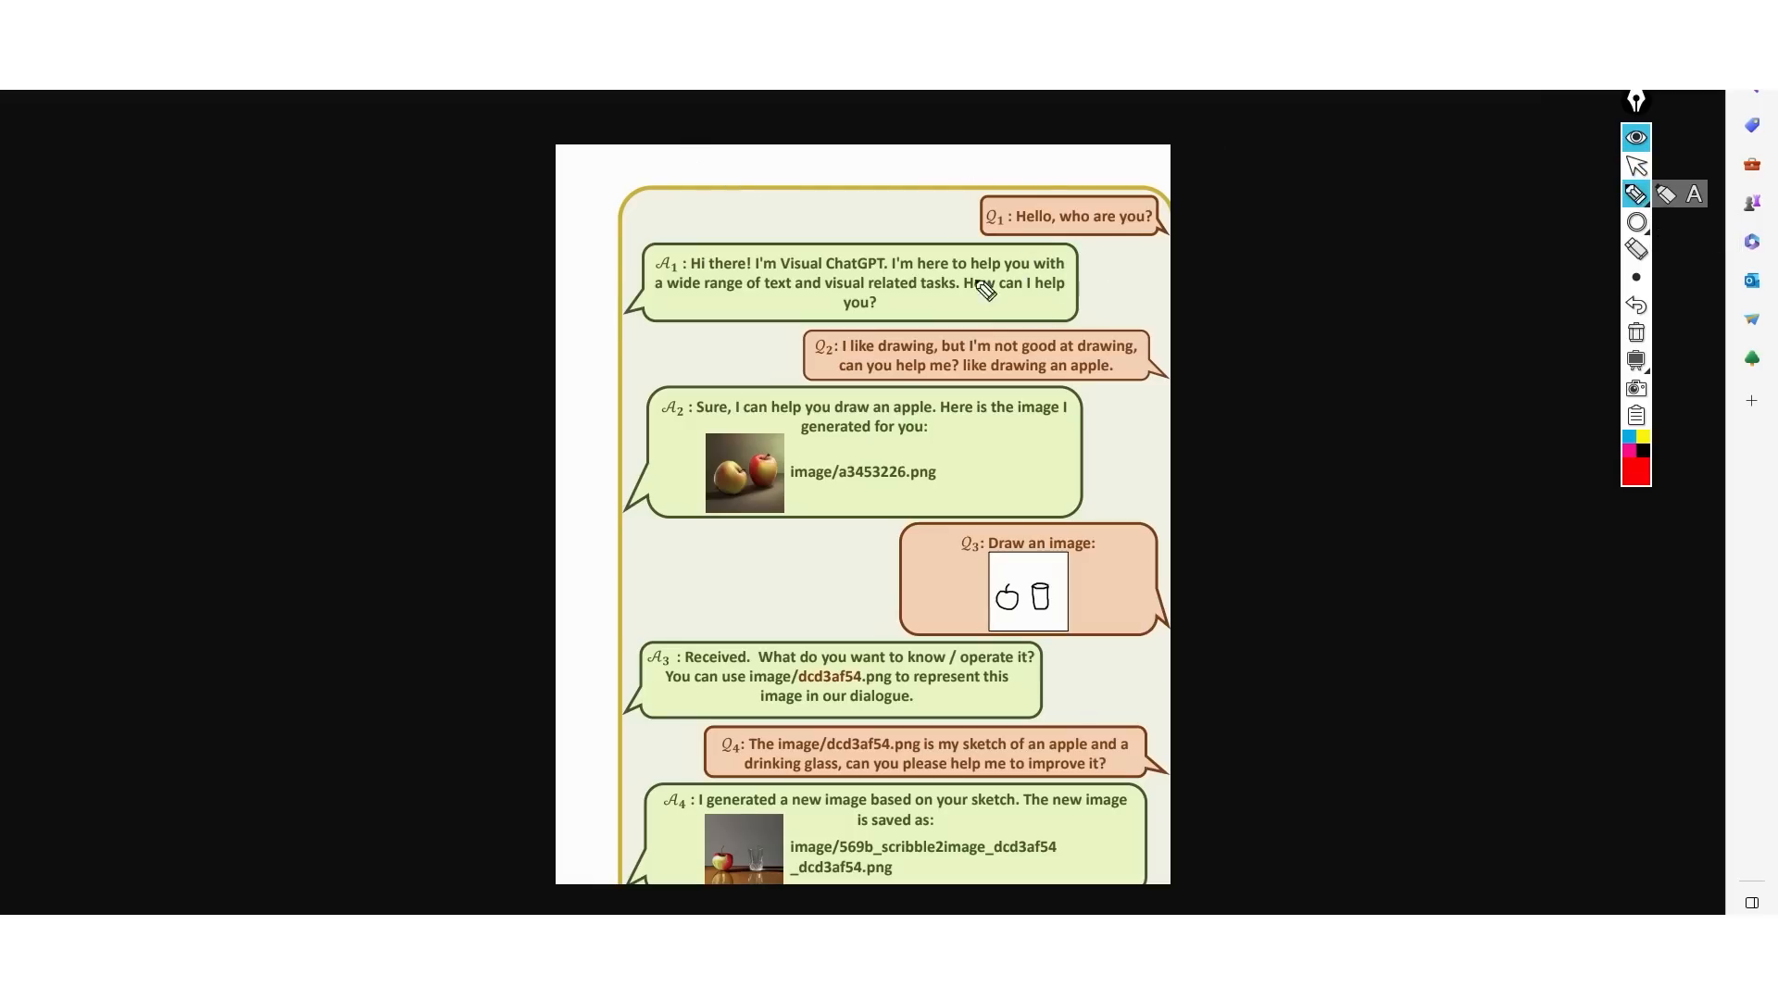
mouse_move(1004, 238)
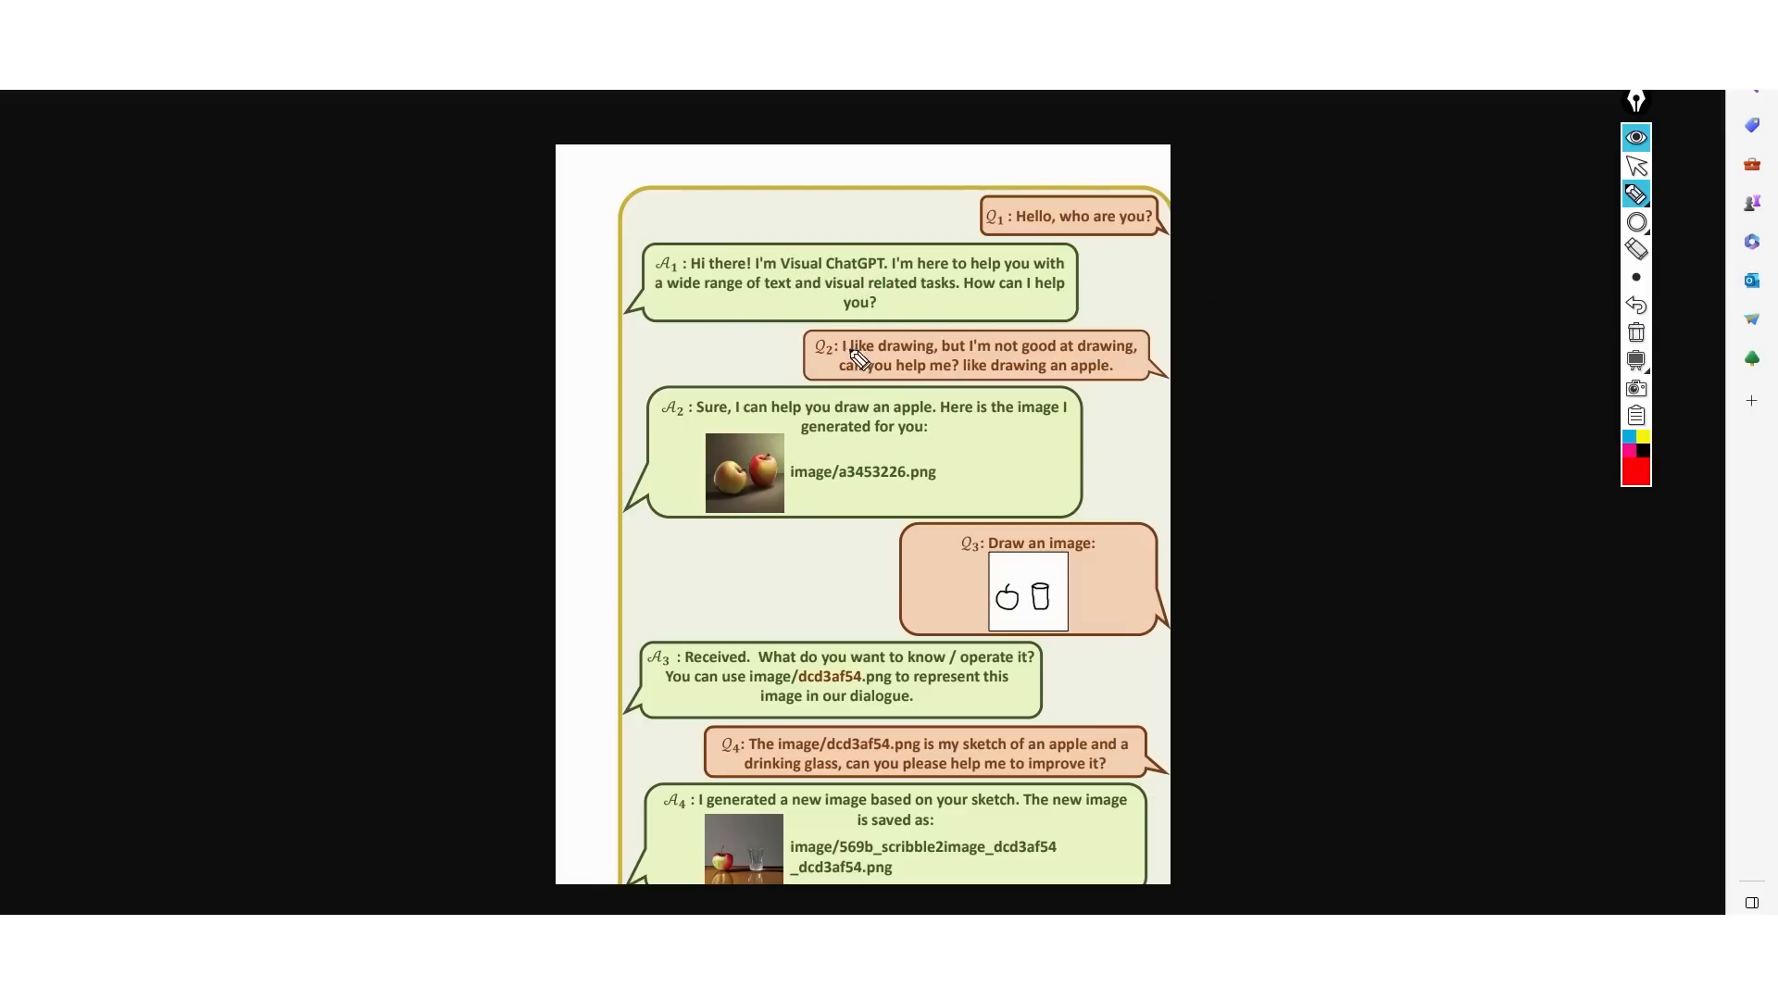
mouse_move(822, 385)
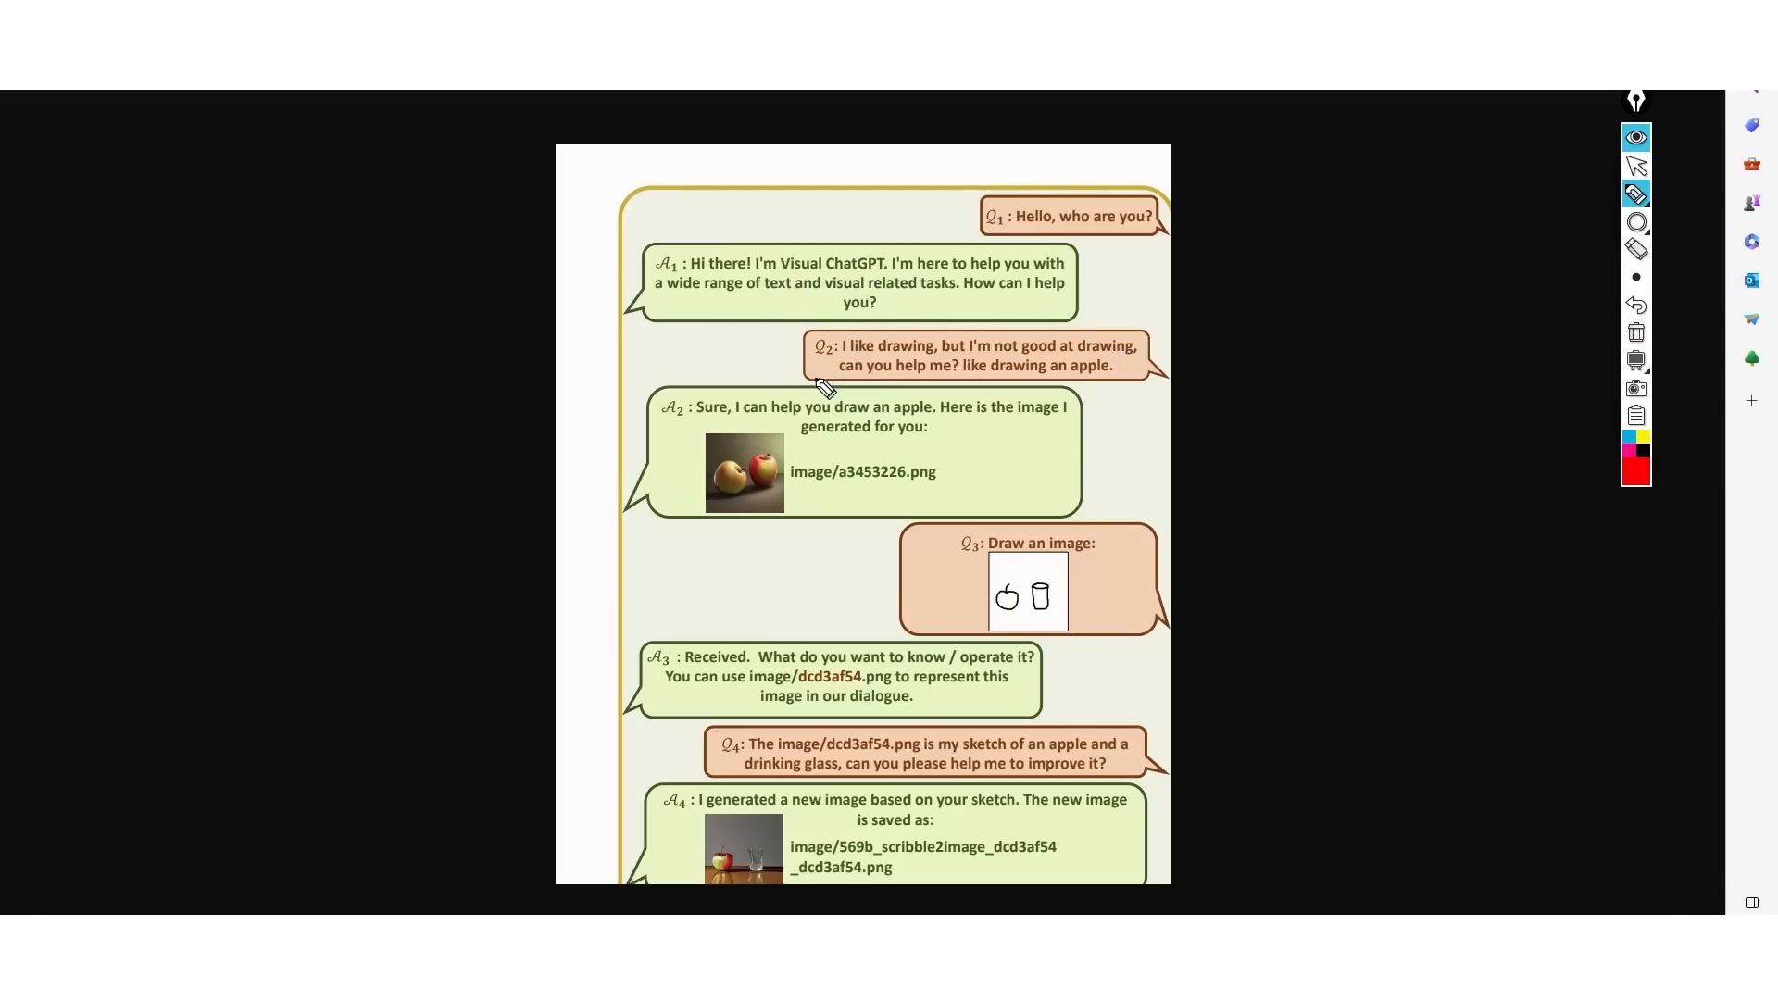
mouse_move(778, 405)
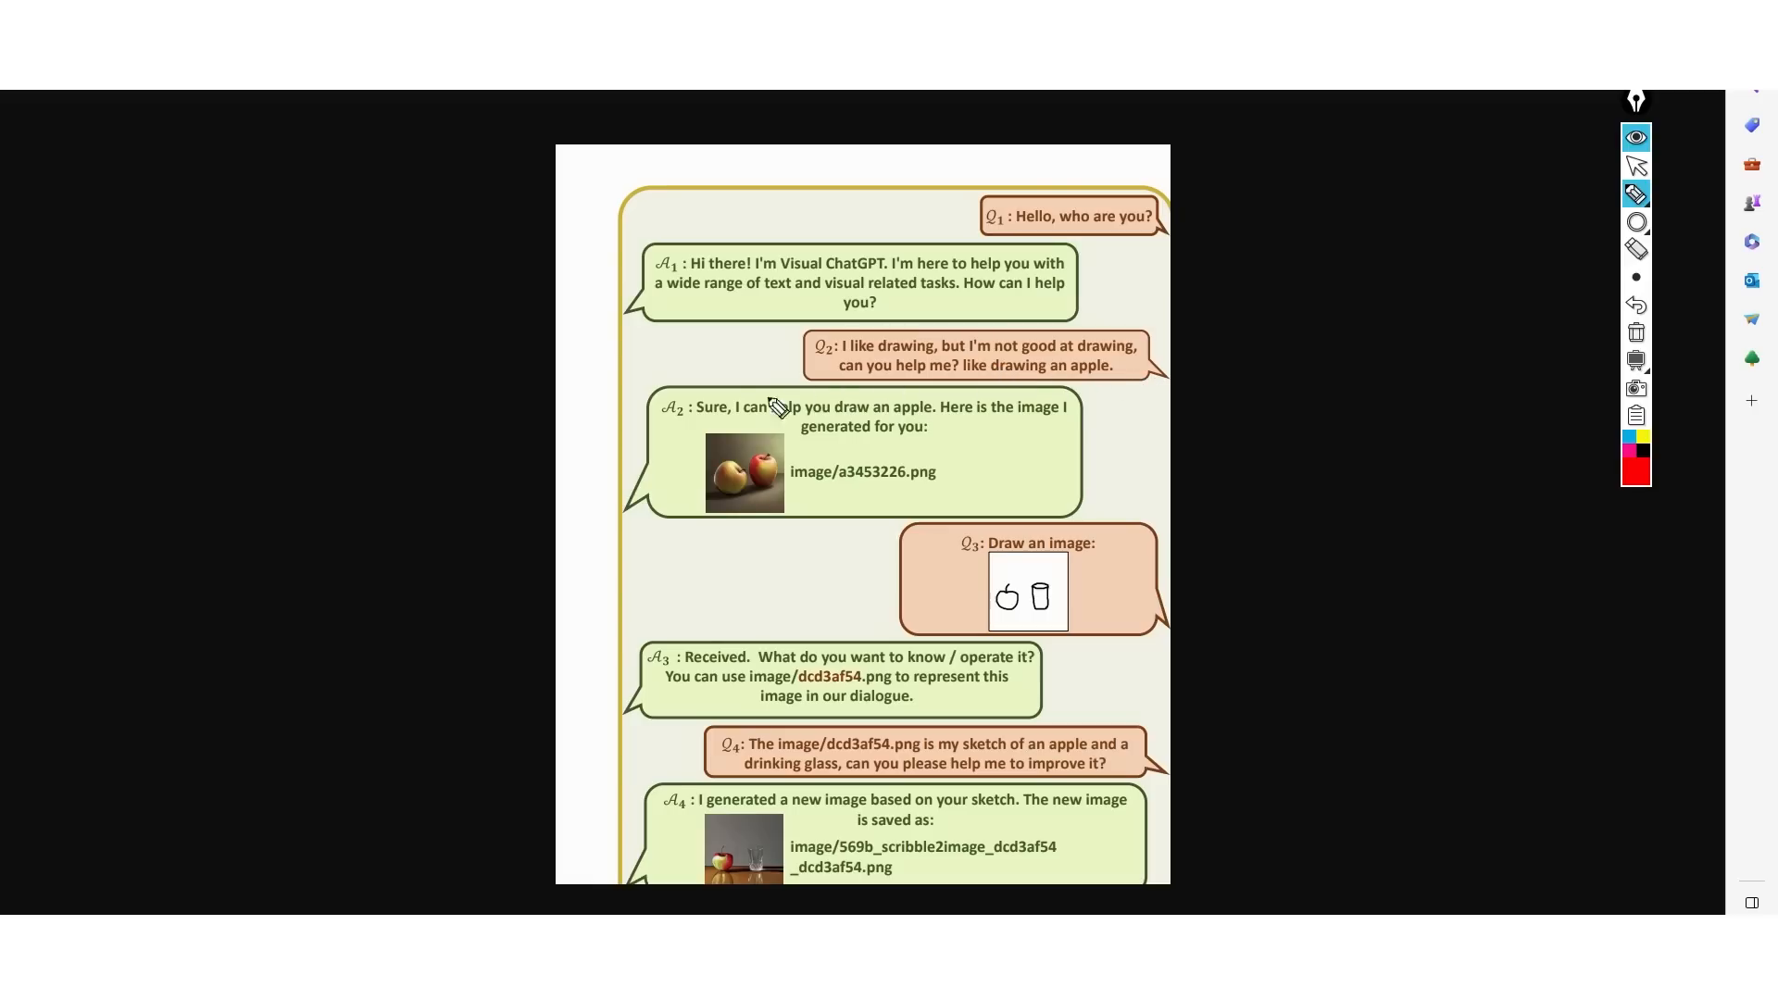
mouse_move(724, 467)
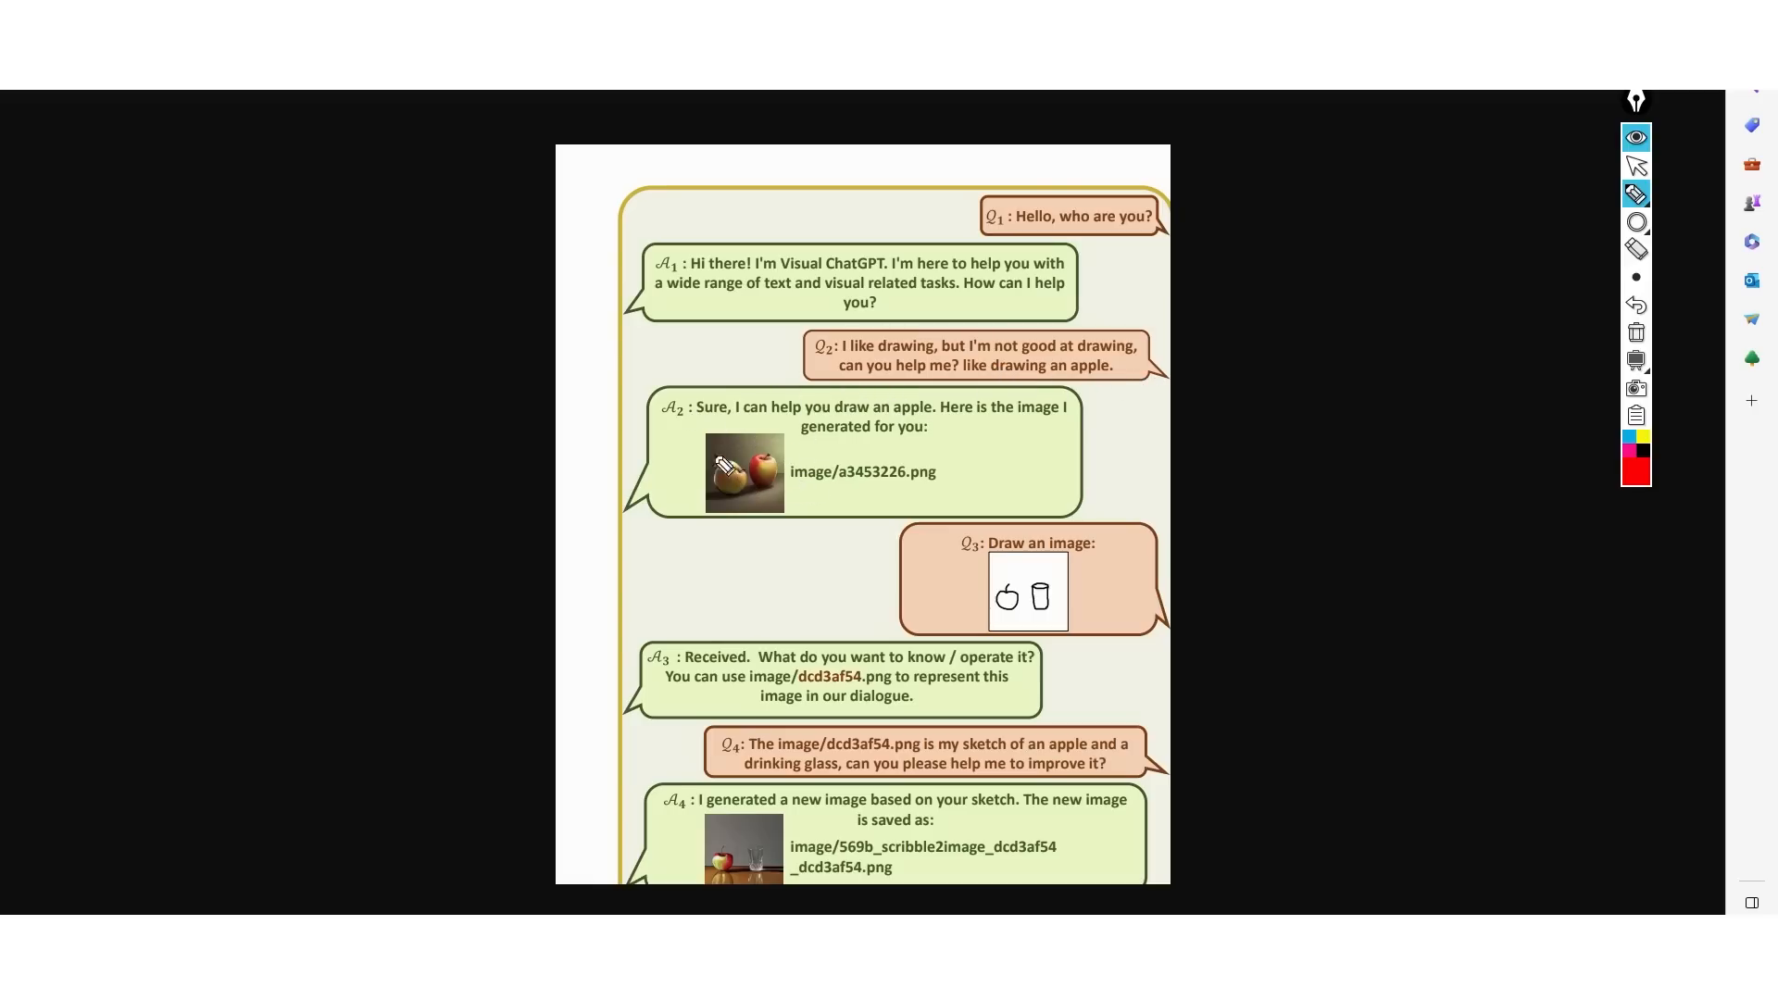
mouse_move(1077, 605)
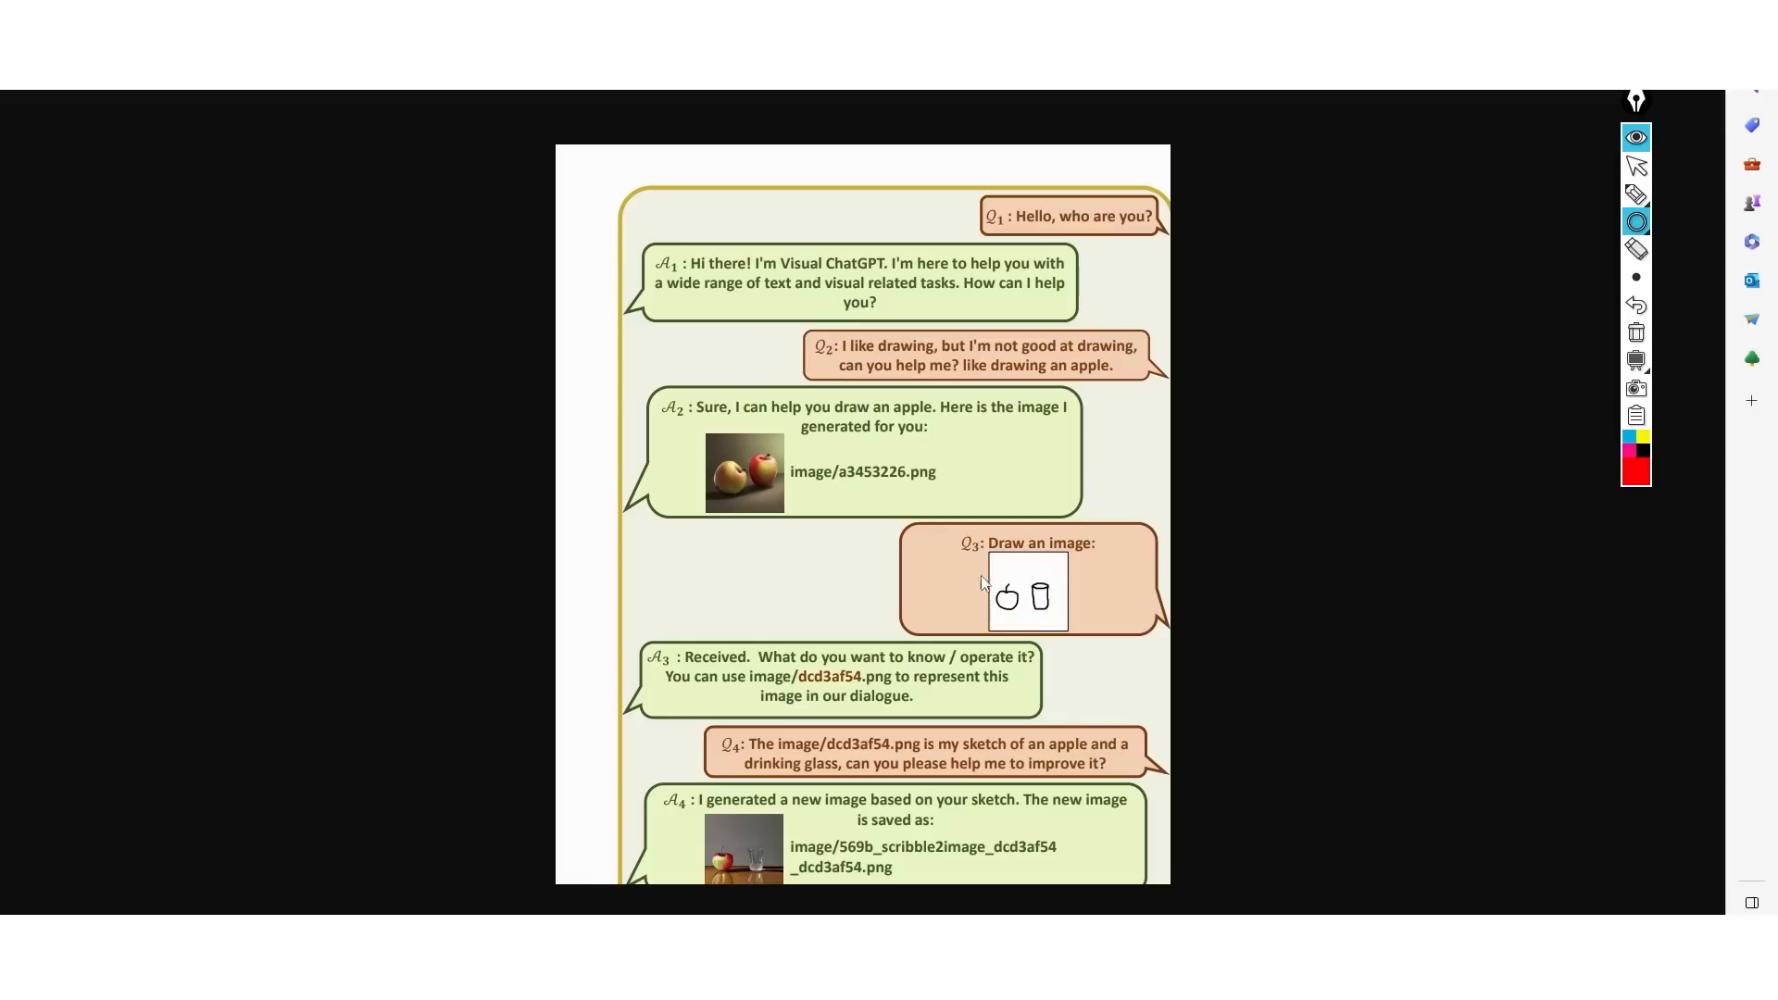
left_click(1637, 166)
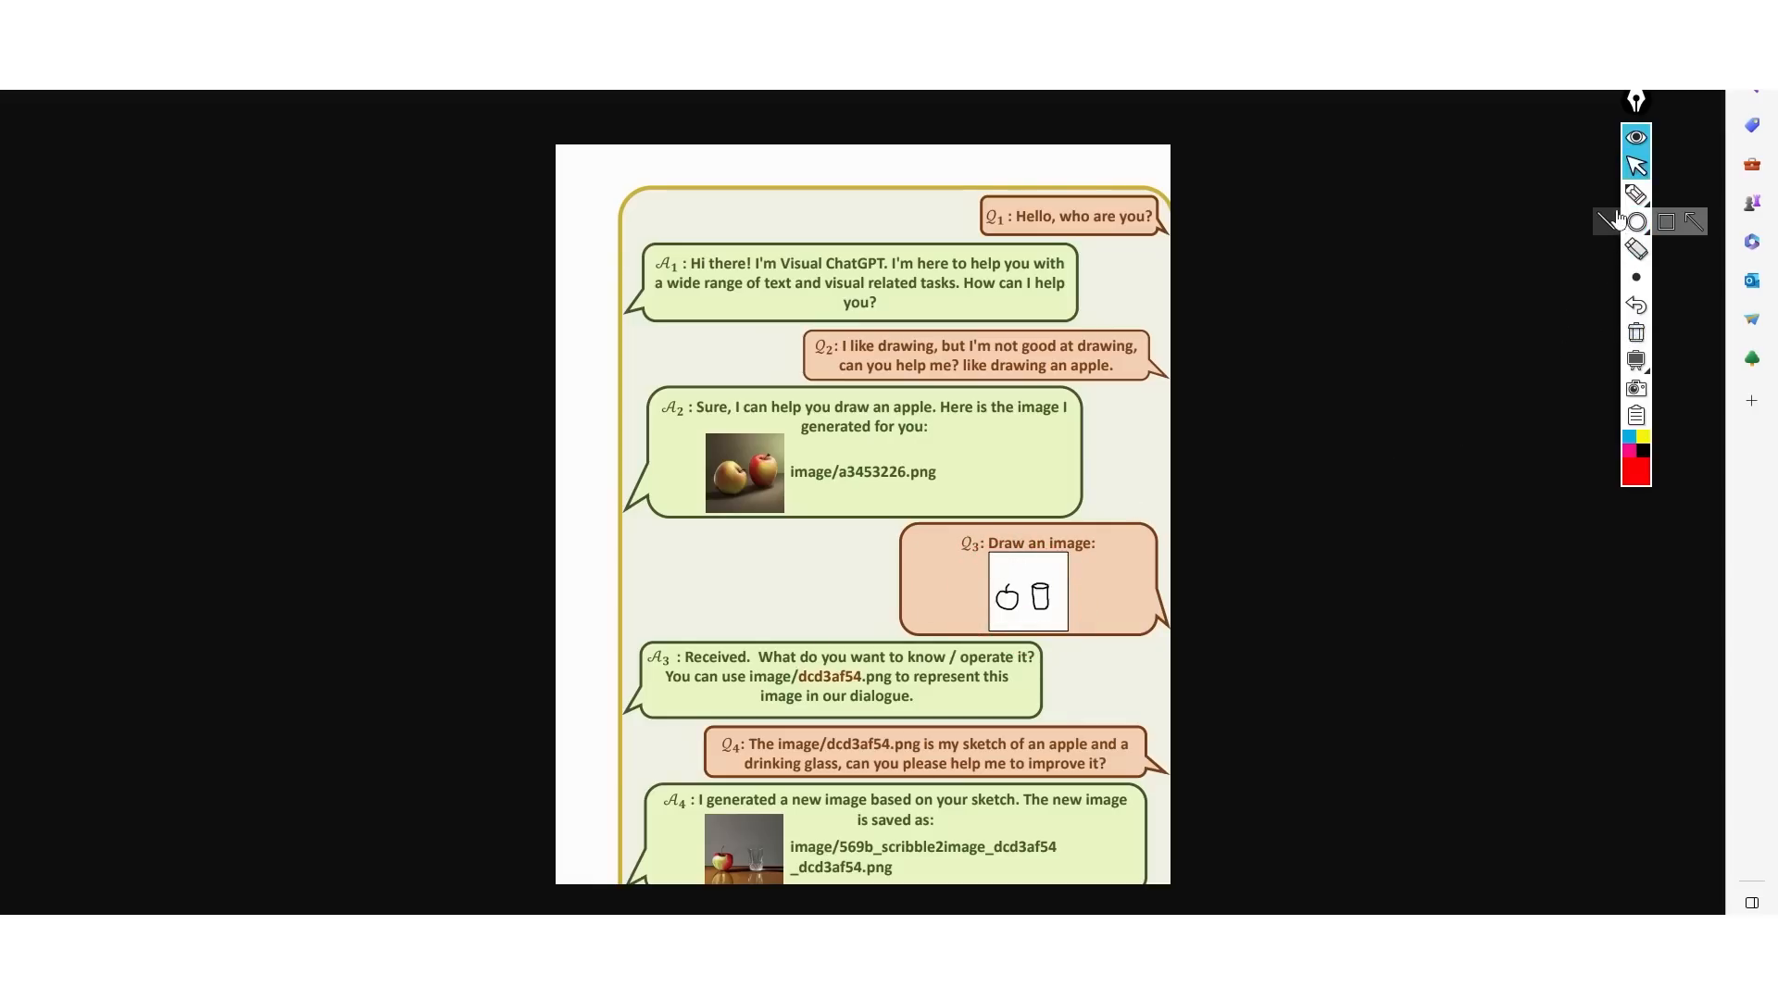
left_click(1637, 194)
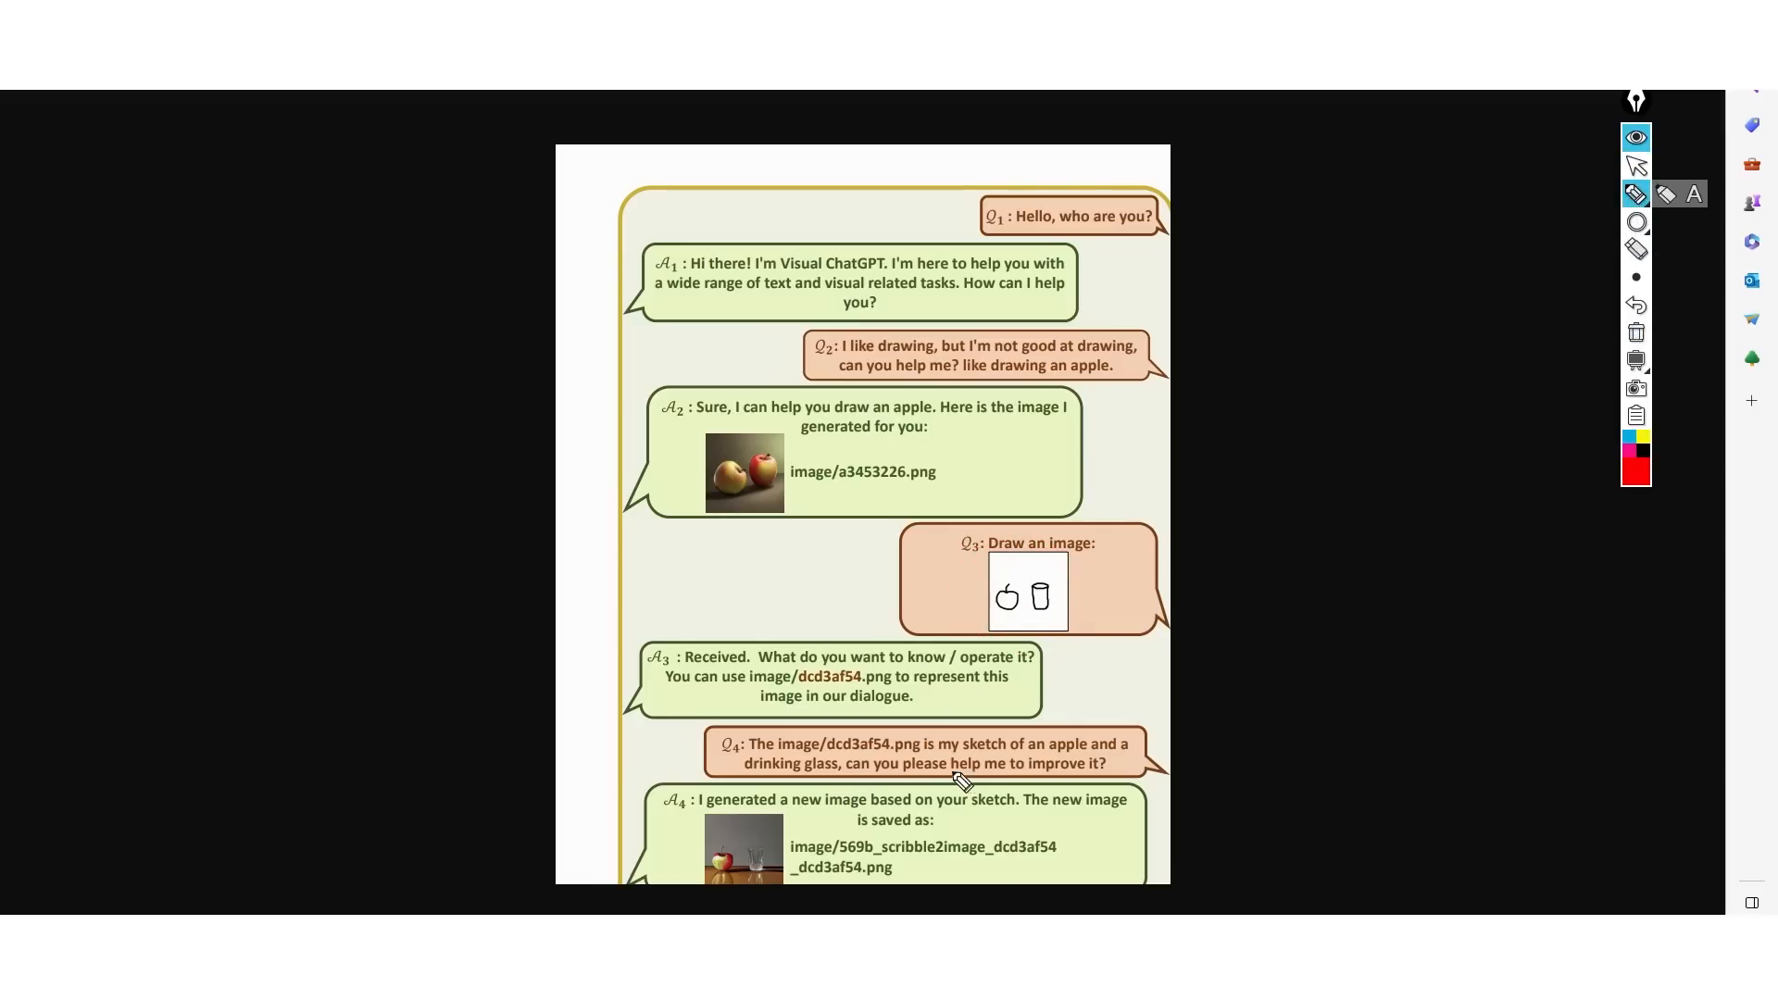
mouse_move(727, 782)
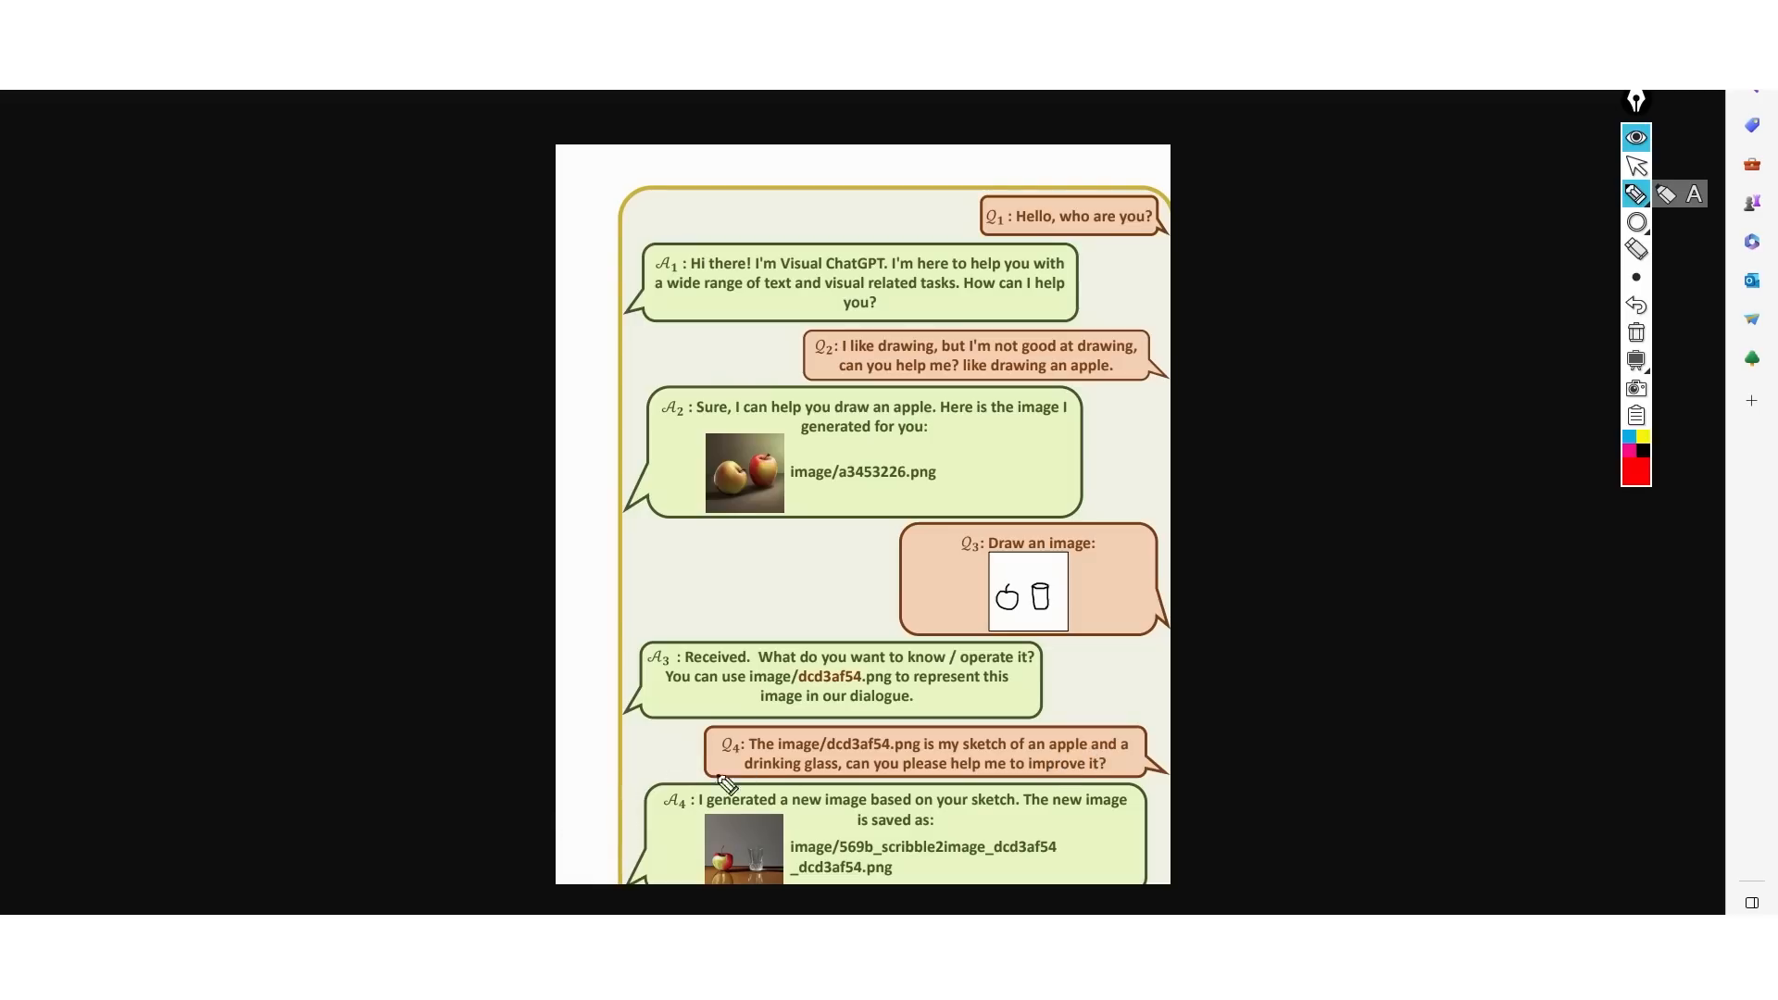
mouse_move(1121, 825)
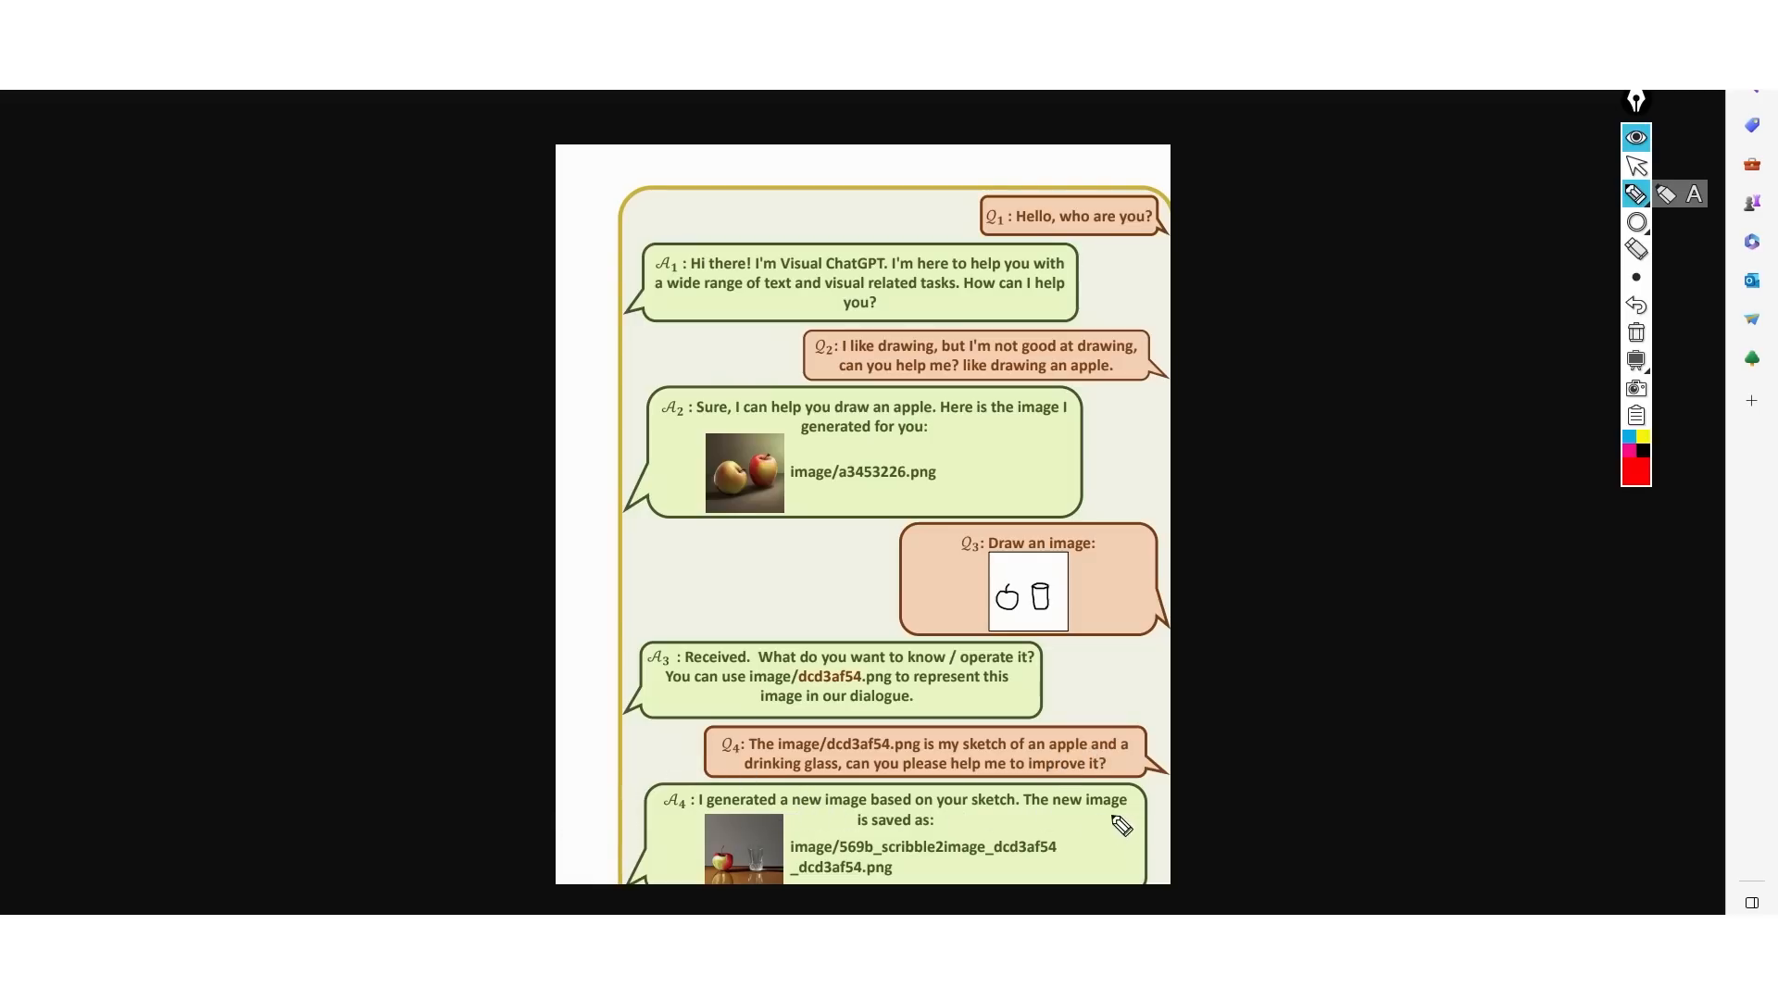
mouse_move(769, 896)
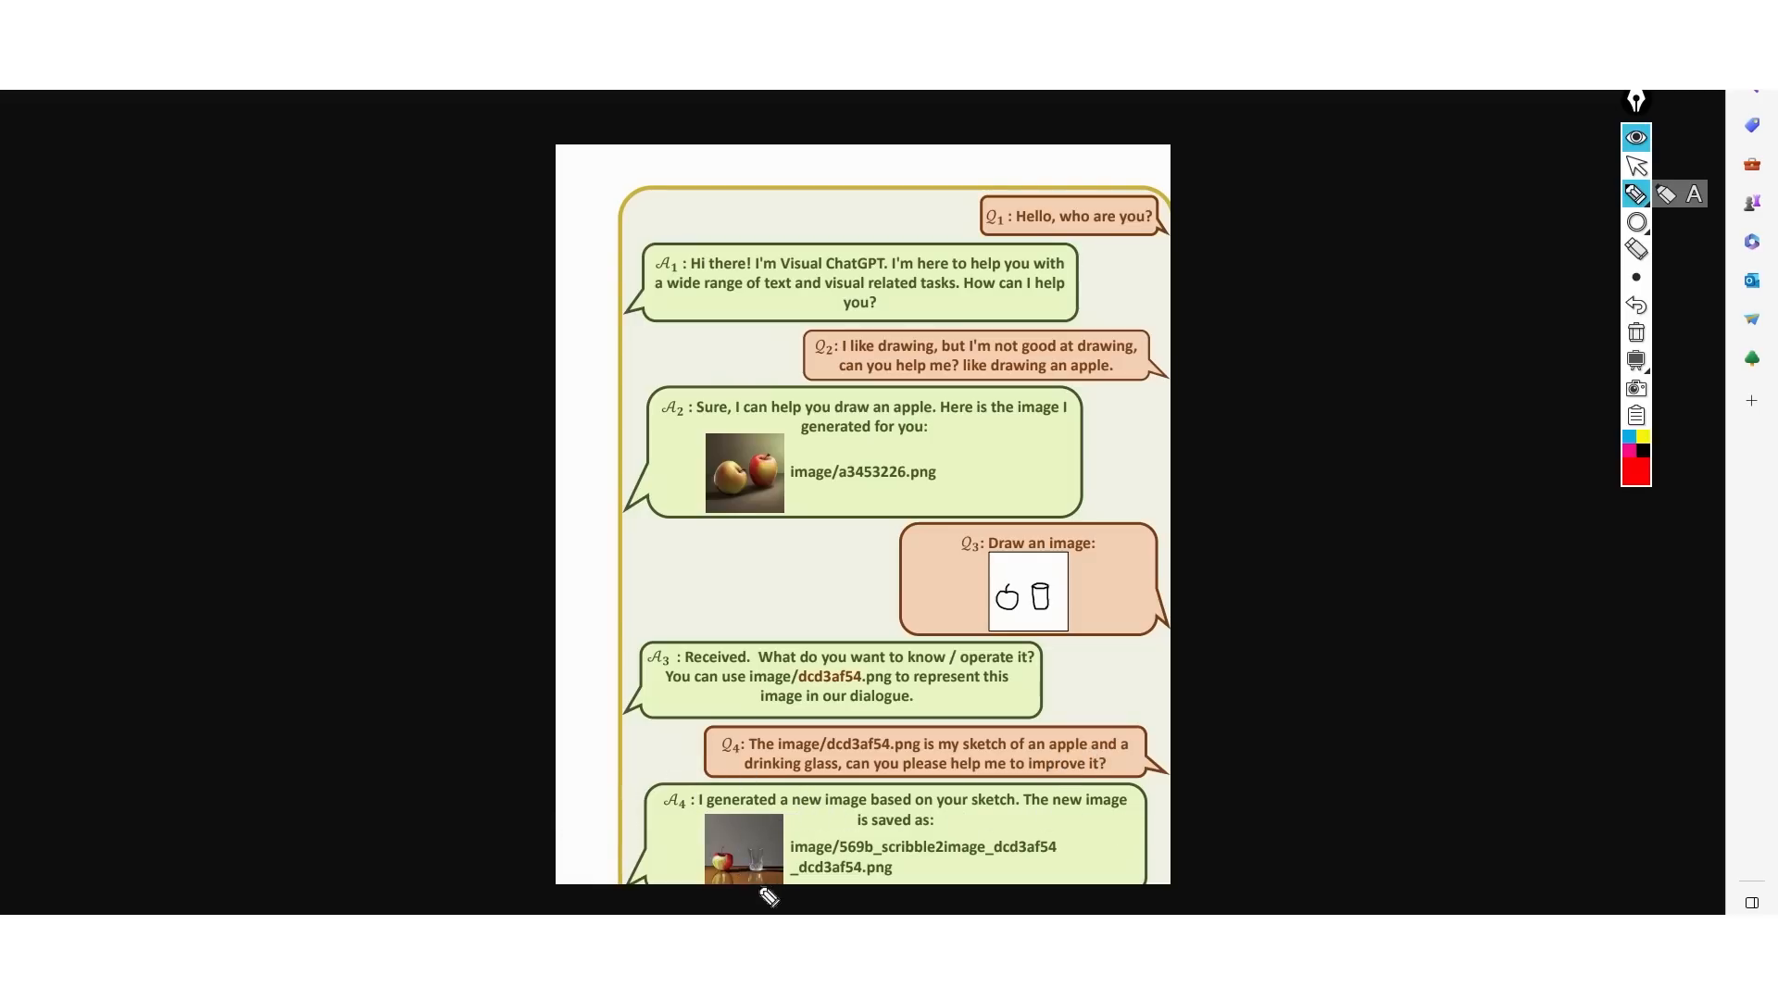
mouse_move(1389, 332)
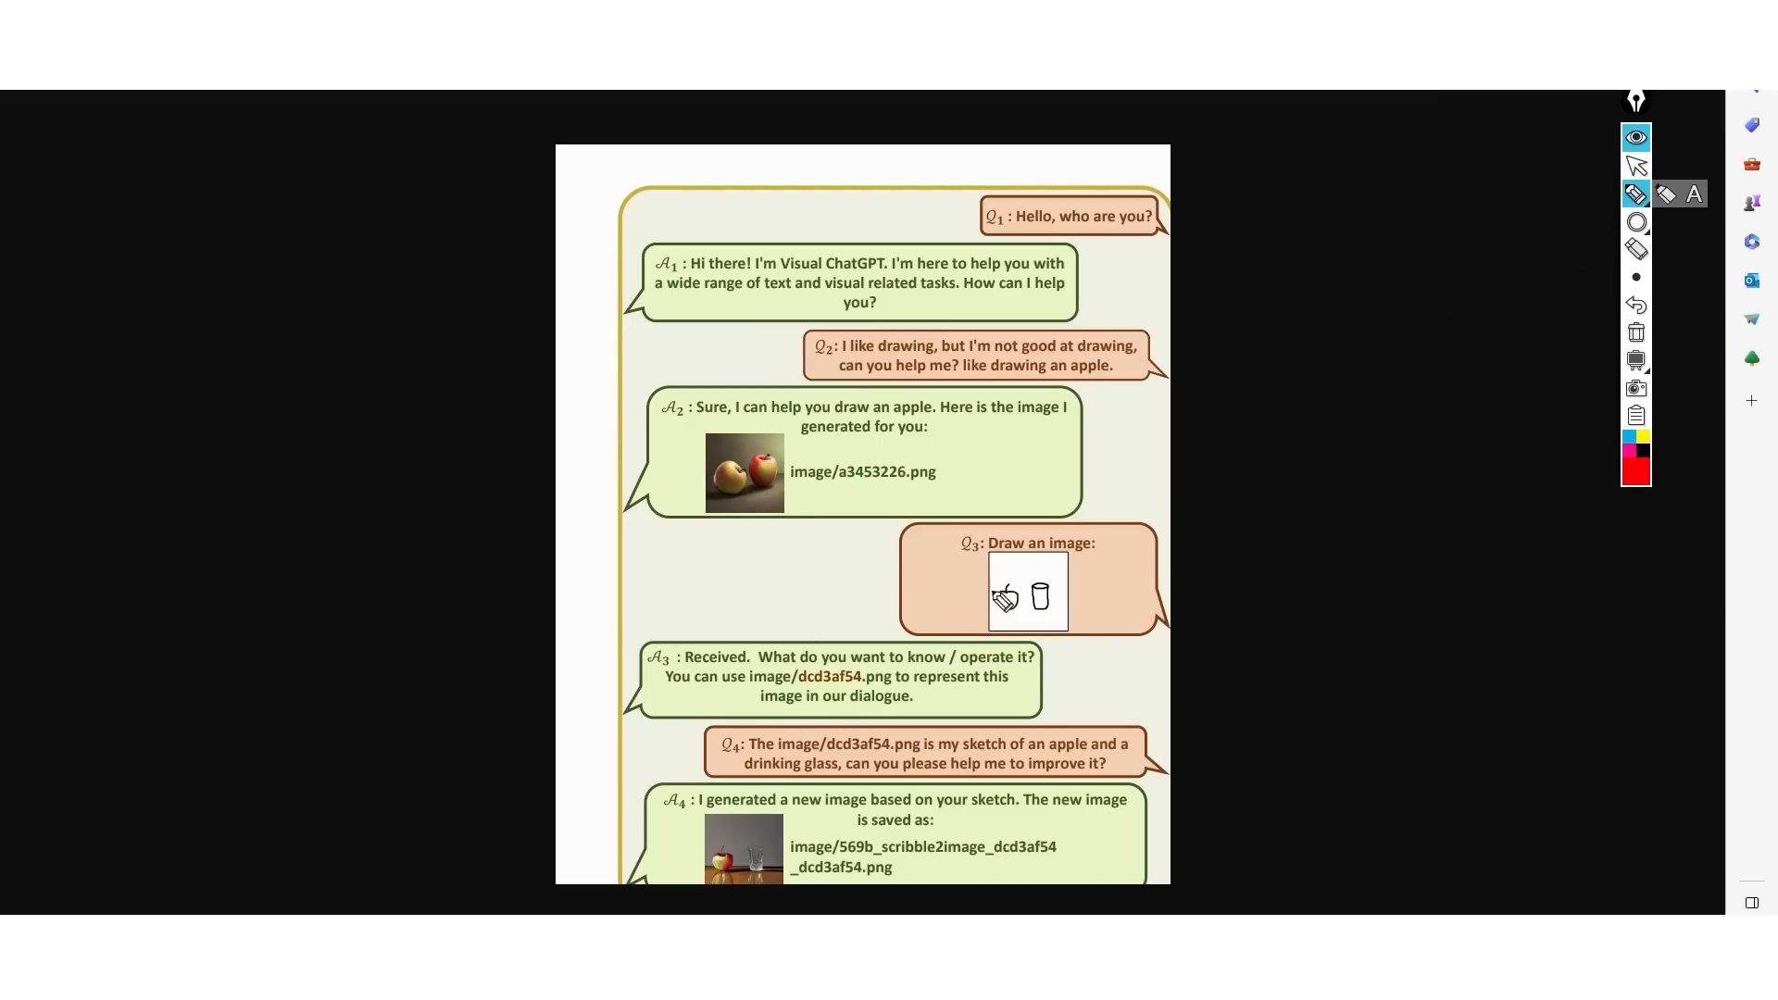
mouse_move(1300, 377)
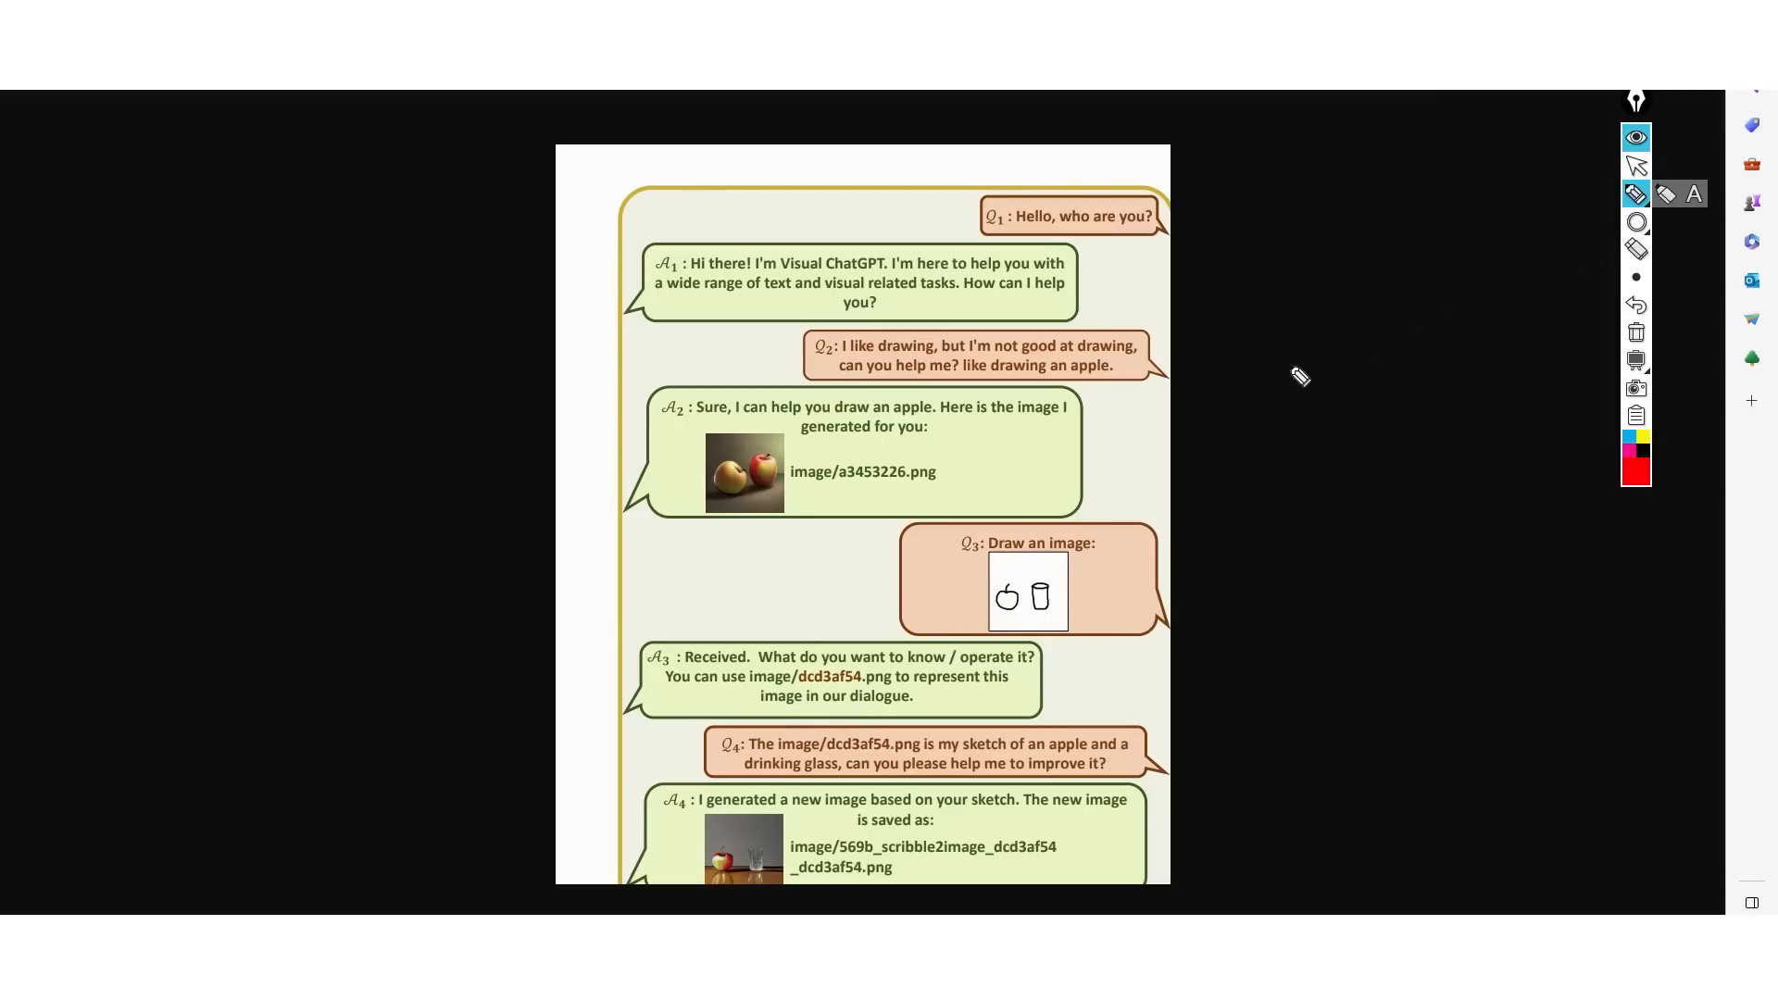
mouse_move(970, 420)
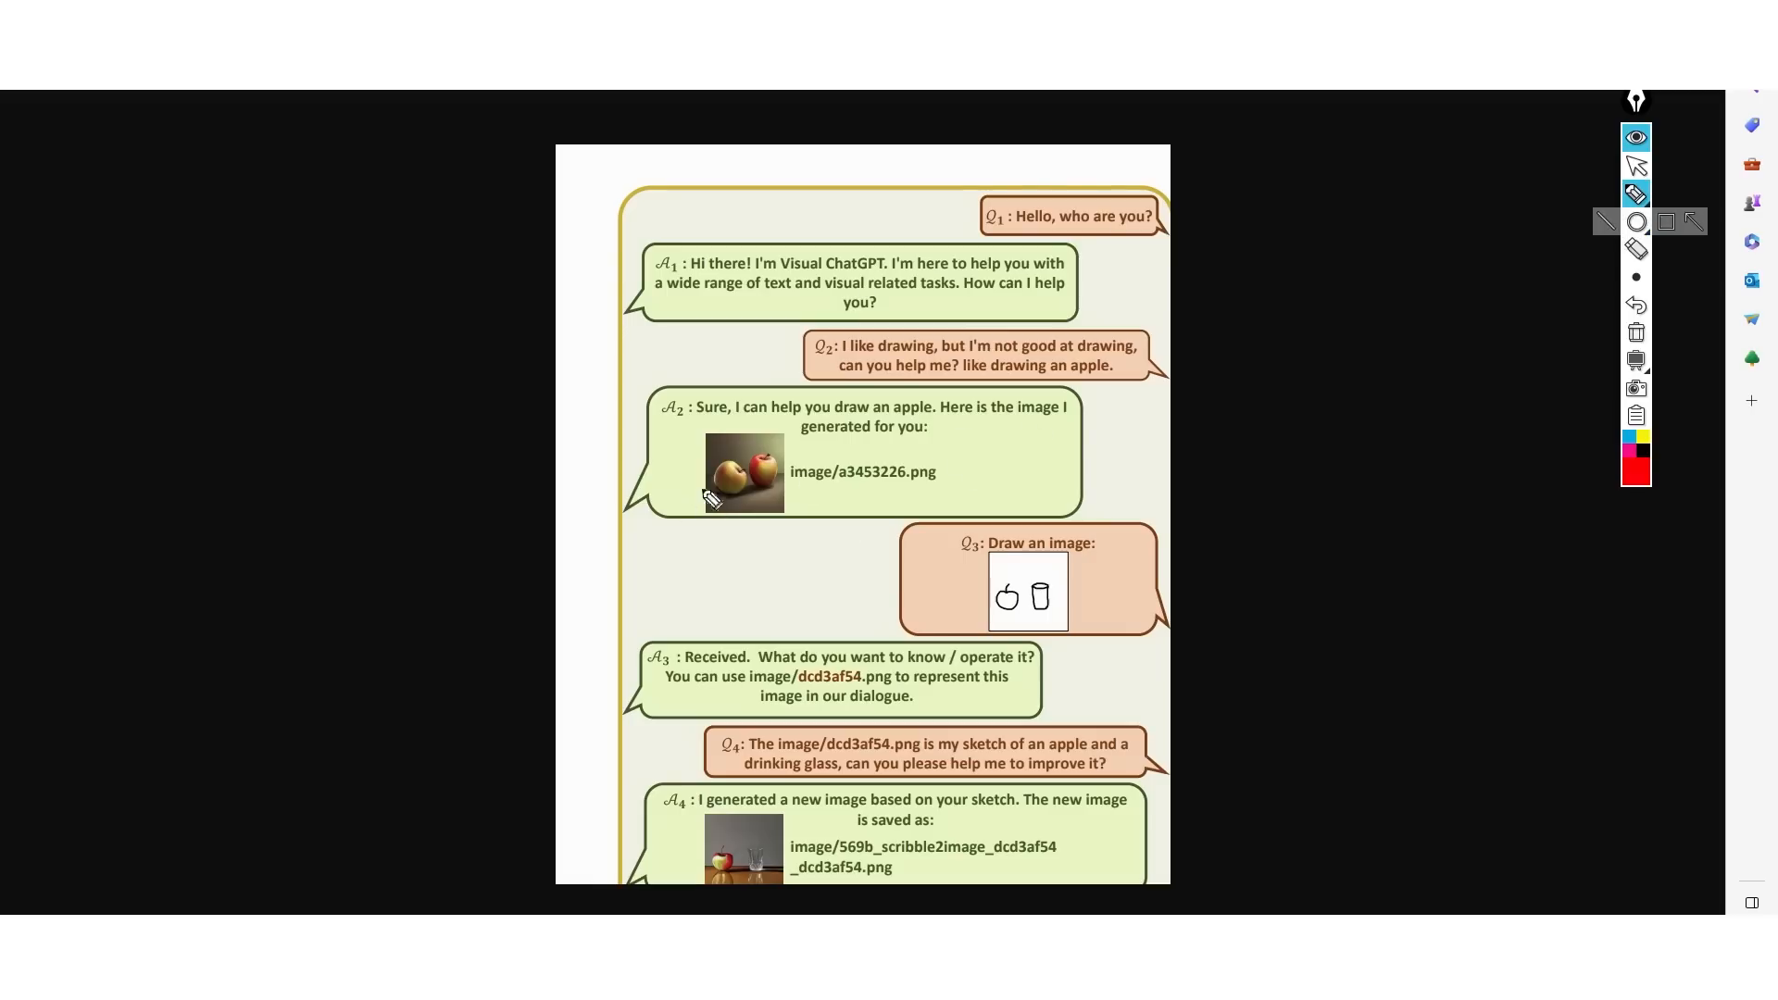
mouse_move(772, 510)
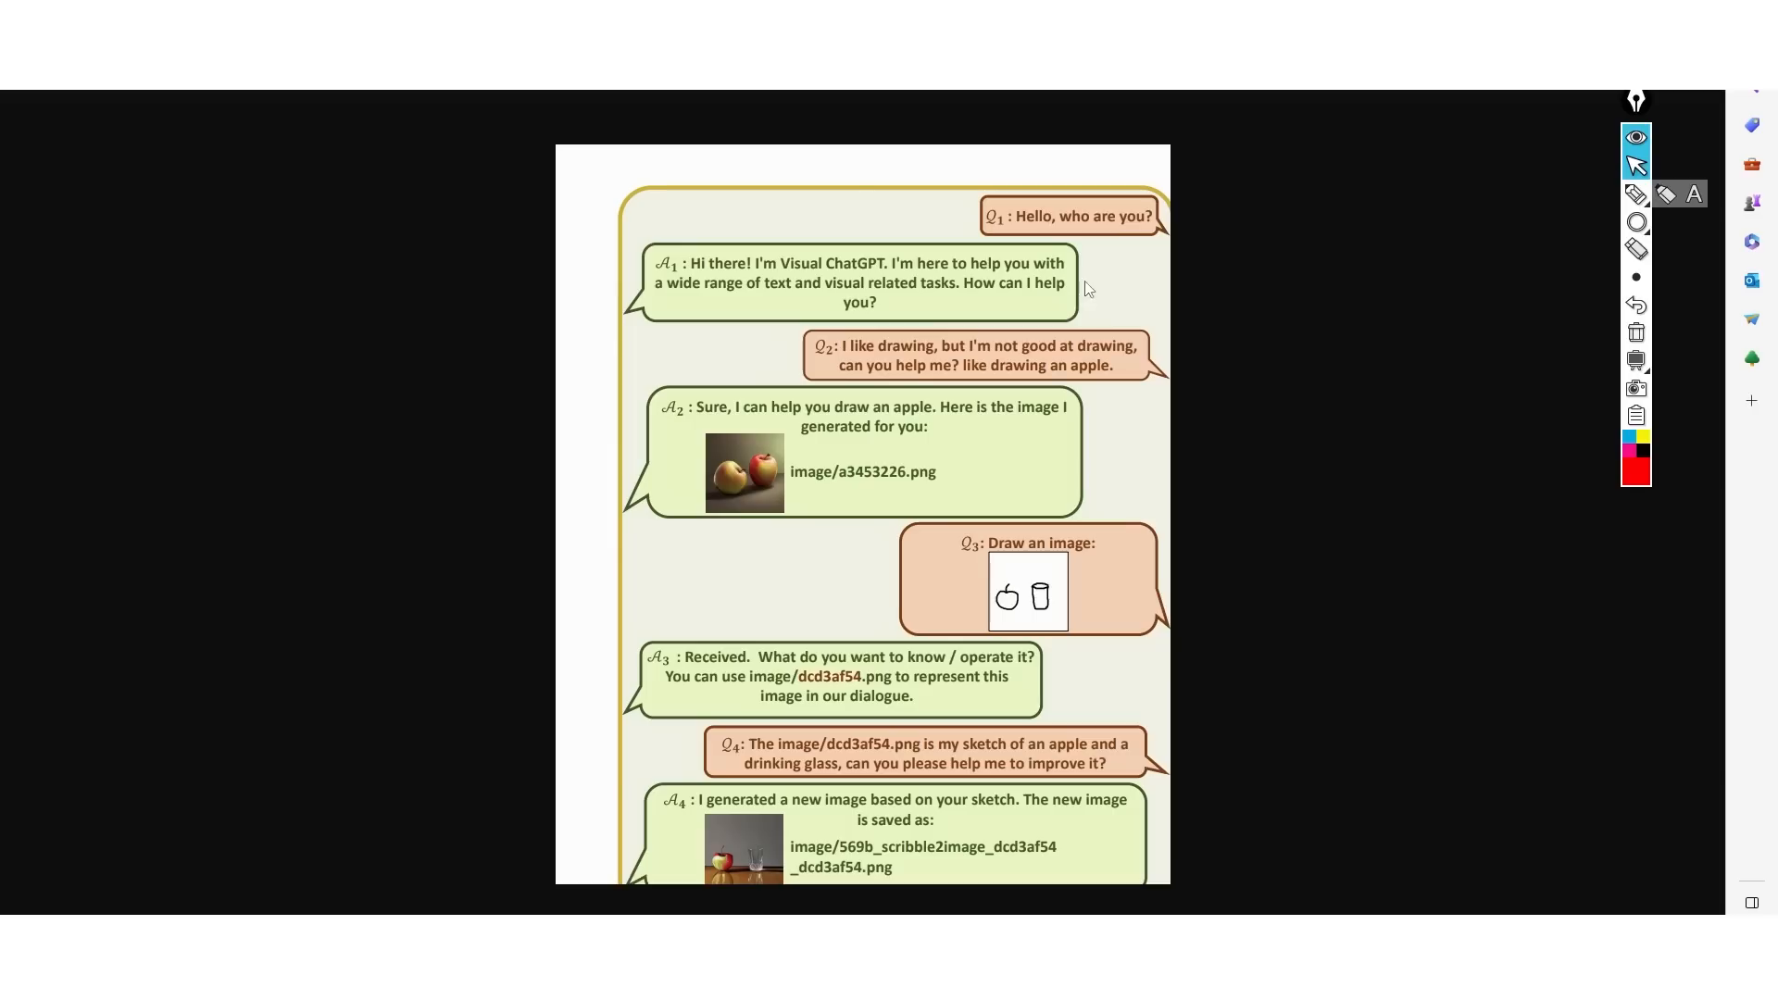
scroll("down", 3)
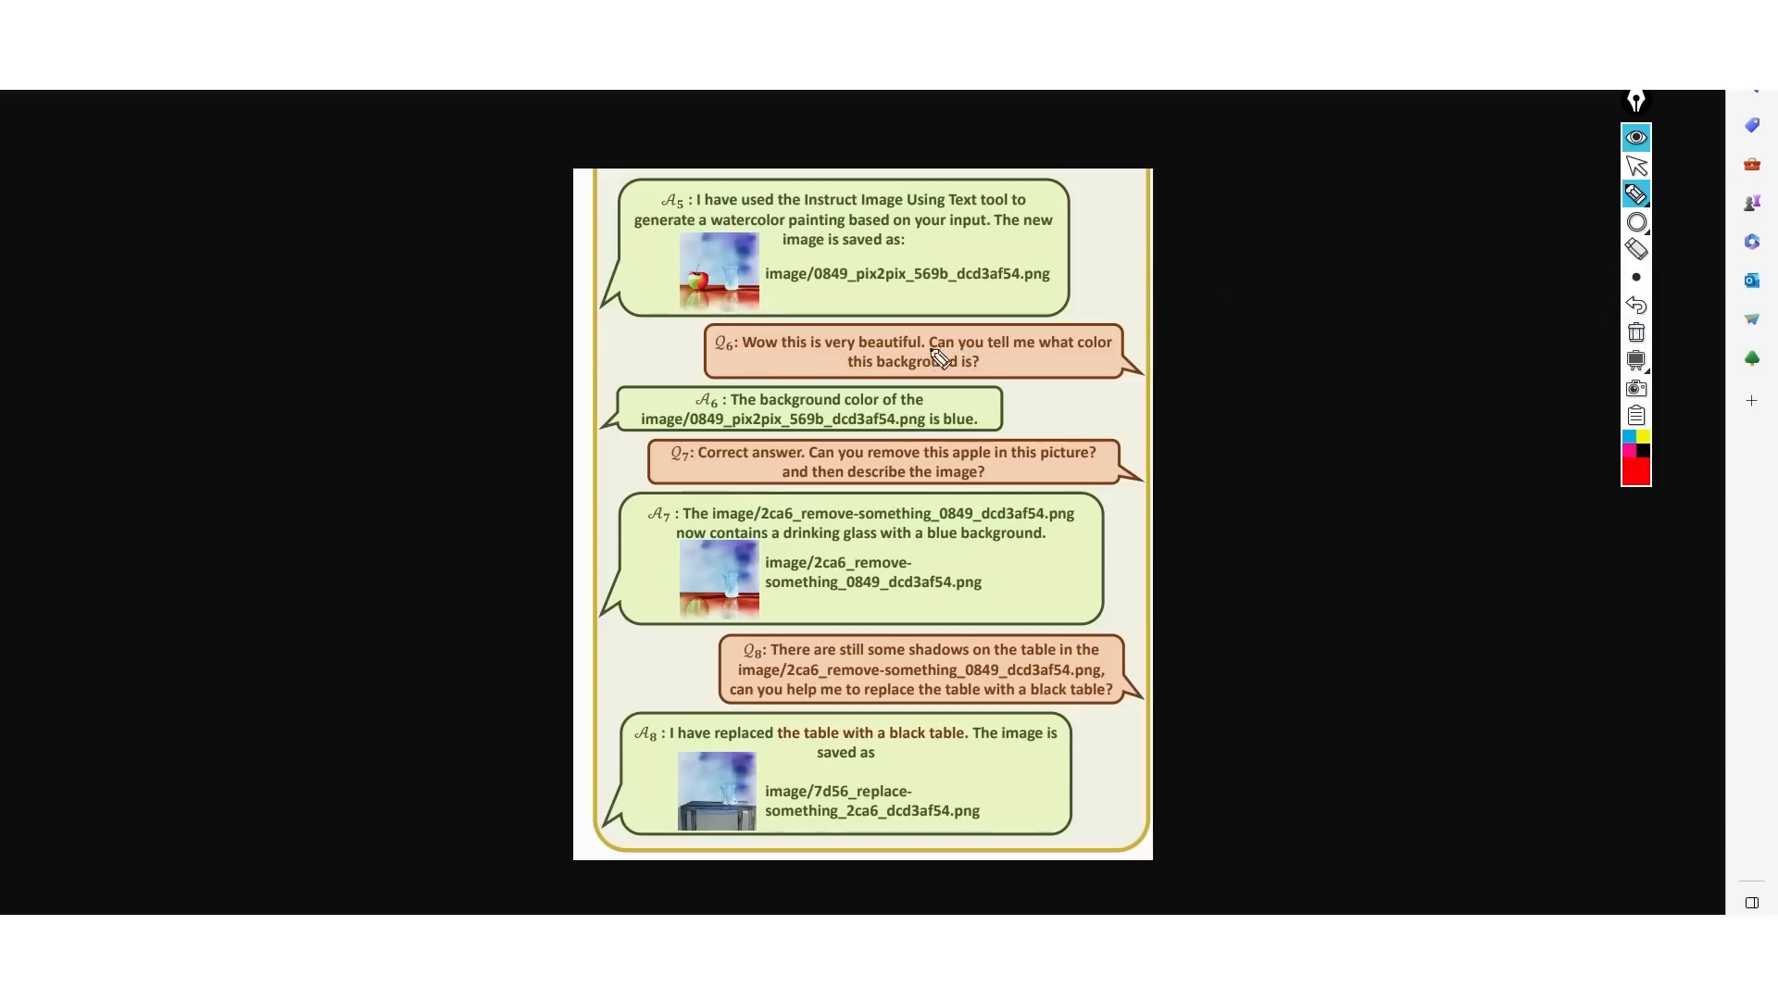
mouse_move(783, 420)
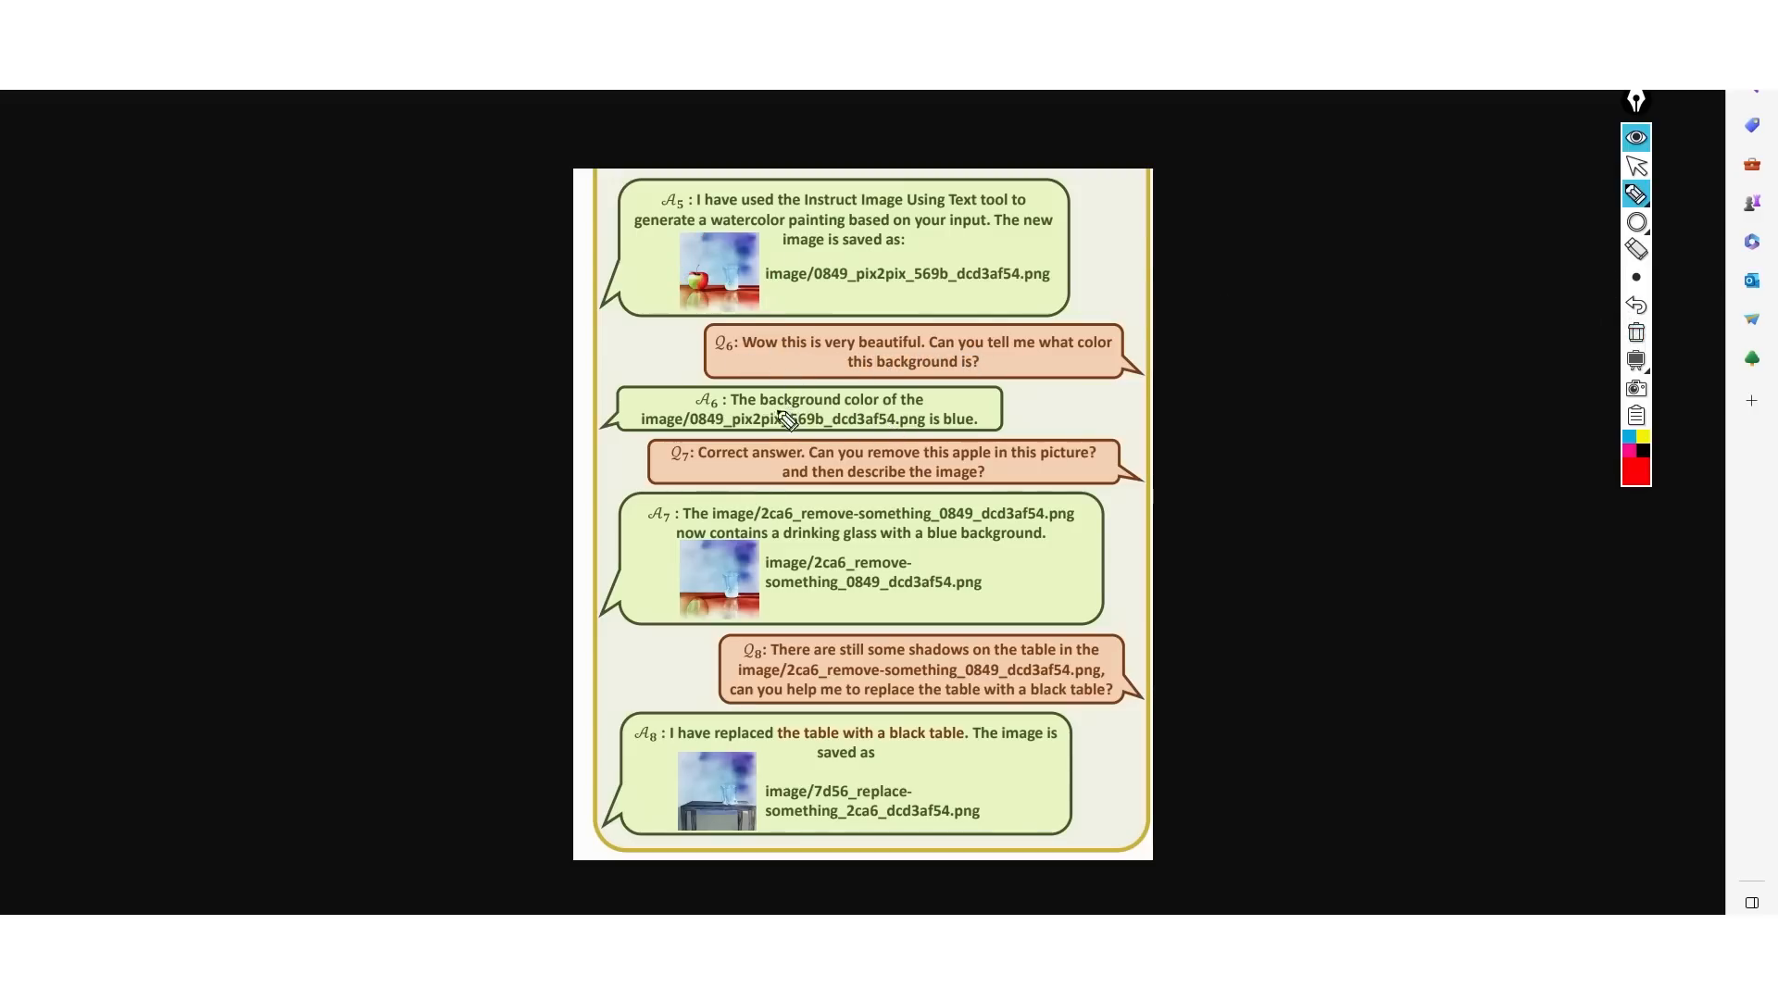
mouse_move(901, 420)
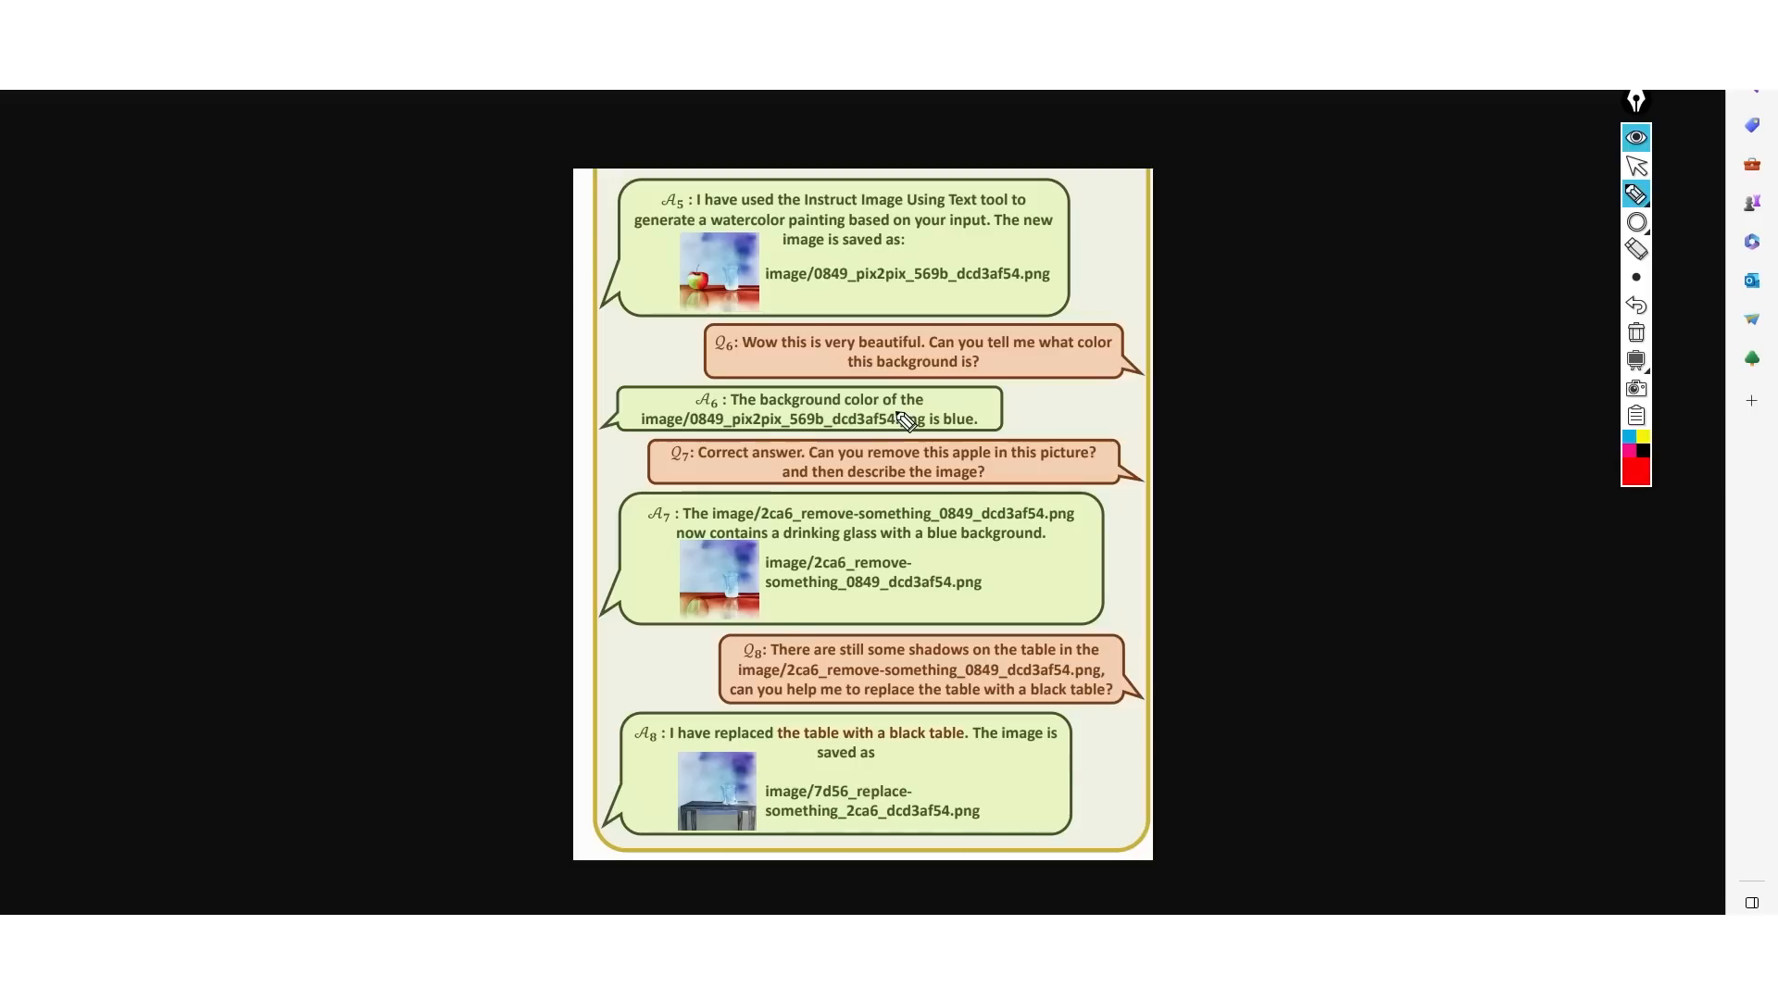
mouse_move(1057, 151)
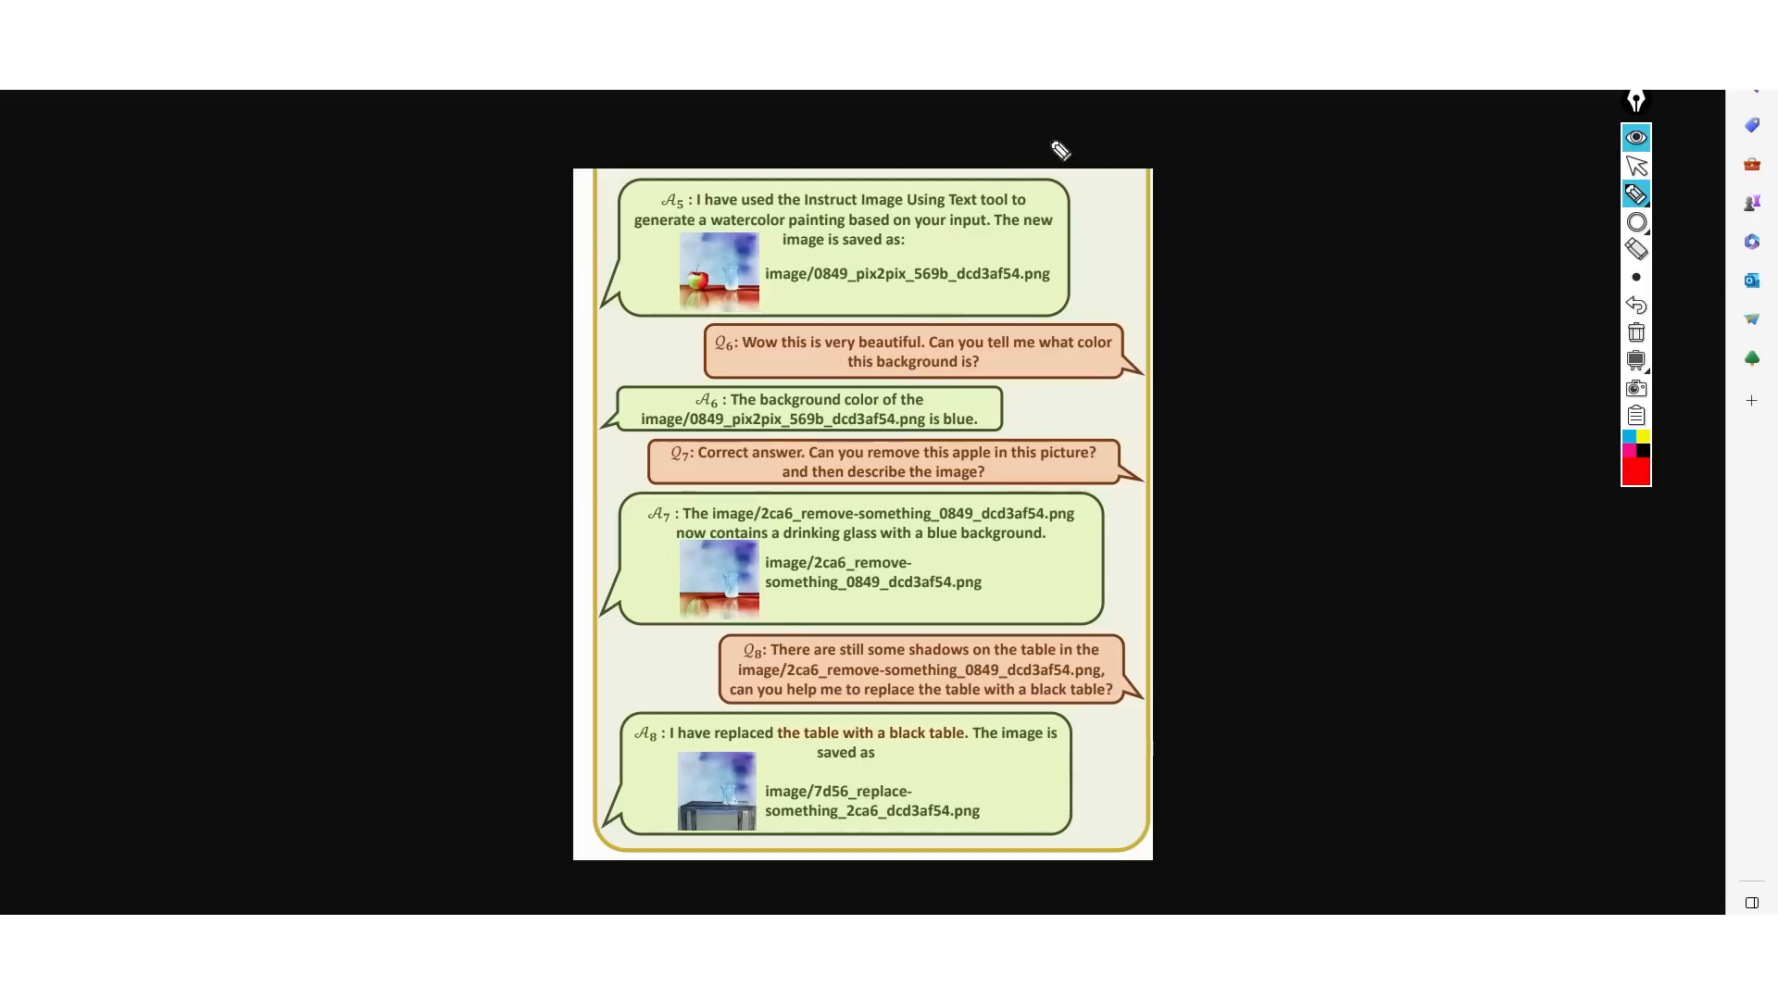
mouse_move(992, 238)
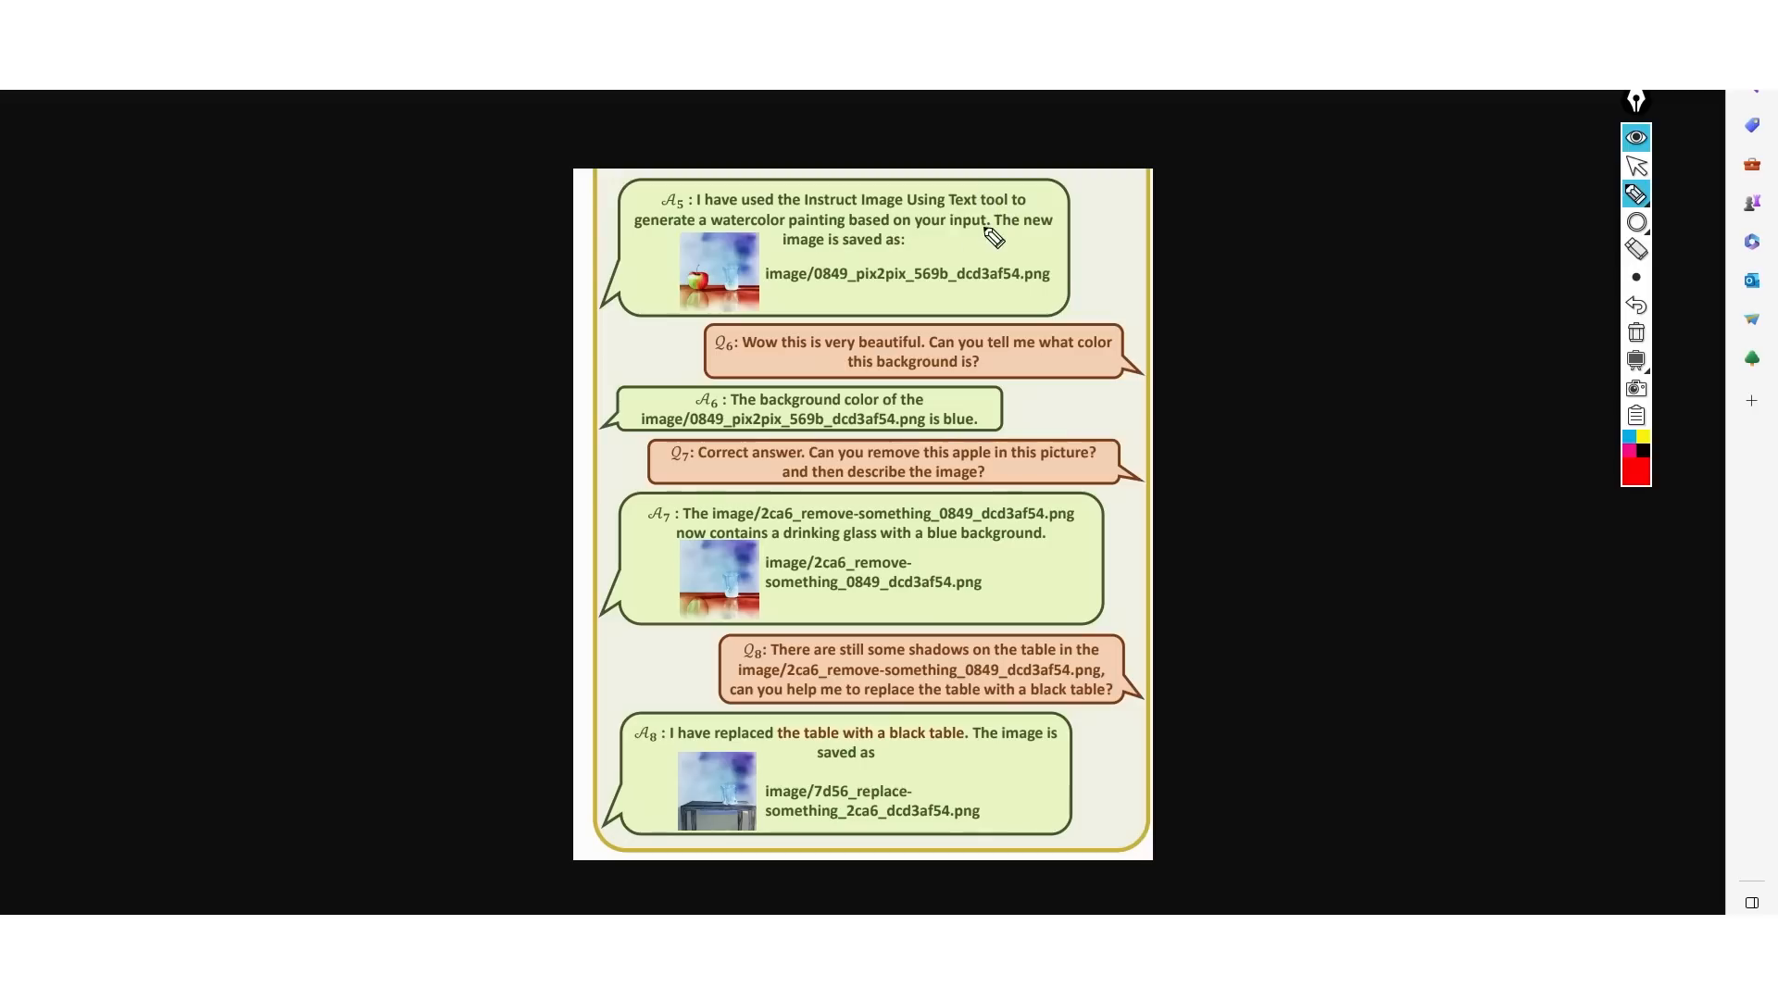
mouse_move(735, 276)
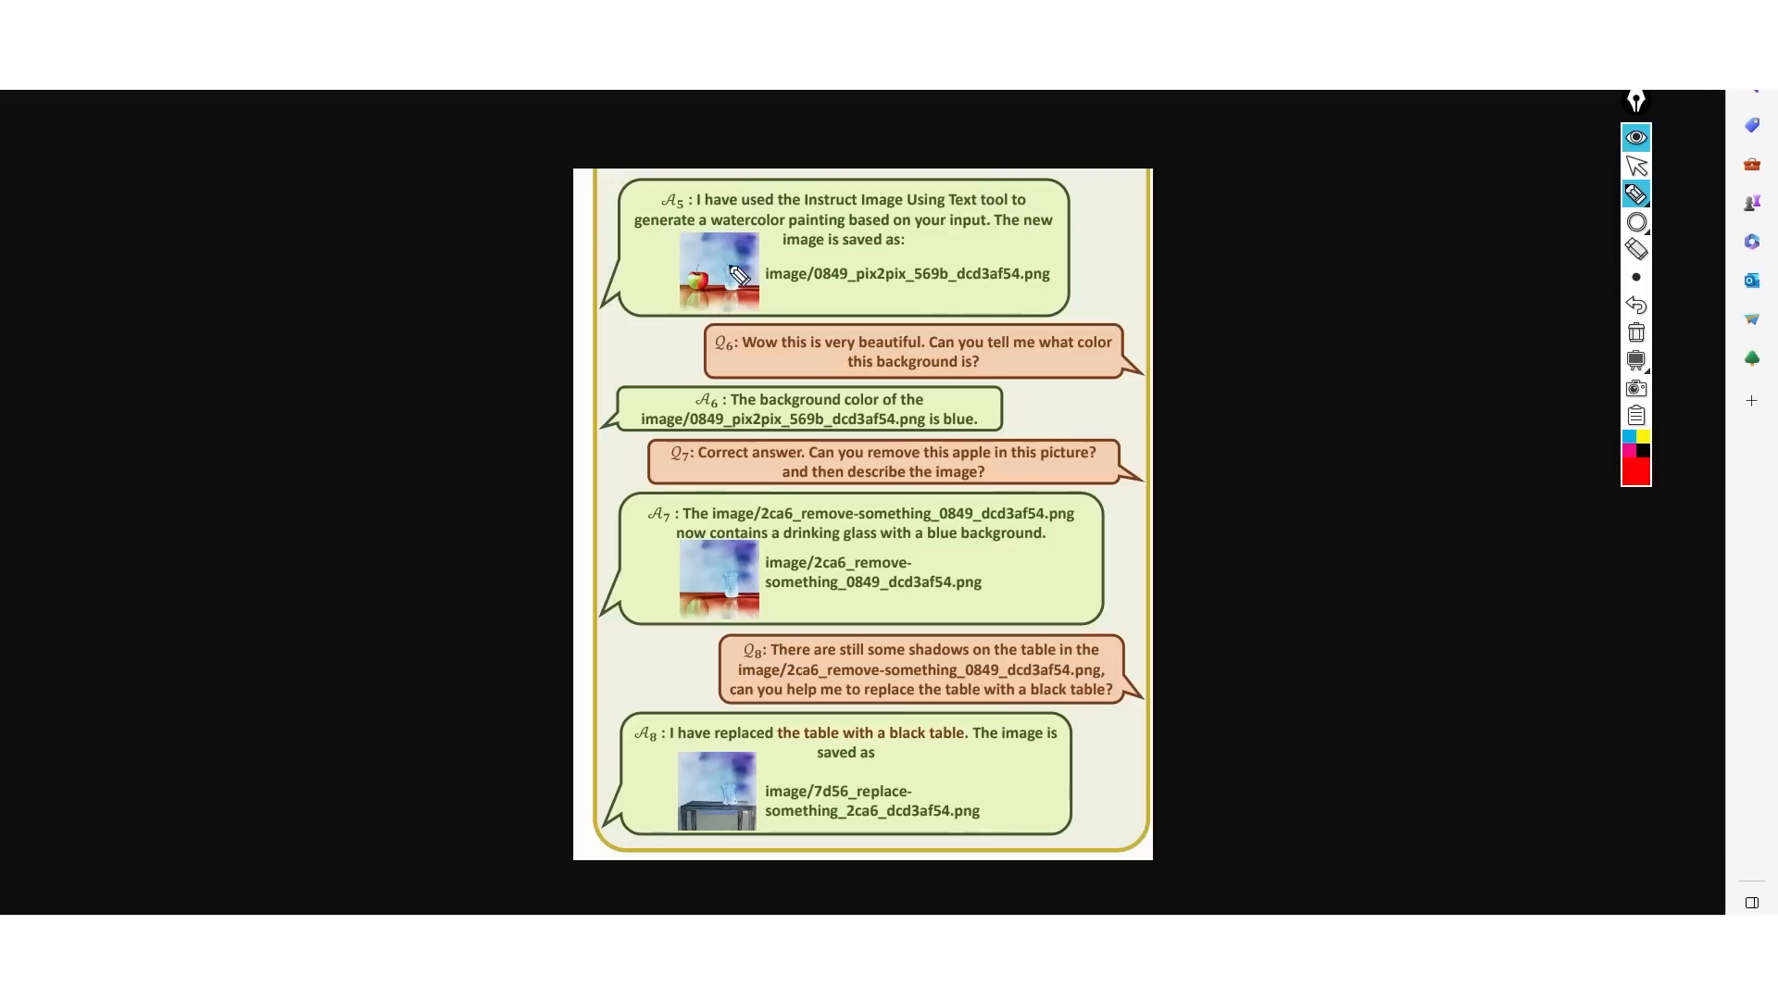
mouse_move(745, 270)
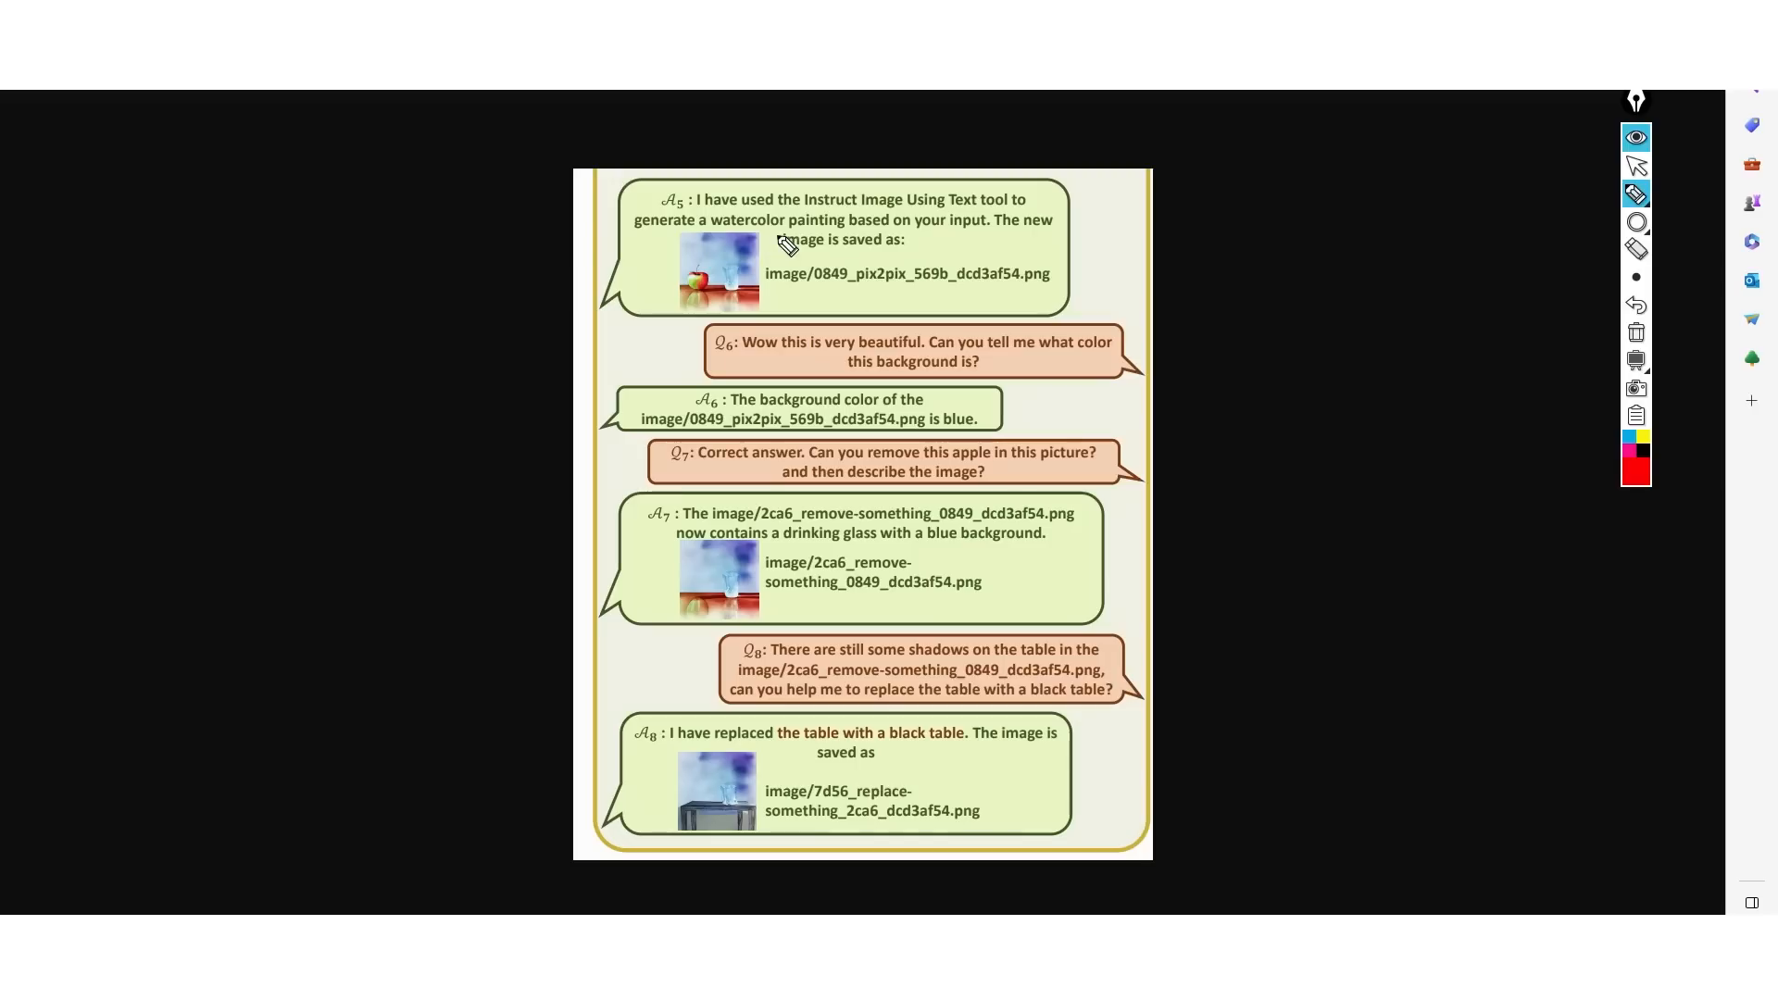
mouse_move(688, 238)
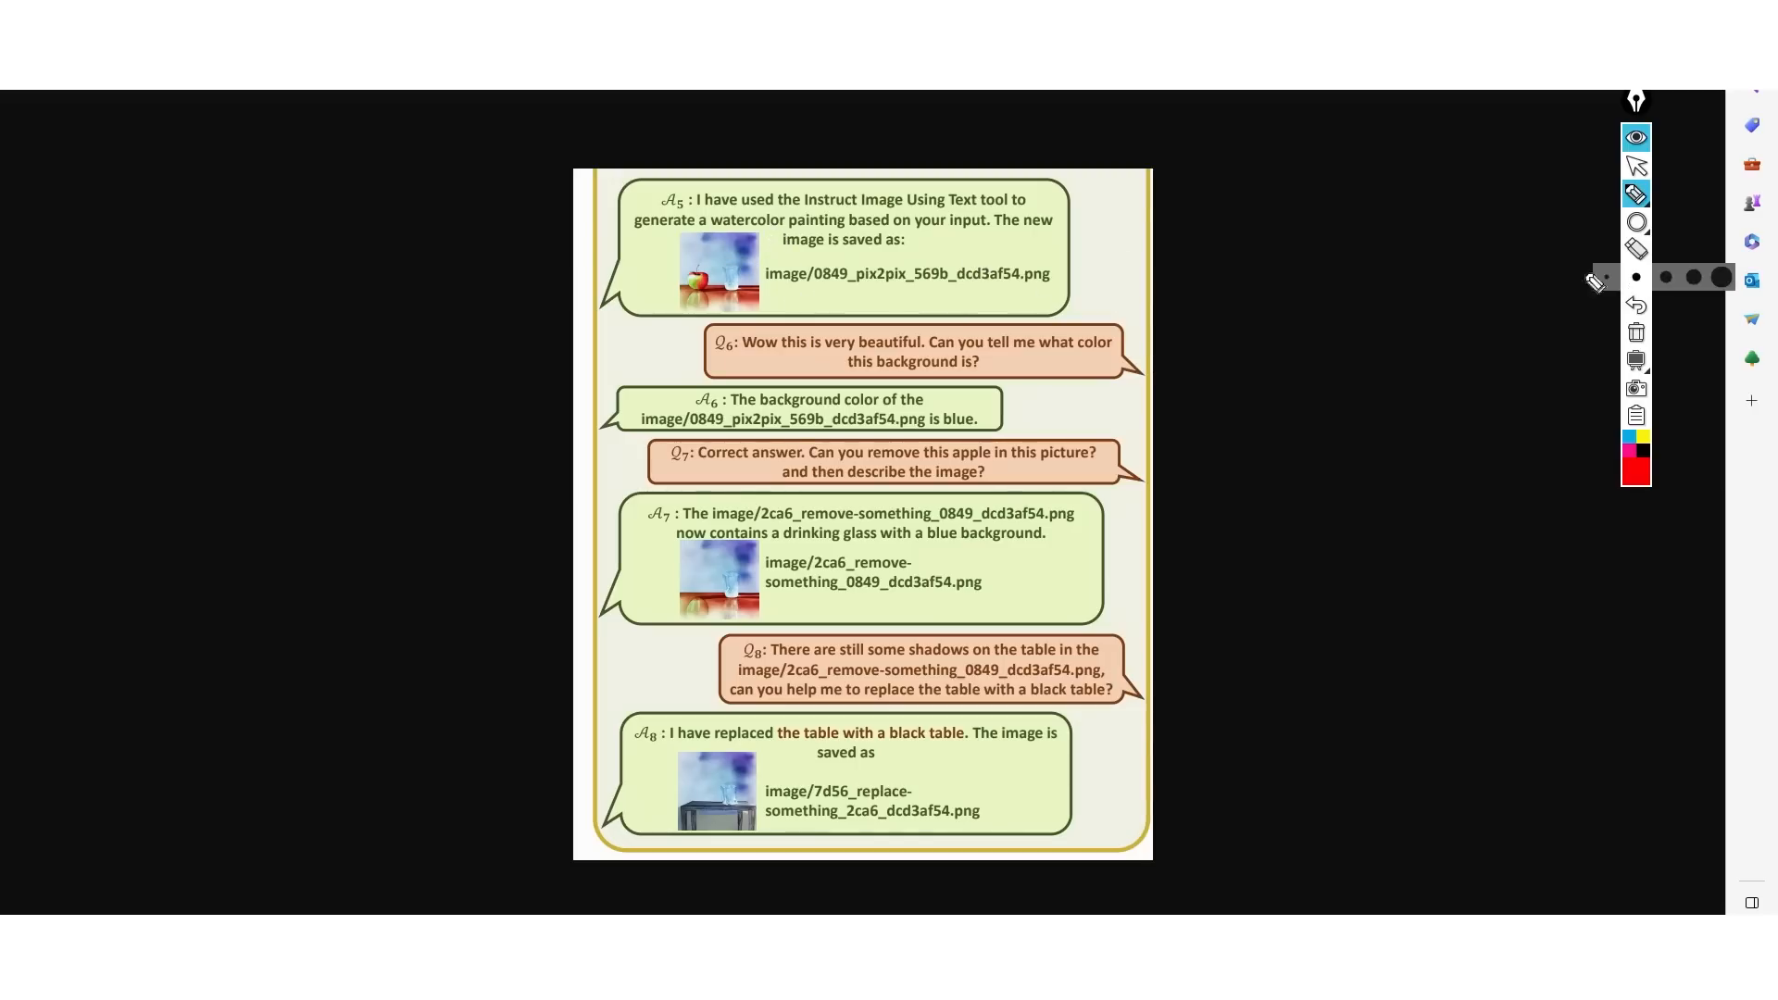
mouse_move(868, 287)
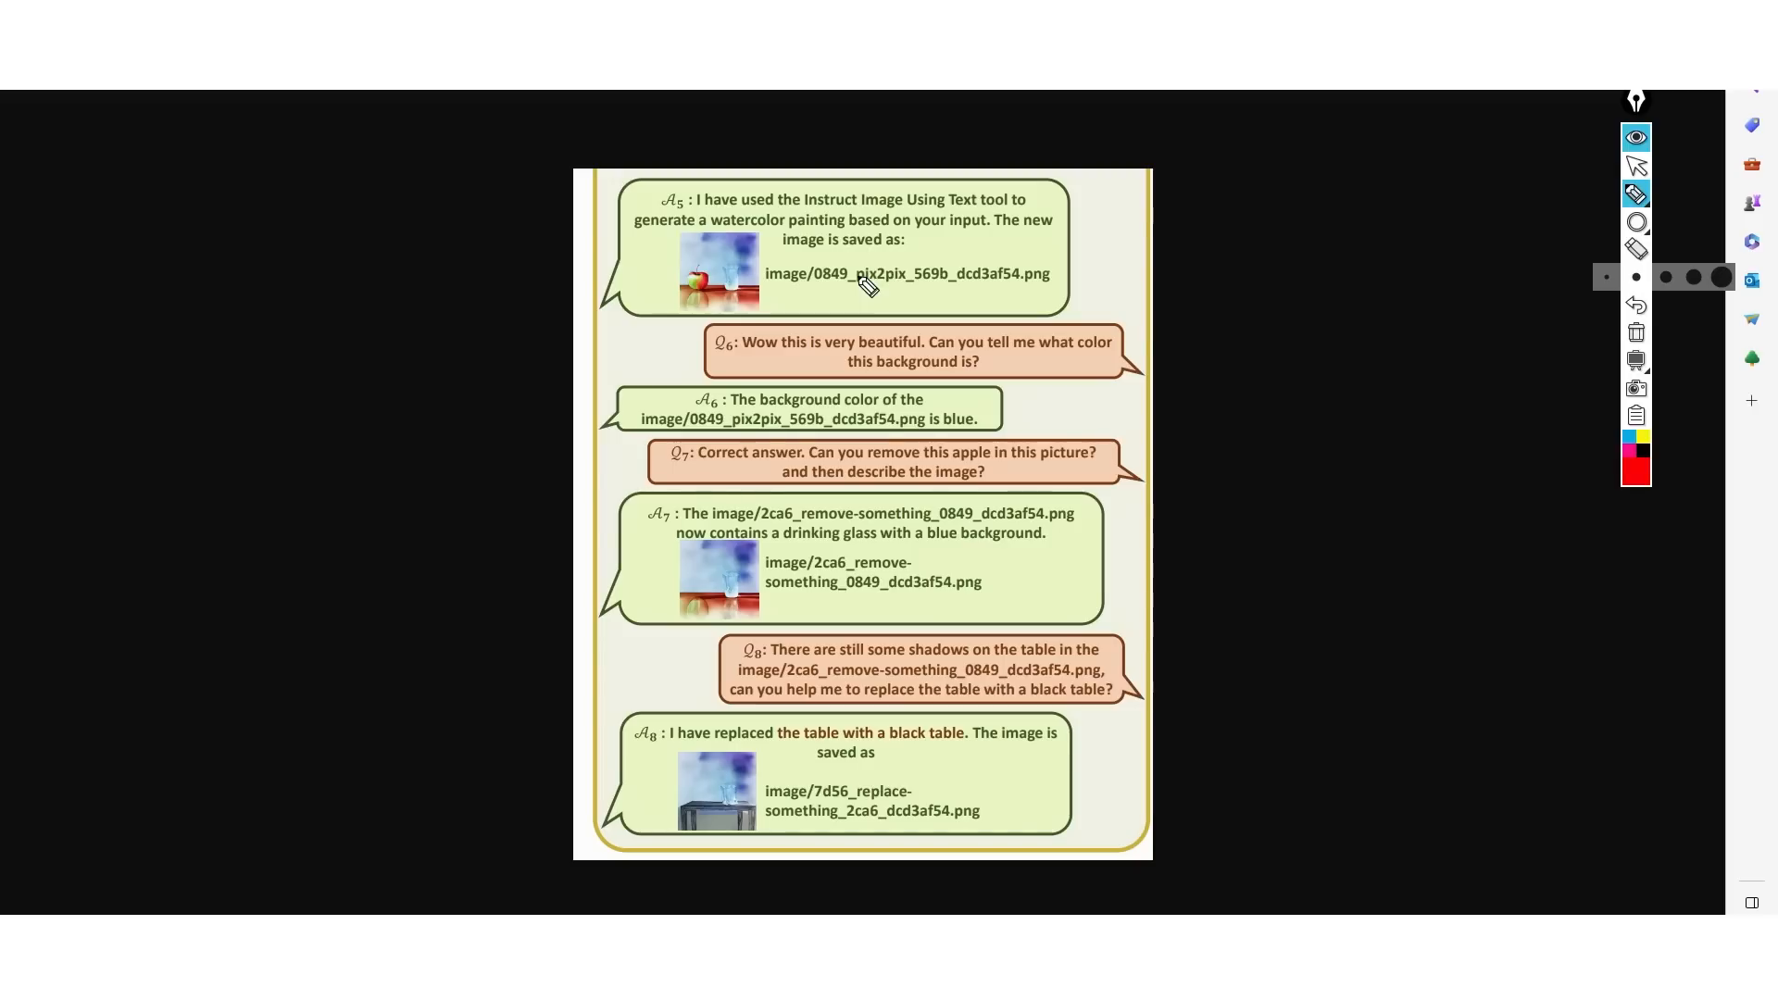
mouse_move(866, 354)
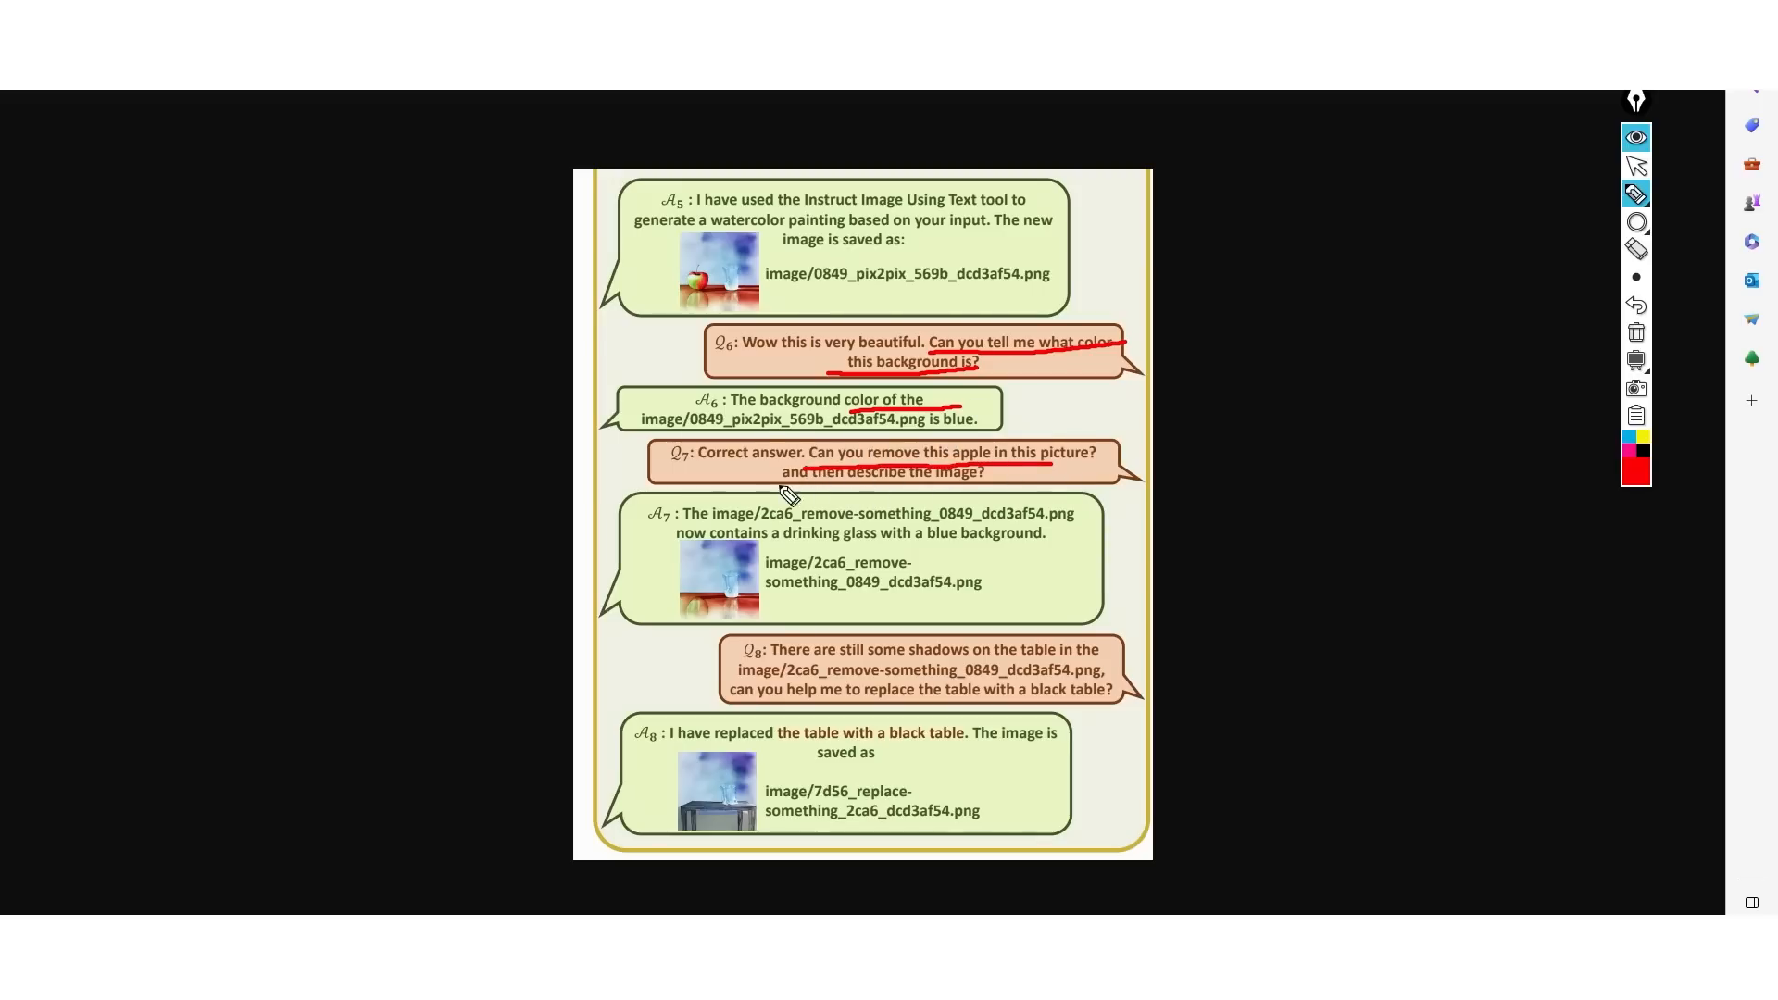
mouse_move(726, 564)
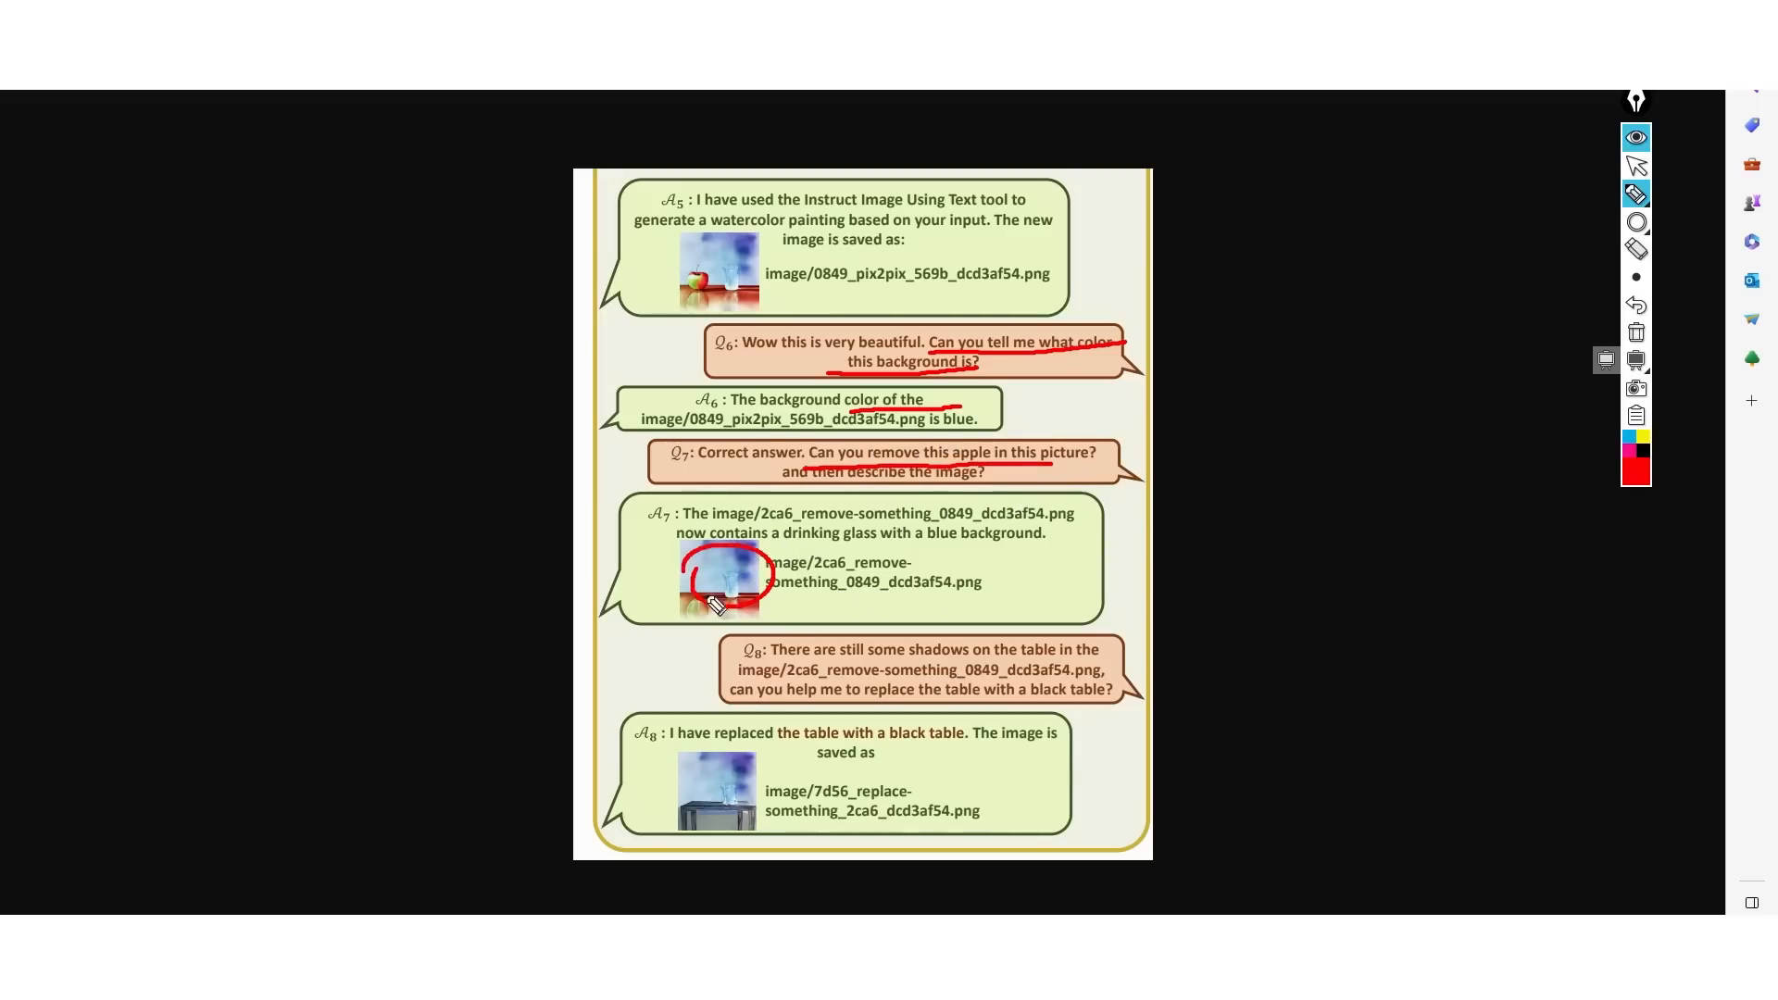
mouse_move(800, 726)
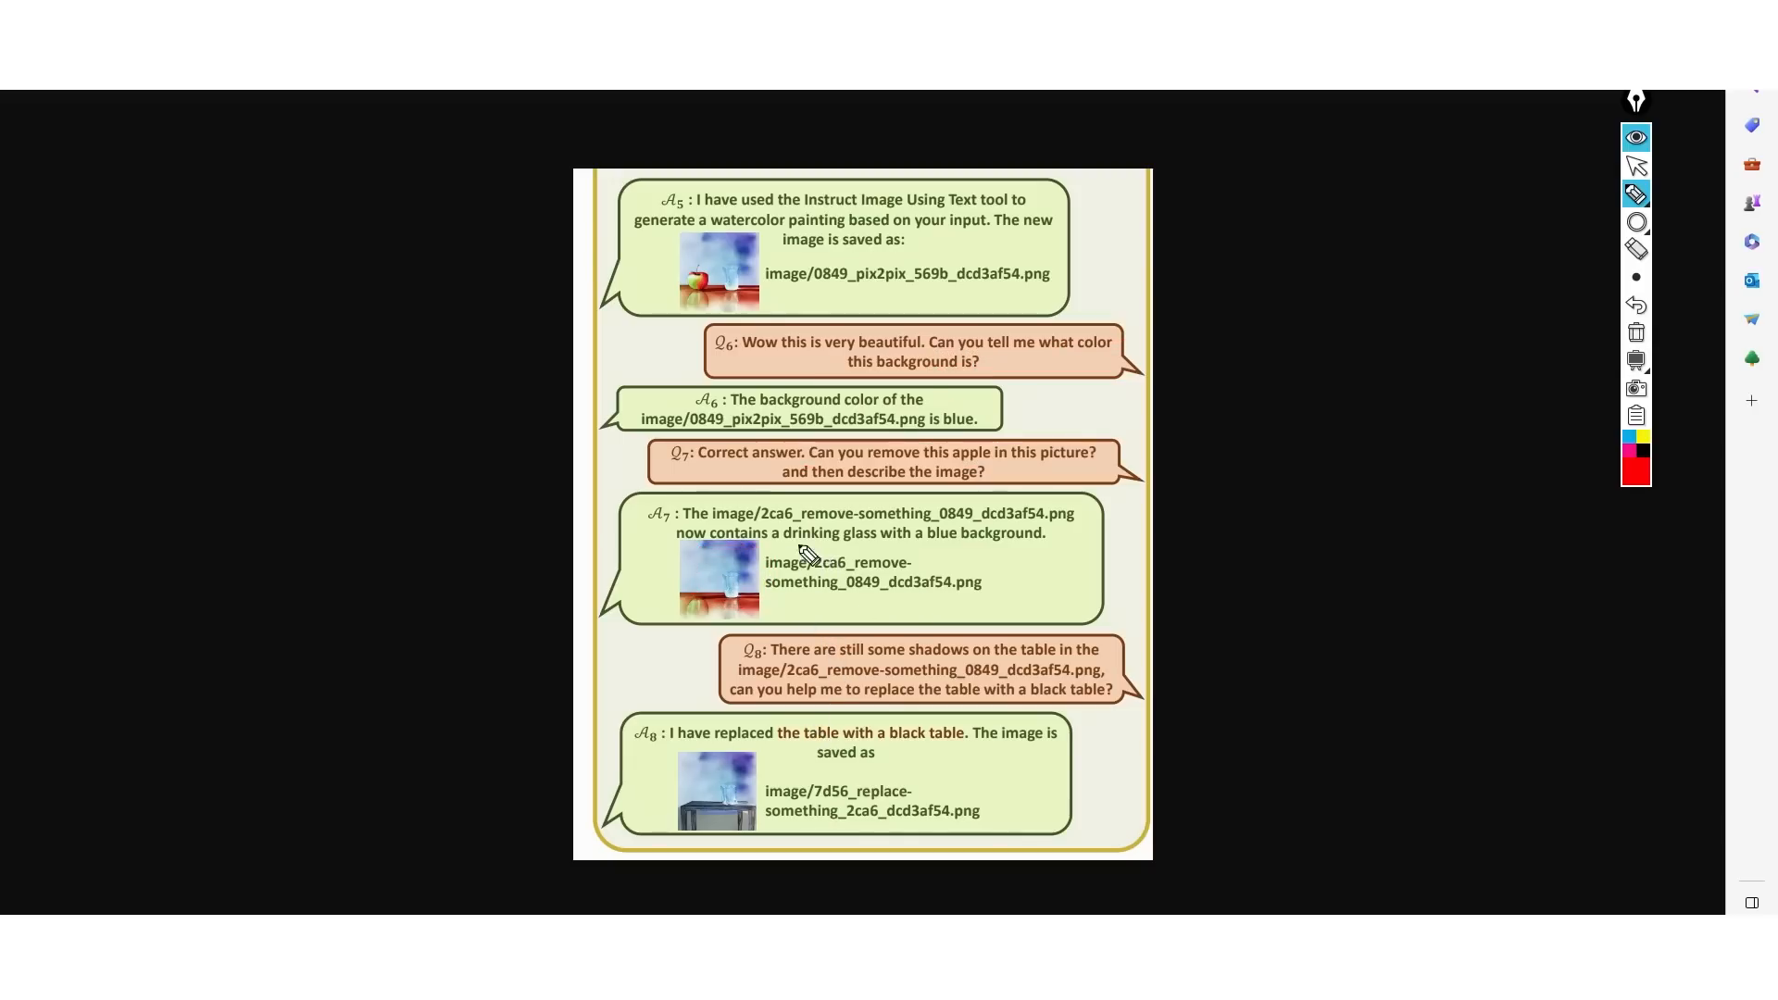
mouse_move(769, 603)
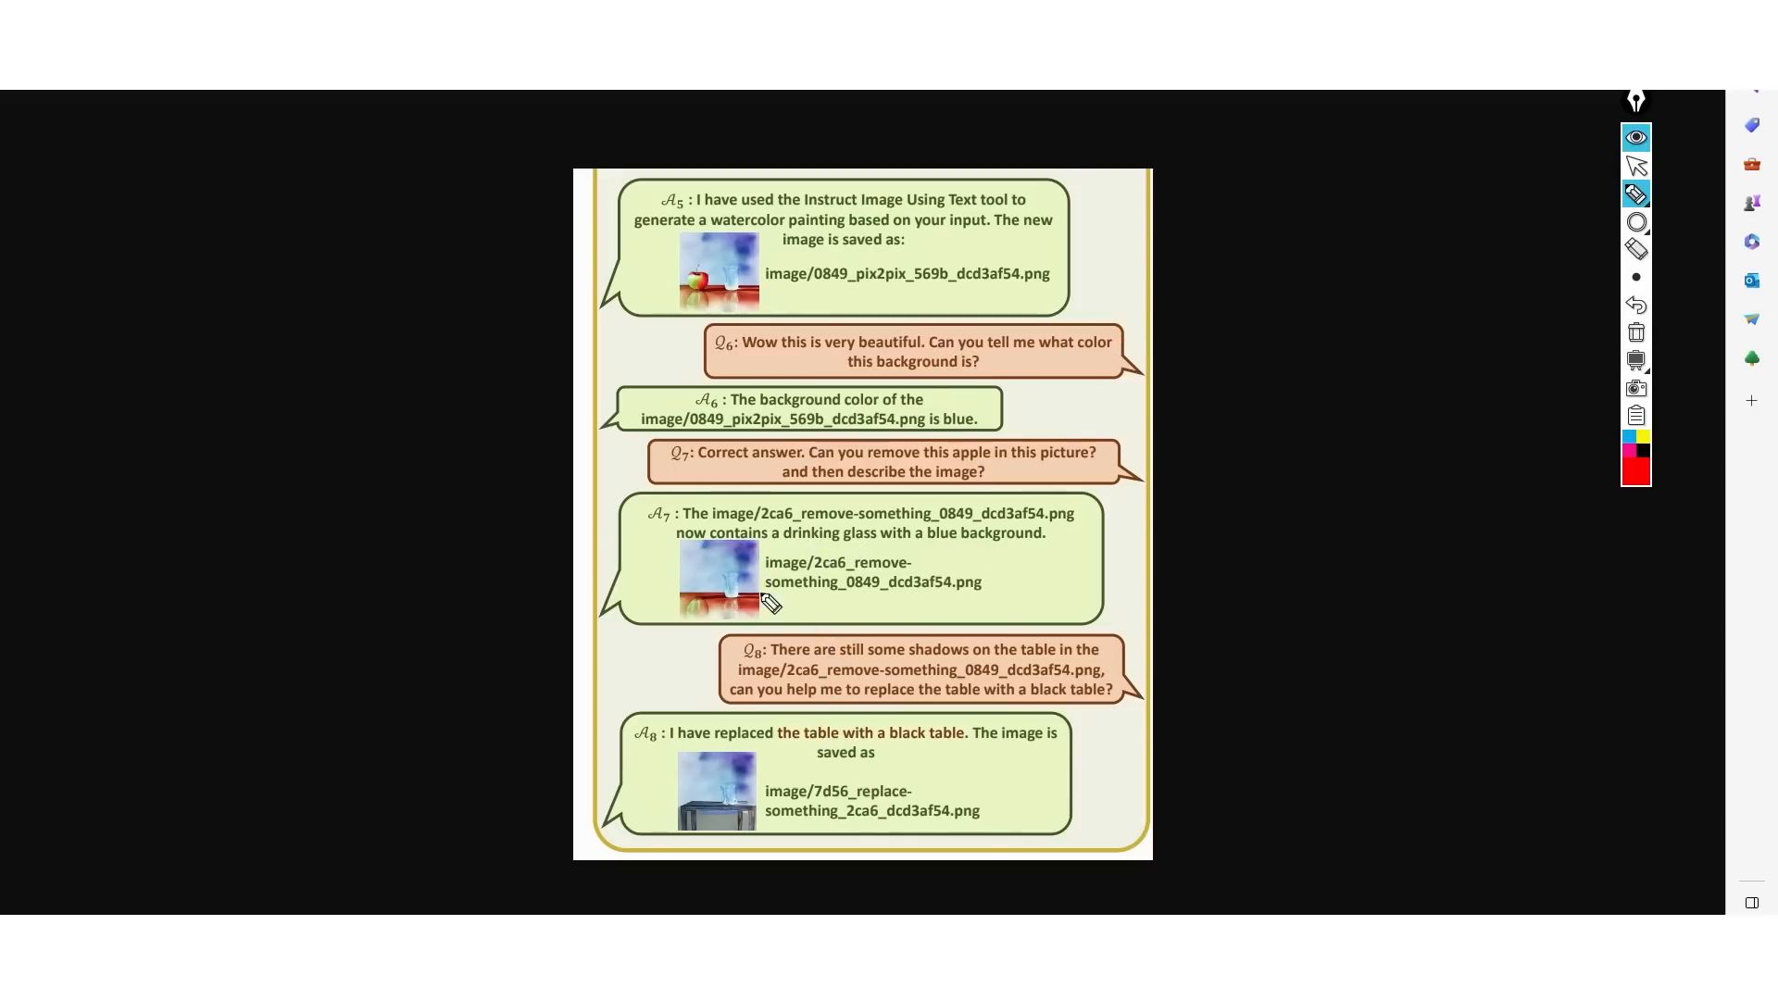
- Erase the red underlines and circle from the apple-removal dialogue figure
left_click(1637, 221)
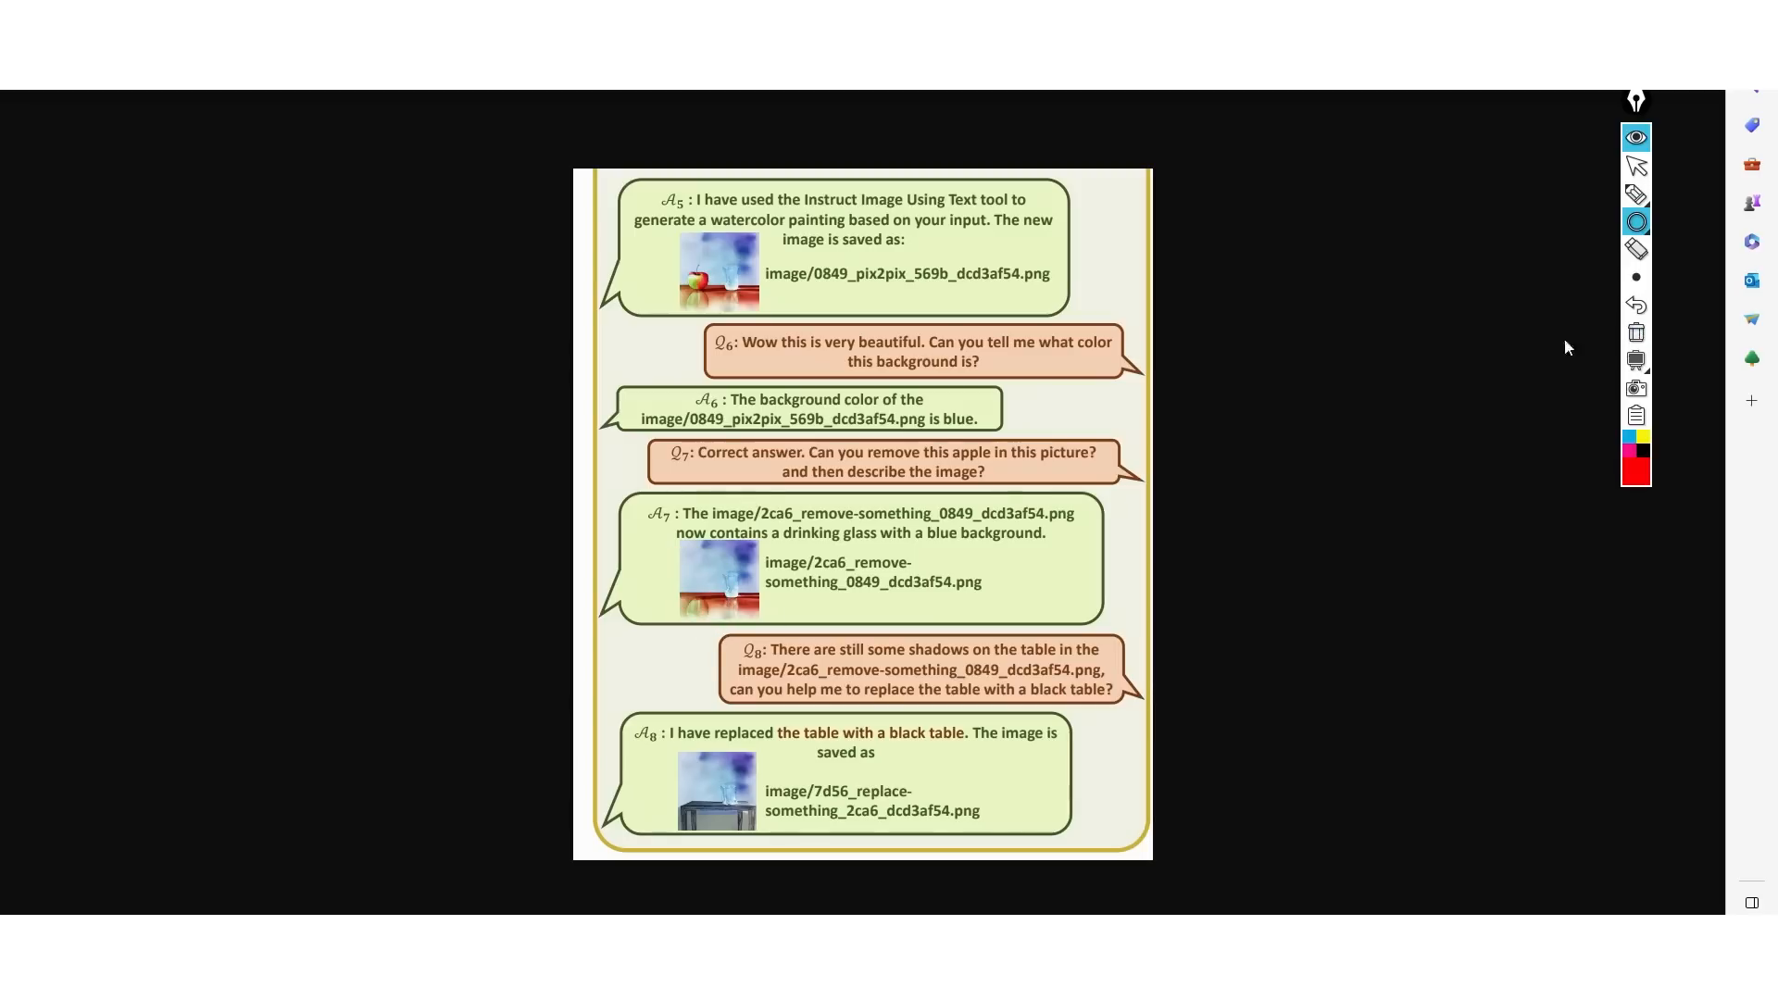
mouse_move(757, 635)
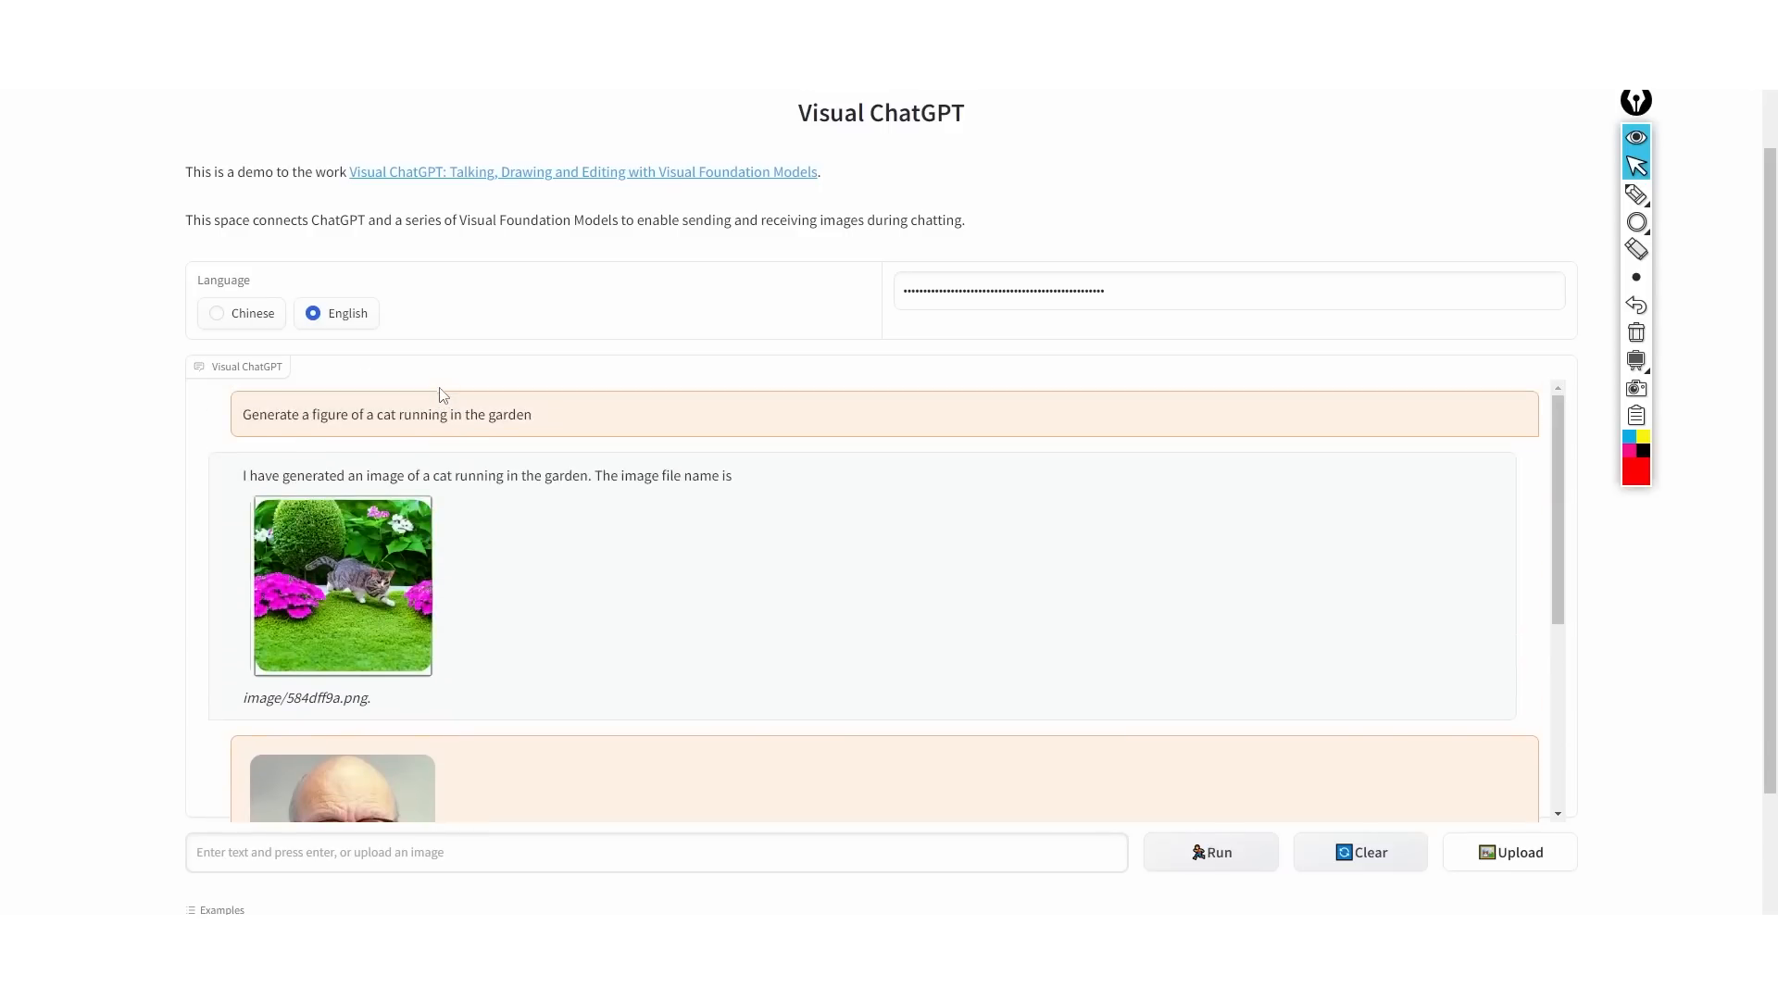
mouse_move(1638, 108)
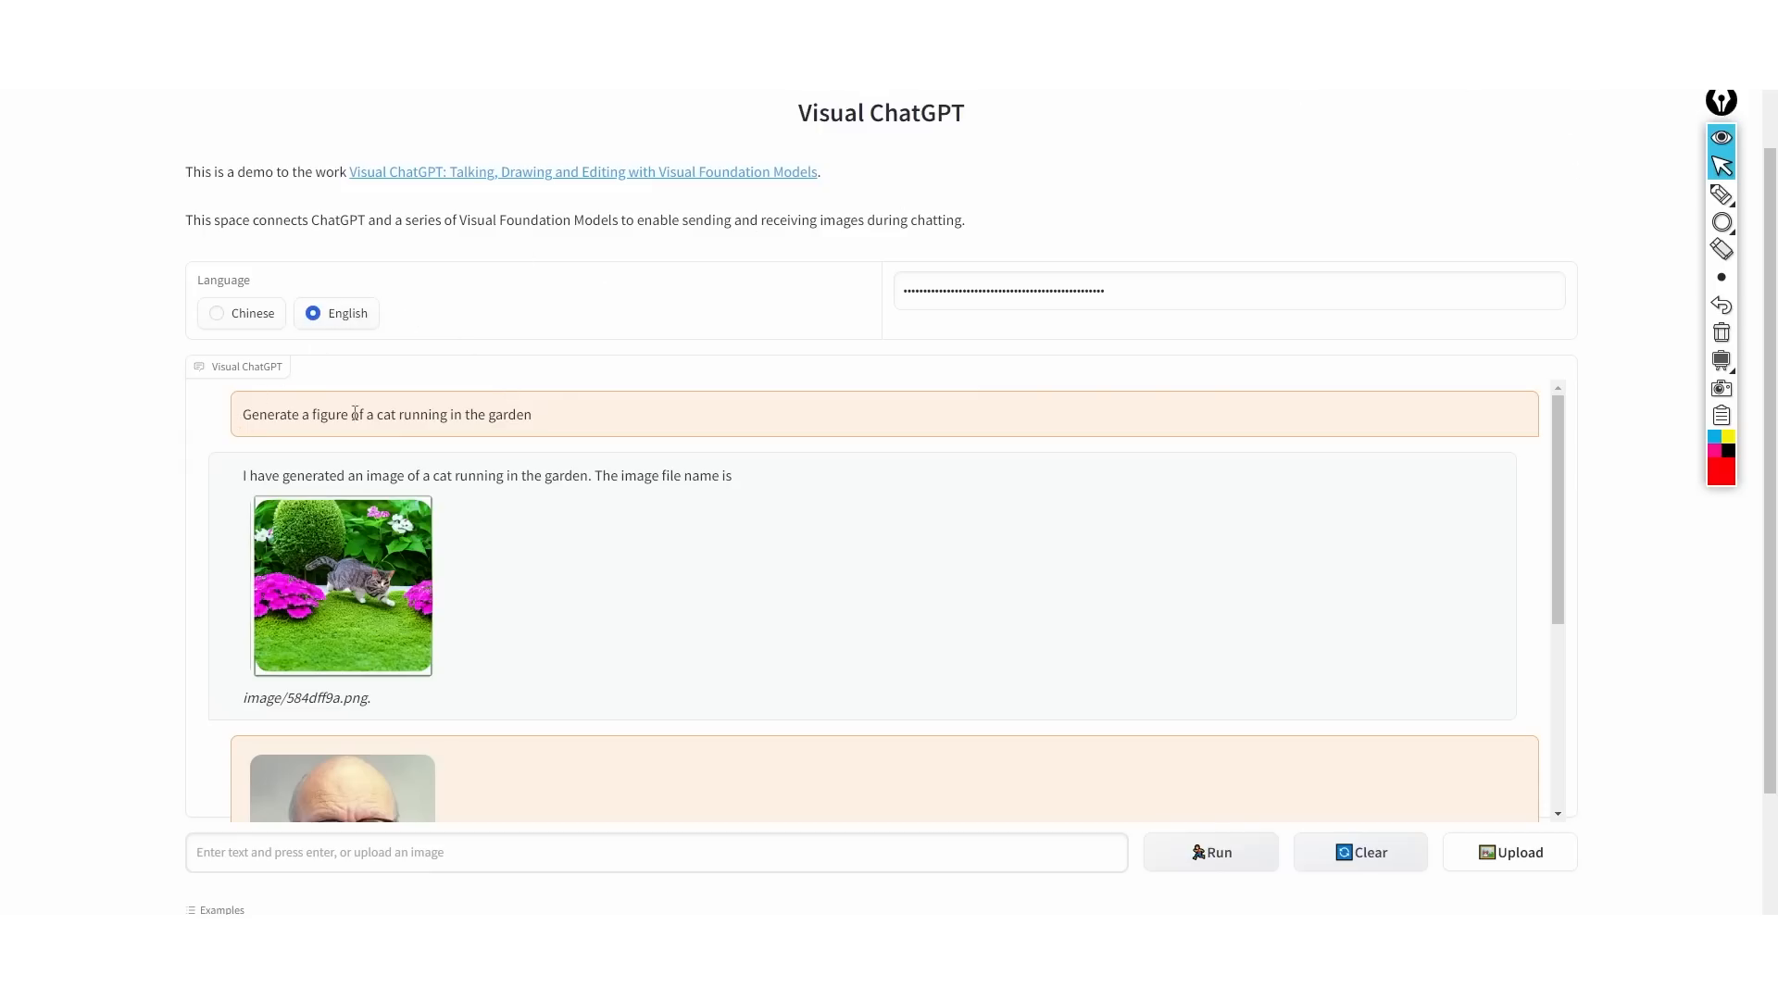
- Scroll to the cat-in-the-garden image and Examples, opening and dismissing the image's context menu
scroll("down", 3)
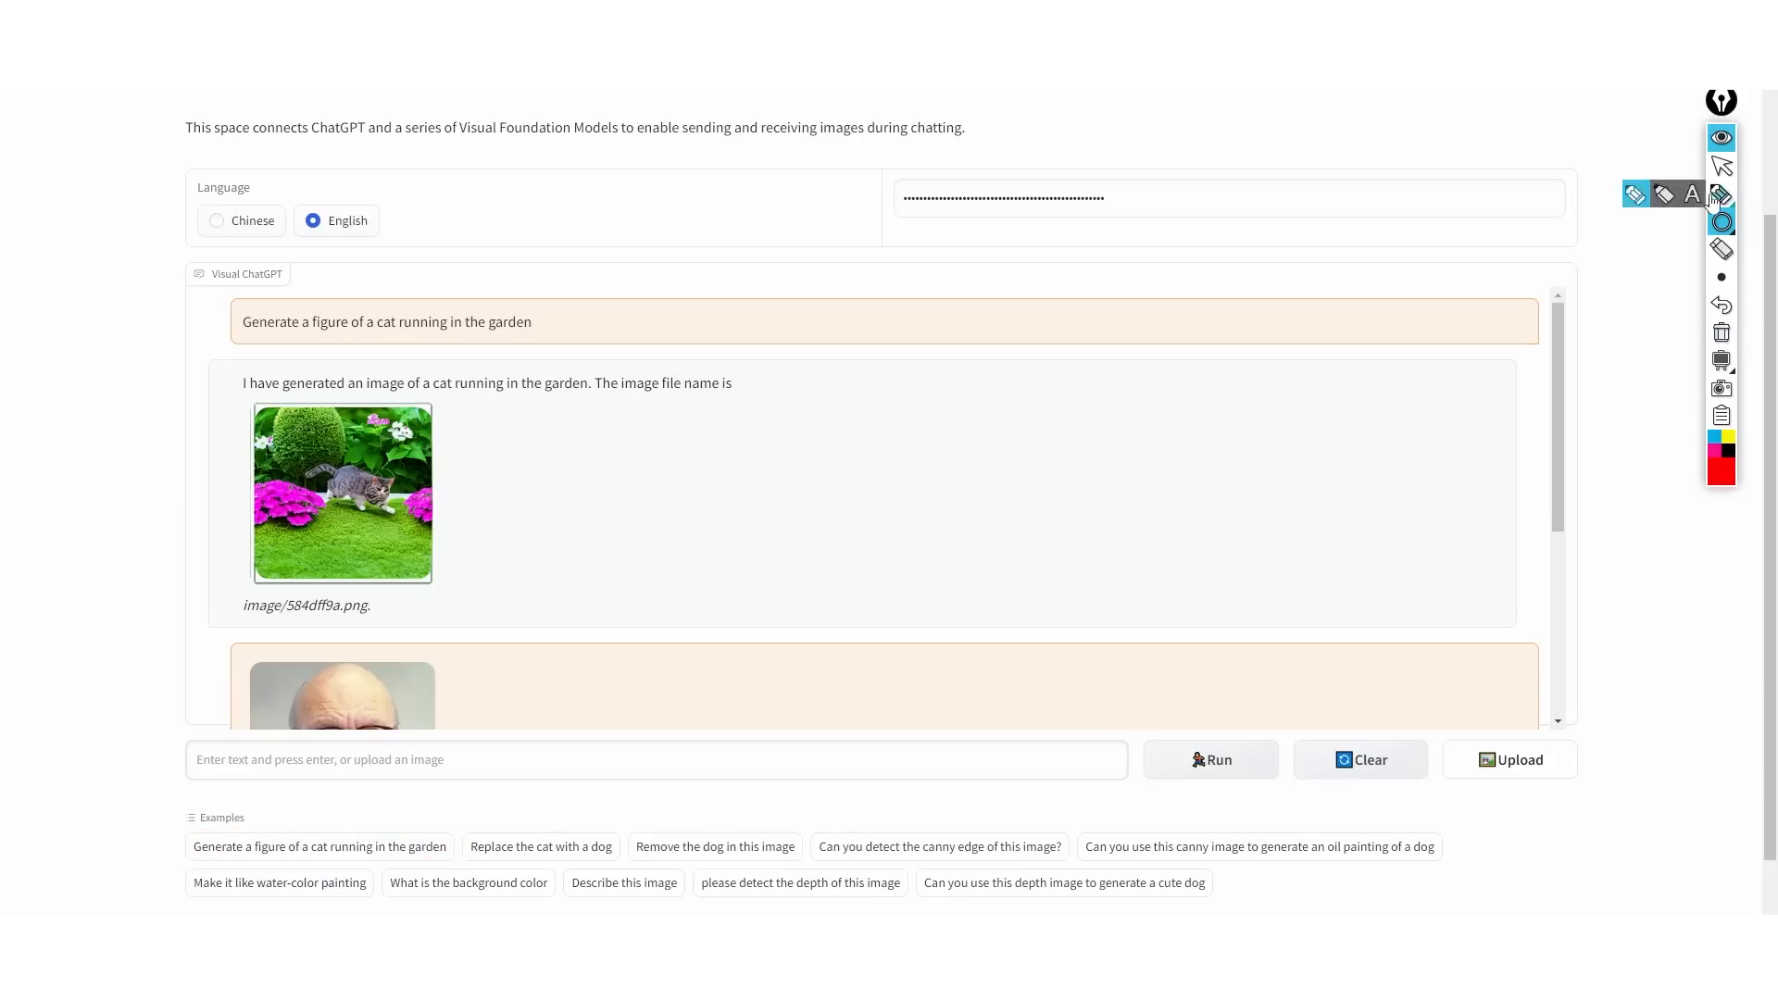
right_click(385, 505)
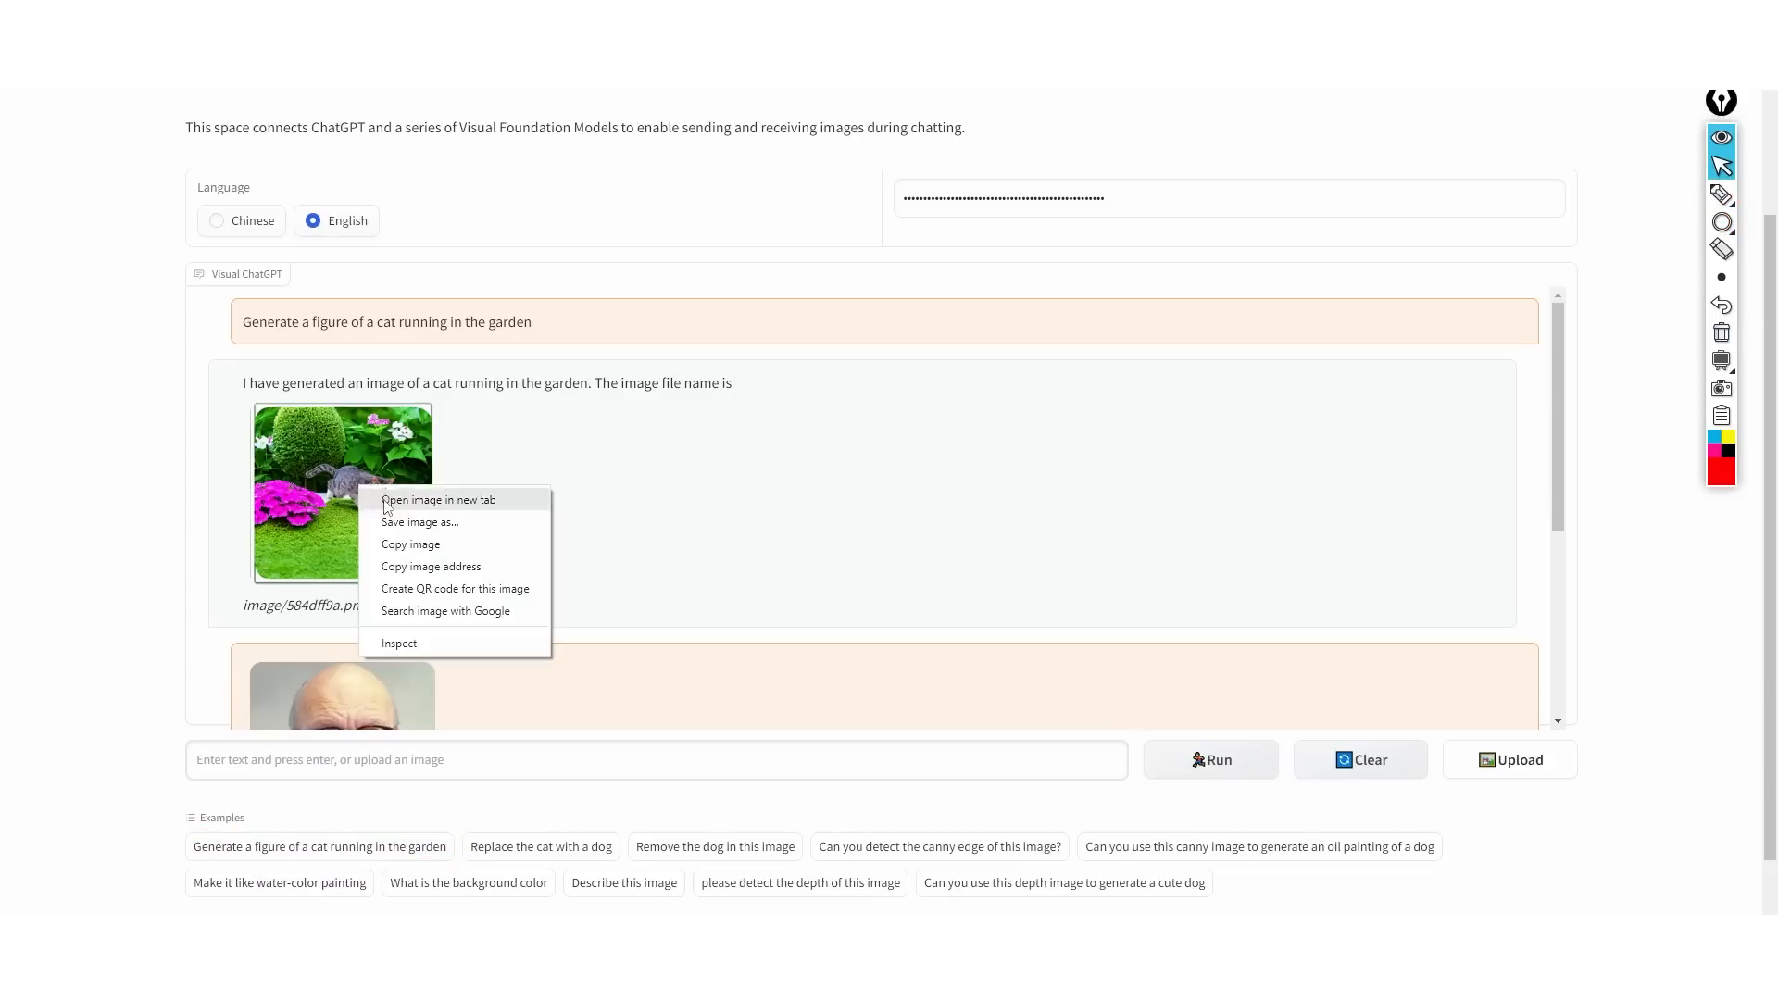
left_click(438, 501)
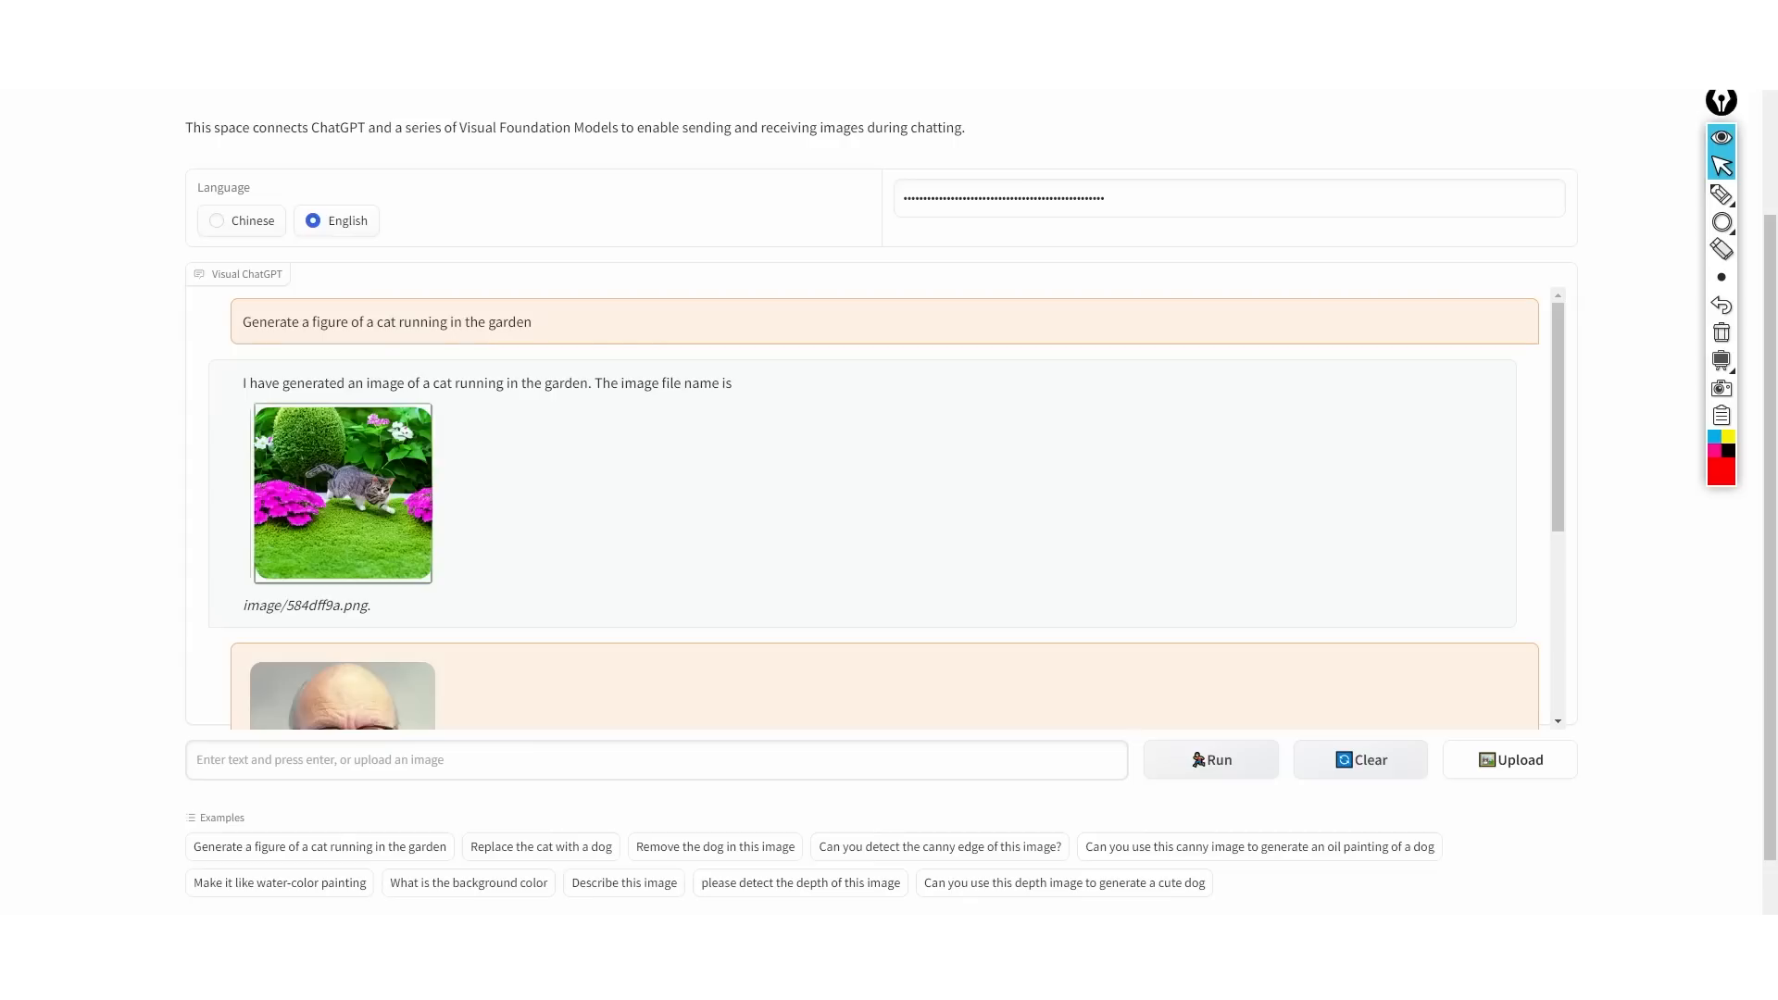
mouse_move(431, 542)
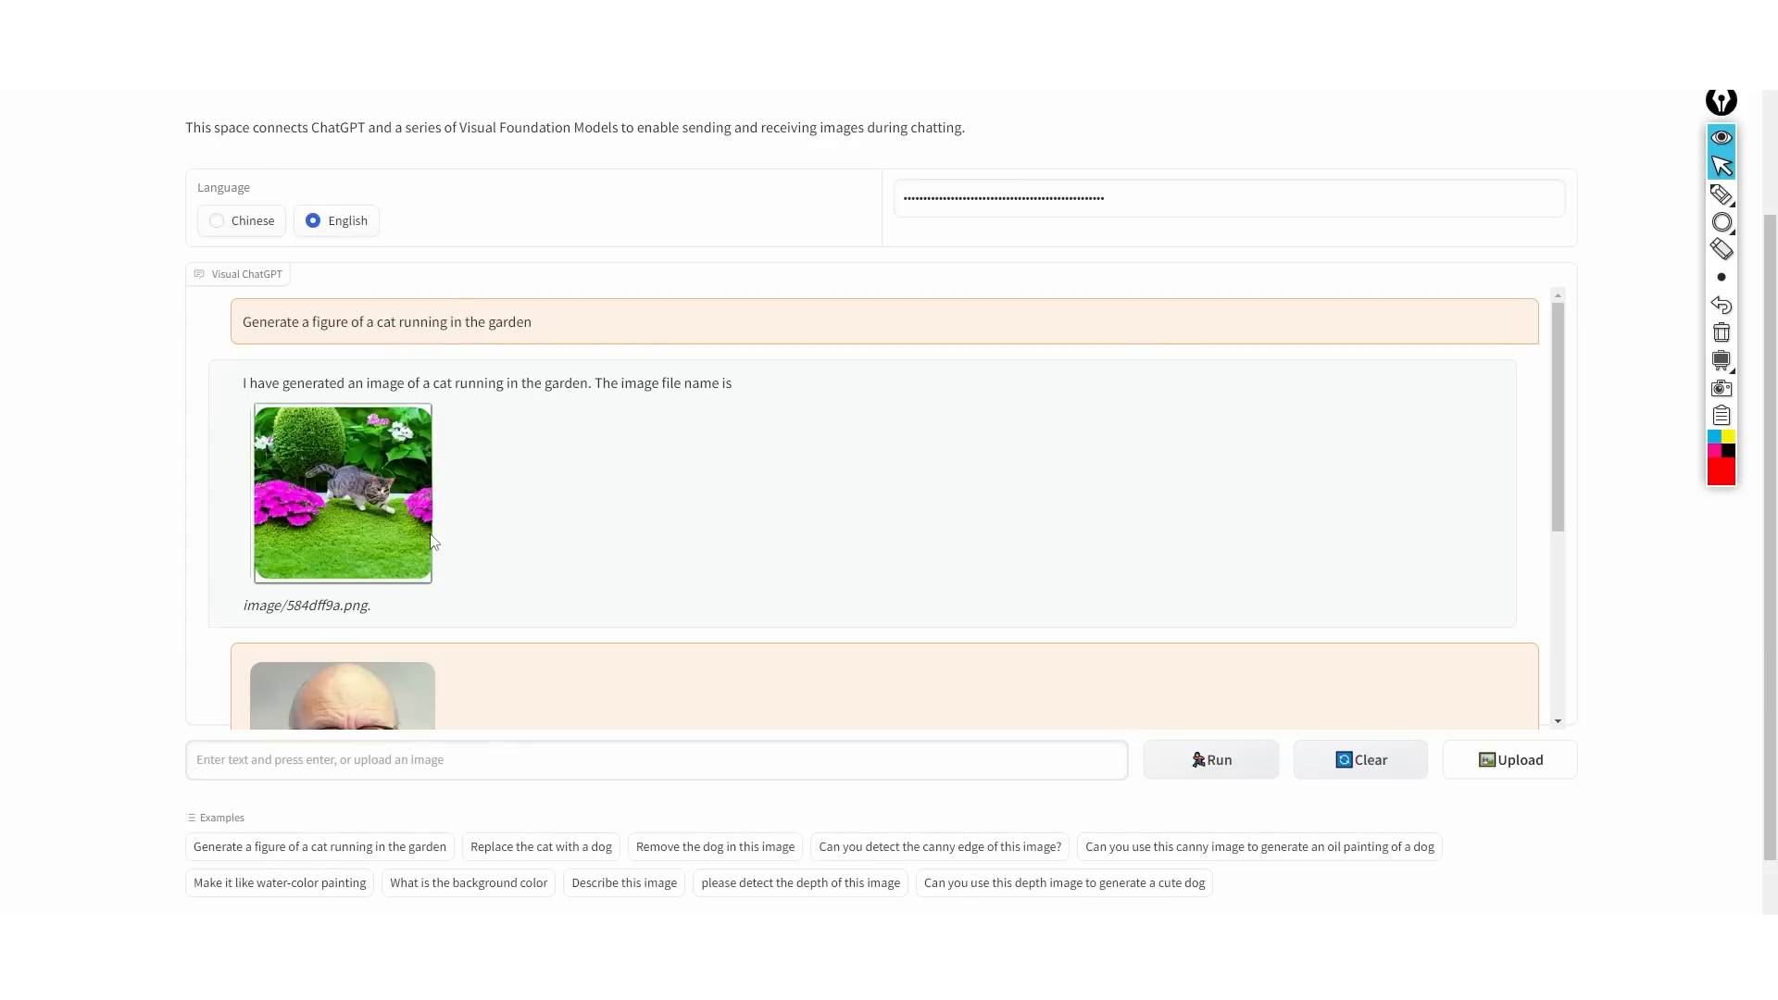
scroll("down", 3)
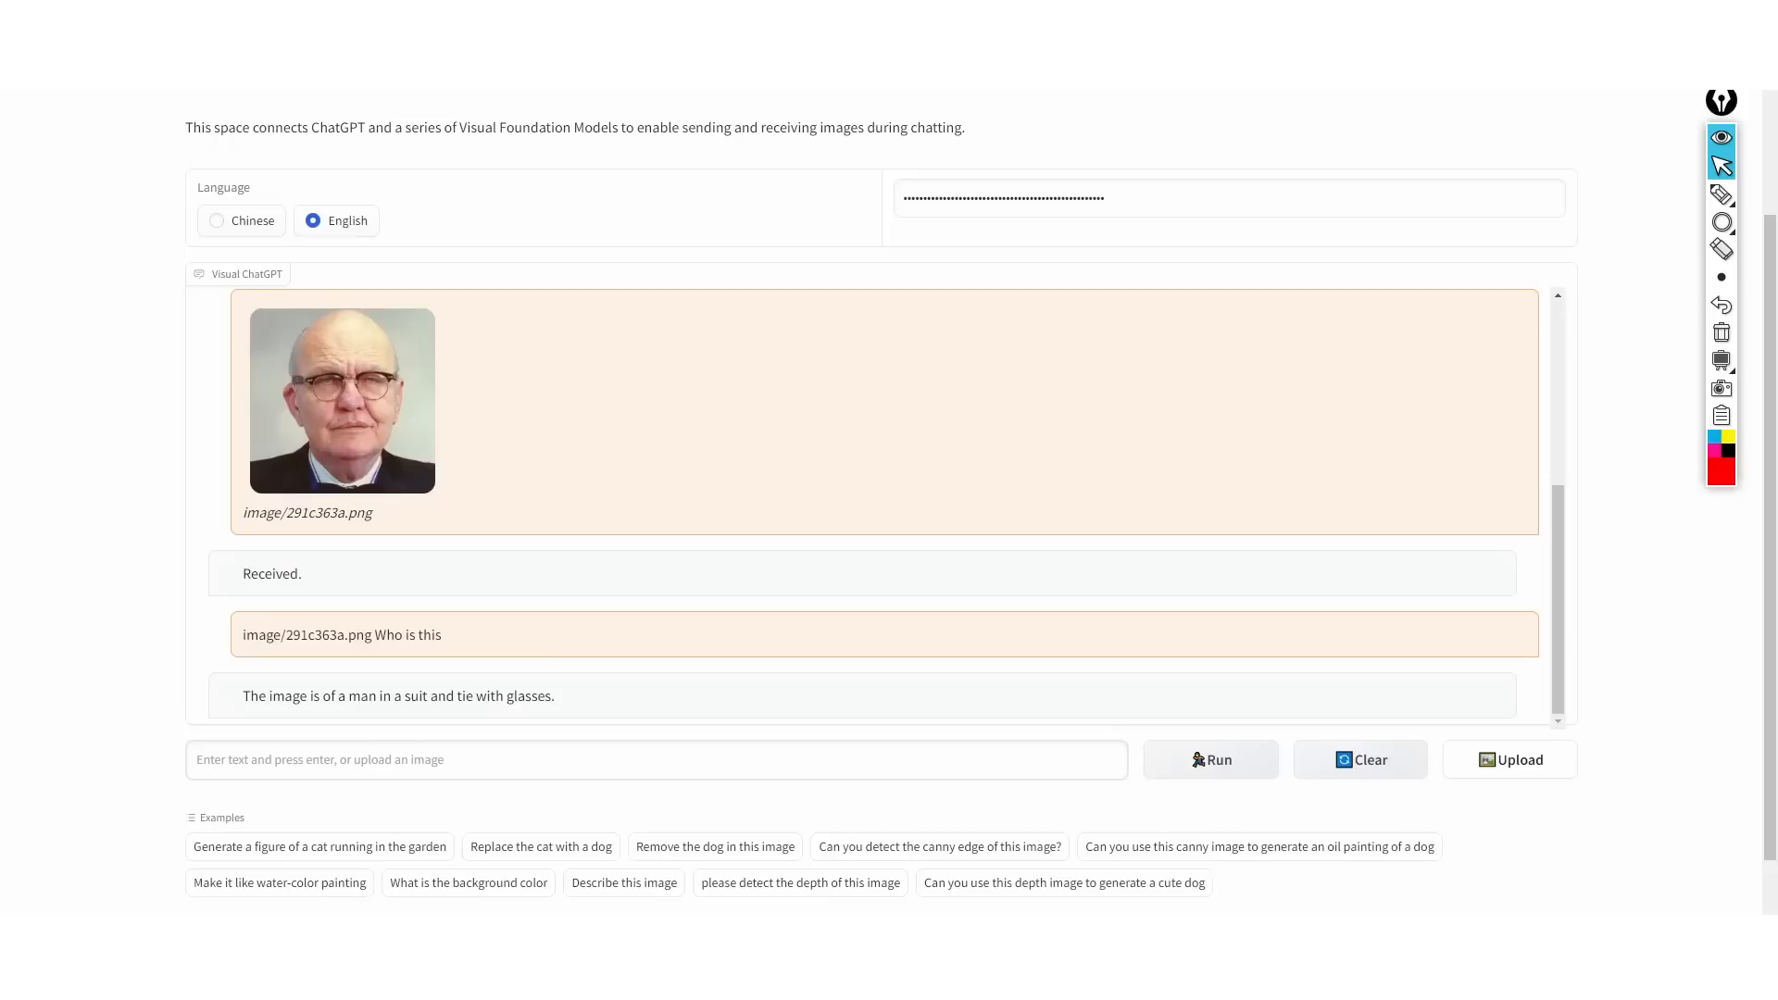
scroll("down", 3)
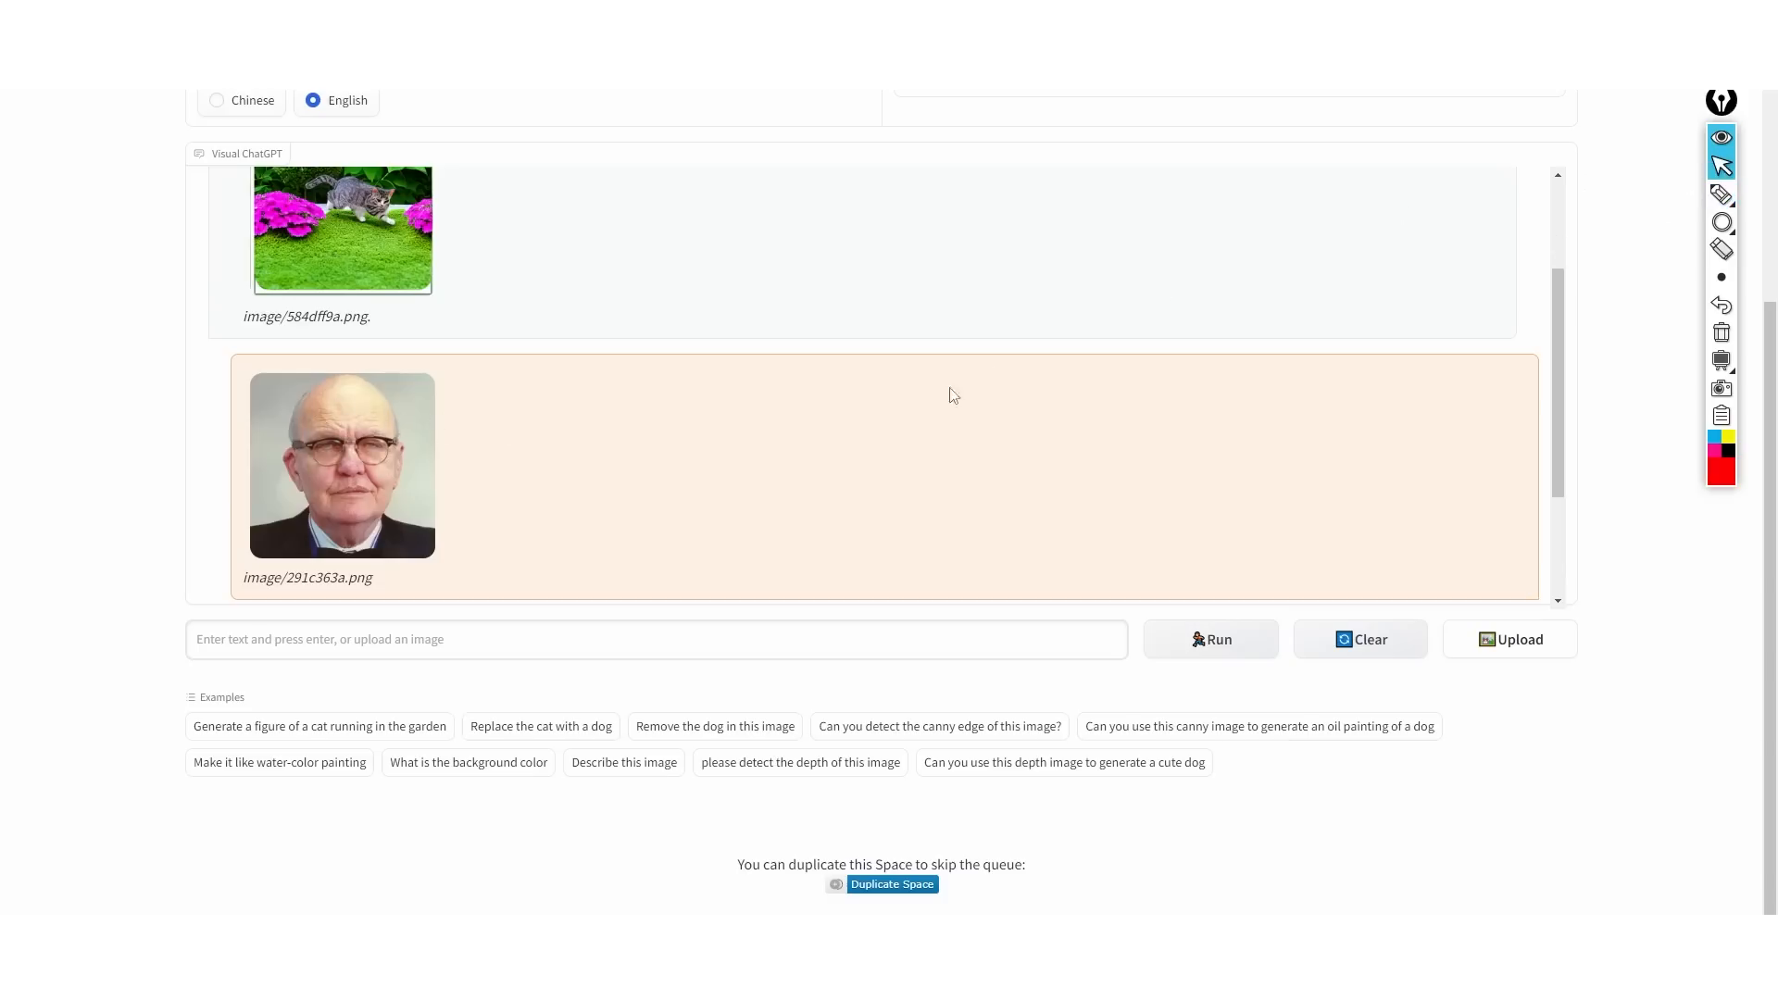
mouse_move(930, 386)
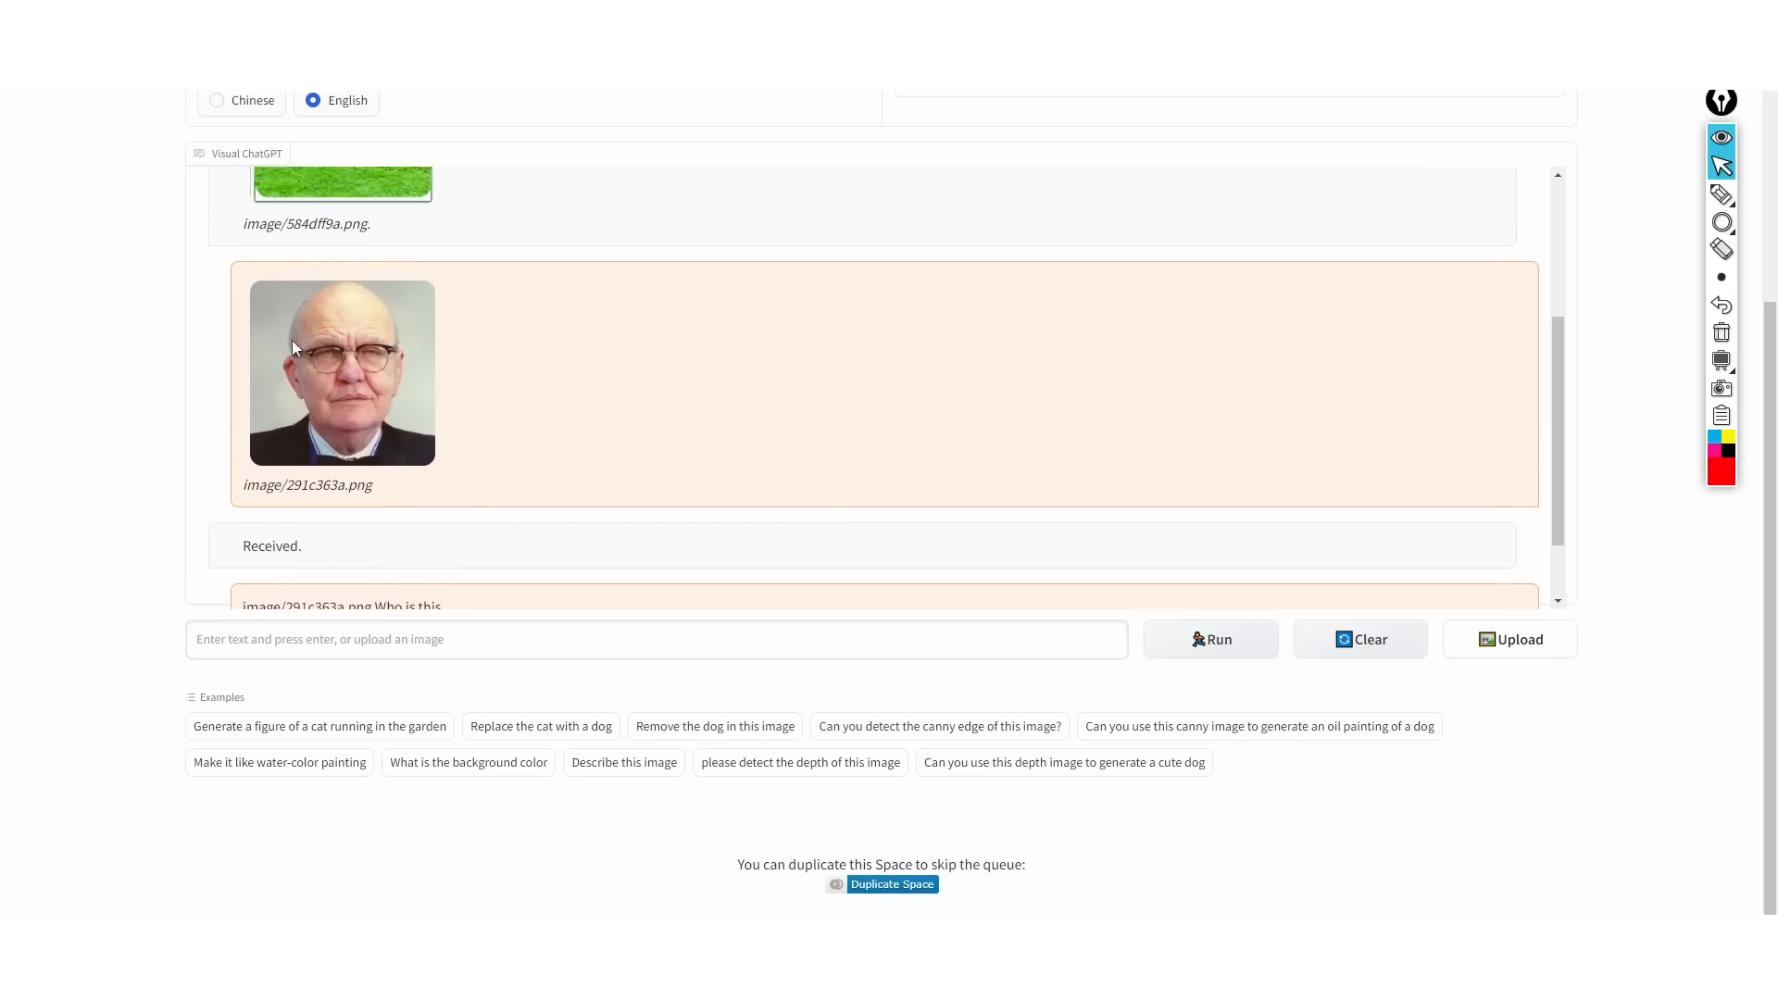
mouse_move(399, 431)
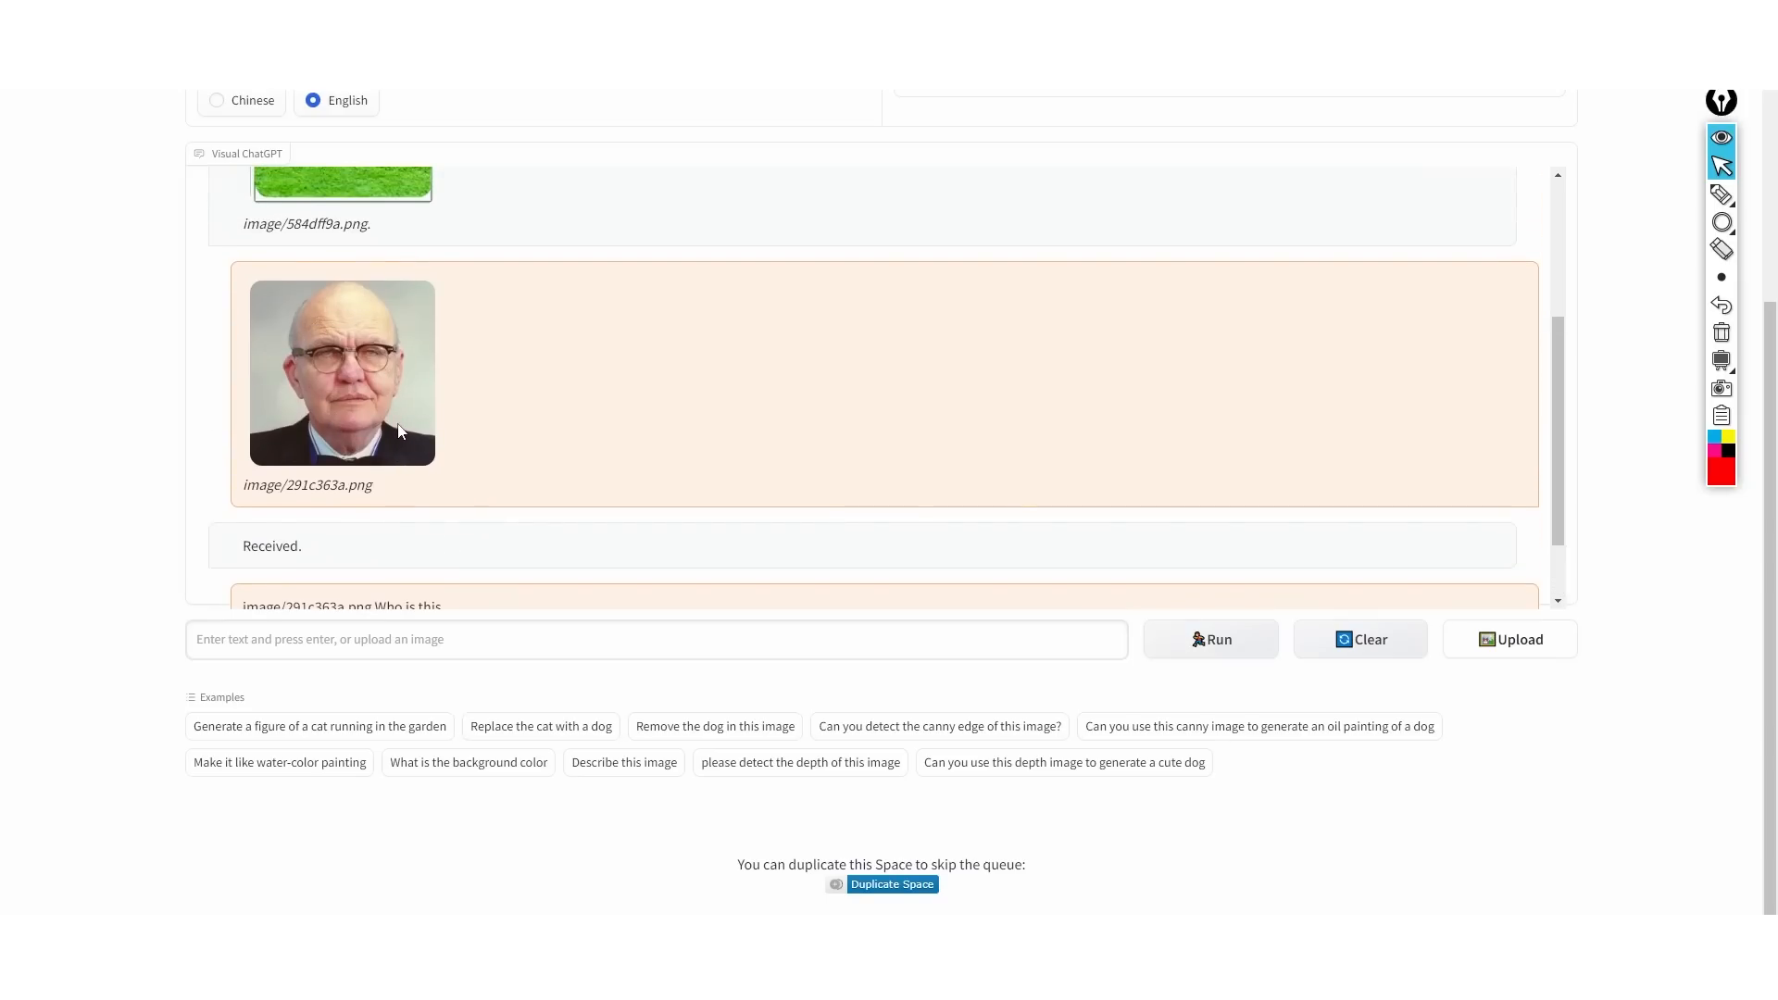
scroll("up", 3)
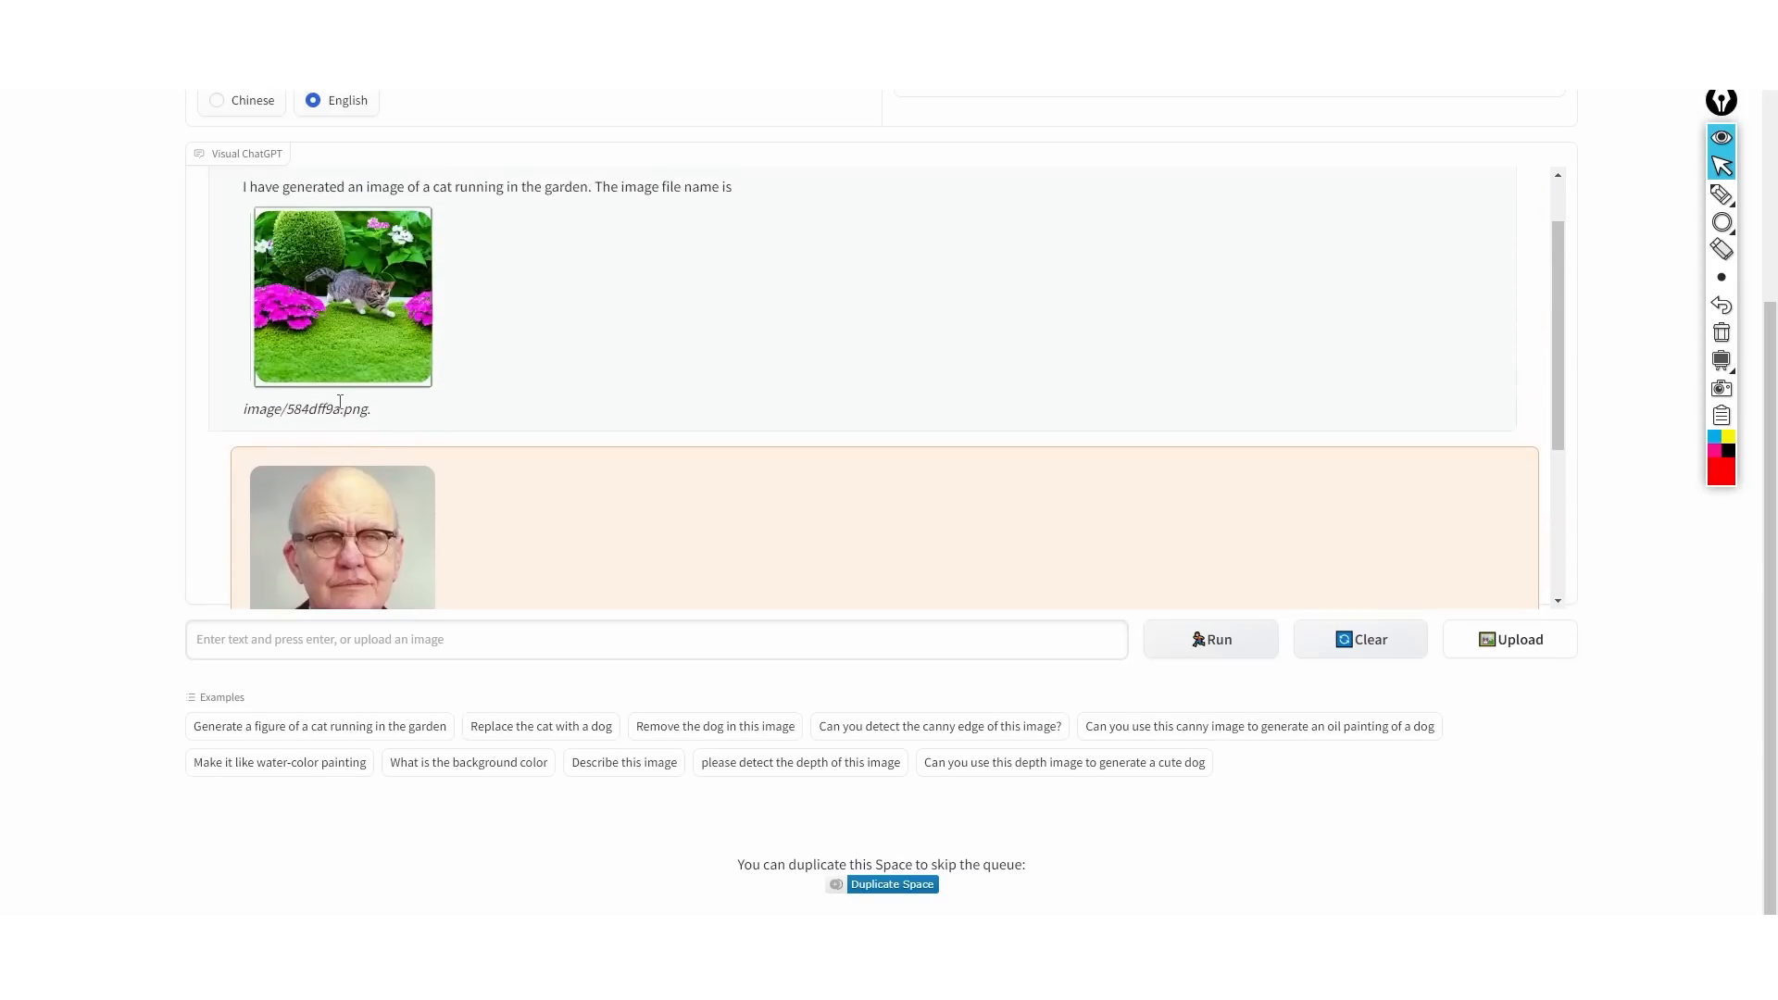
scroll("down", 3)
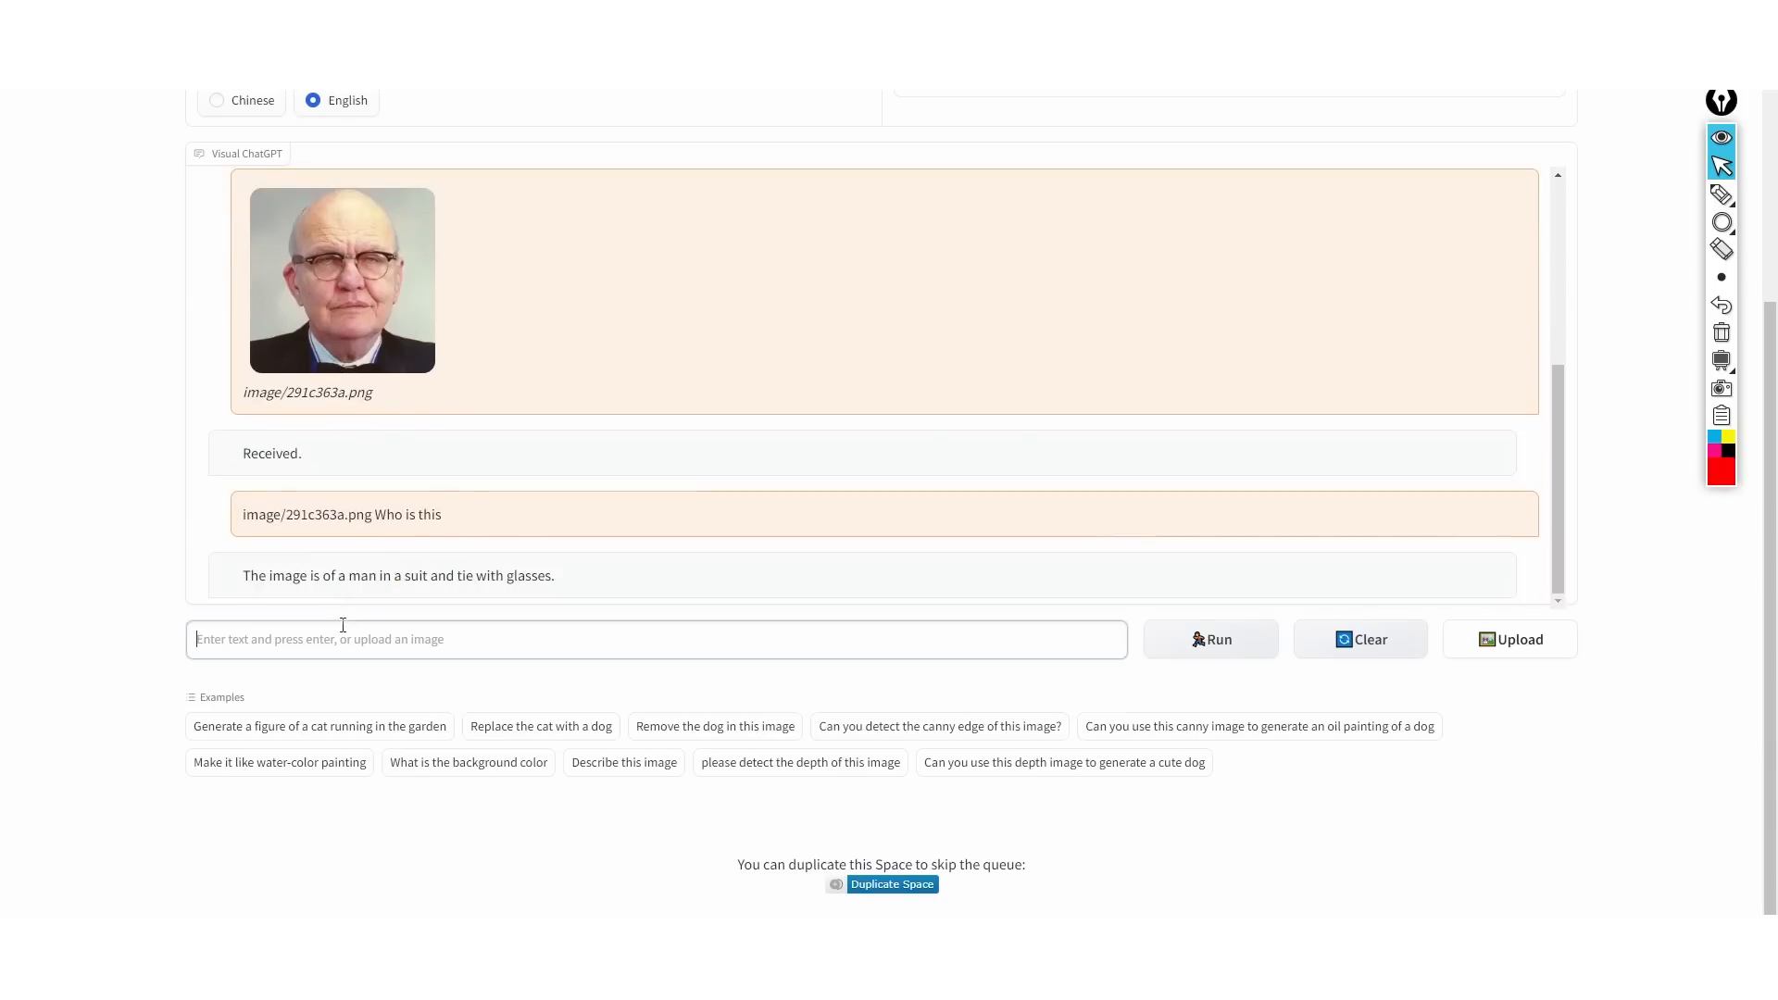
mouse_move(461, 451)
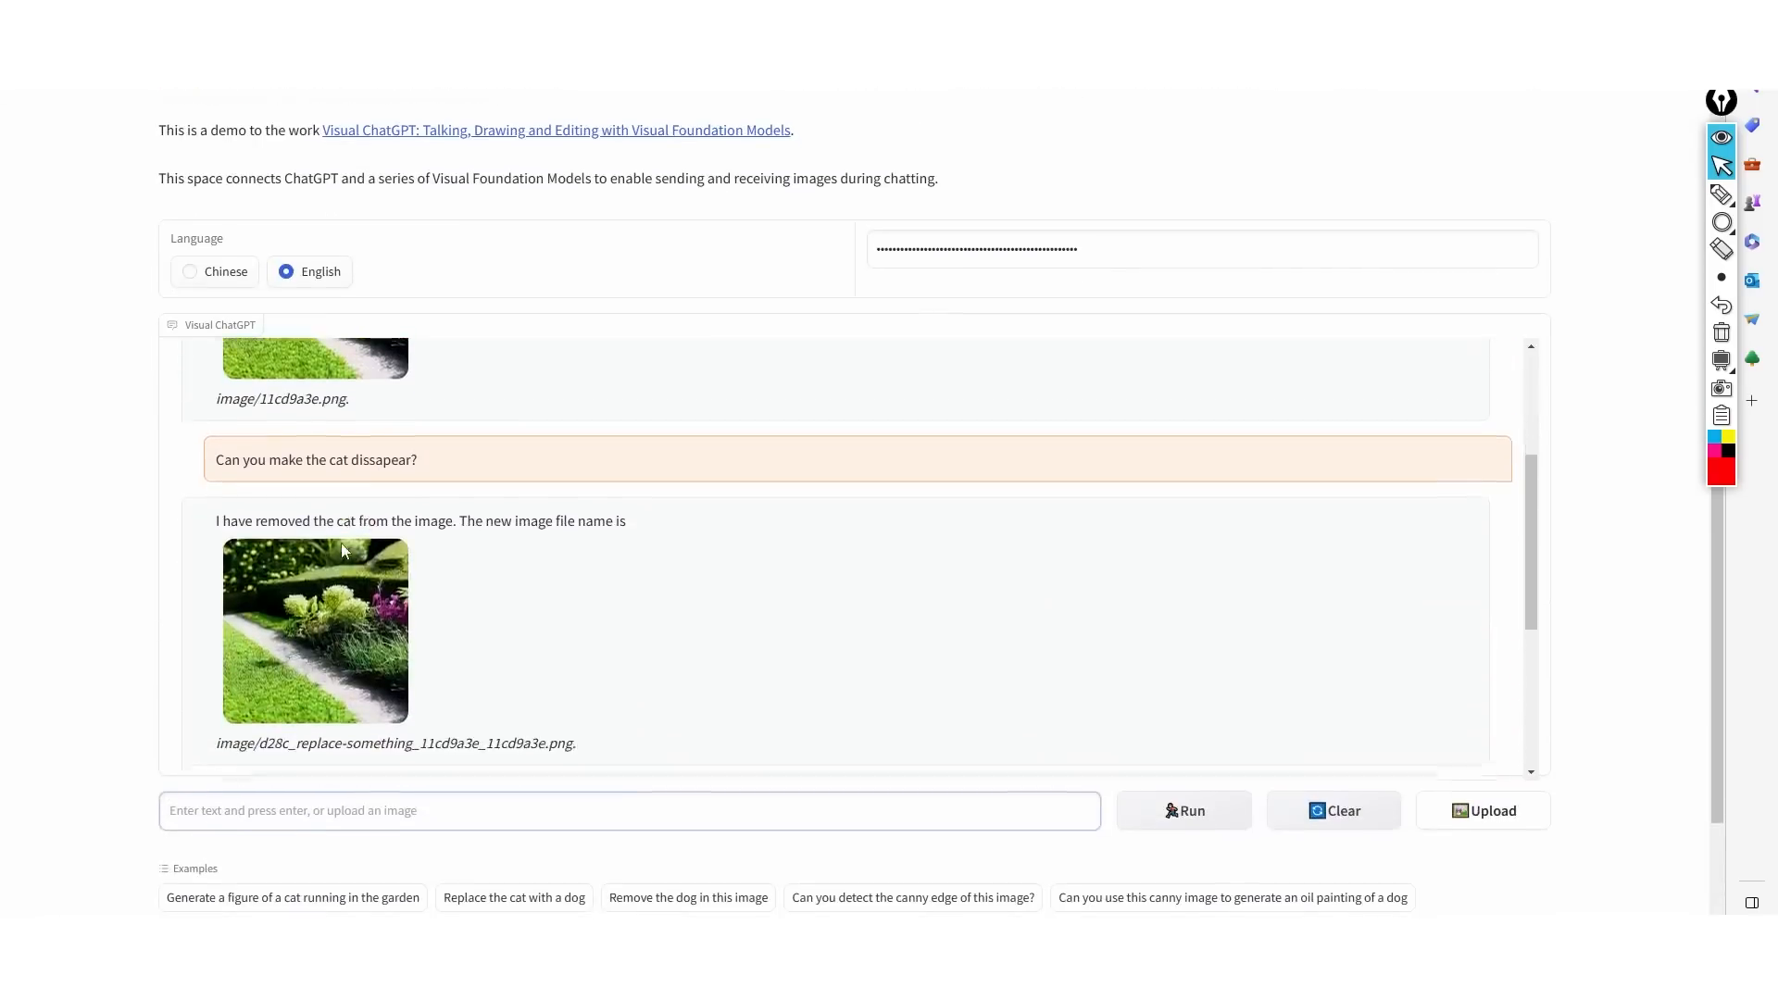
- Clear the first prompt's underline and scroll through the cat-removal and yellow-flower replies
scroll("up", 3)
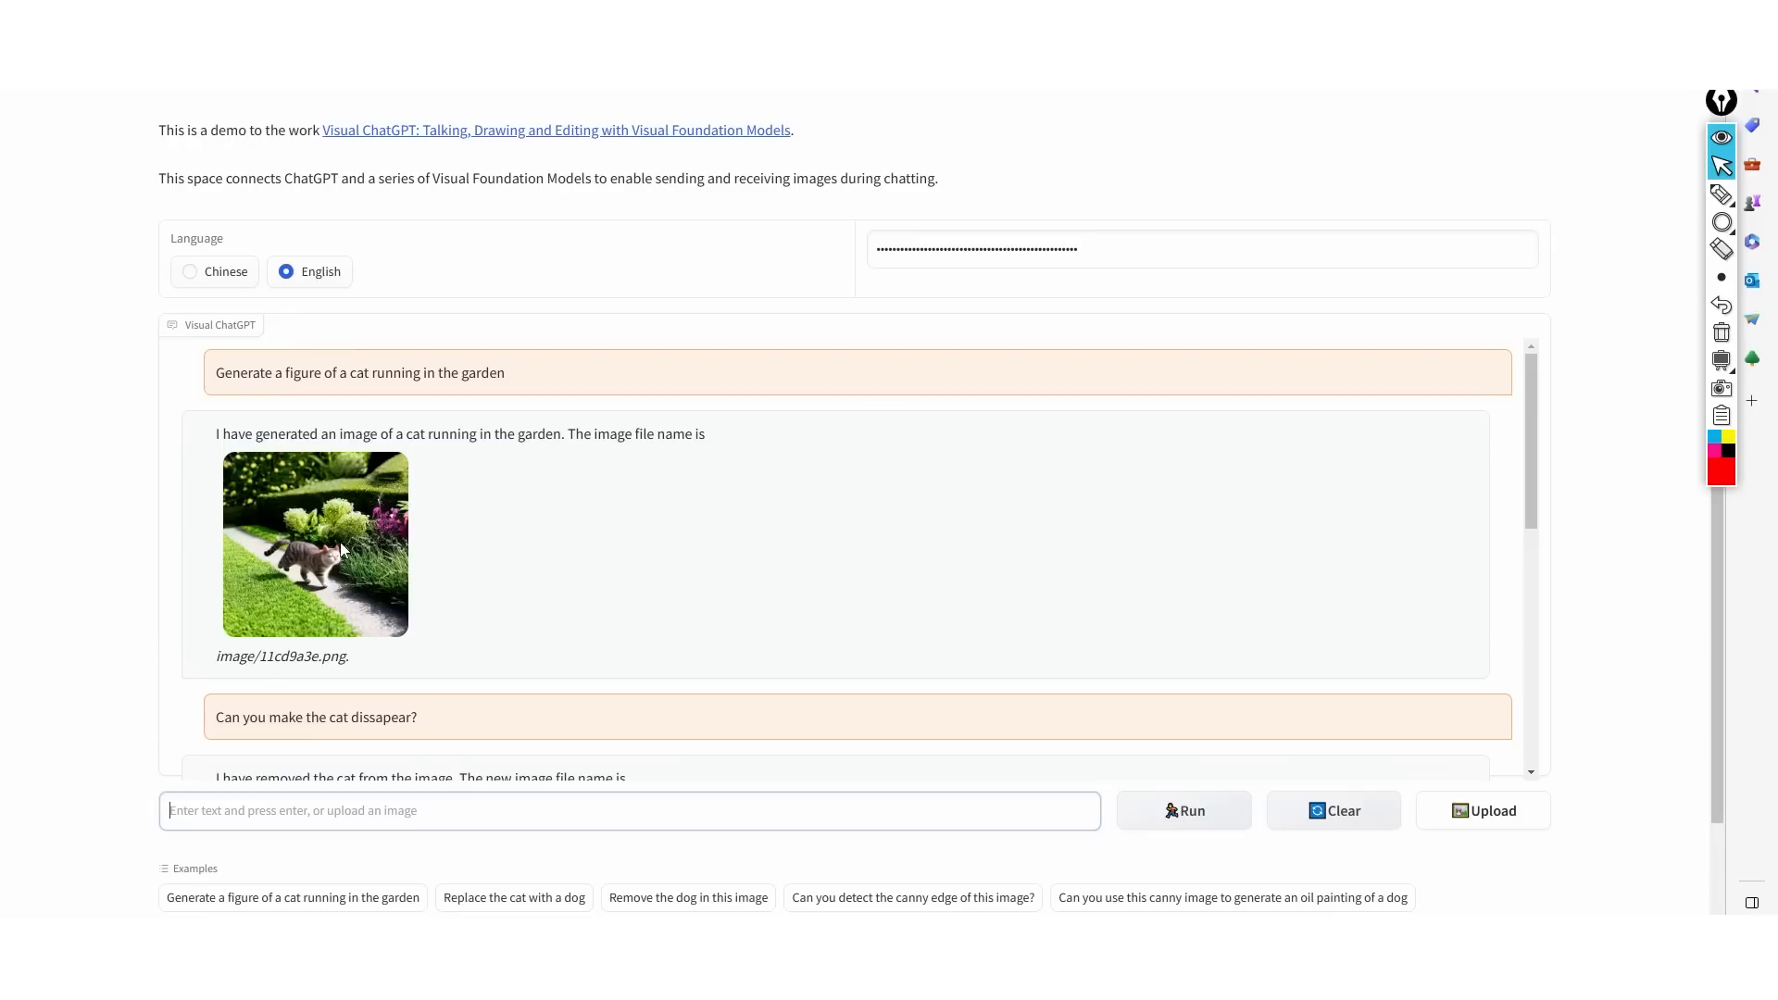
mouse_move(1414, 92)
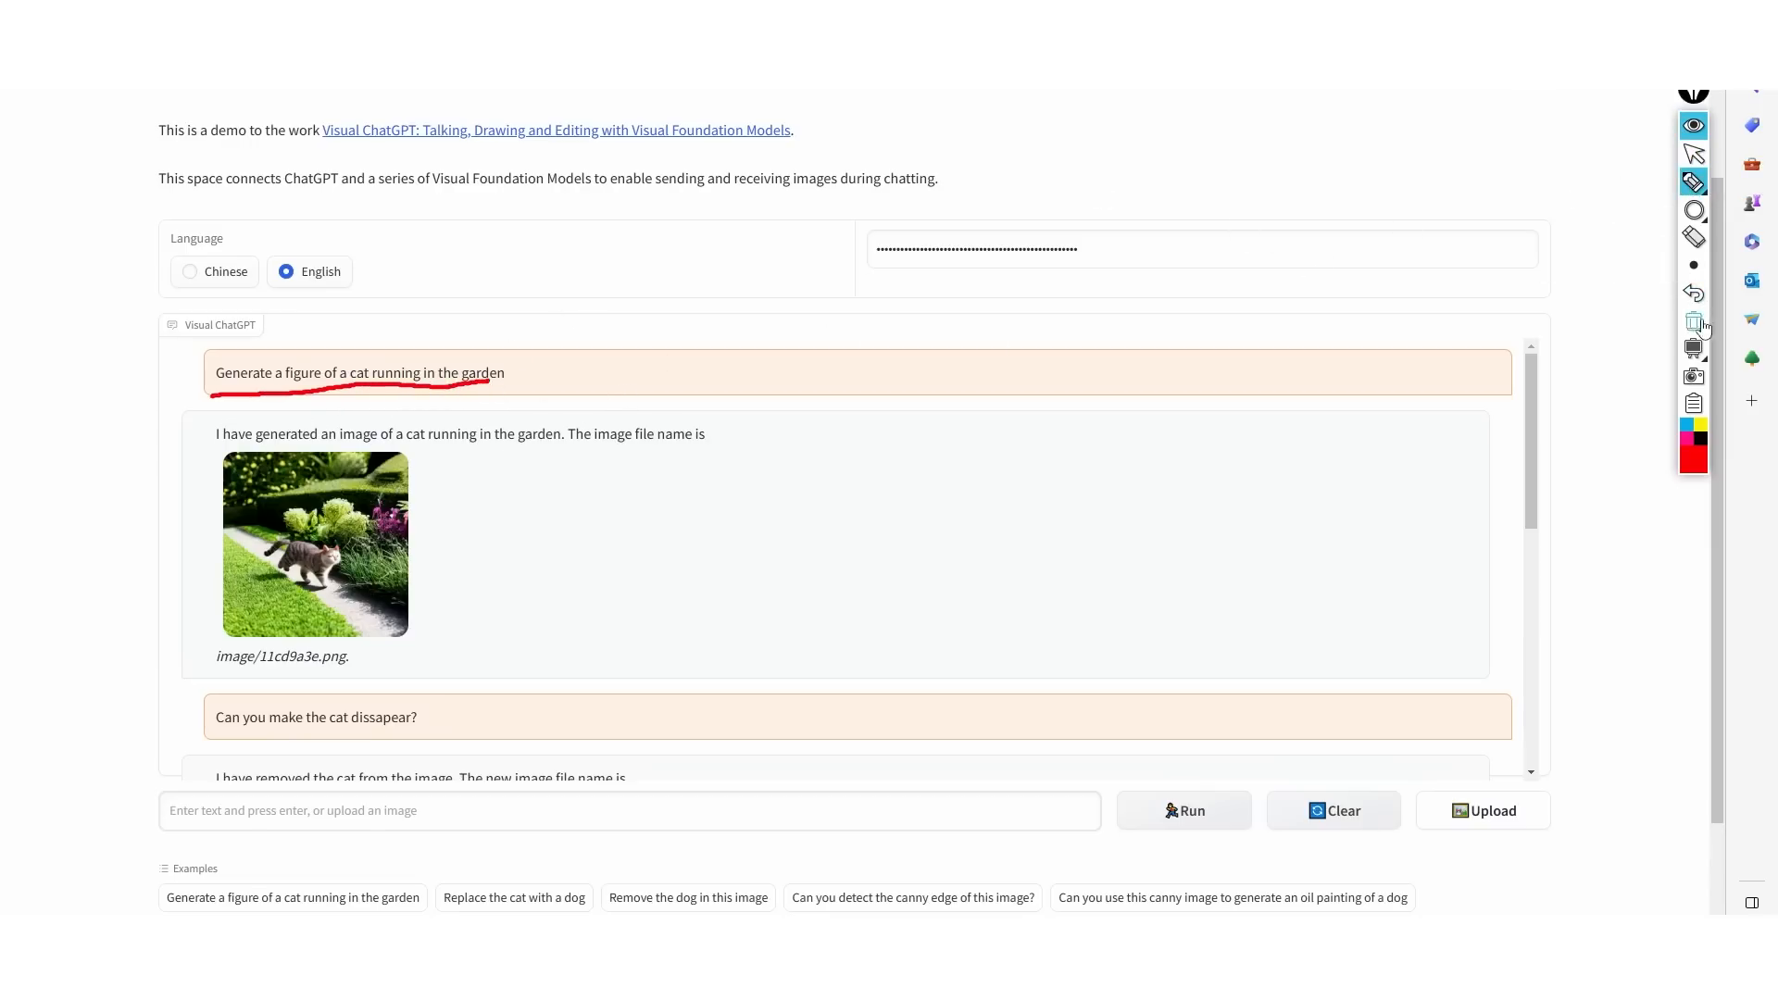
right_click(315, 544)
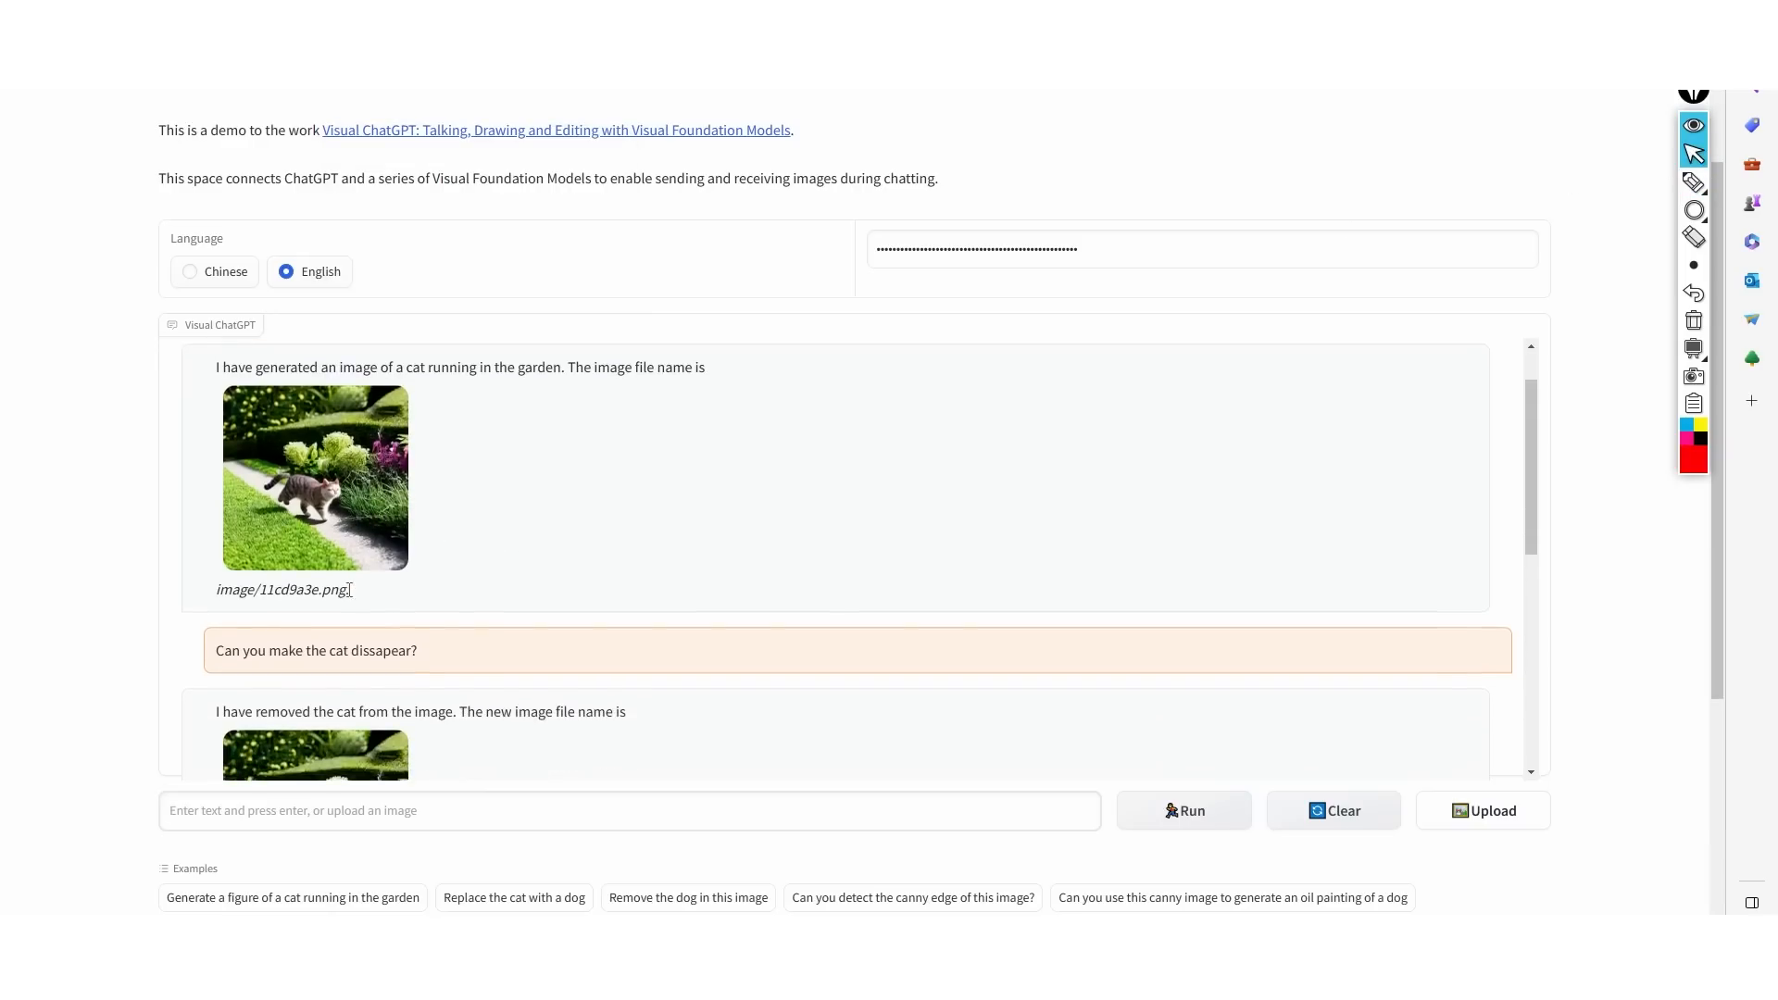
scroll("down", 3)
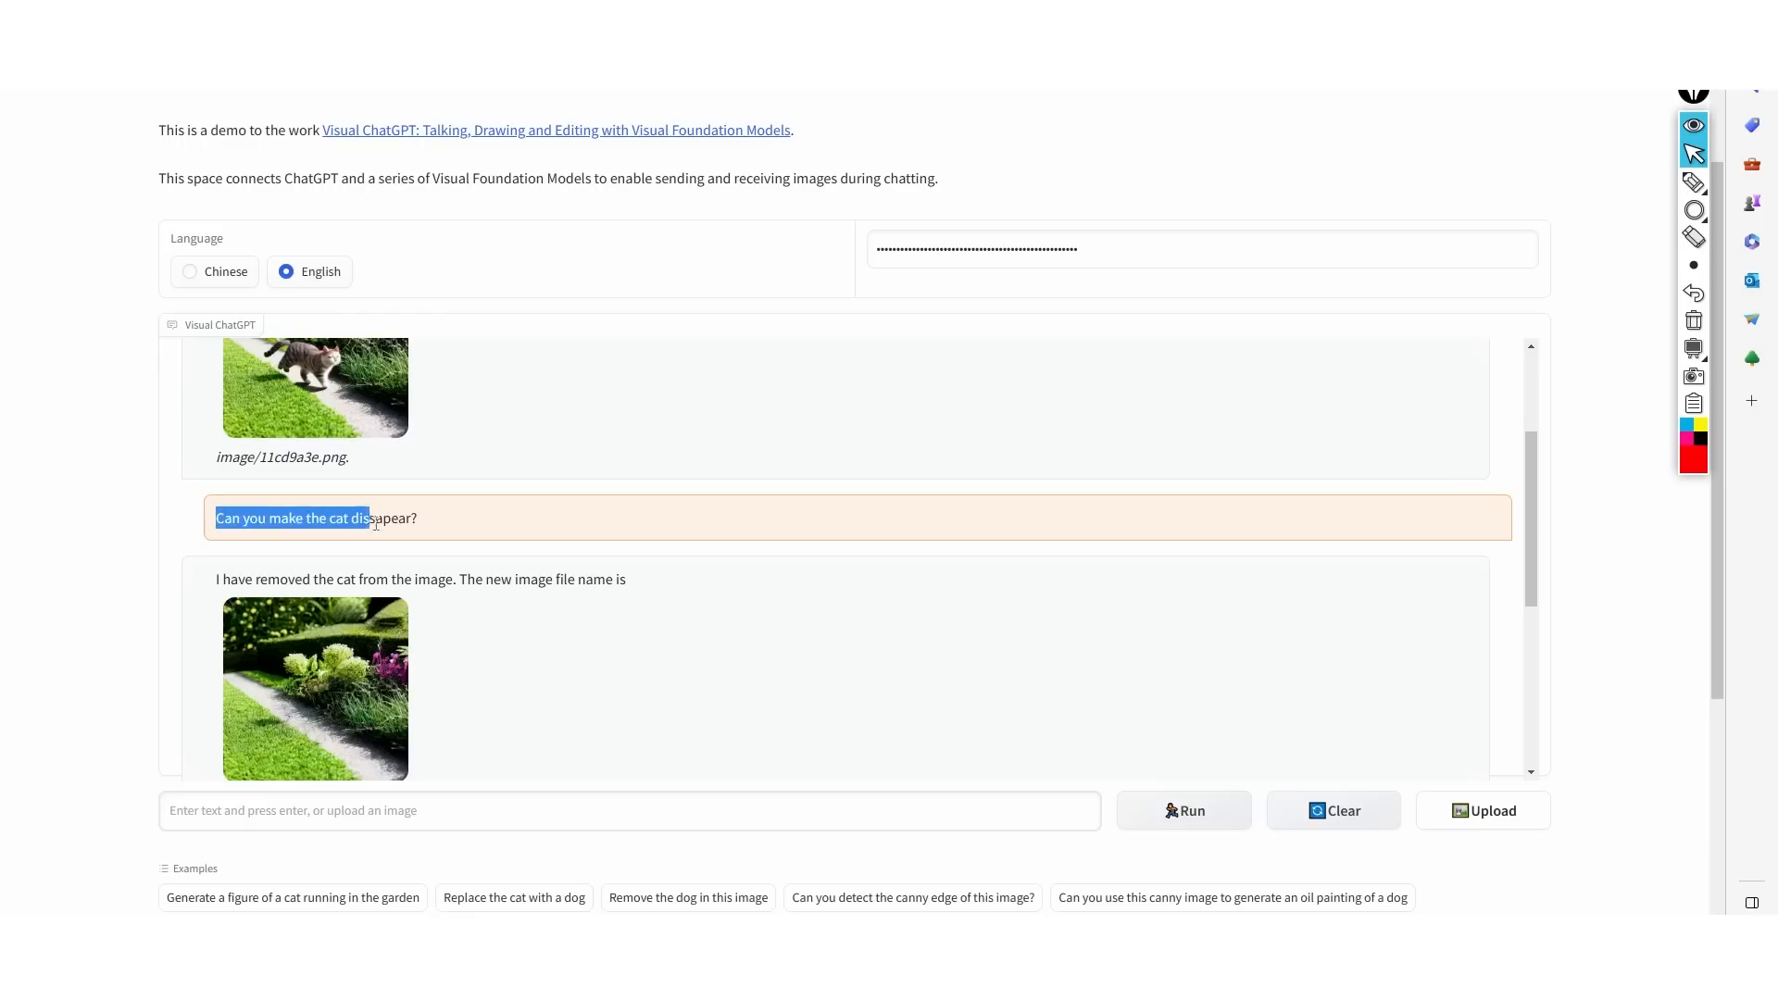
scroll("down", 3)
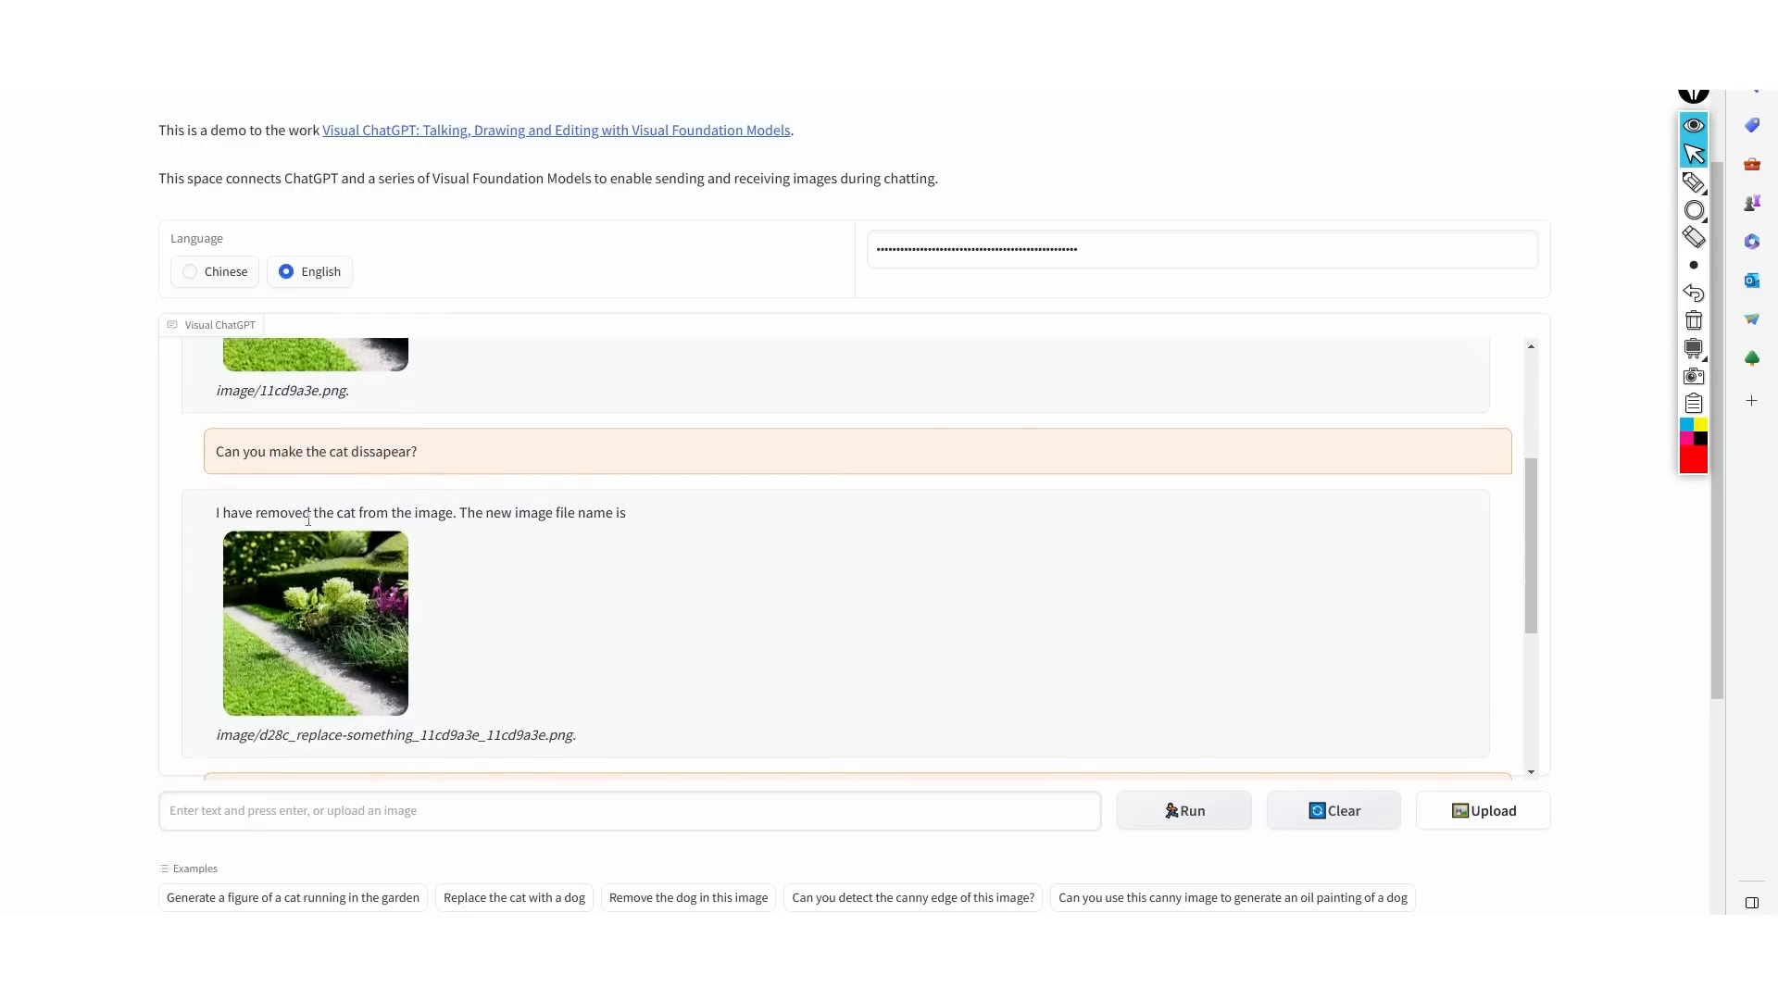
scroll("down", 3)
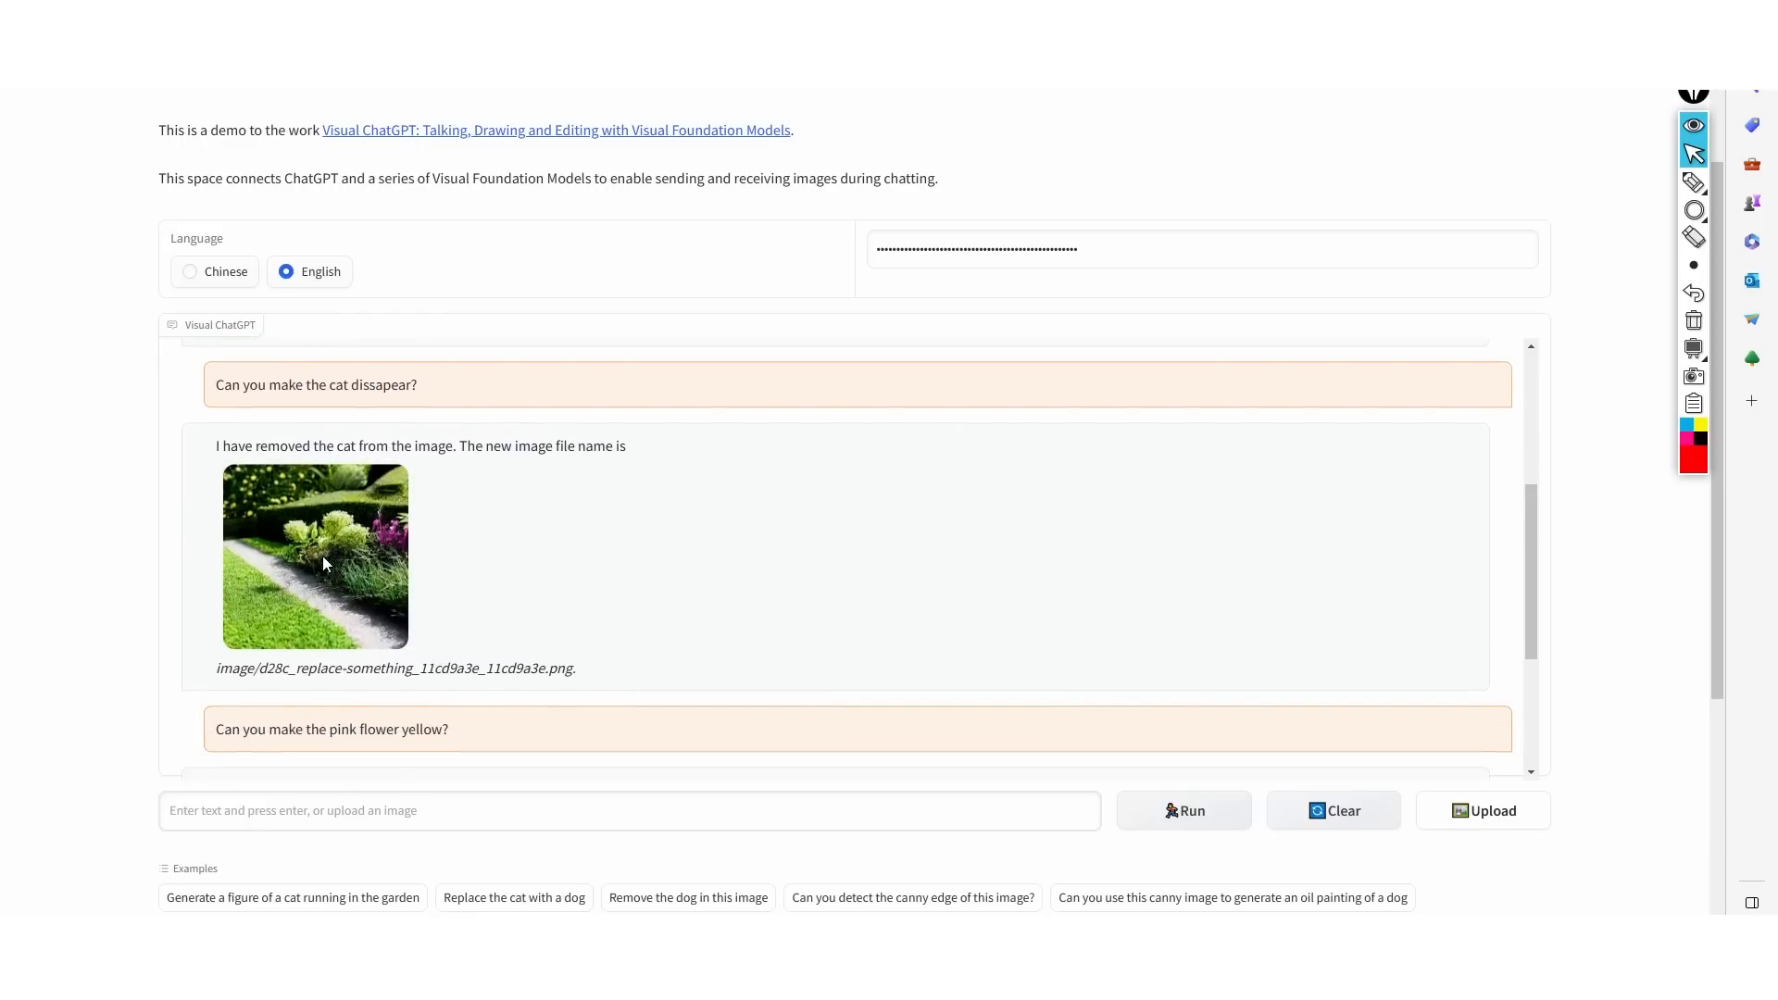
scroll("up", 3)
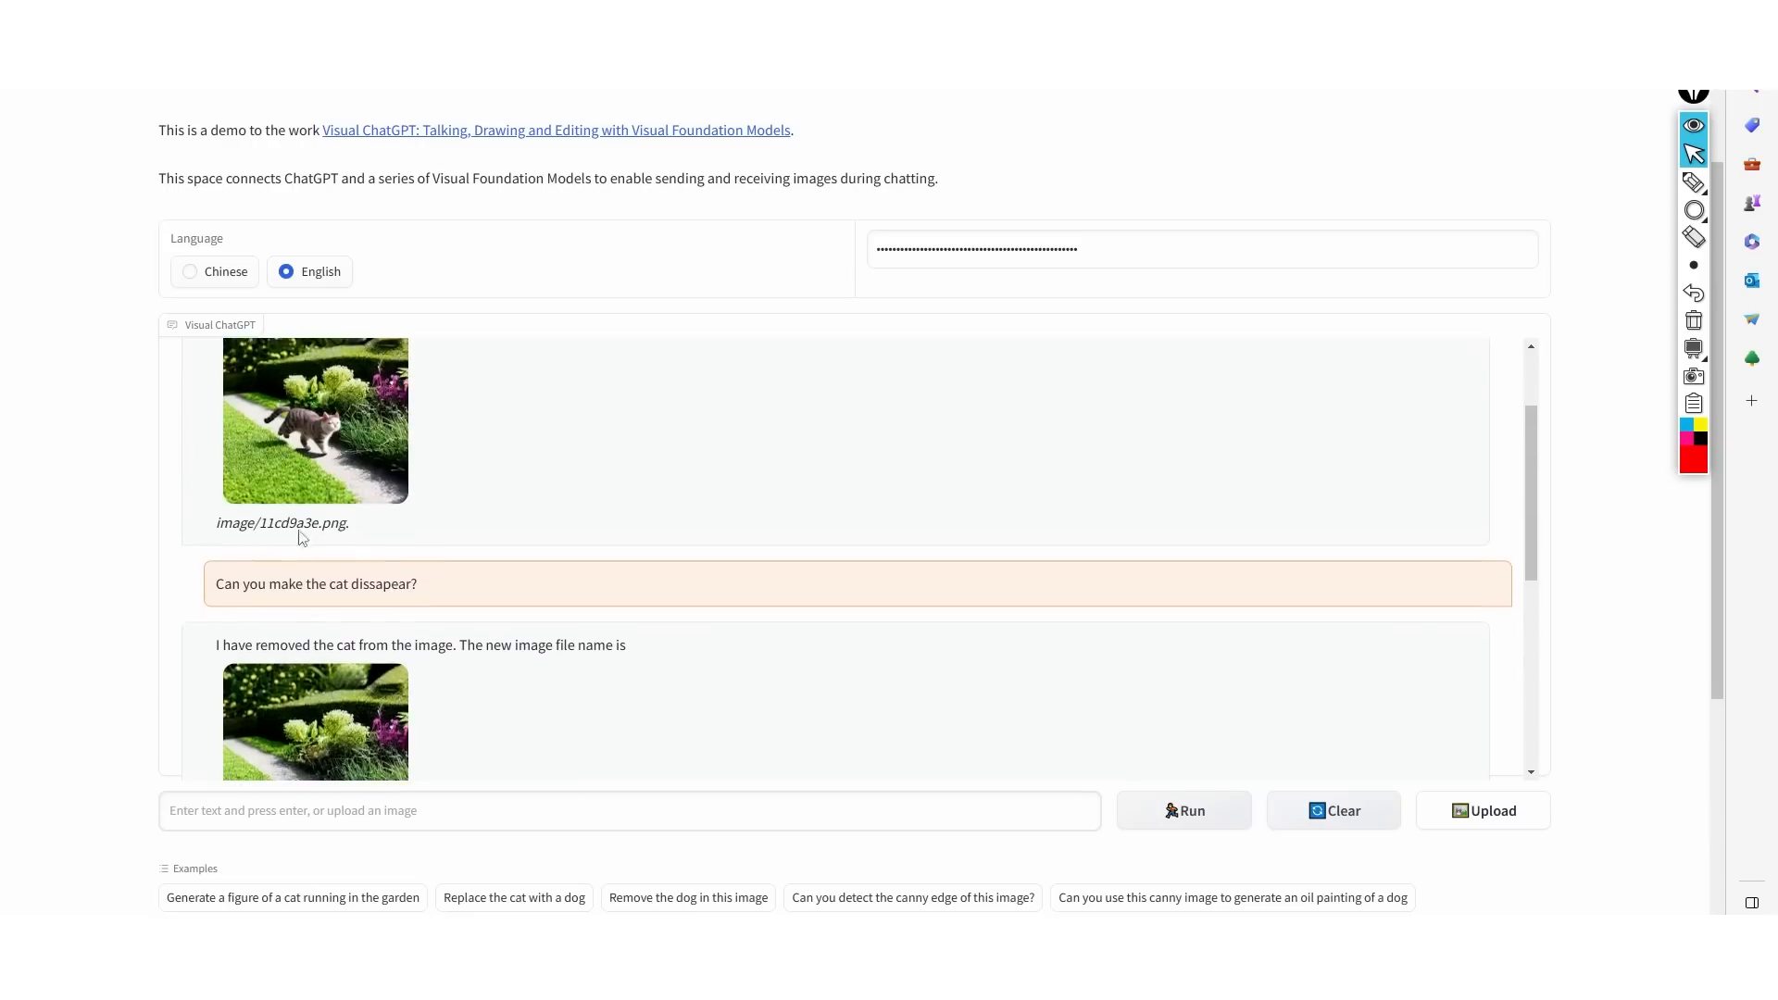
mouse_move(304, 558)
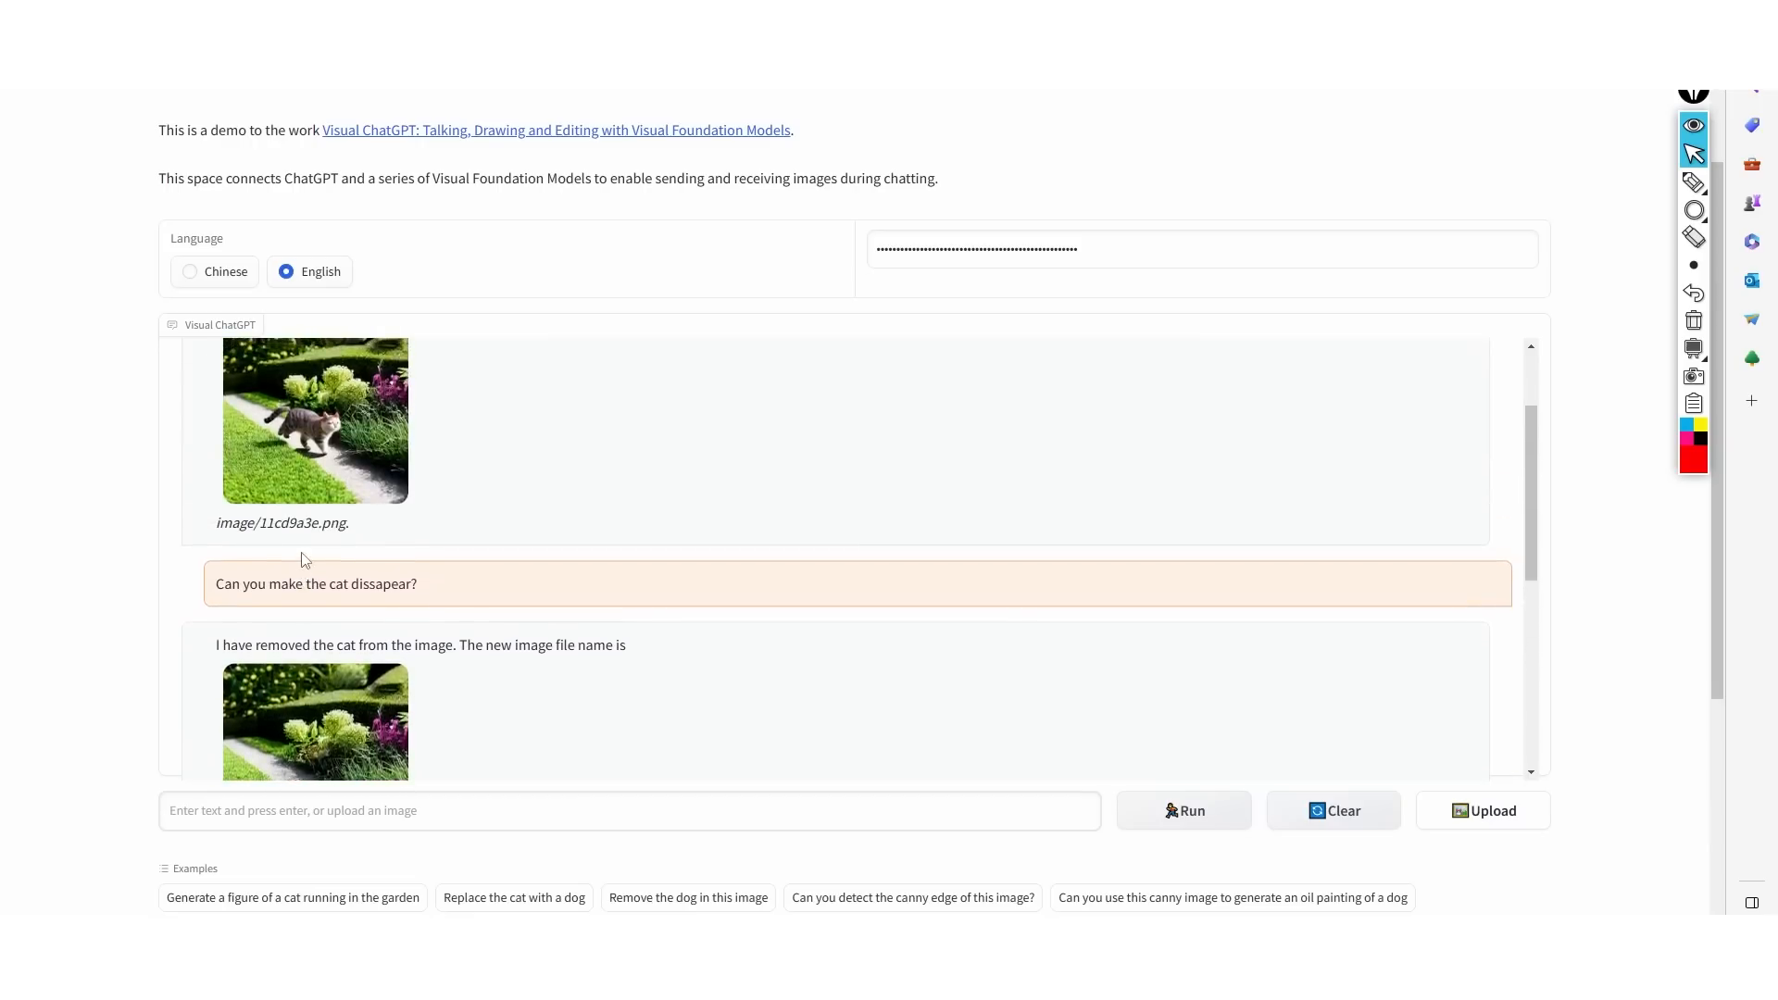
scroll("down", 3)
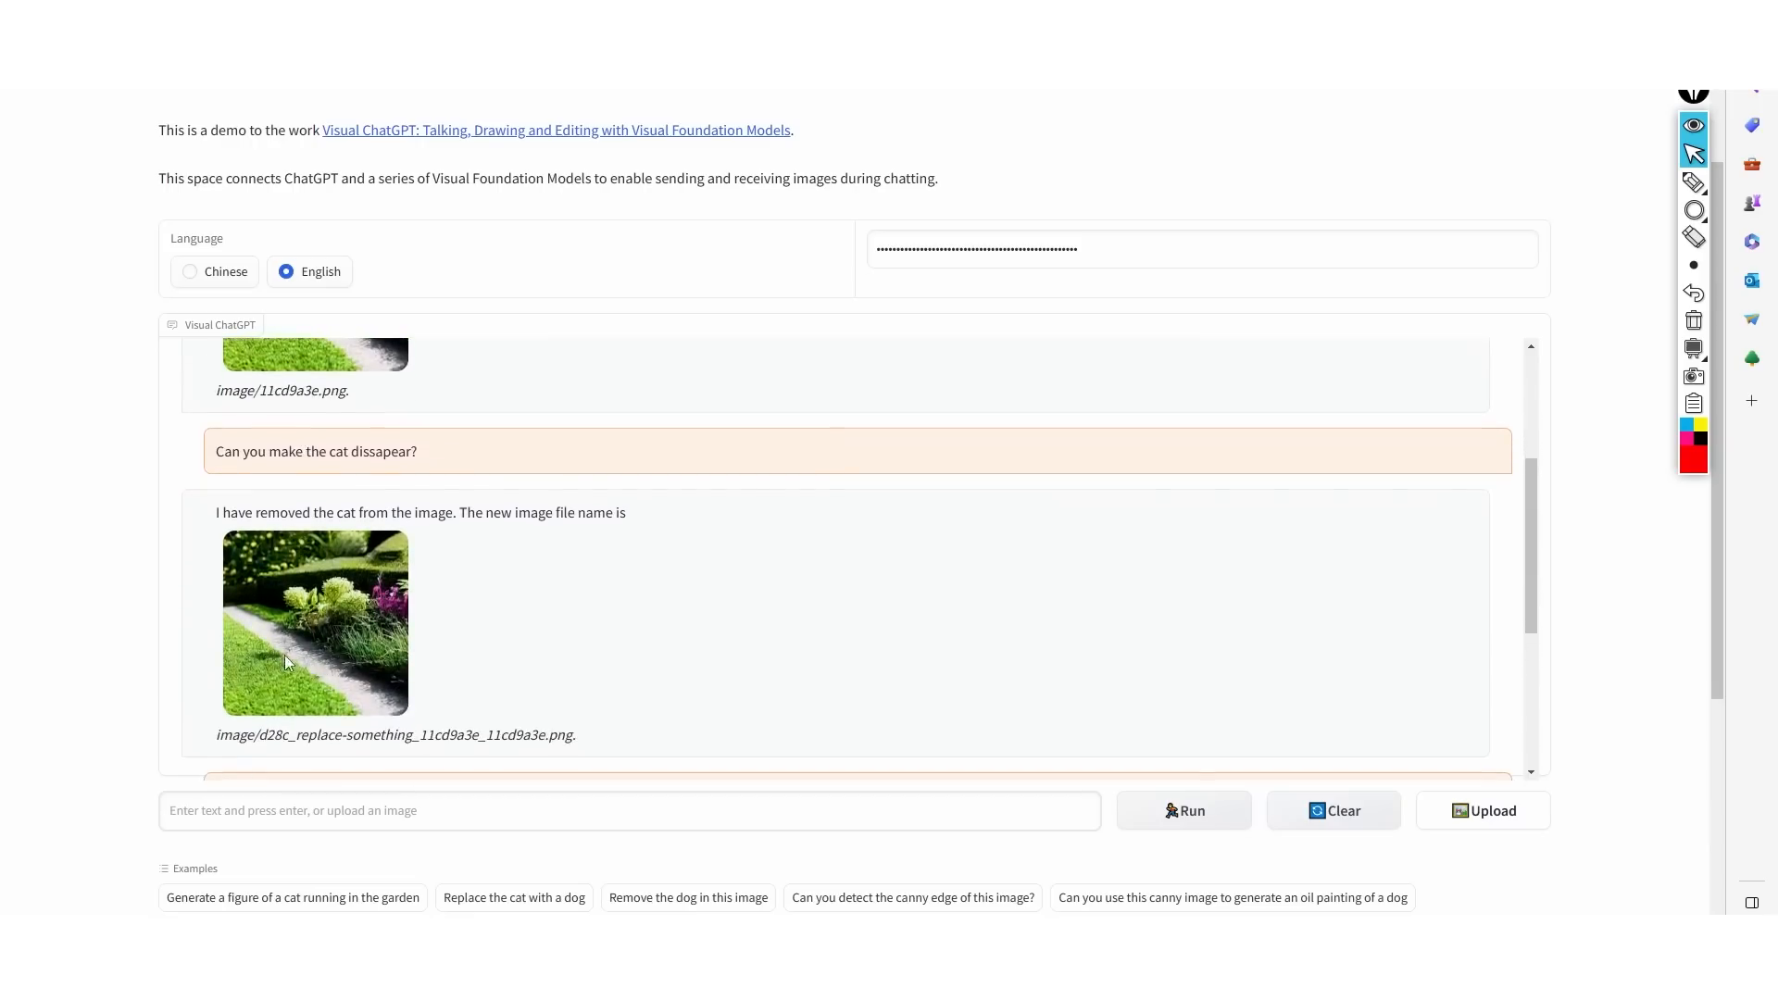
scroll("down", 3)
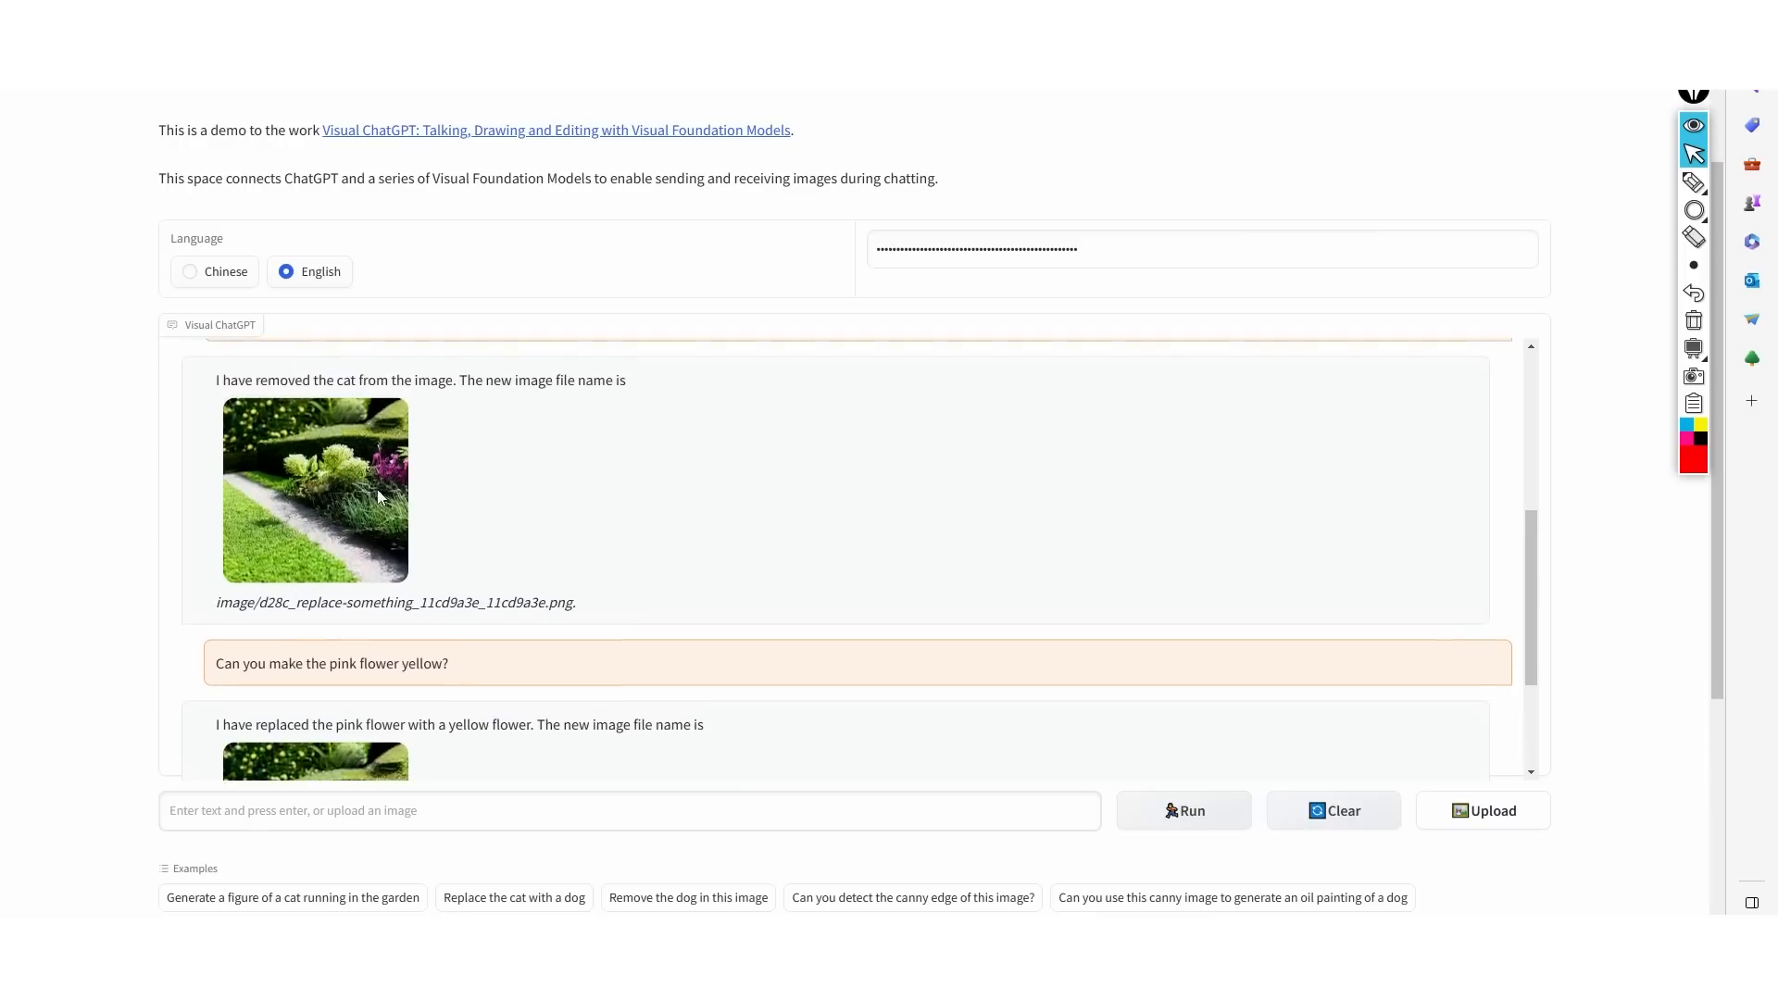
left_click(1694, 184)
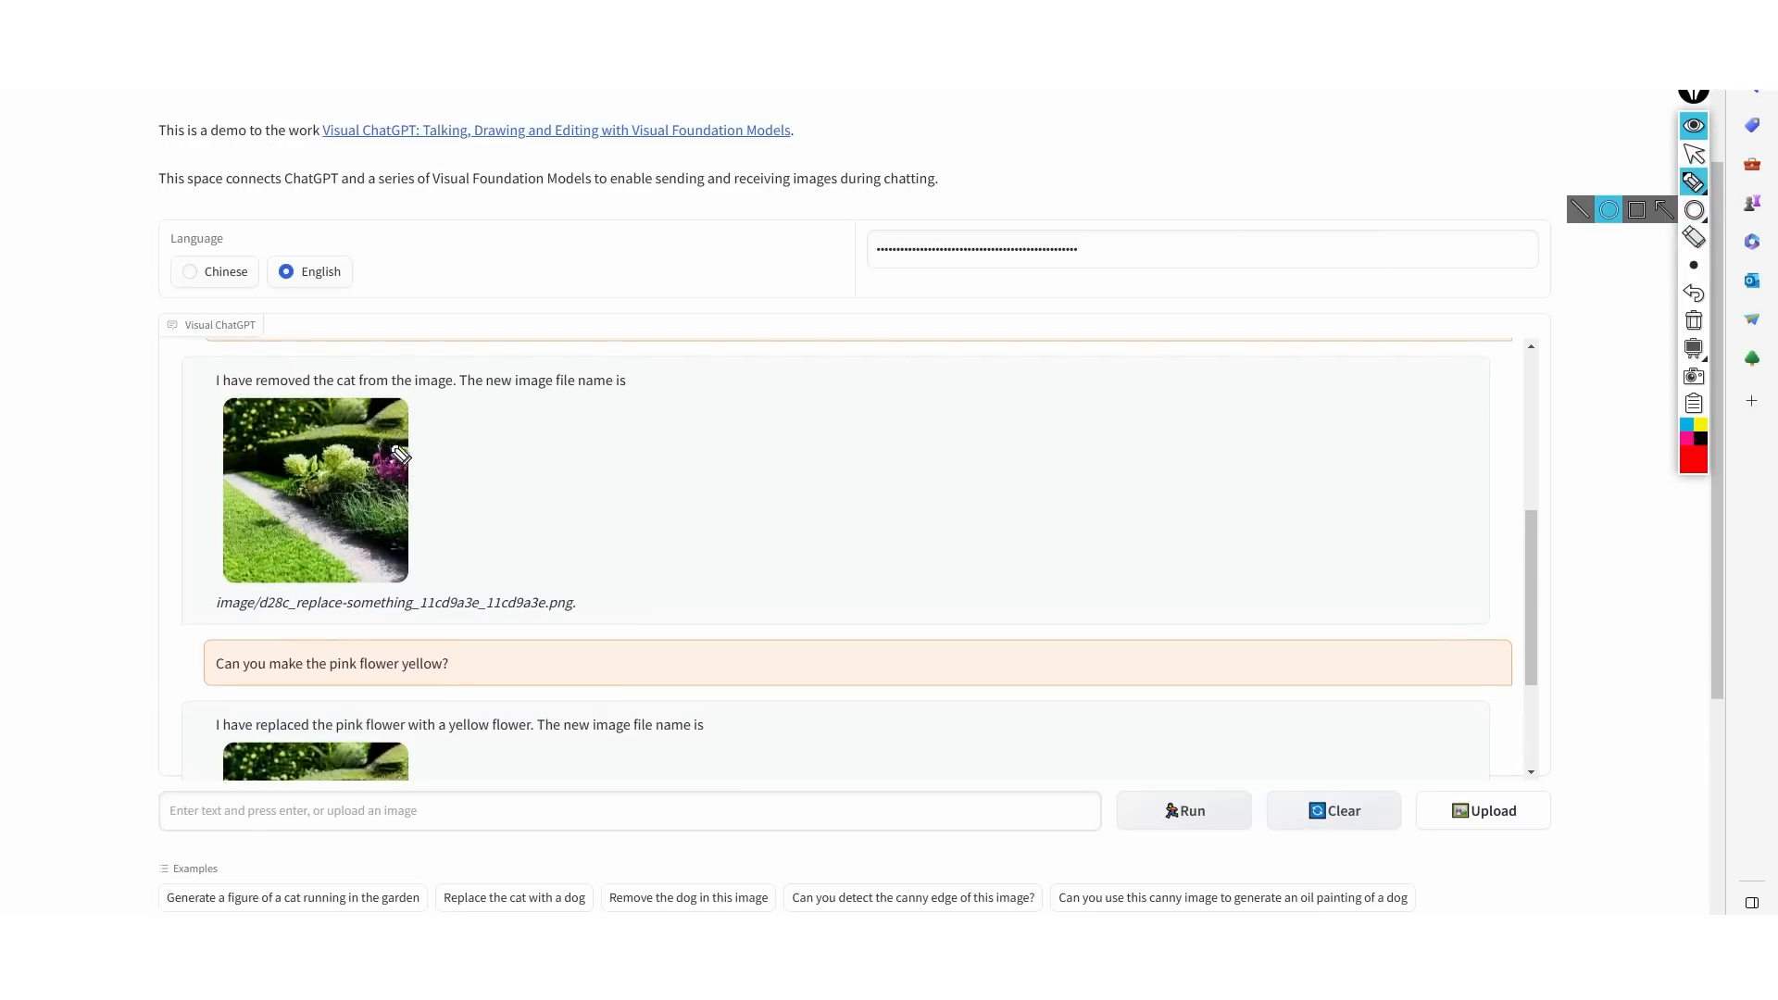
mouse_move(1282, 380)
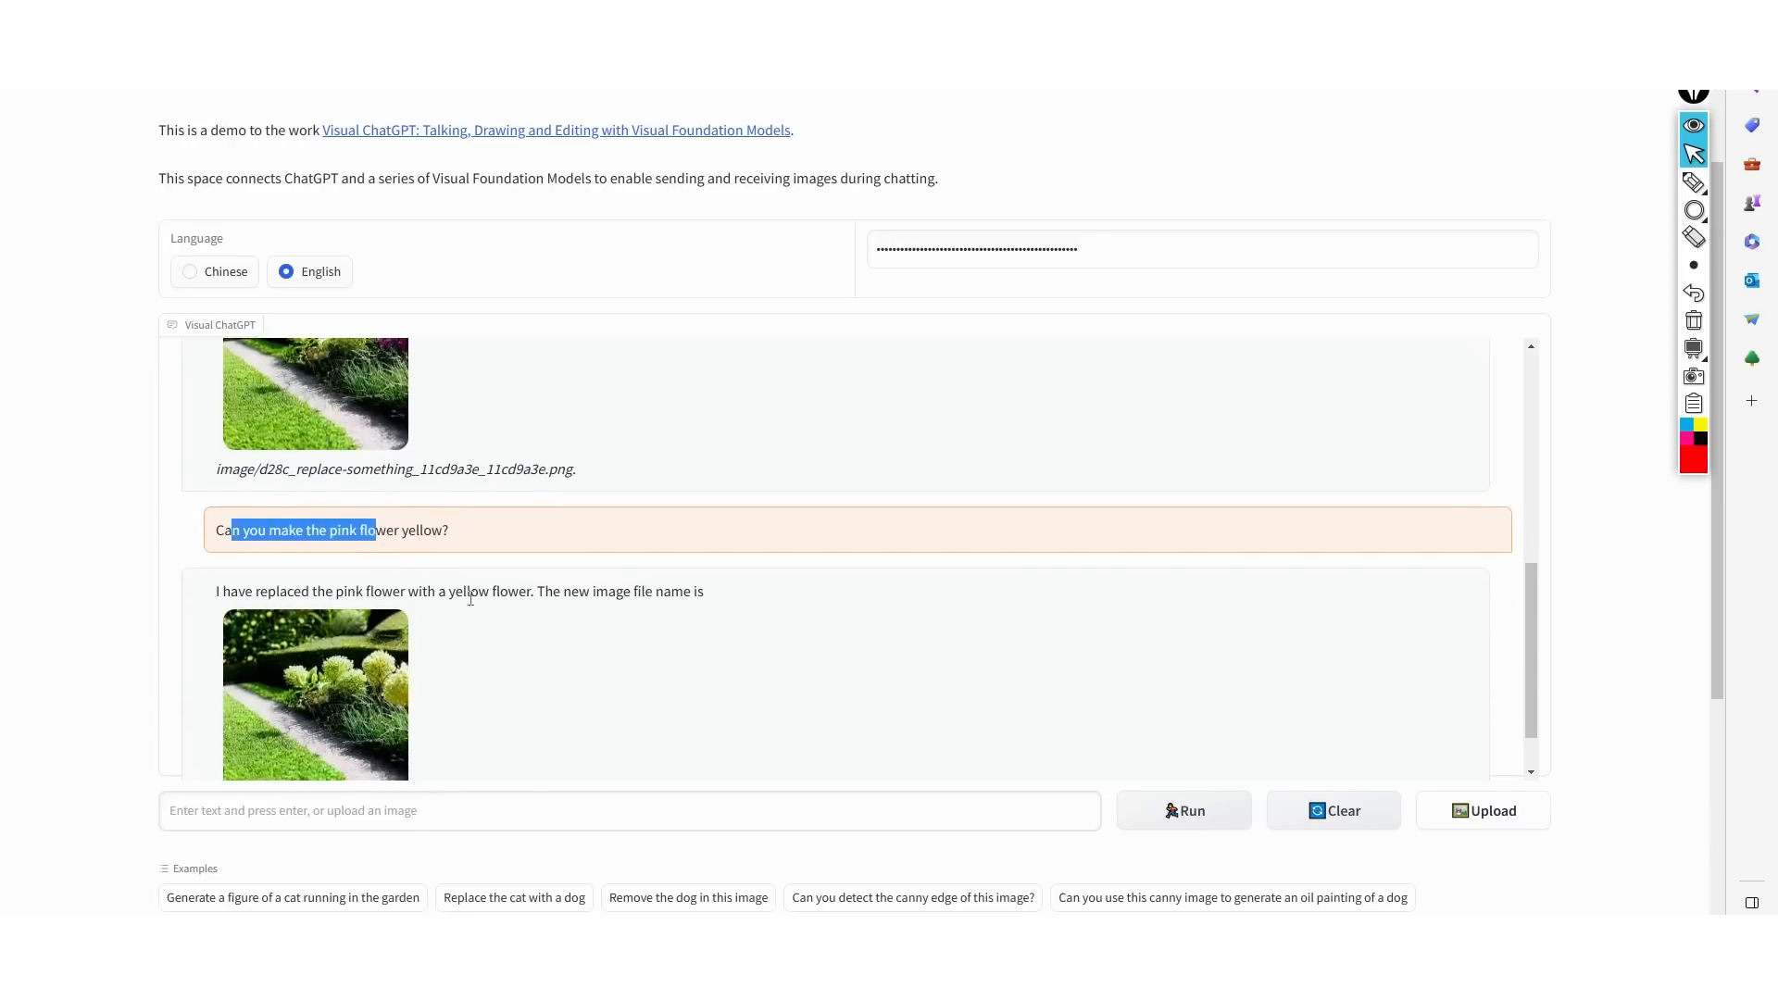
scroll("down", 3)
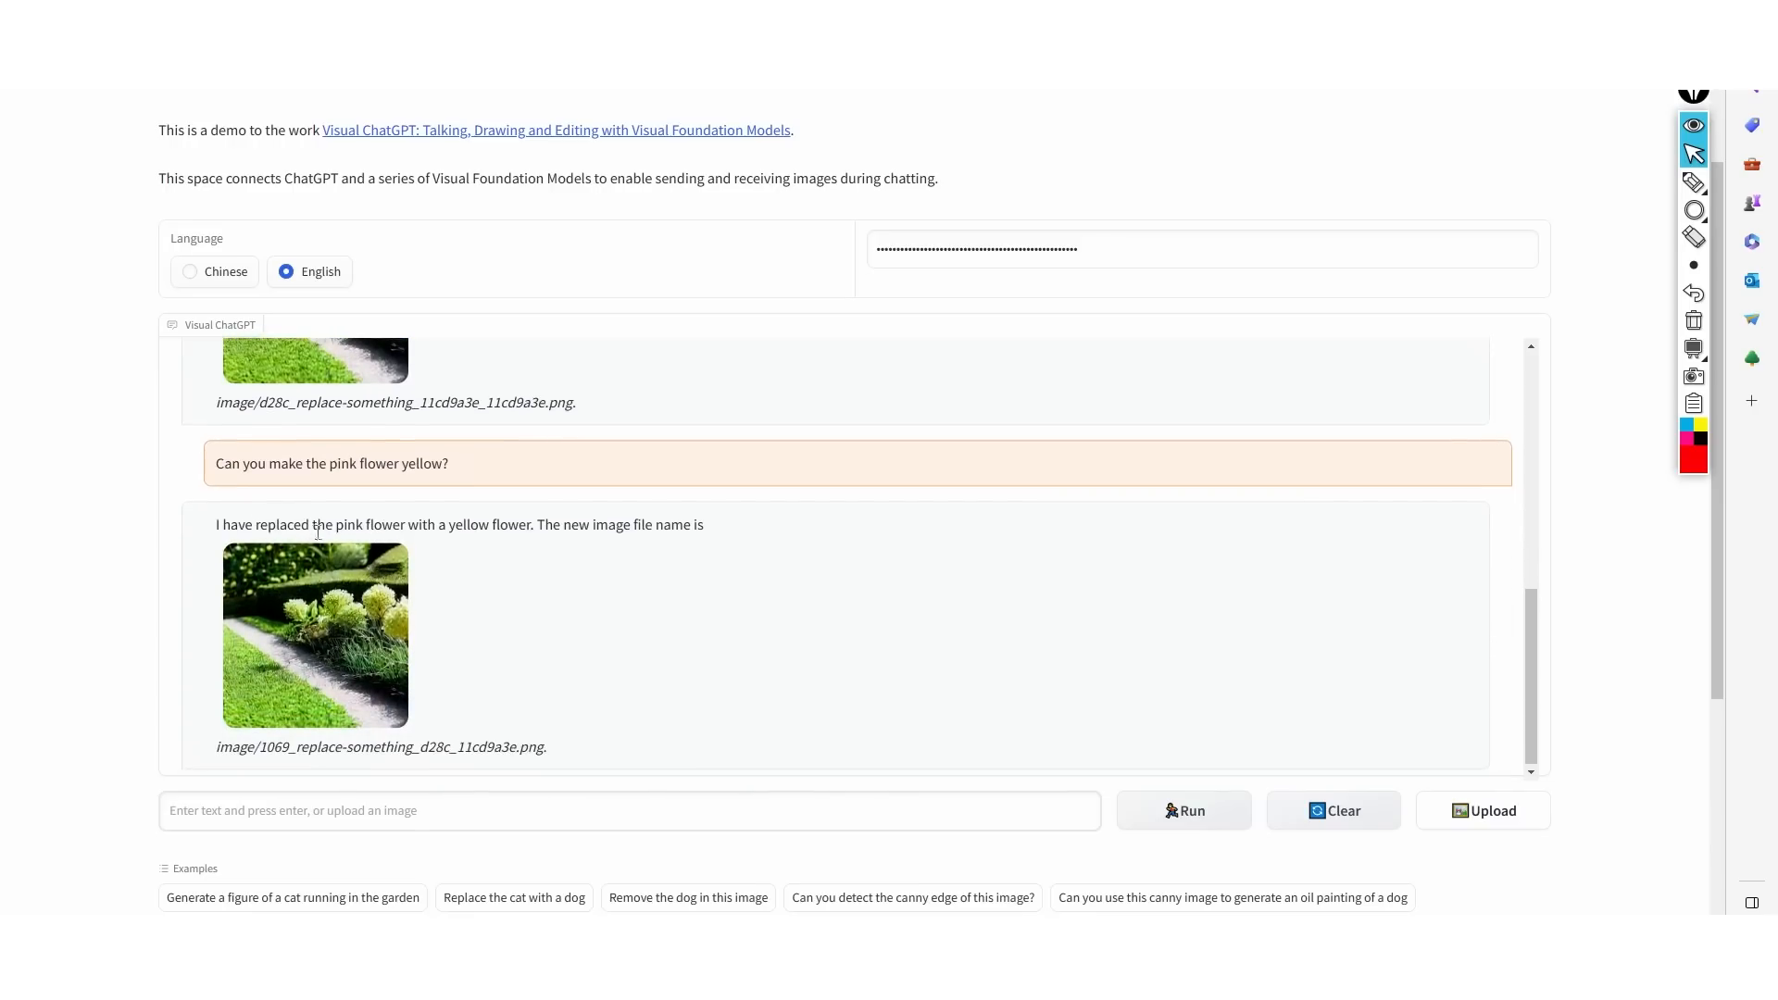
mouse_move(476, 515)
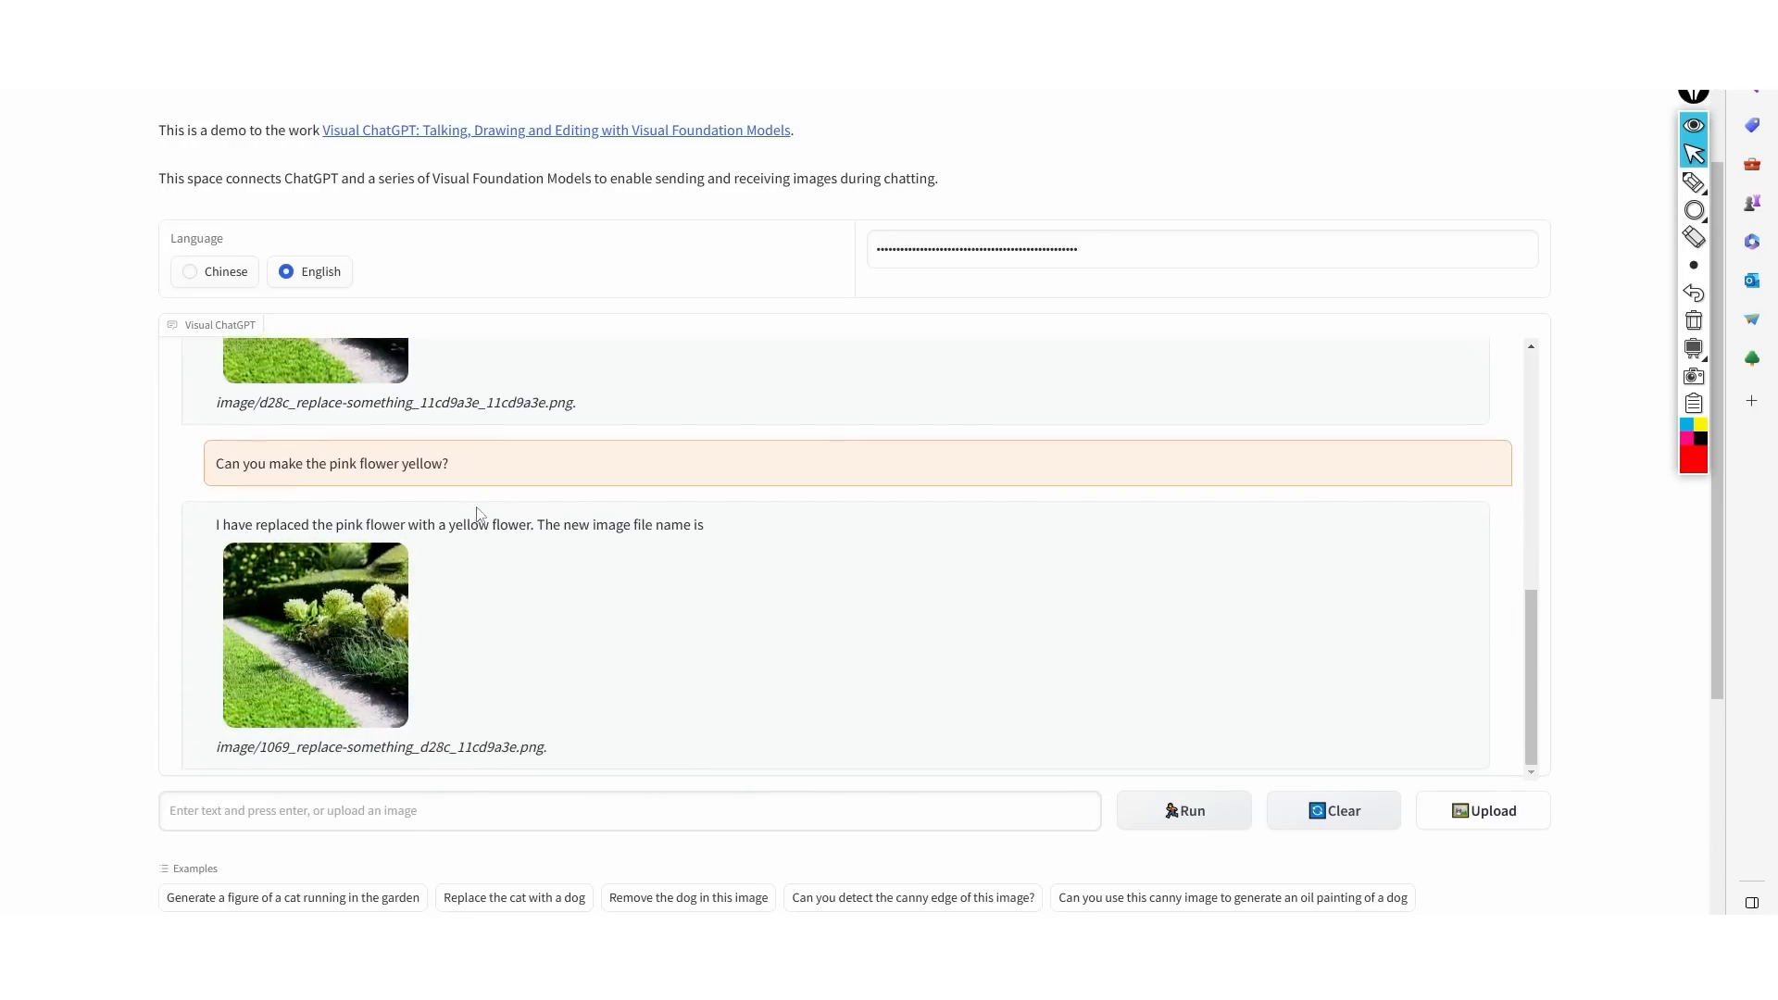
mouse_move(474, 681)
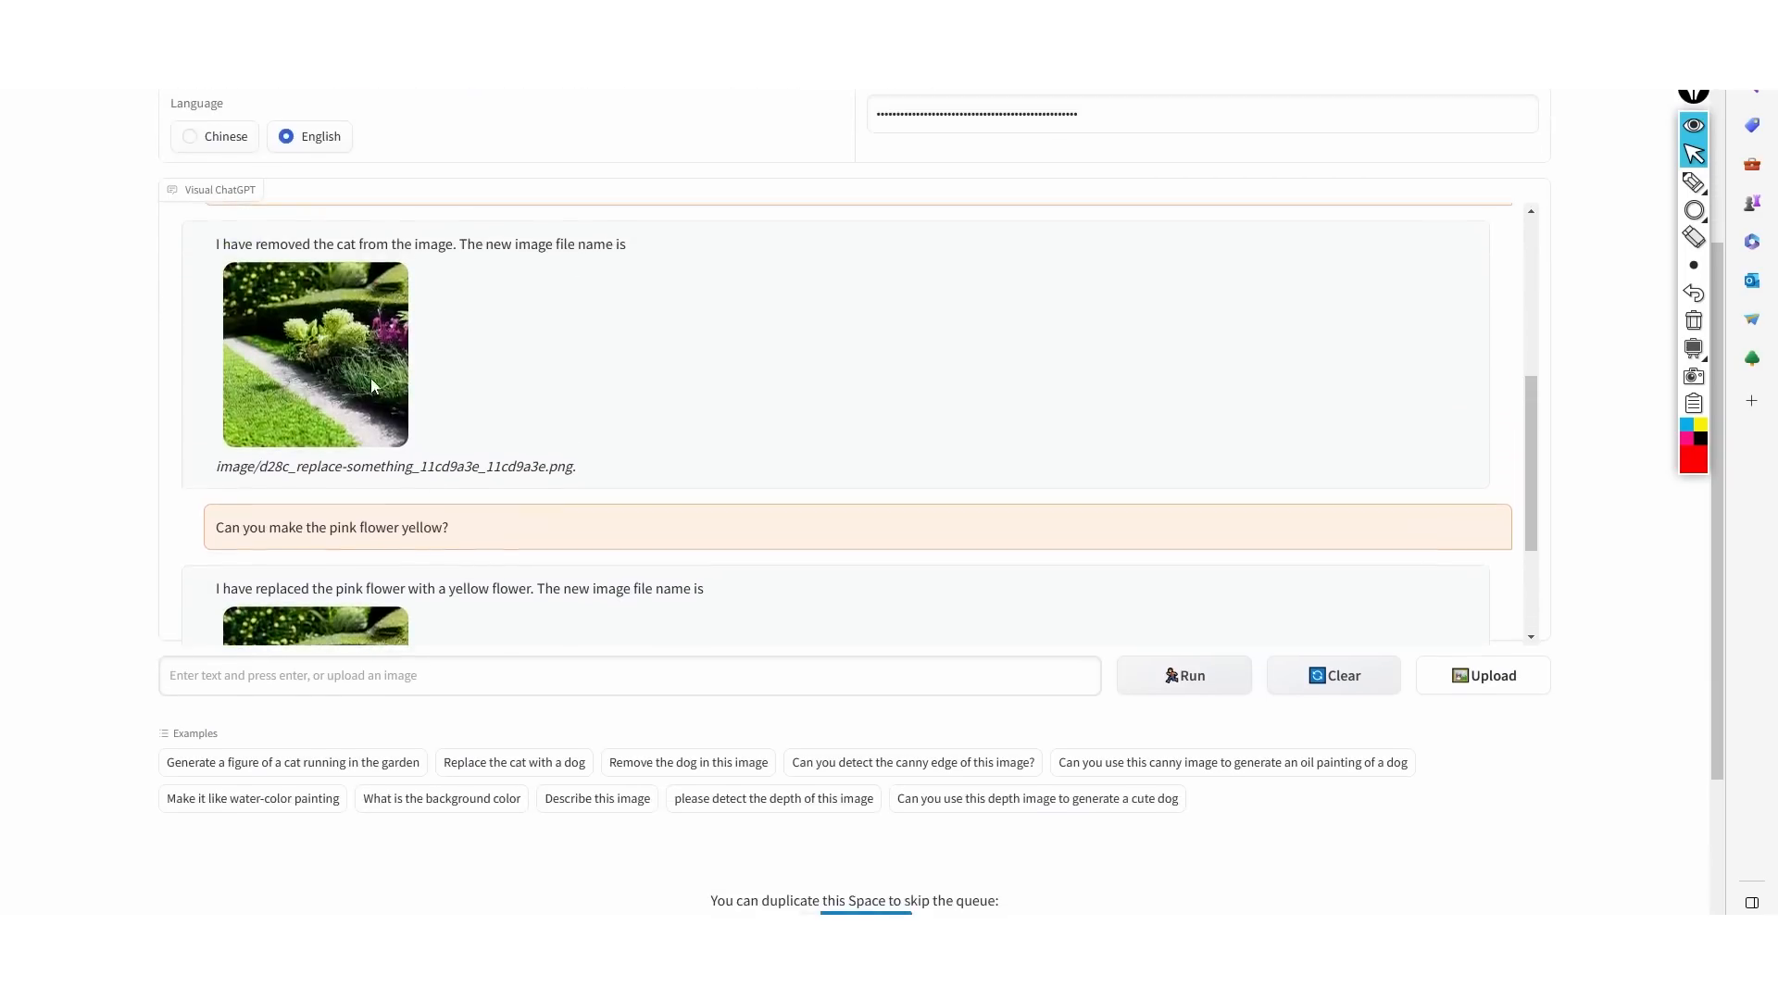
scroll("up", 3)
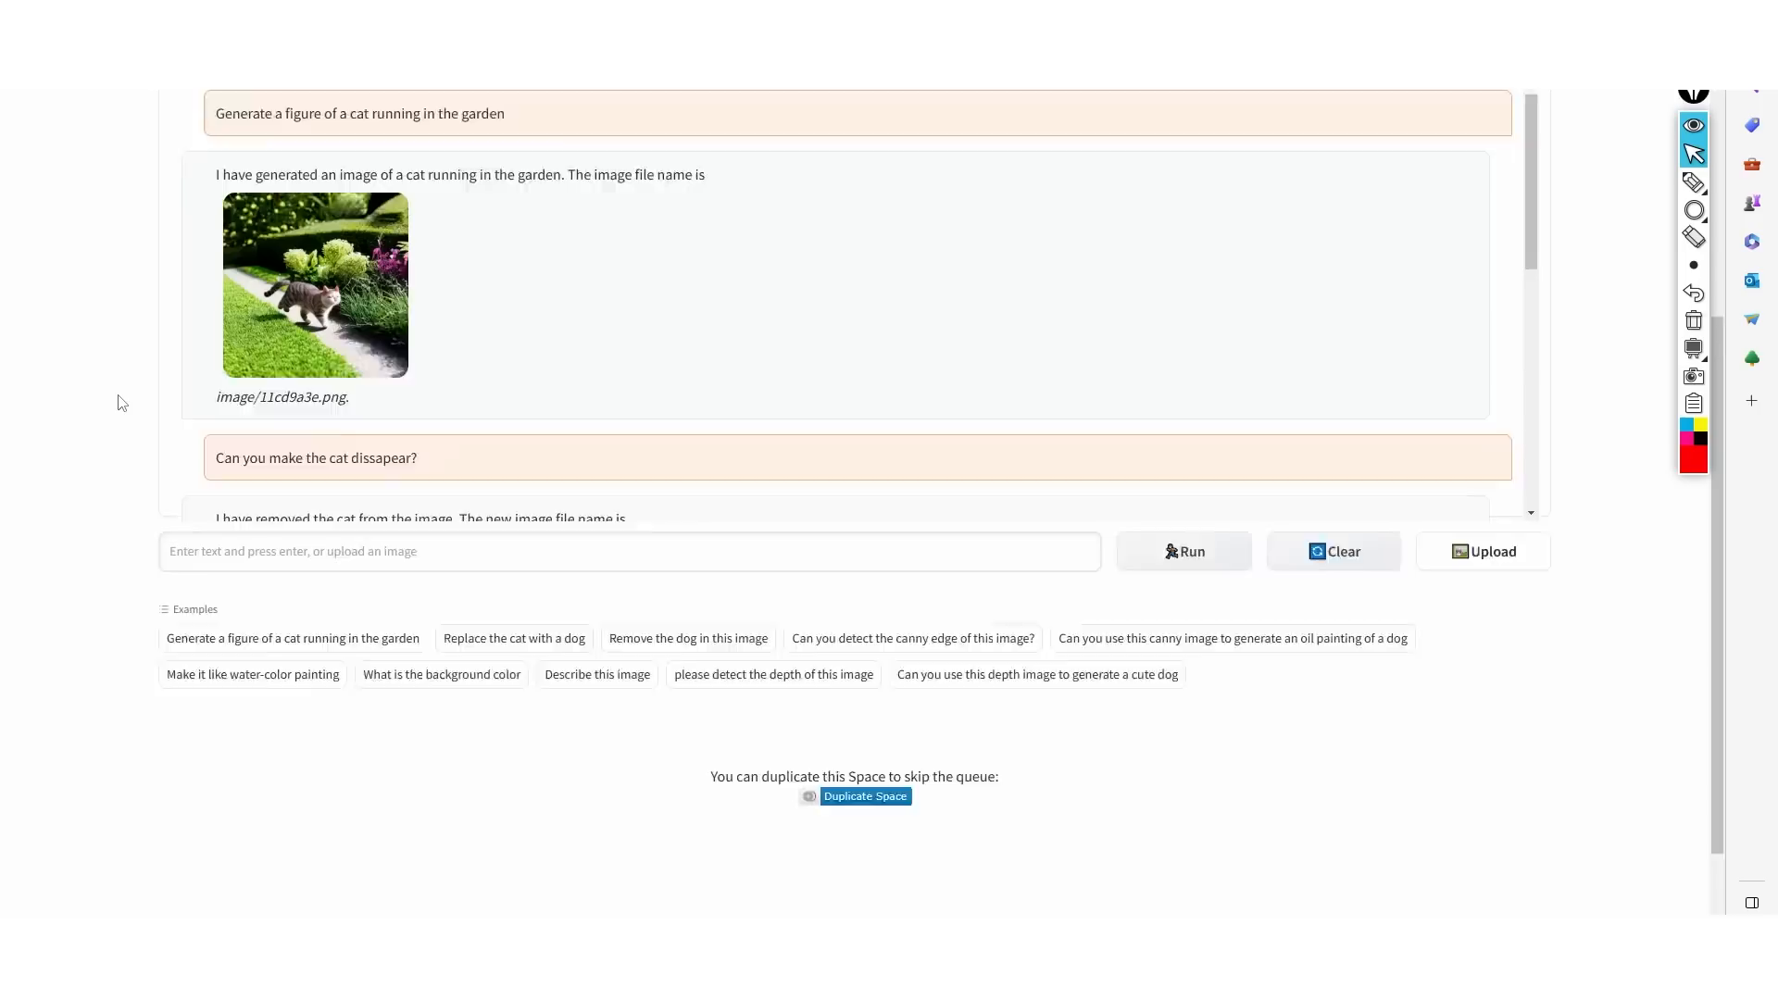
scroll("up", 3)
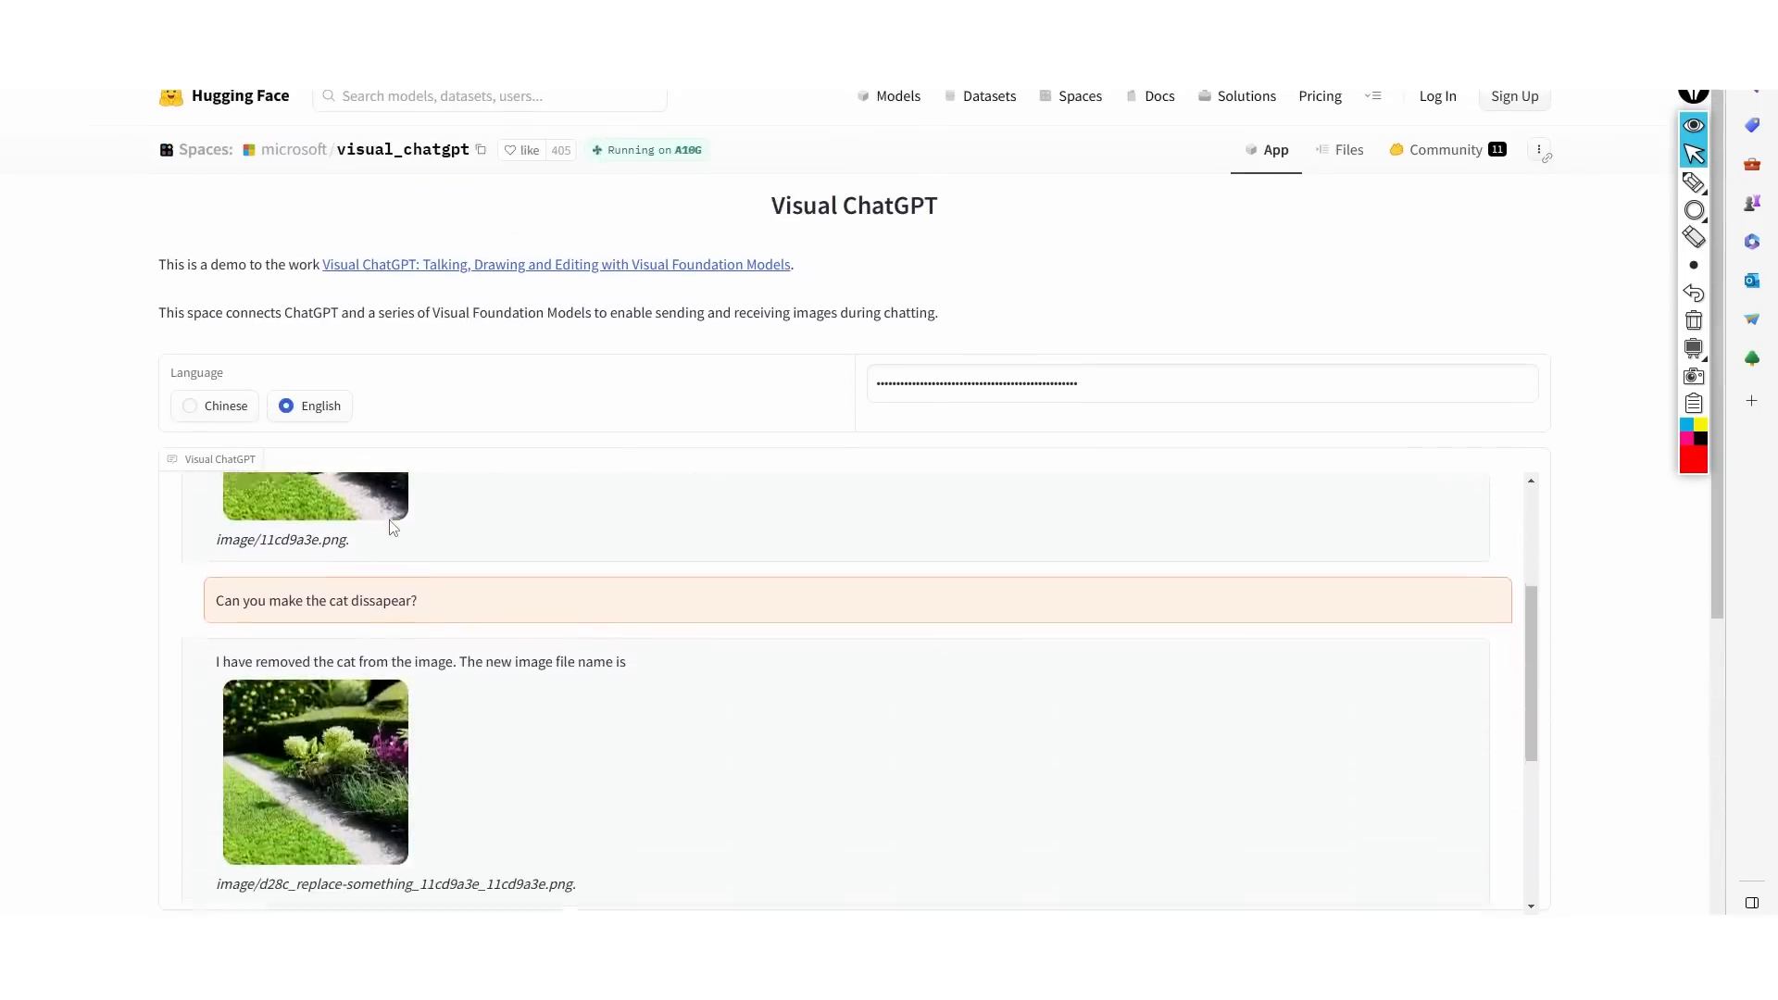
scroll("down", 3)
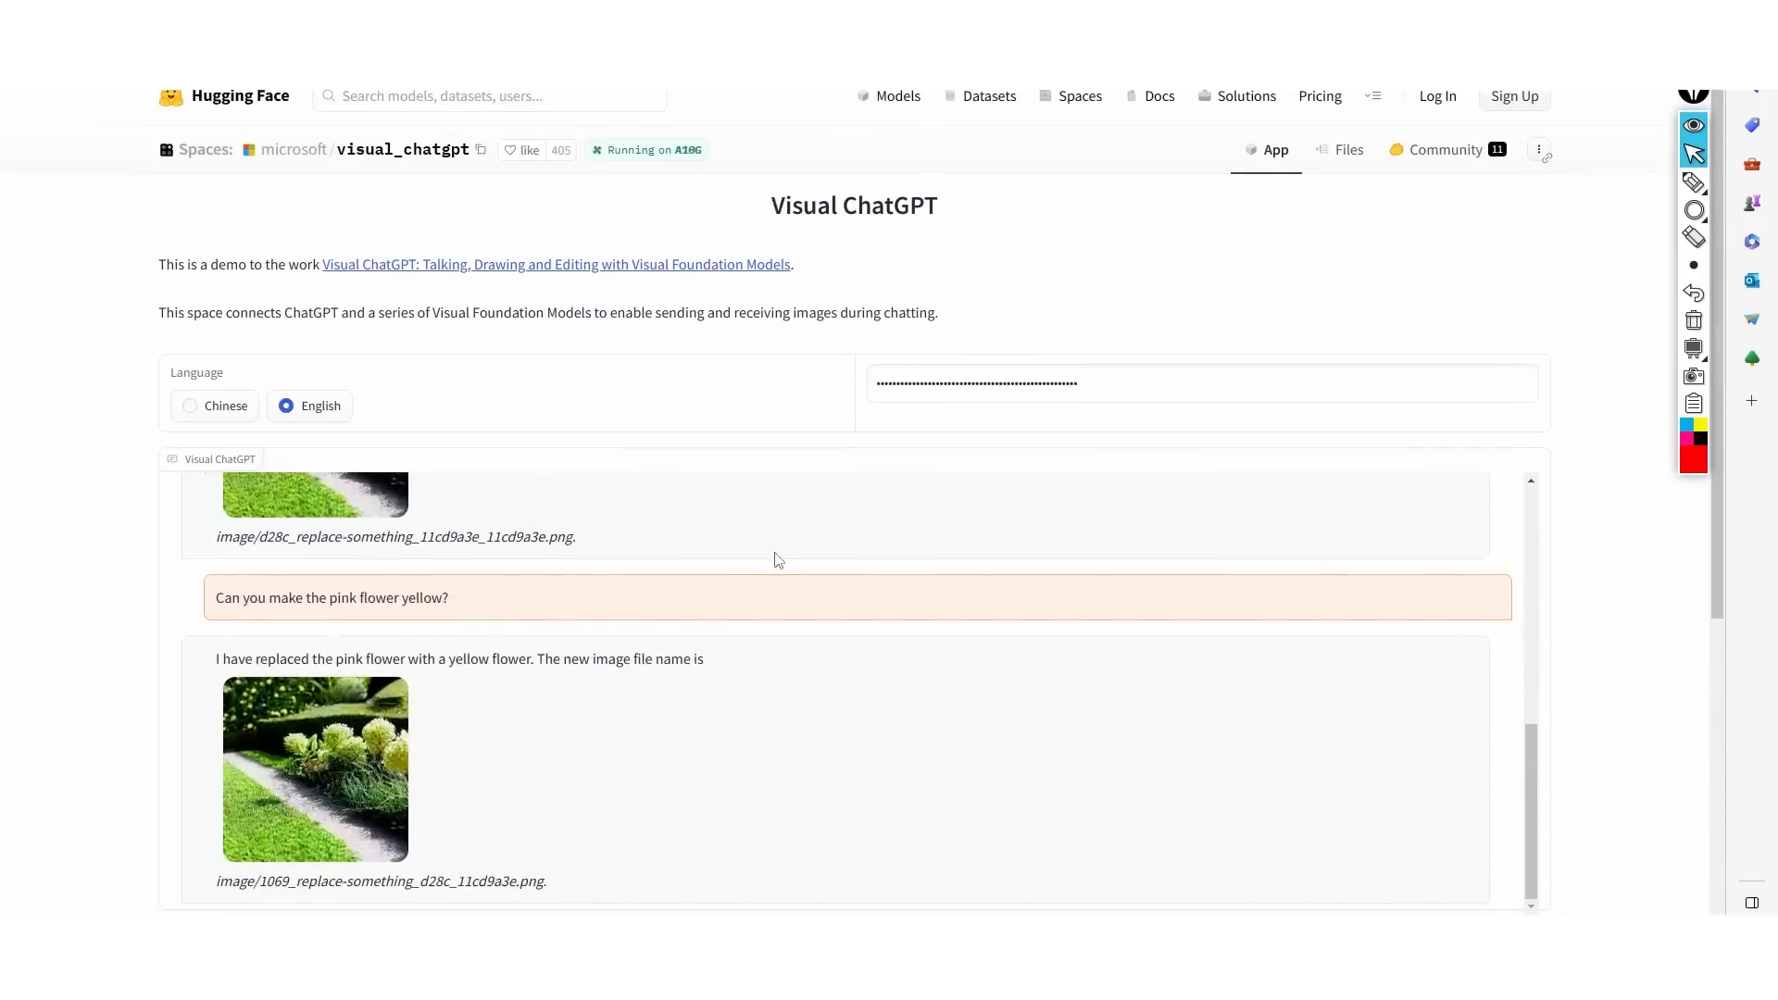
scroll("up", 3)
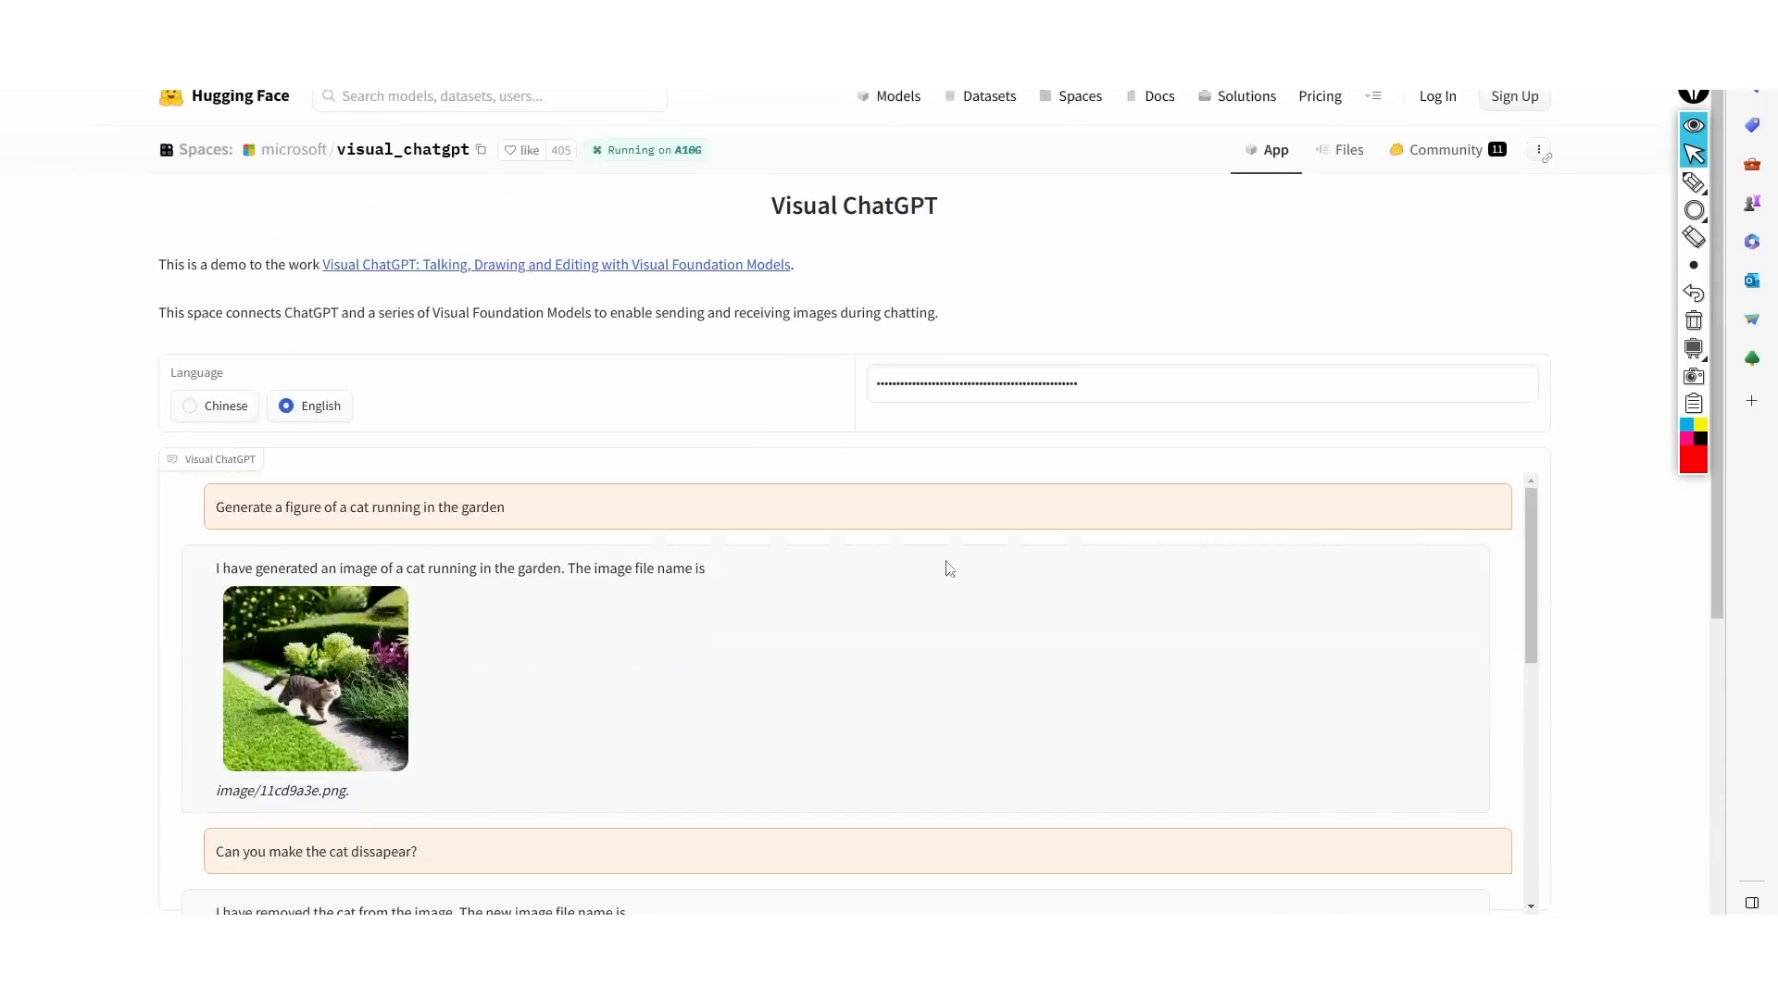
scroll("down", 3)
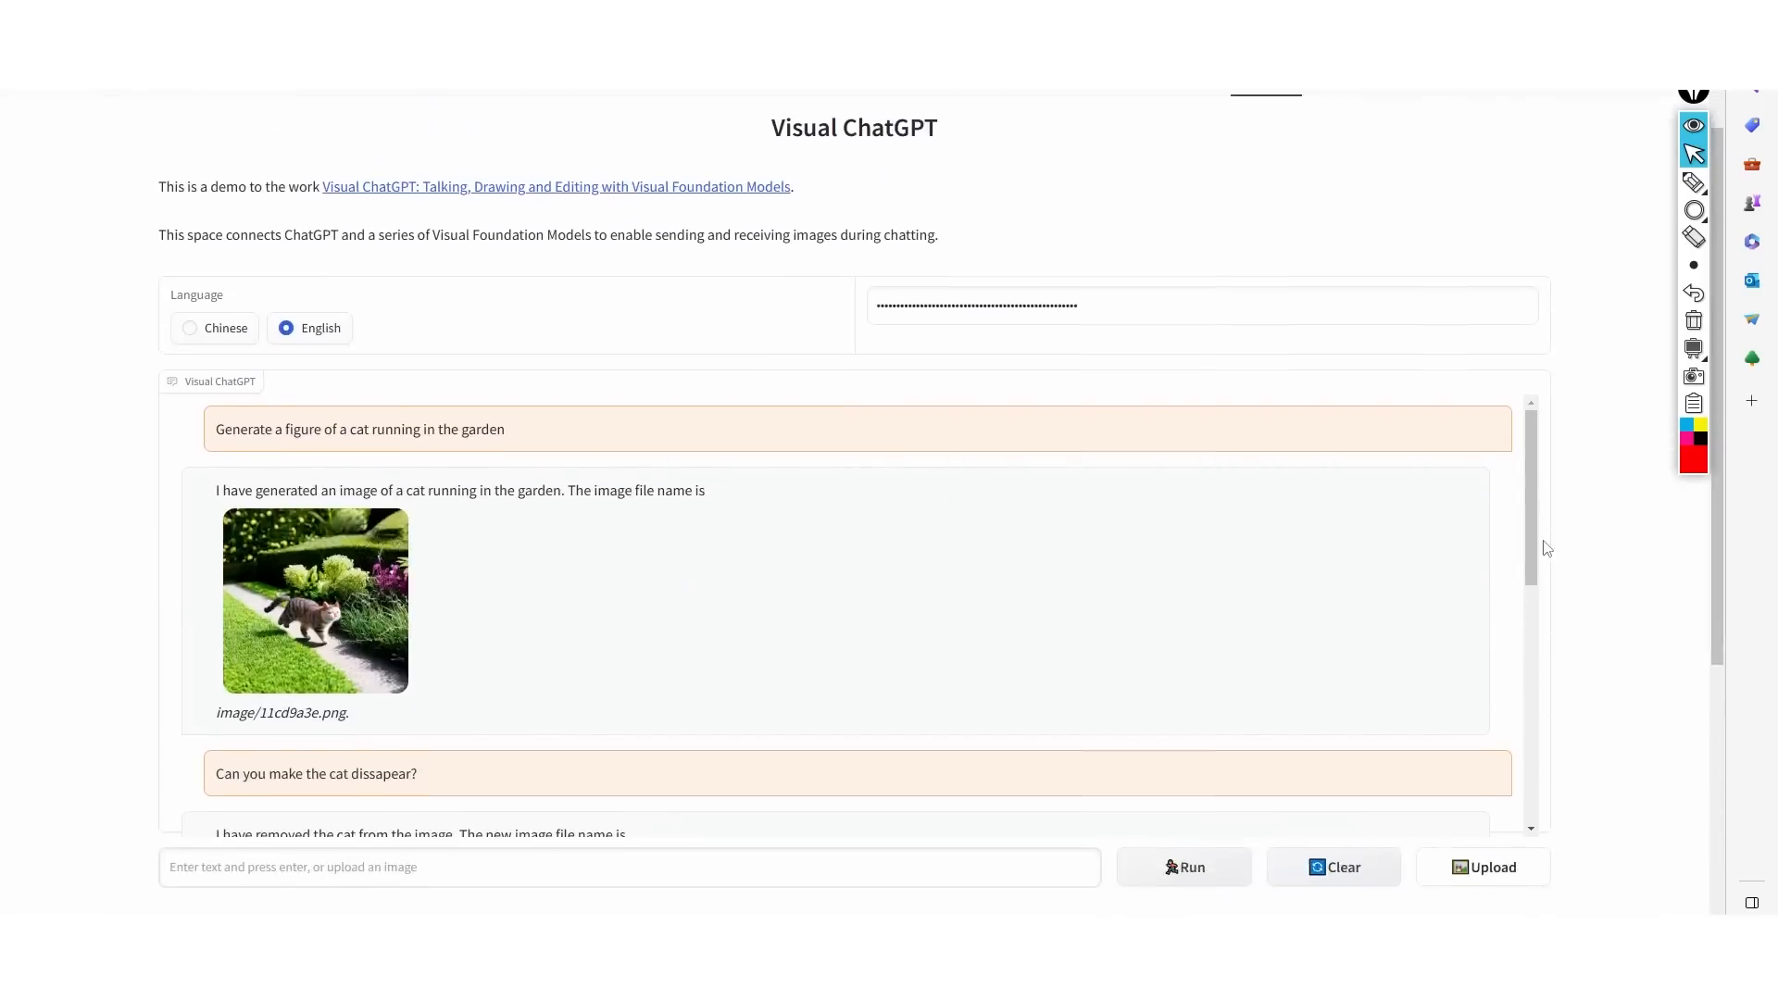
scroll("down", 3)
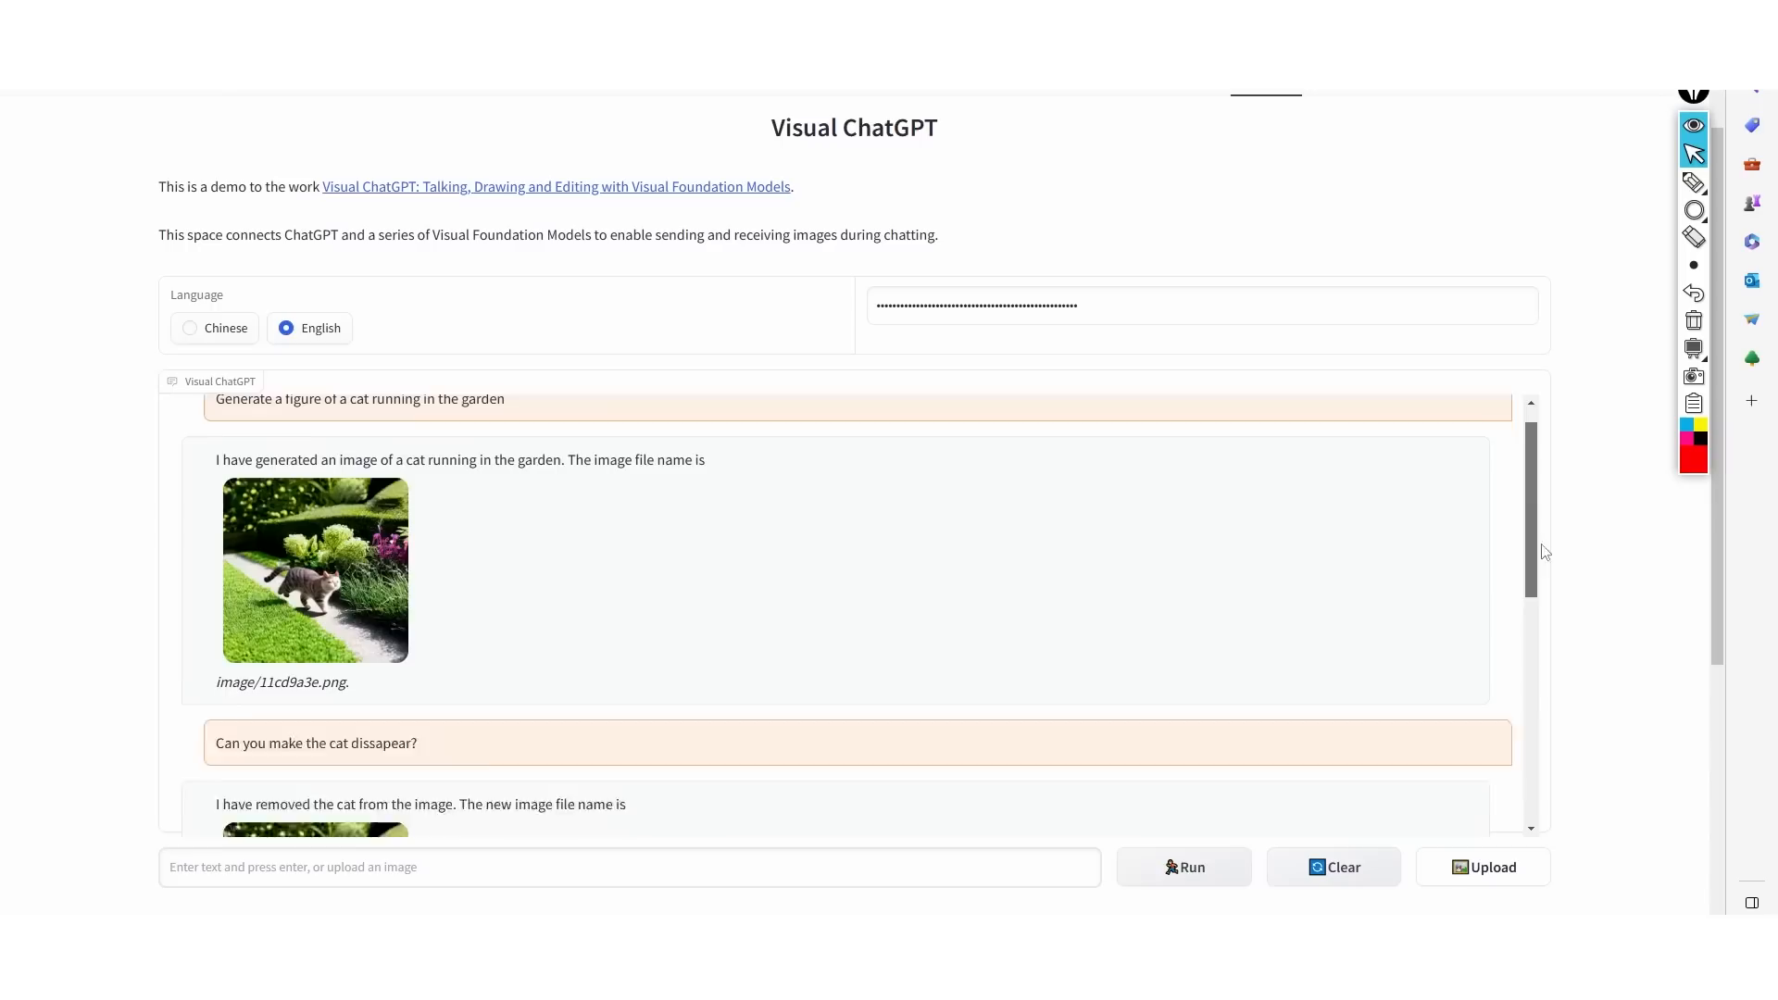
scroll("up", 3)
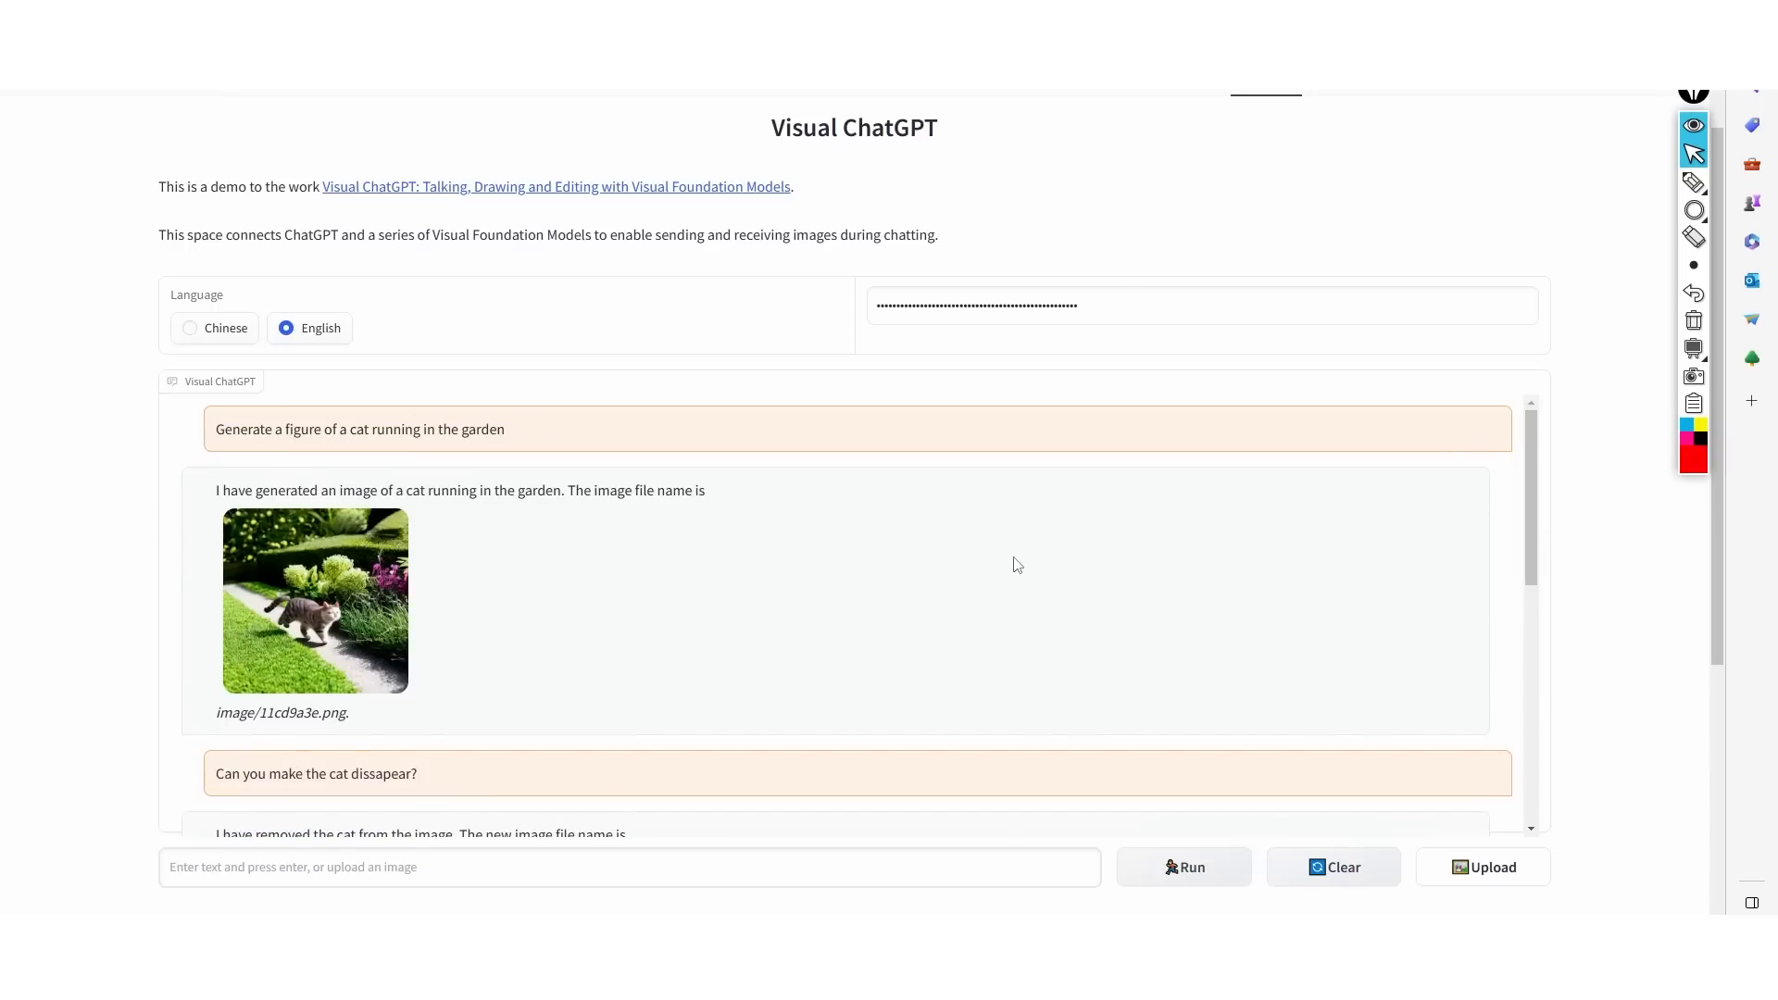
mouse_move(590, 749)
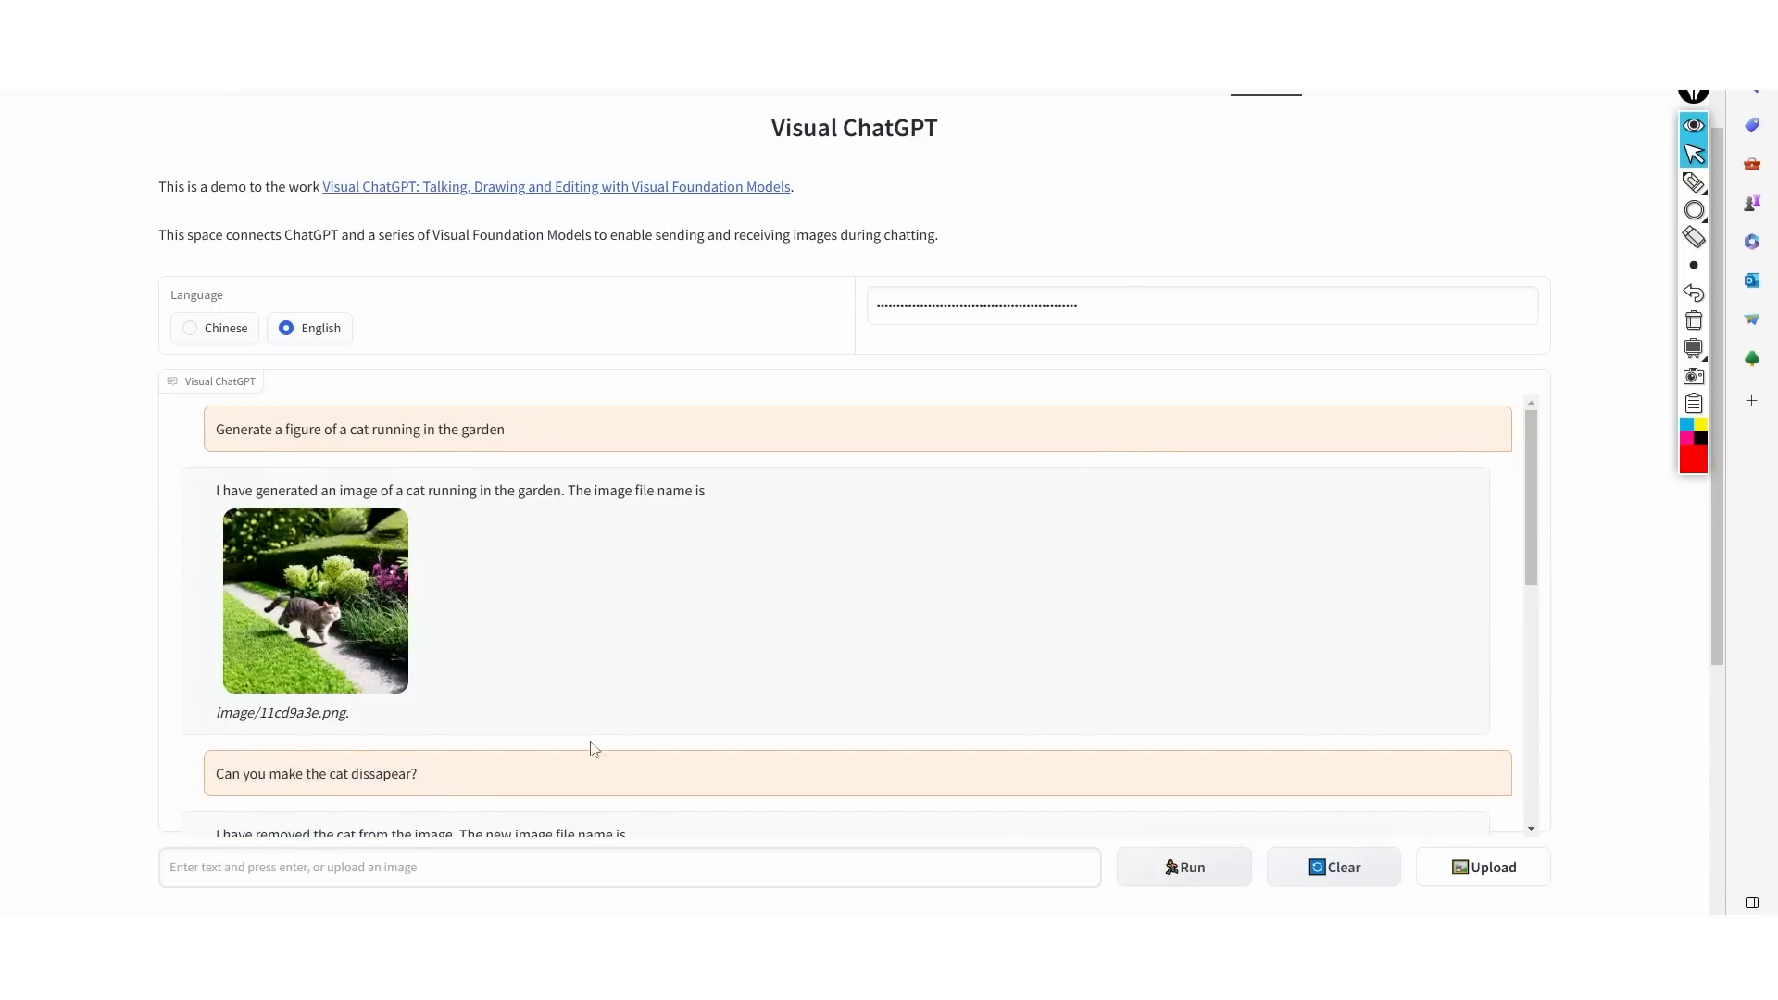
scroll("down", 3)
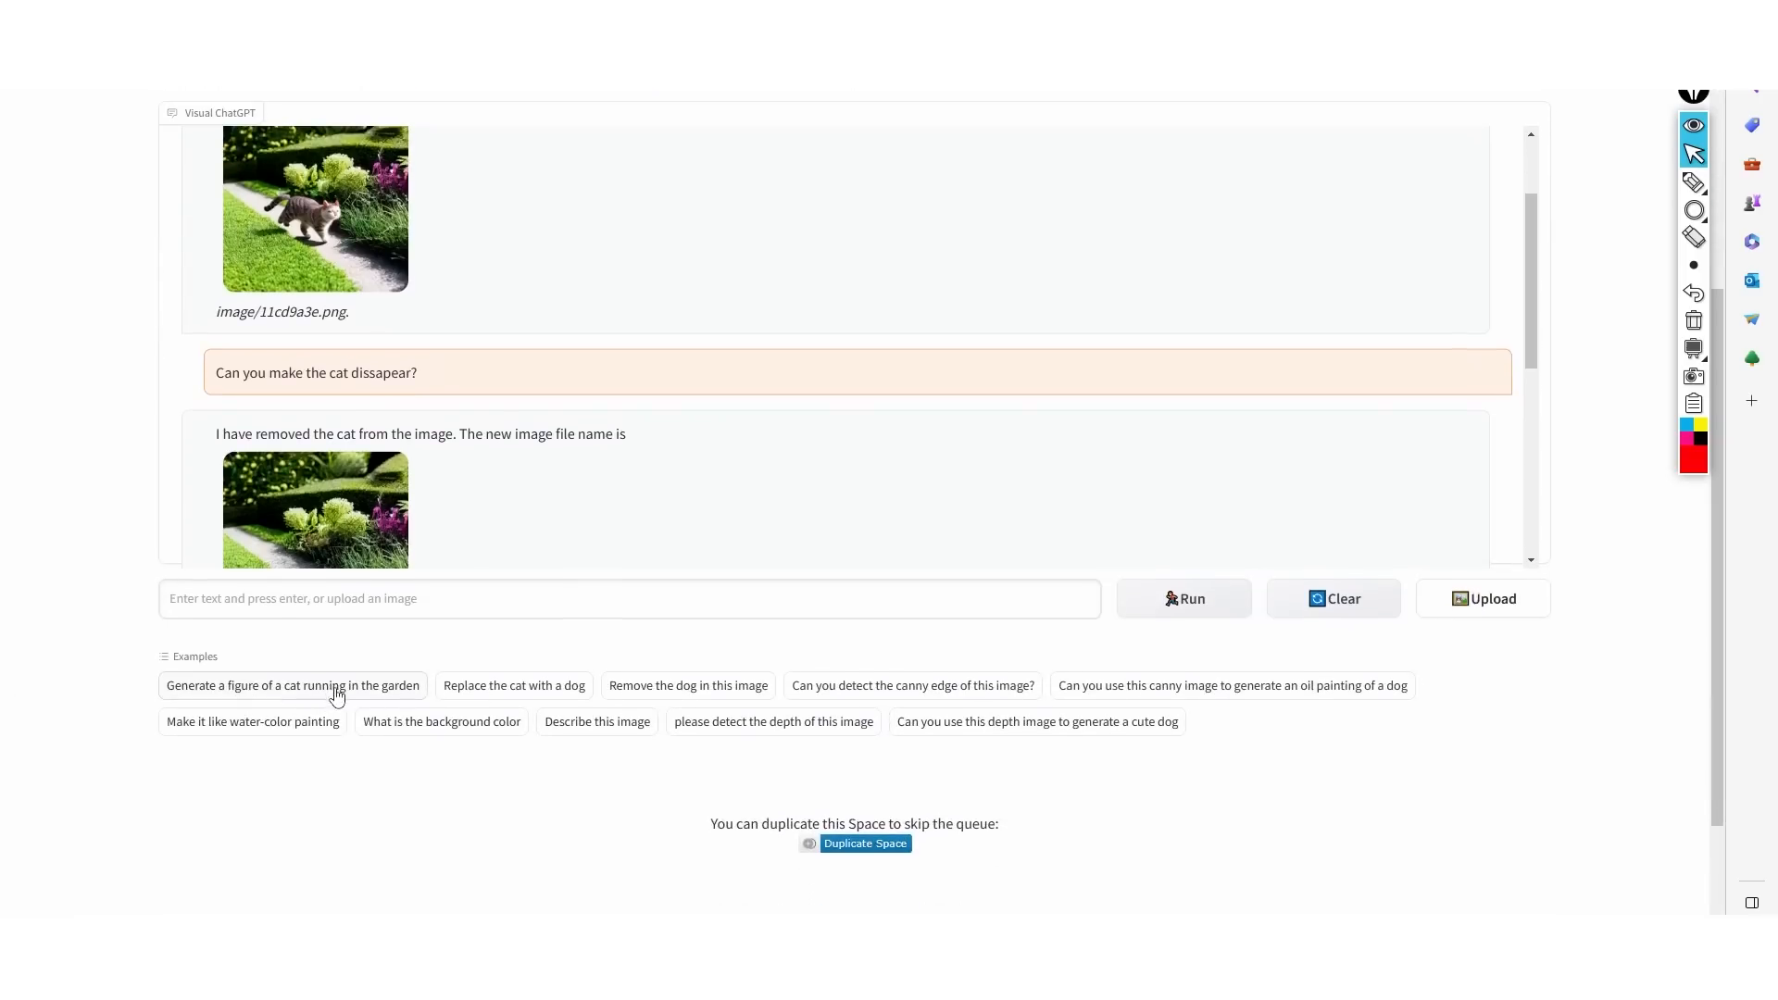
- Send 'Describe this image' and scroll to the reply about a cat jumping over a purple flower
scroll("down", 3)
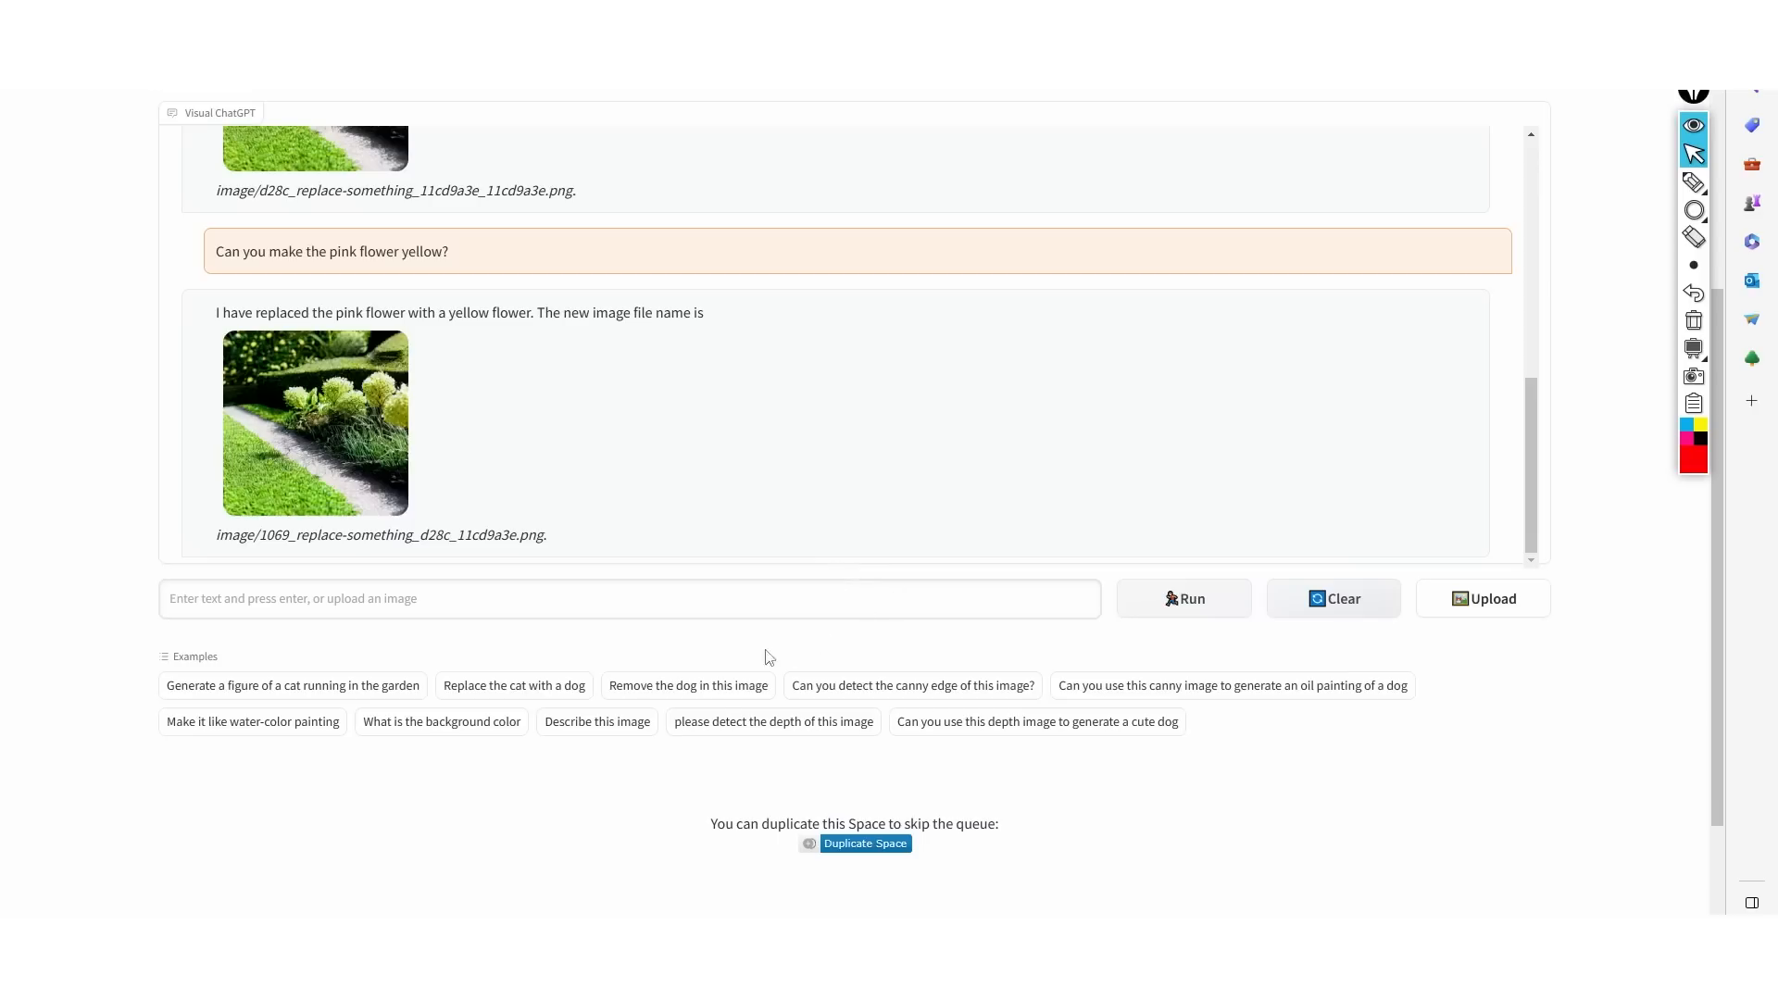
left_click(596, 721)
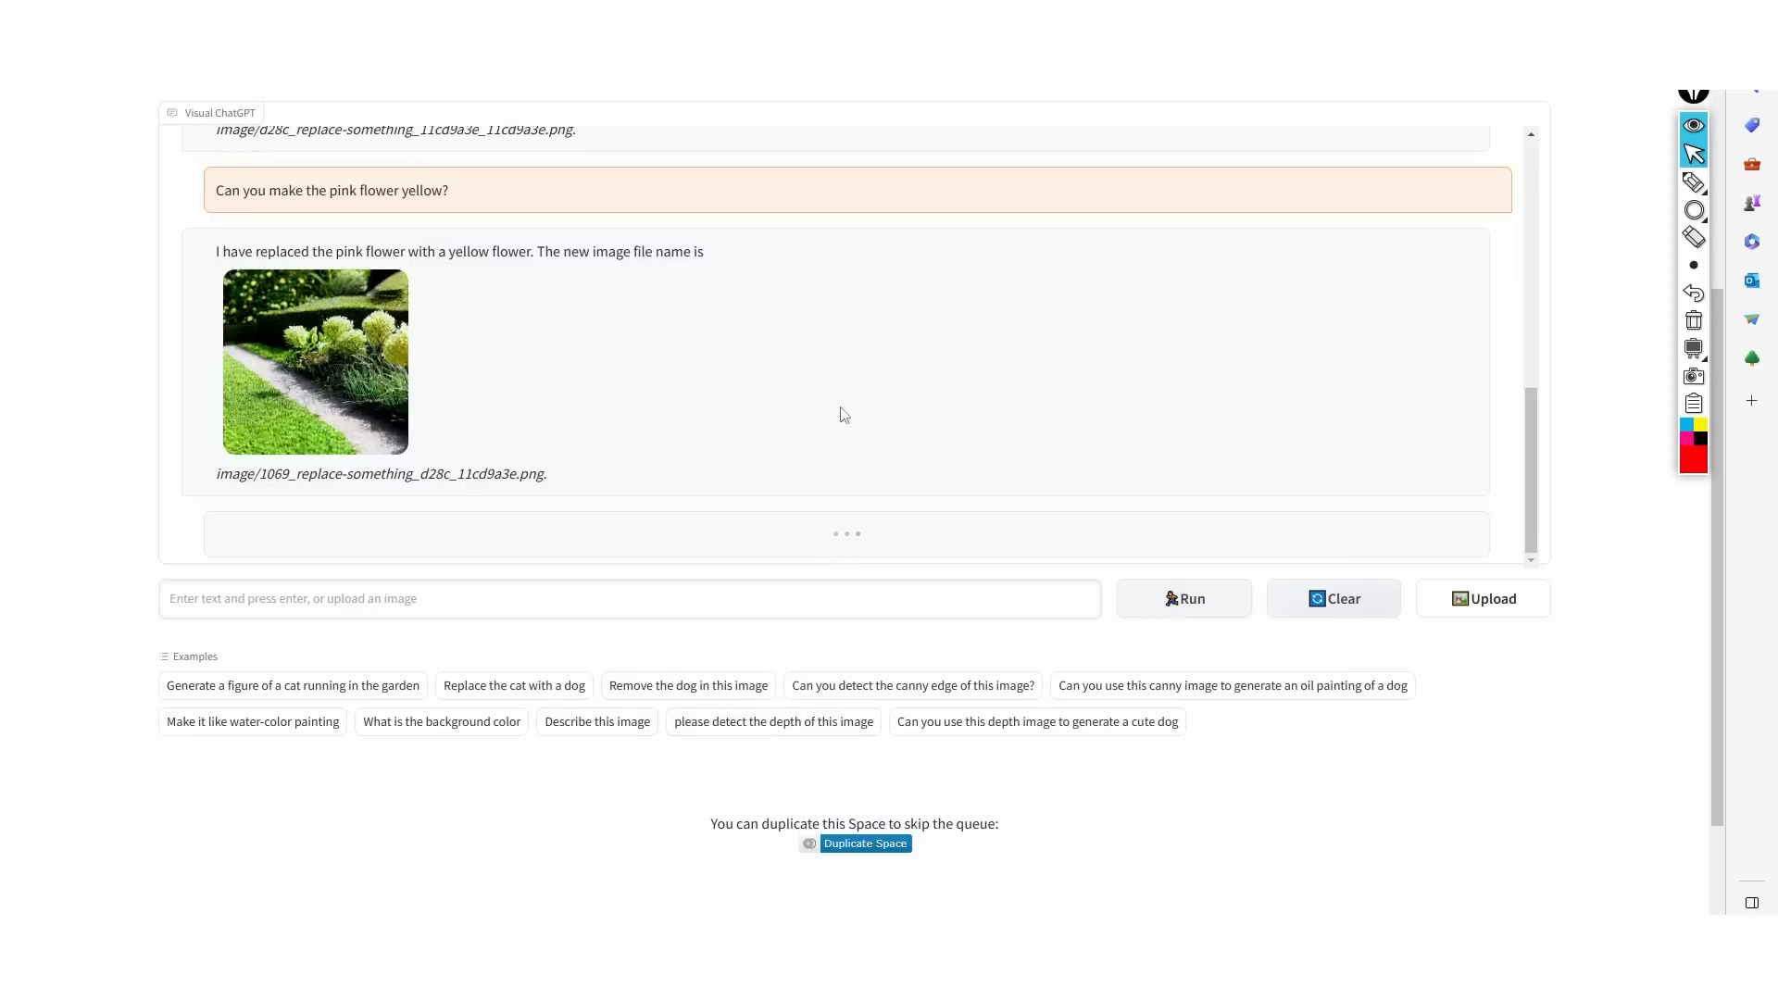
left_click(596, 722)
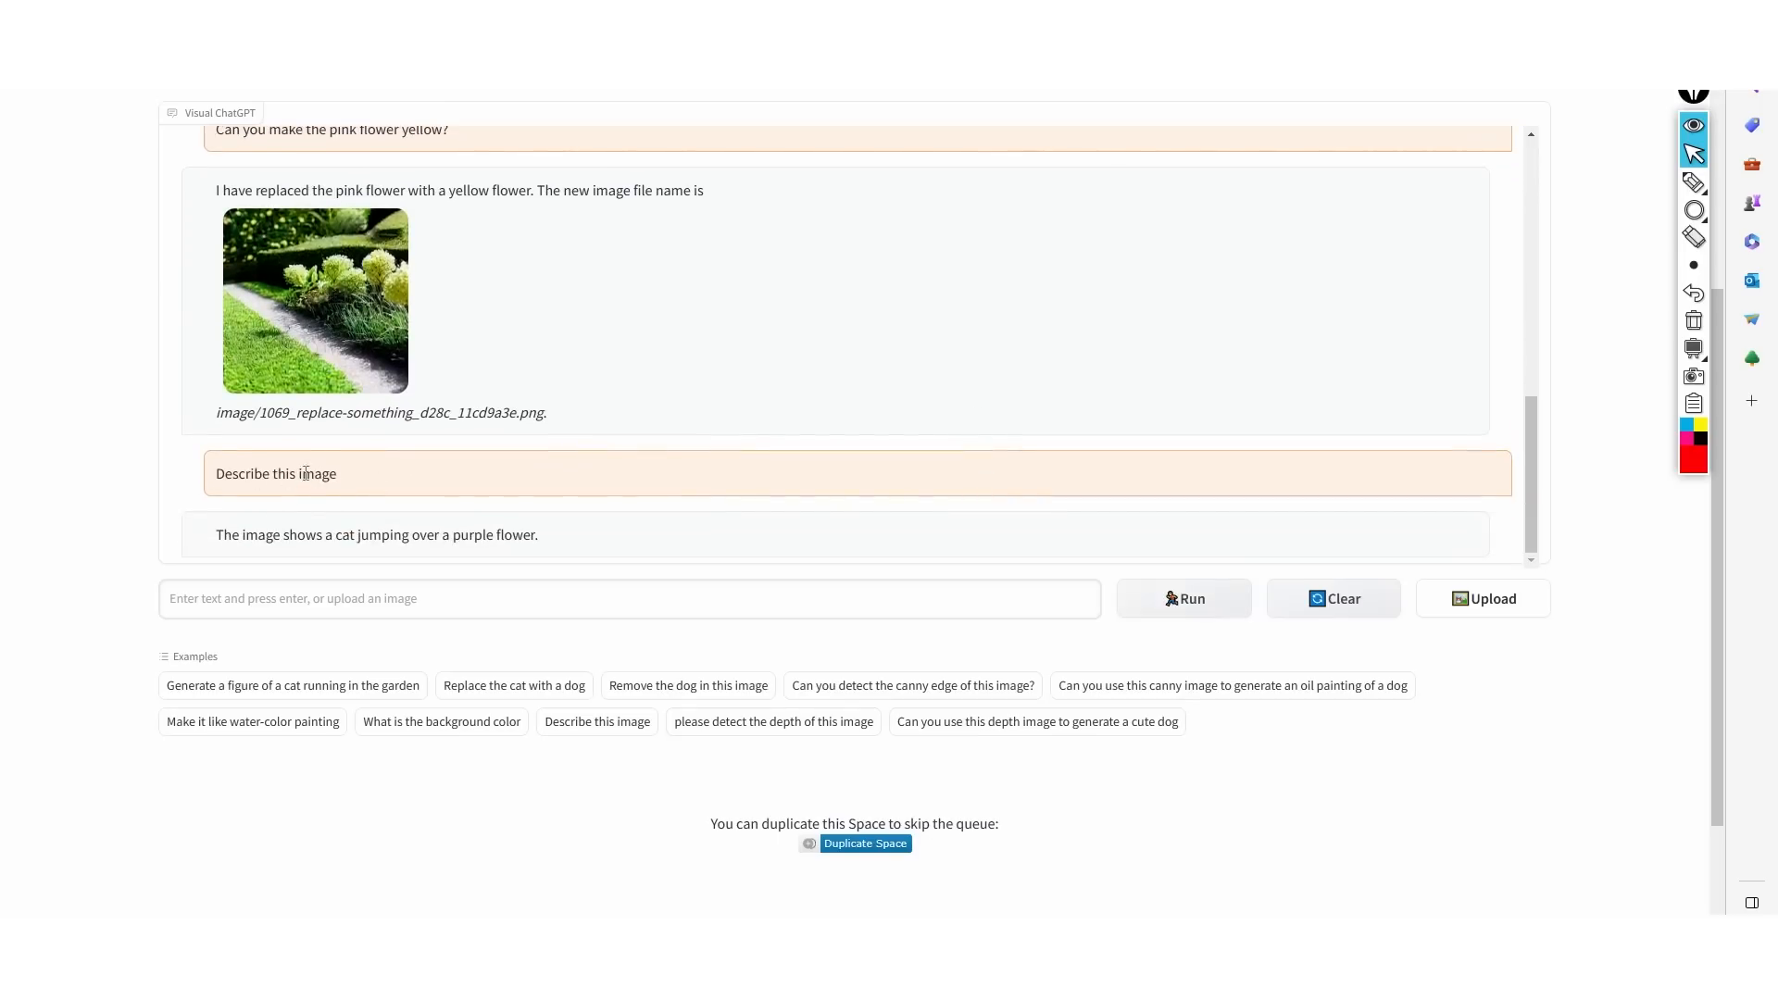
scroll("up", 3)
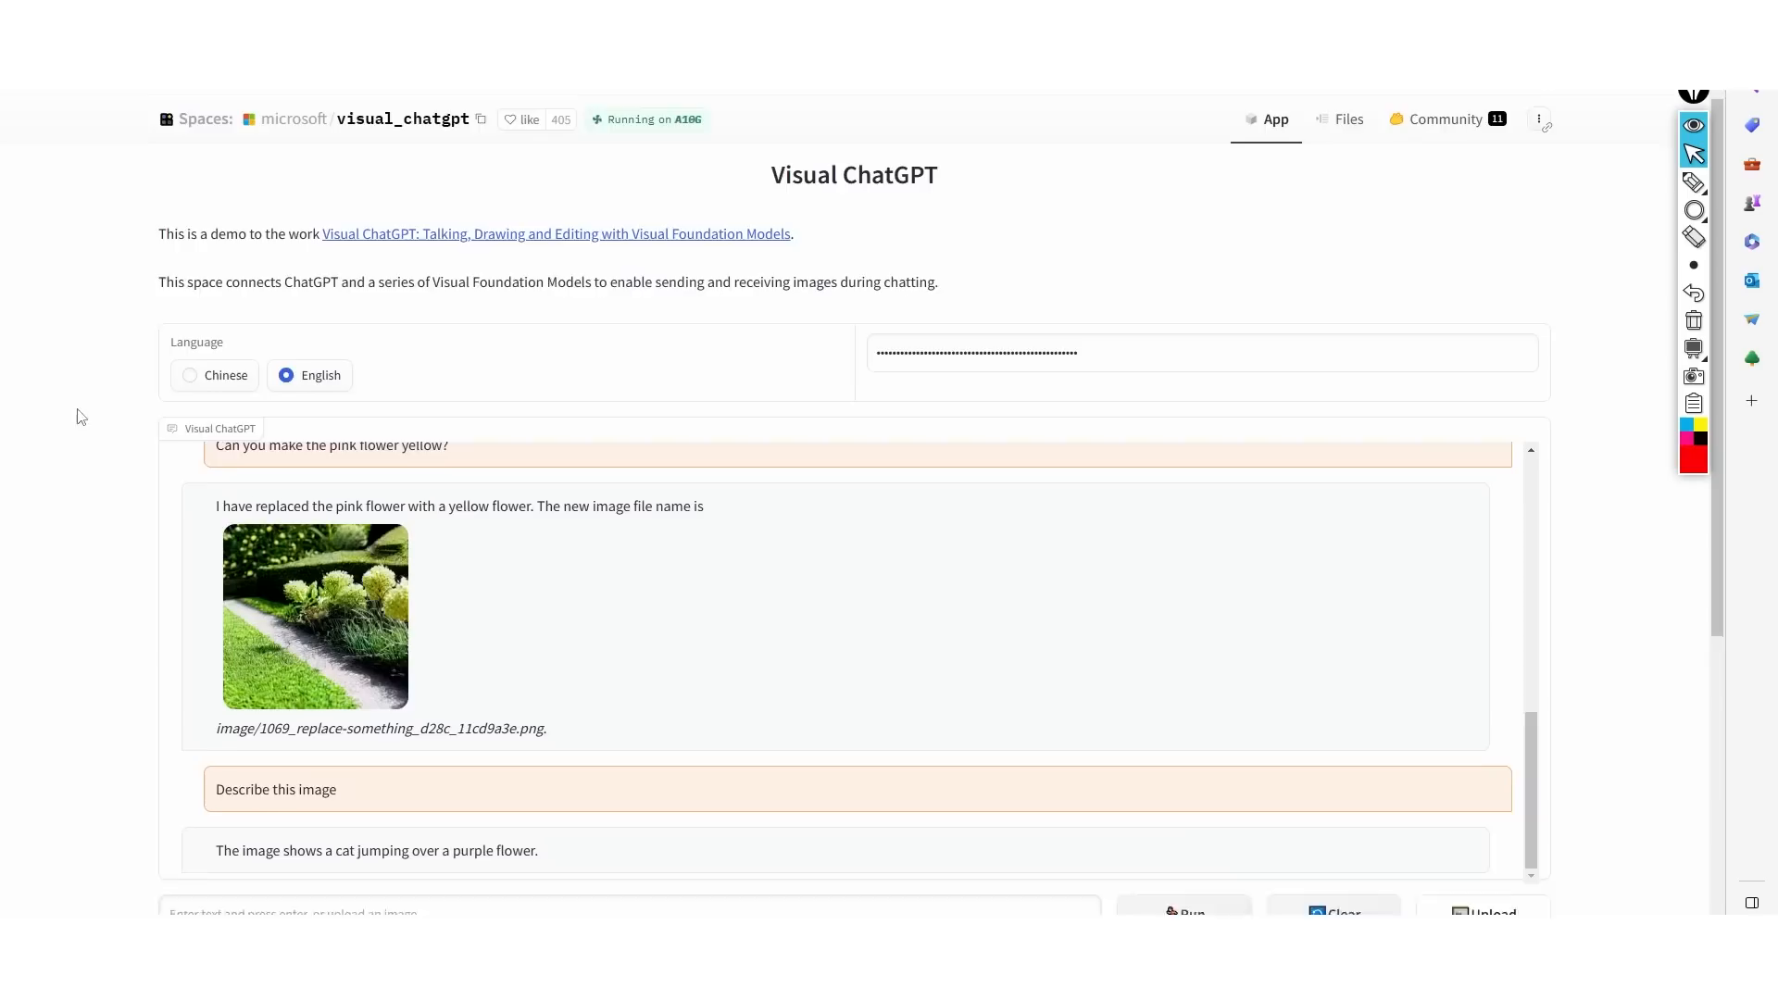
scroll("up", 3)
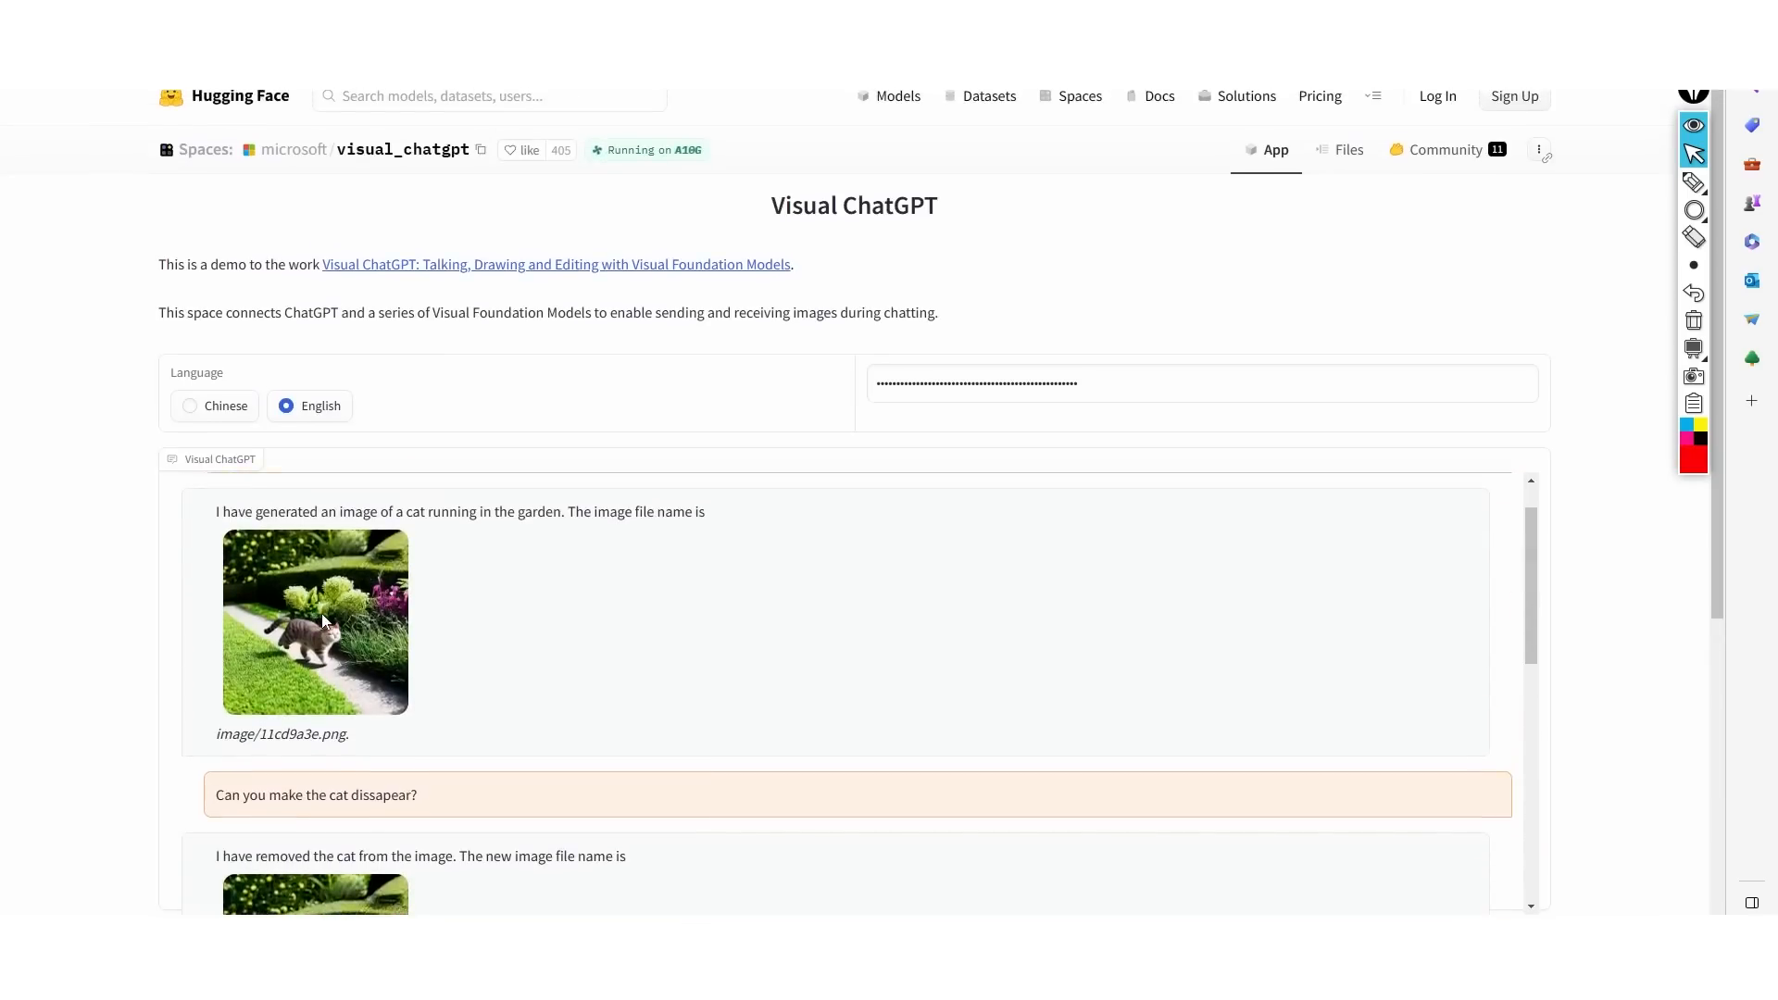
scroll("down", 3)
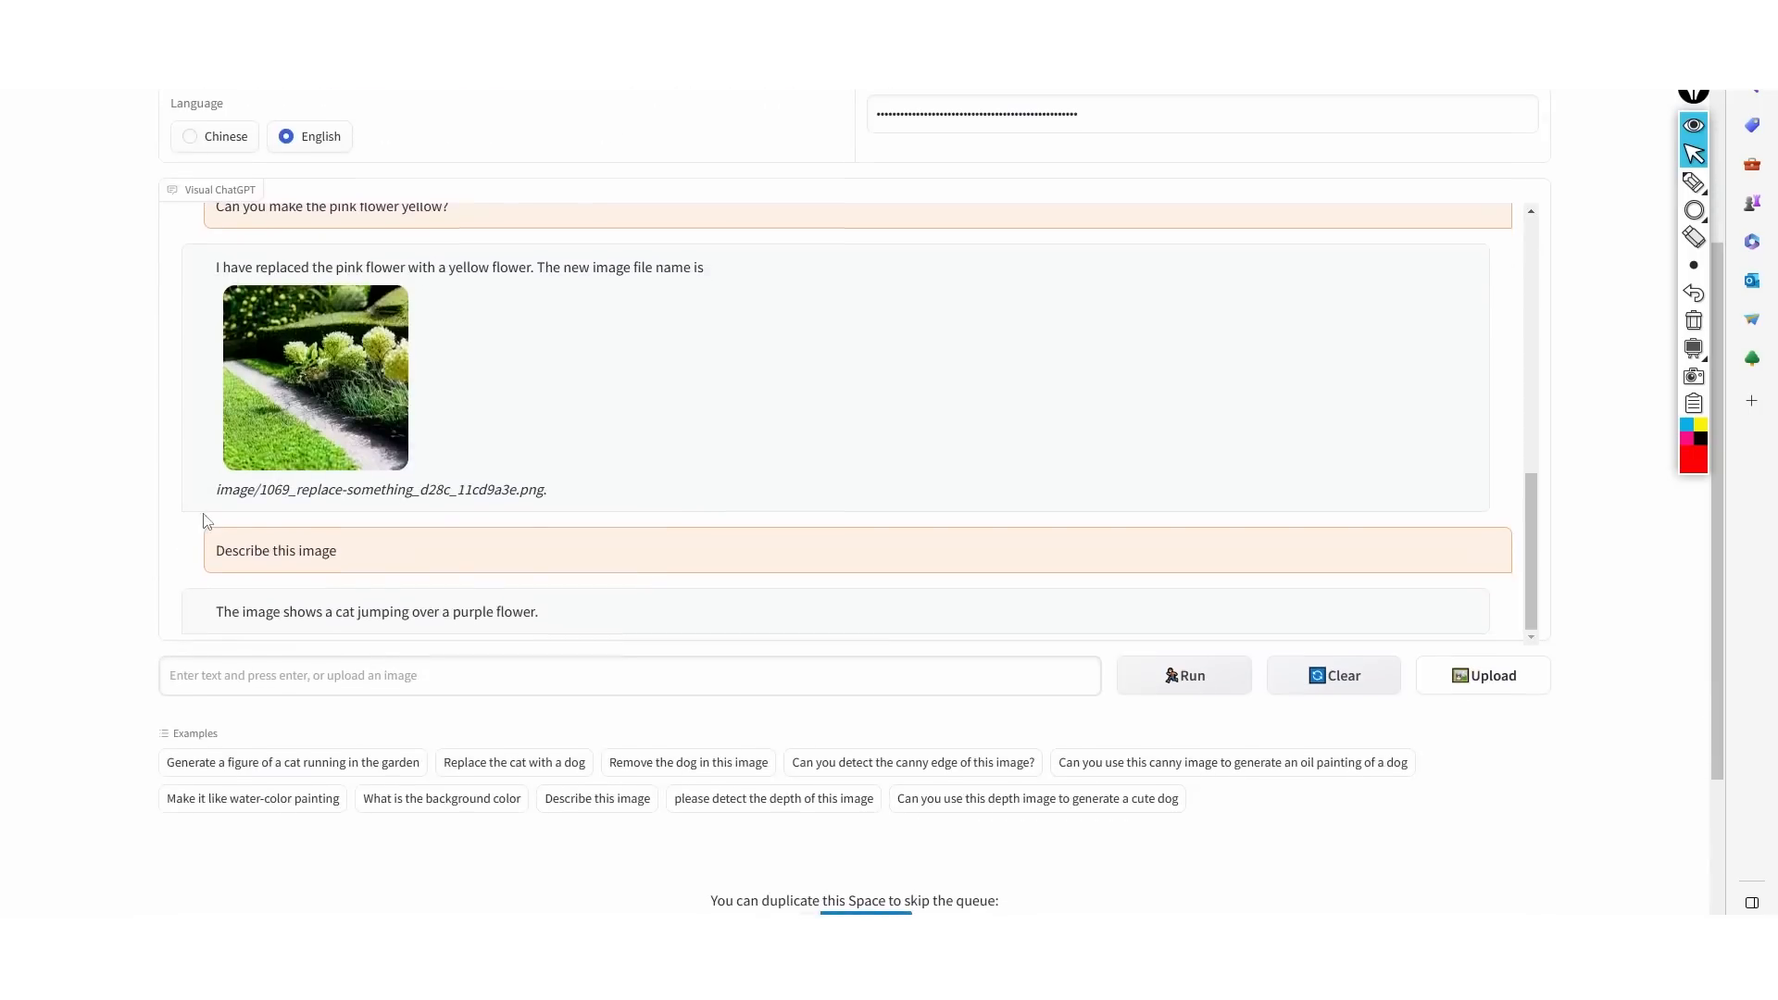
mouse_move(252, 481)
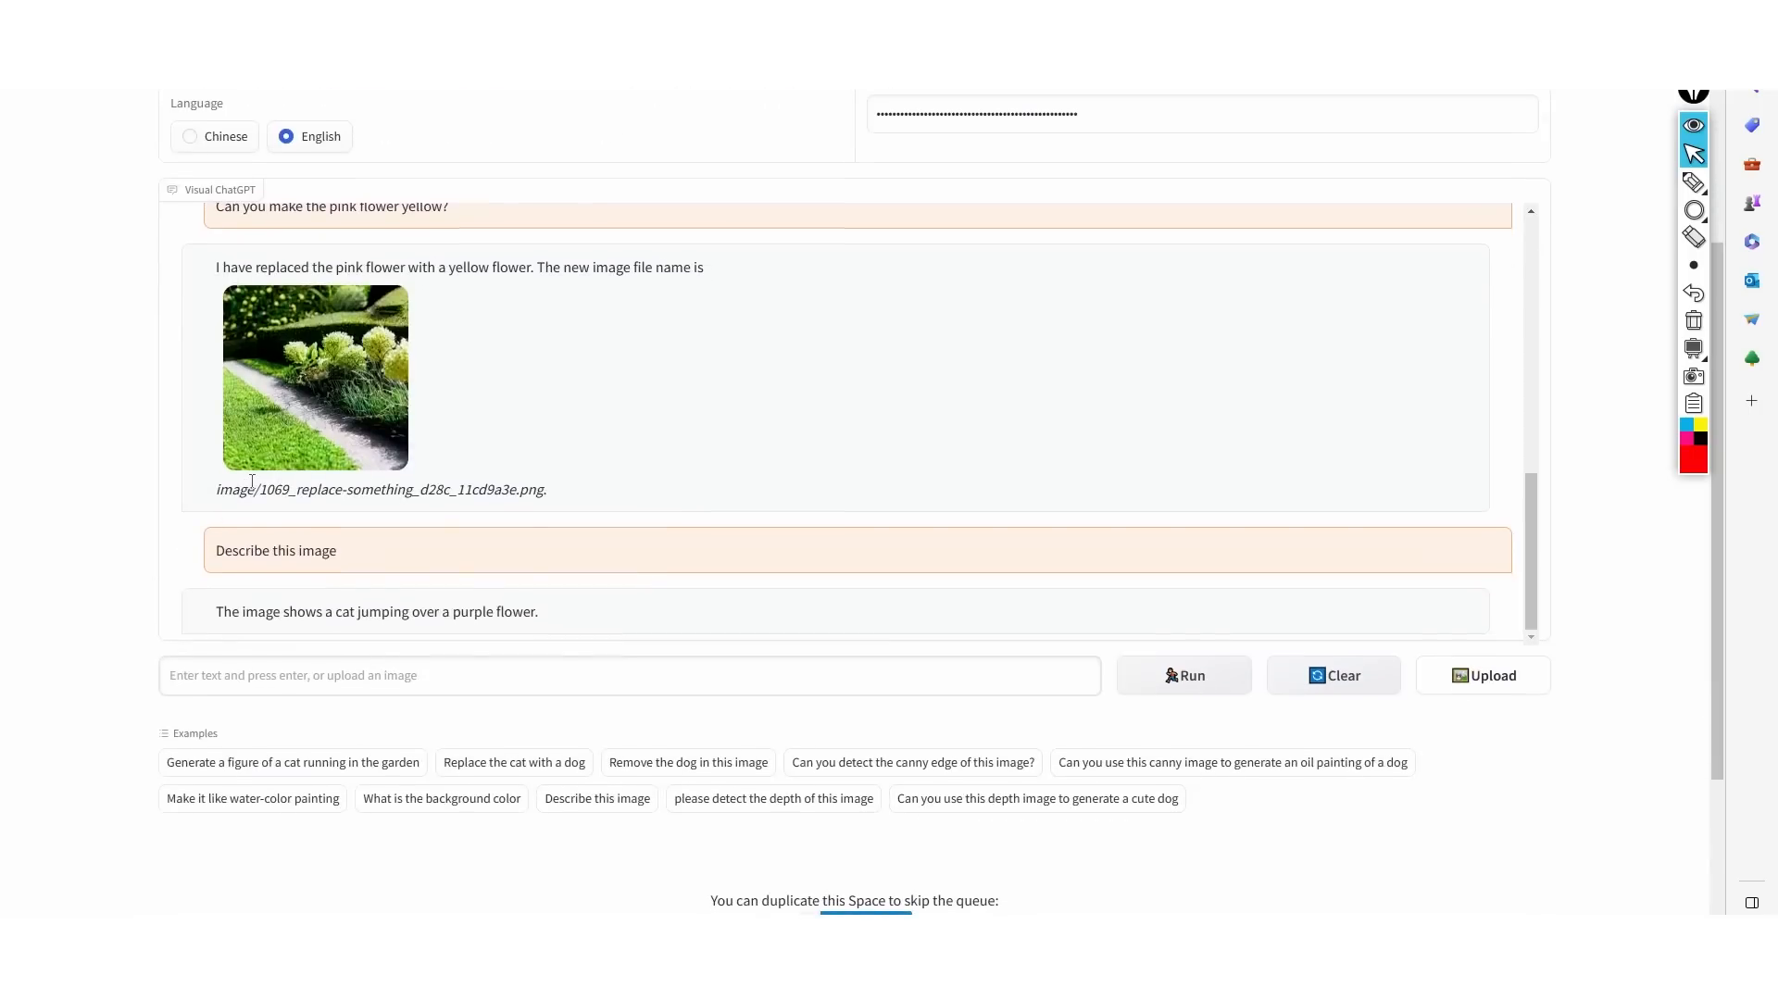
mouse_move(360, 434)
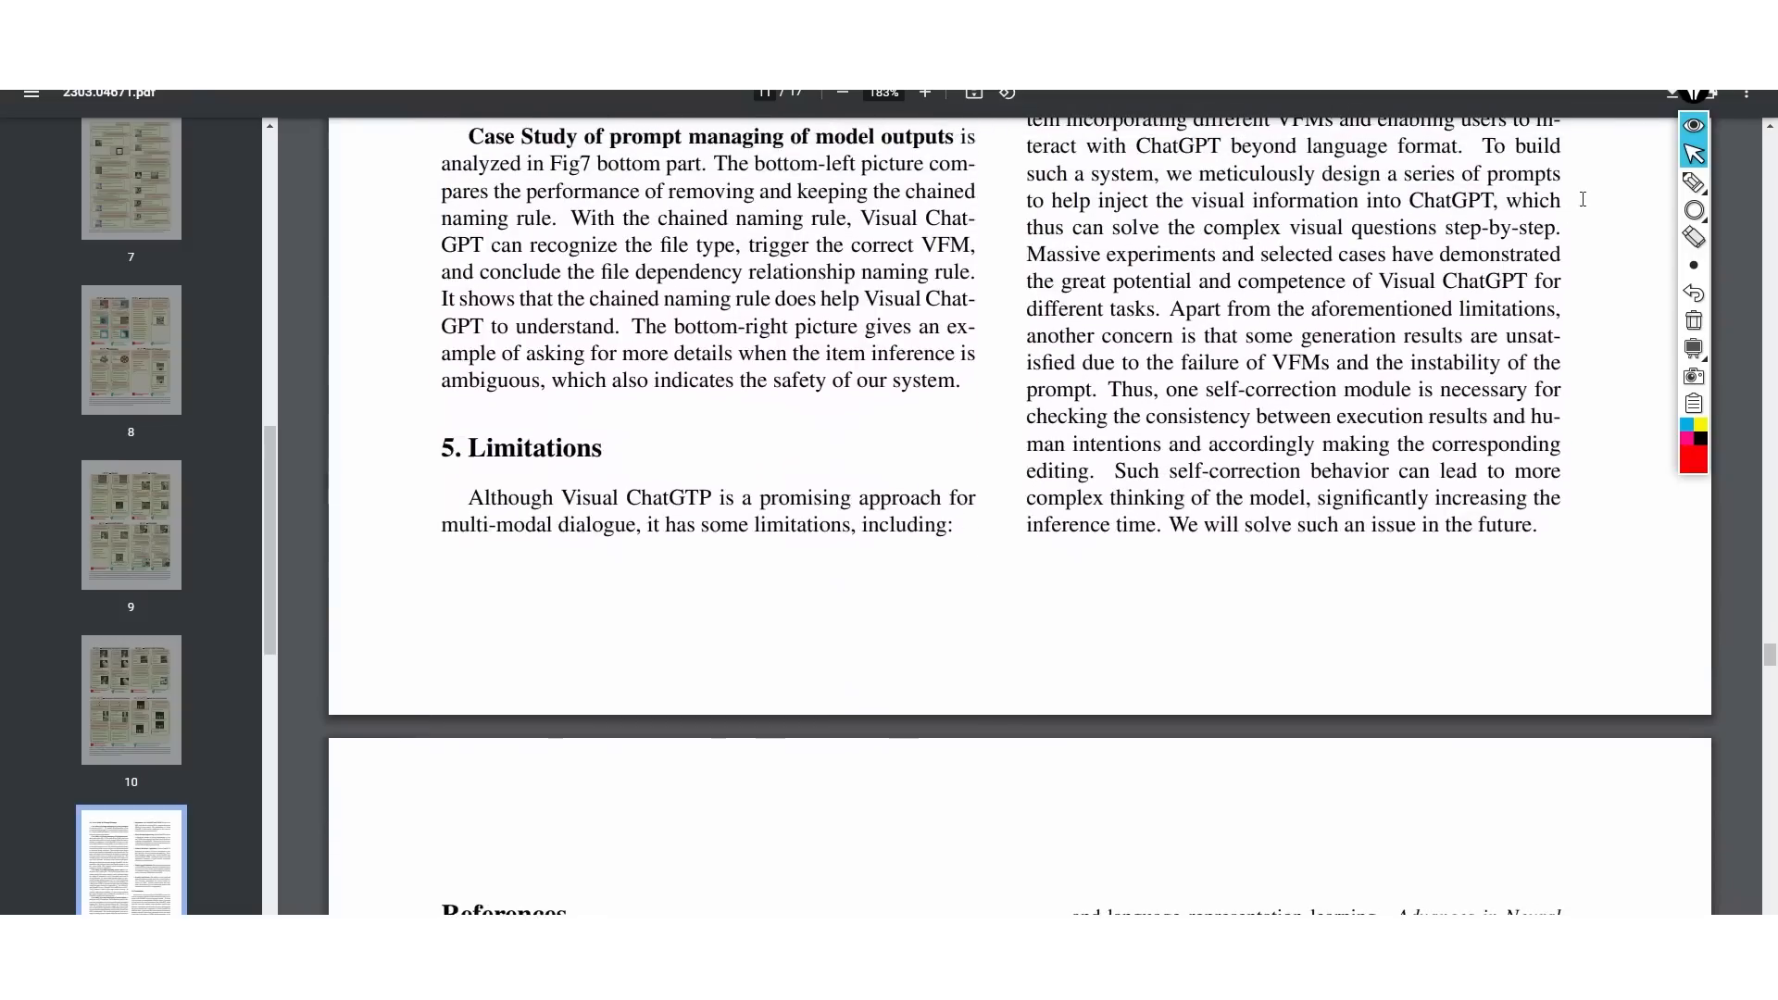
- Underline Heavy Prompt Engineering in red, then scroll through the remaining limitations to security
left_click_drag(433, 470, 585, 464)
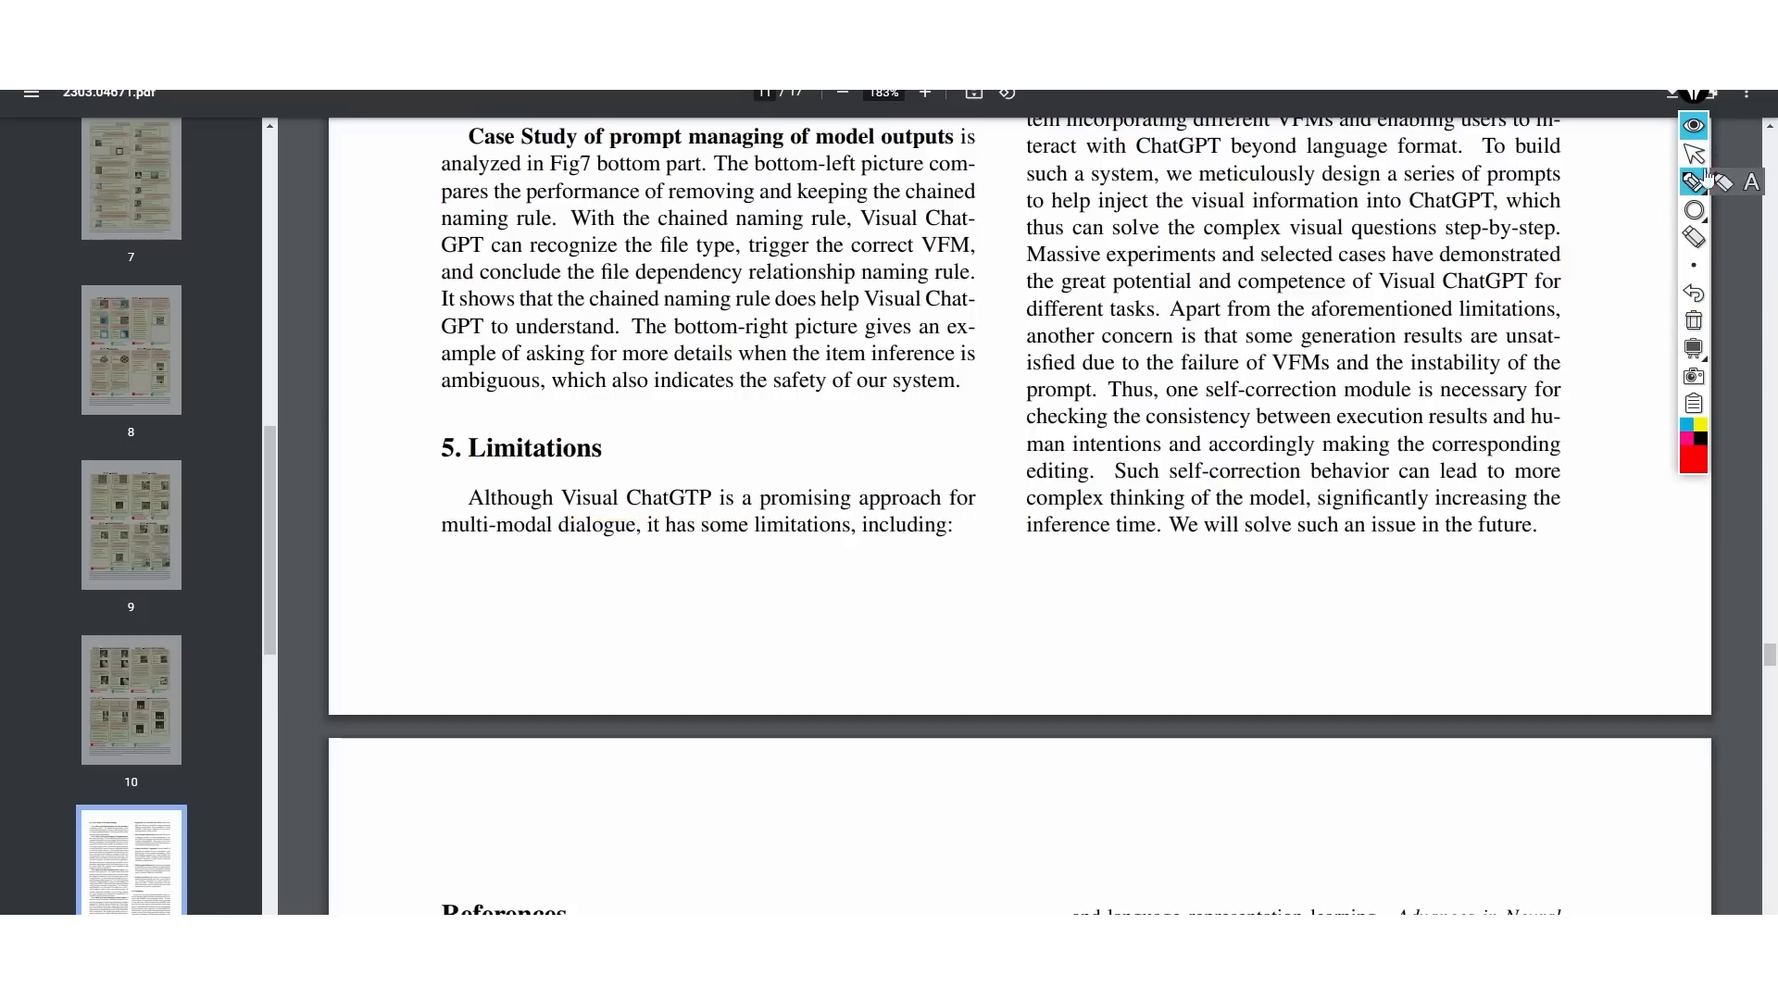
scroll("up", 3)
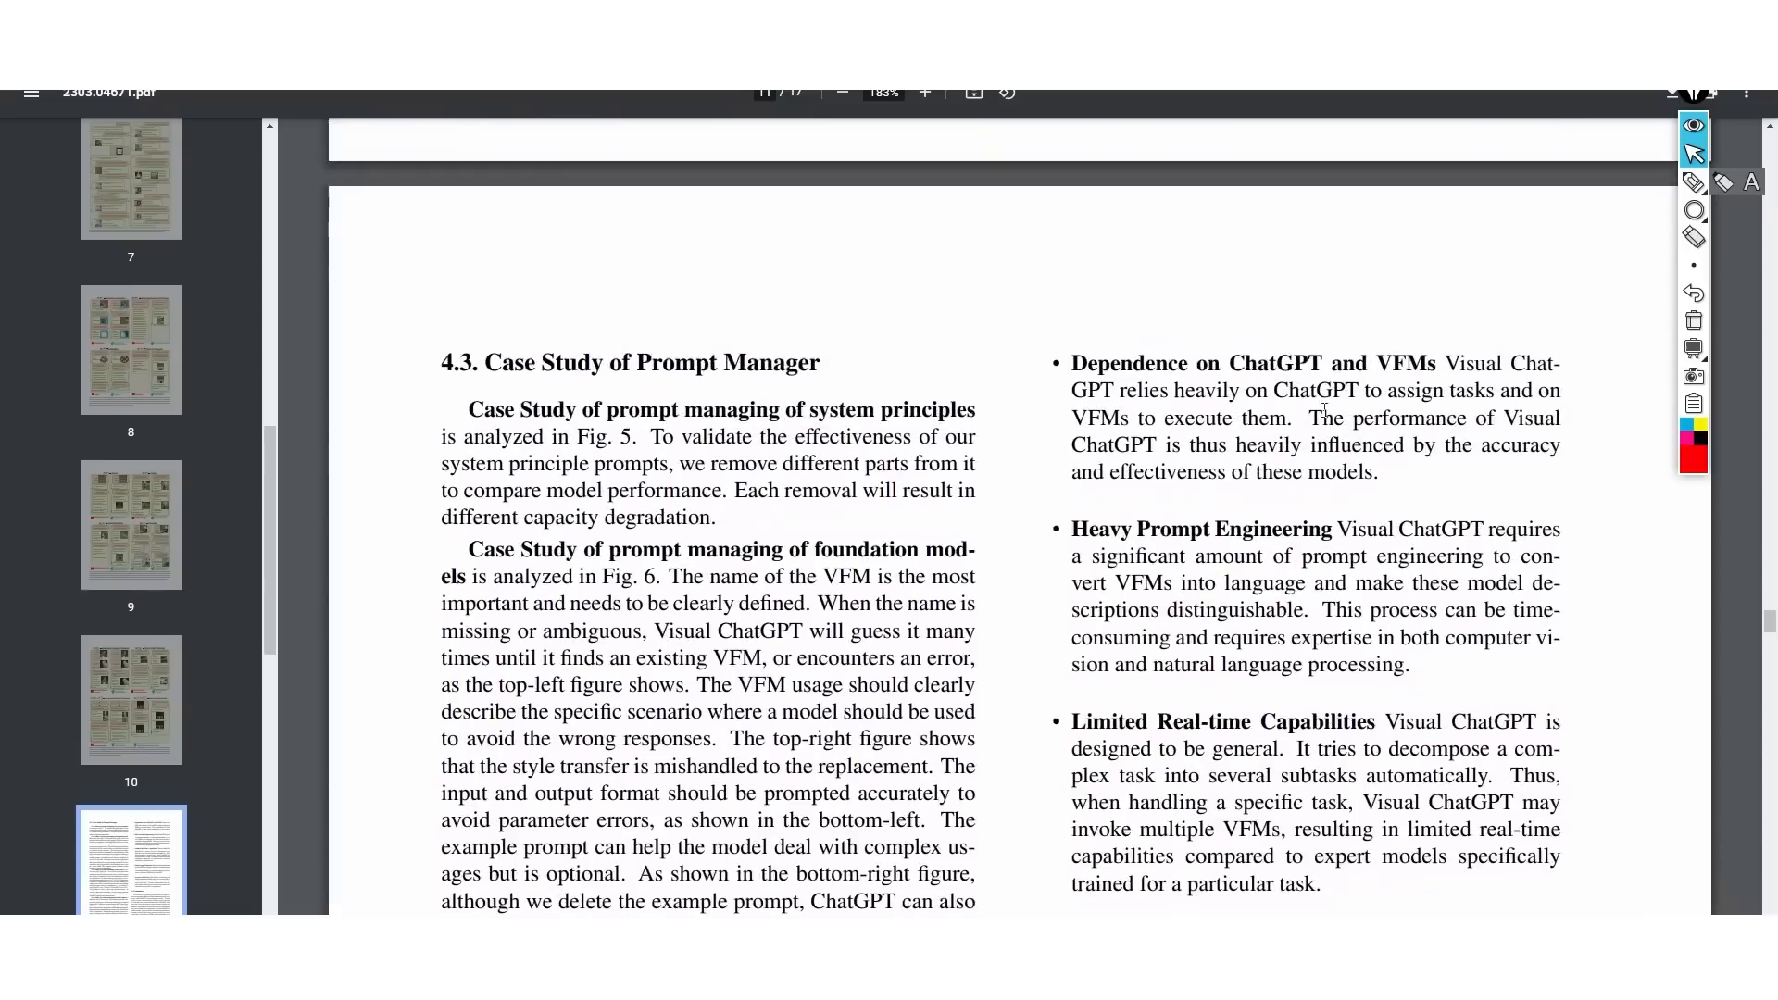
scroll("down", 3)
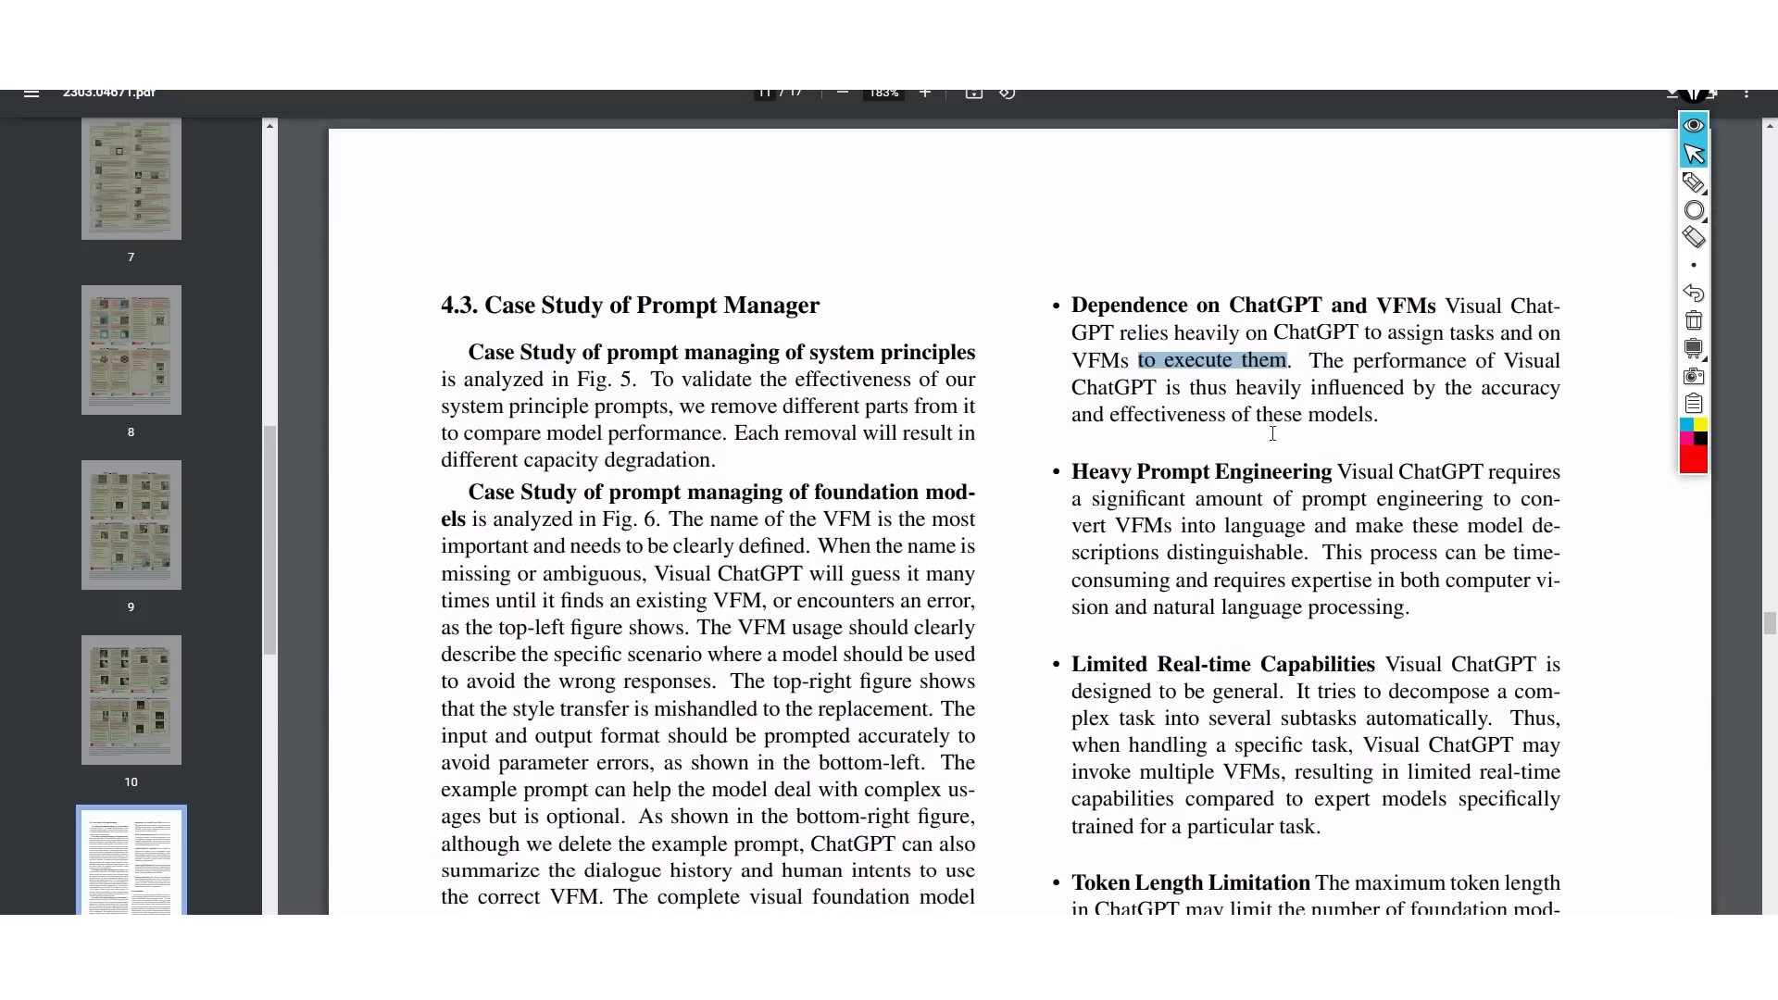
scroll("down", 3)
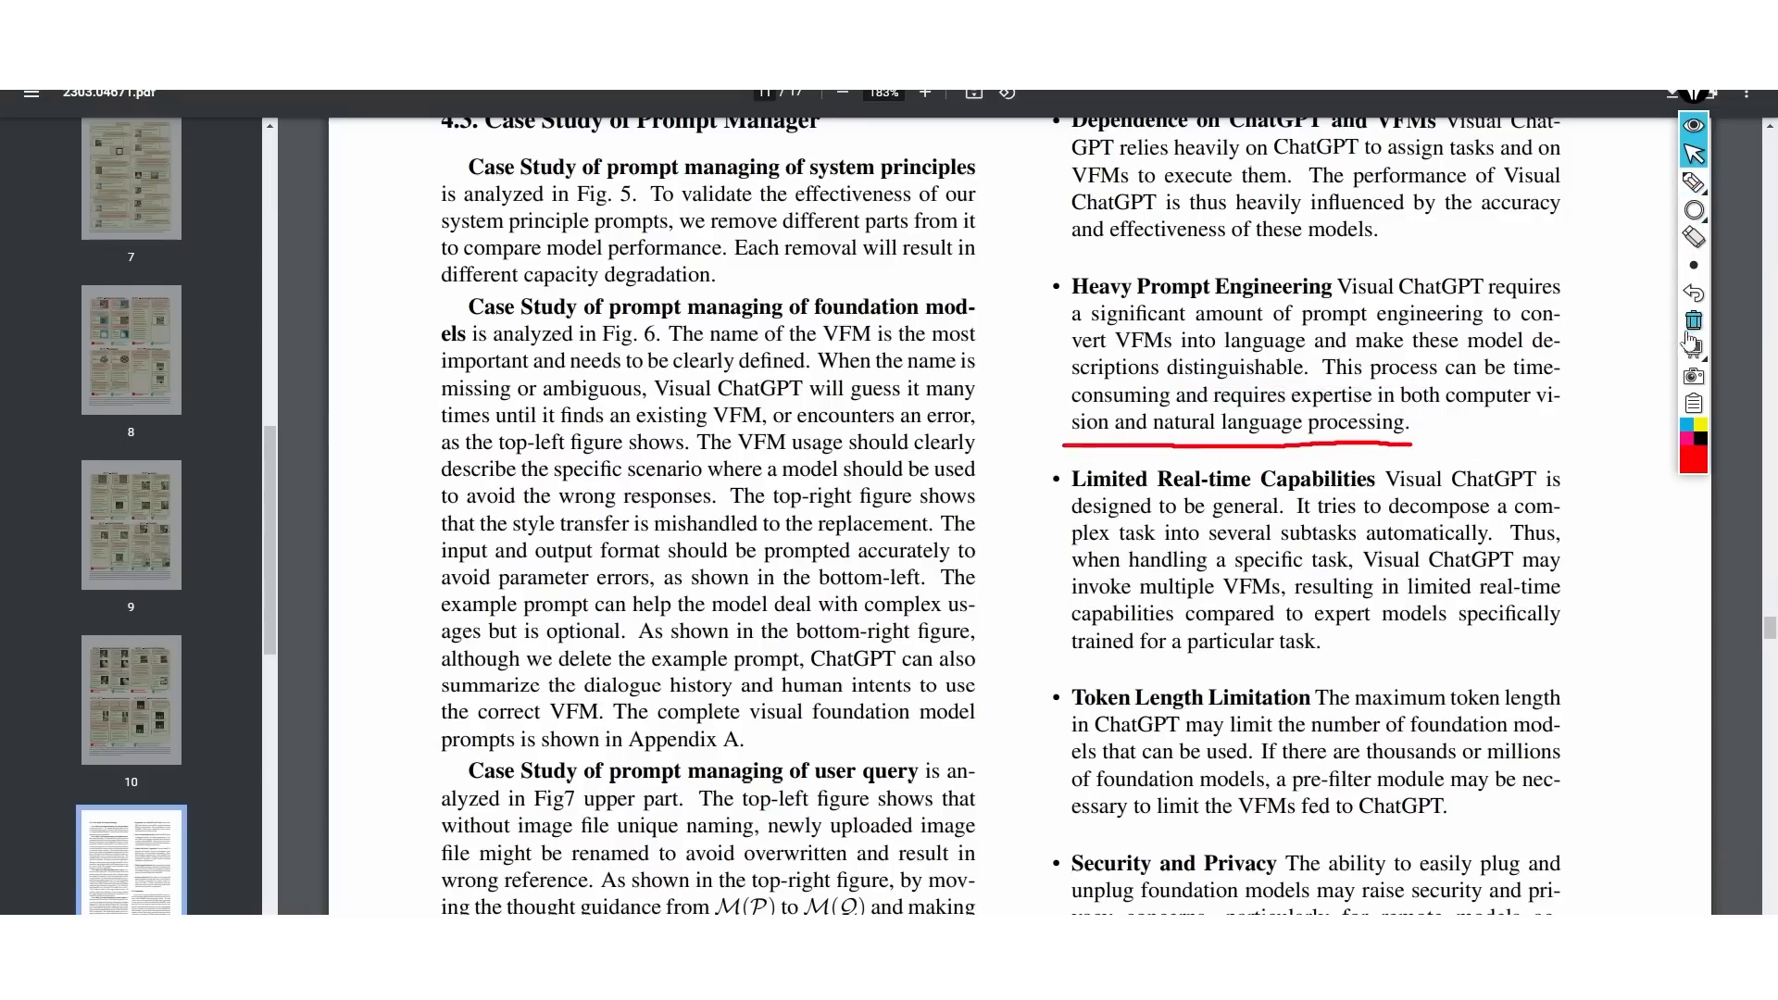
scroll("down", 3)
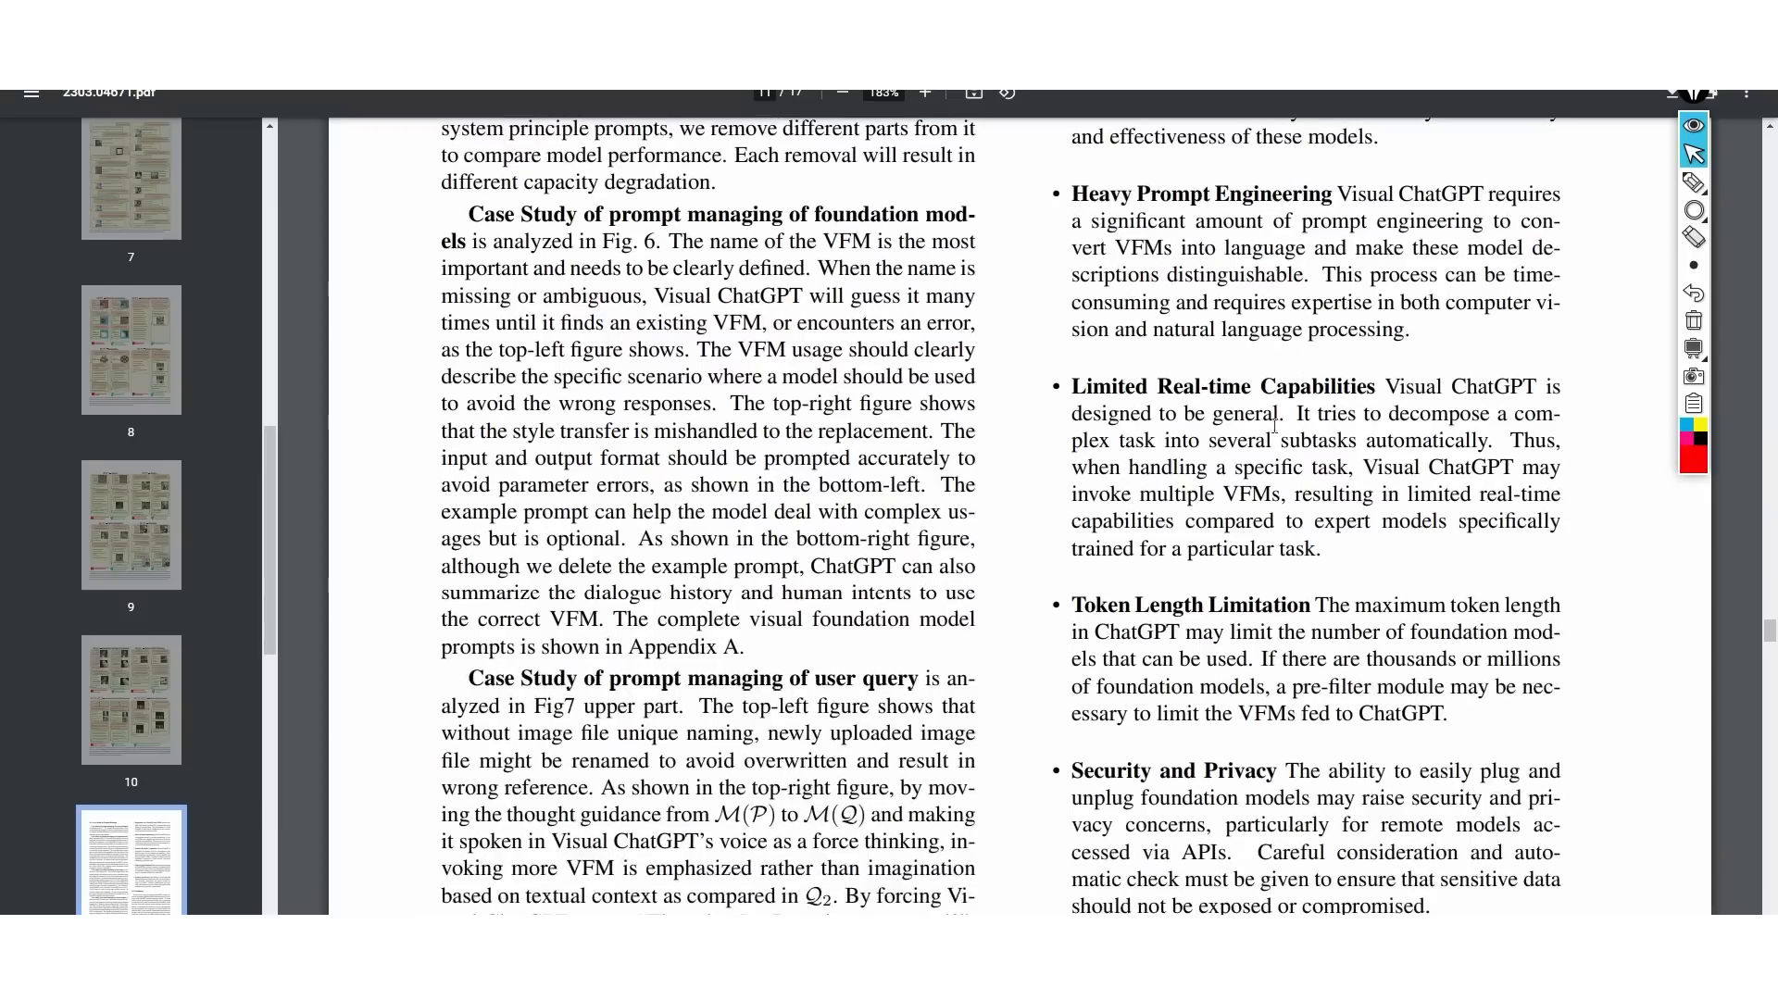